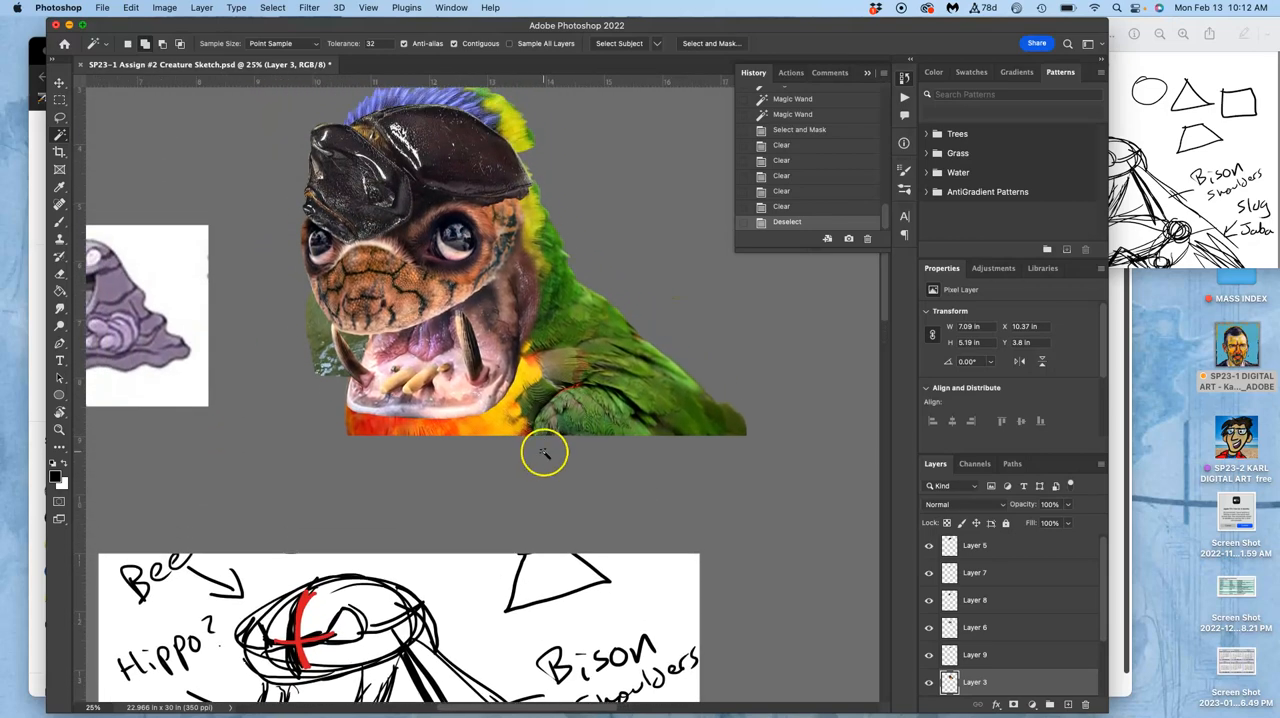
{"action": "mouse_move", "coordinate": [410, 300]}
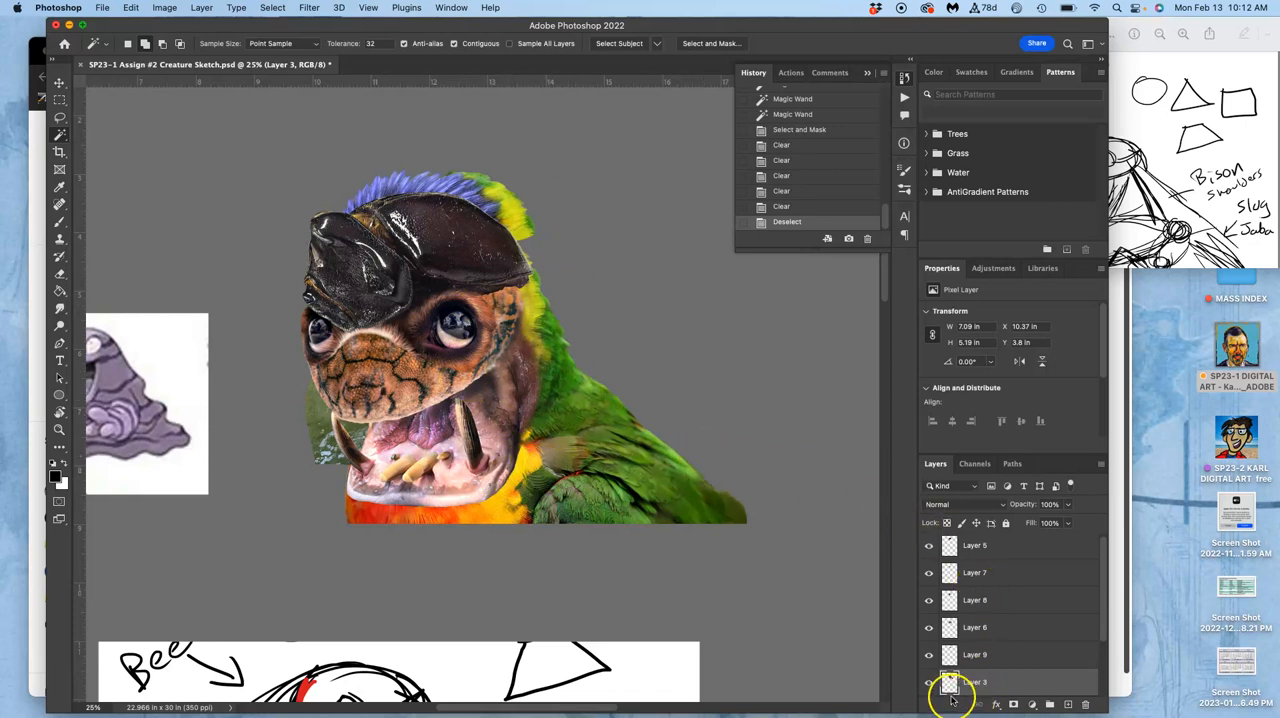
Start a Levels adjustment on the head cutout and darken its midtones to about 0.85.
{"action": "left_click", "coordinate": [928, 680]}
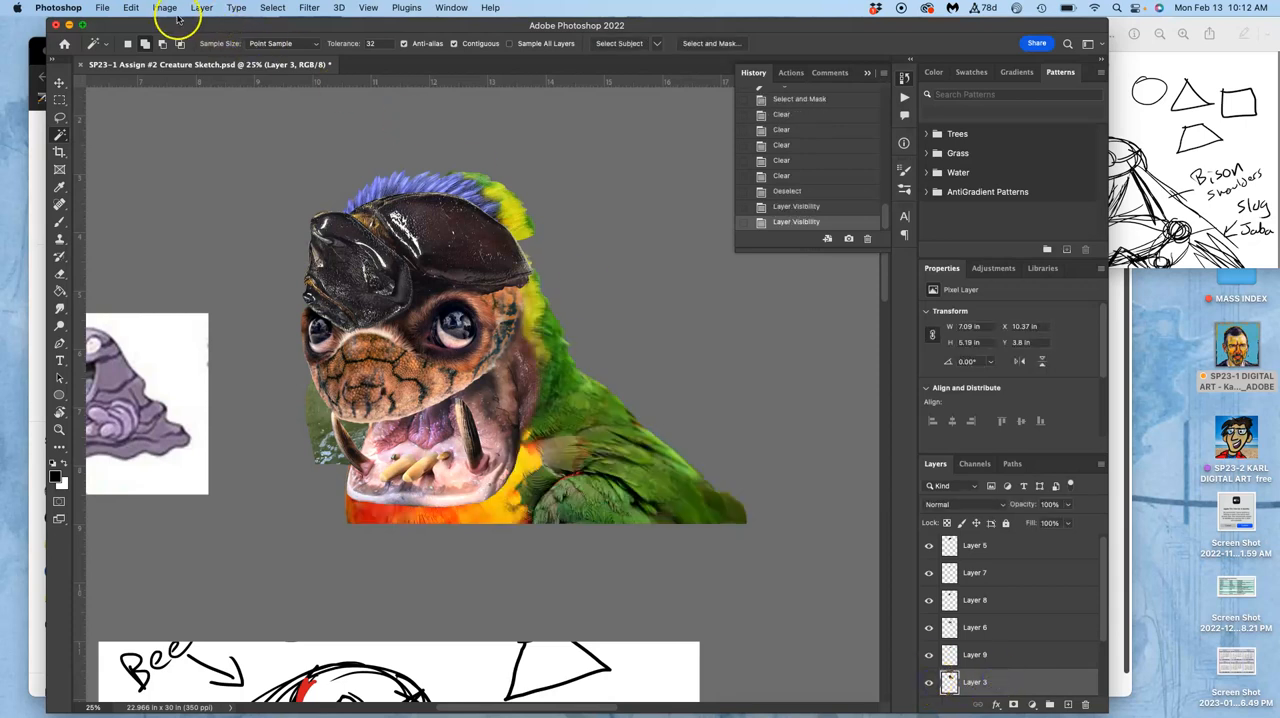
{"action": "left_click", "coordinate": [166, 8]}
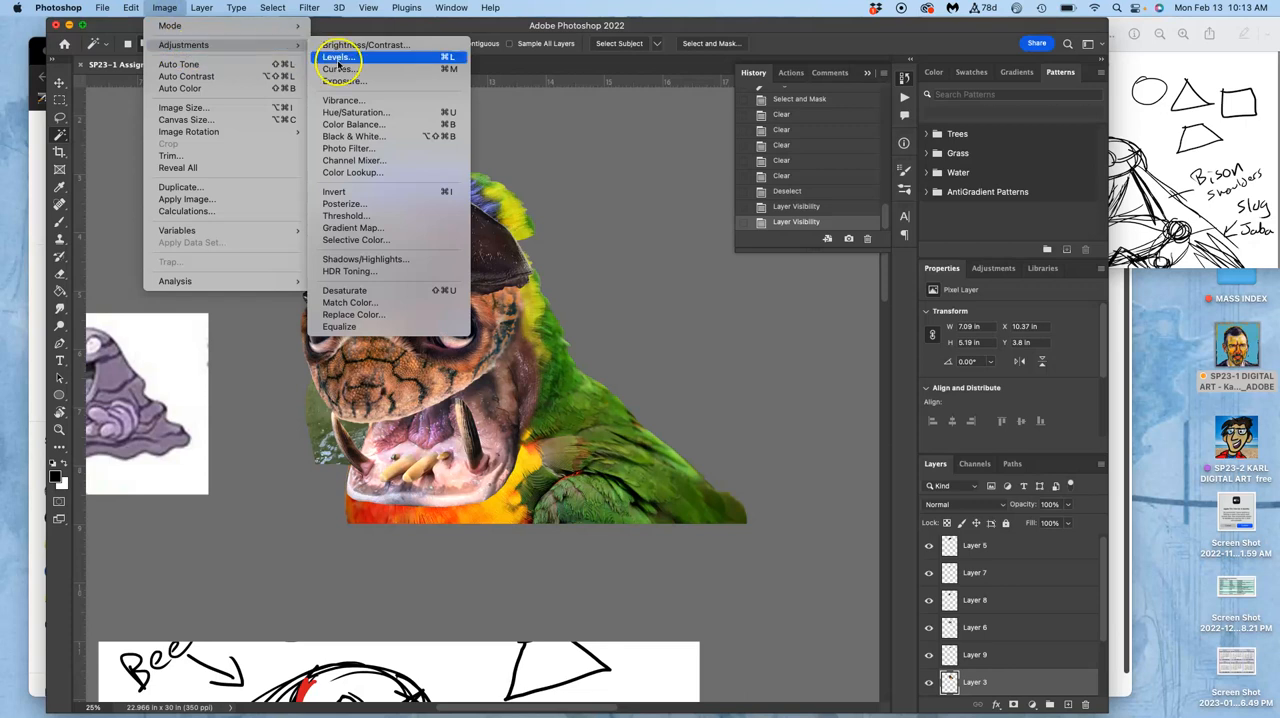
{"action": "left_click", "coordinate": [338, 56]}
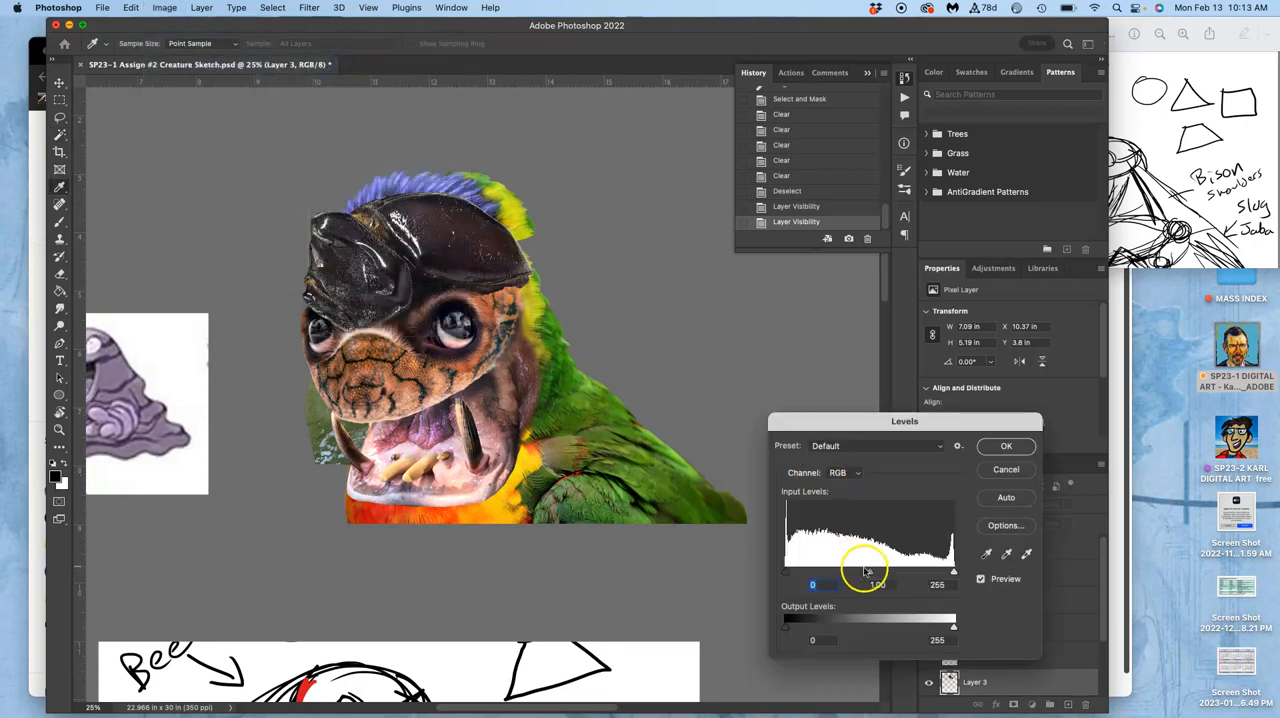
{"action": "left_click_drag", "start_coordinate": [864, 572], "coordinate": [882, 572]}
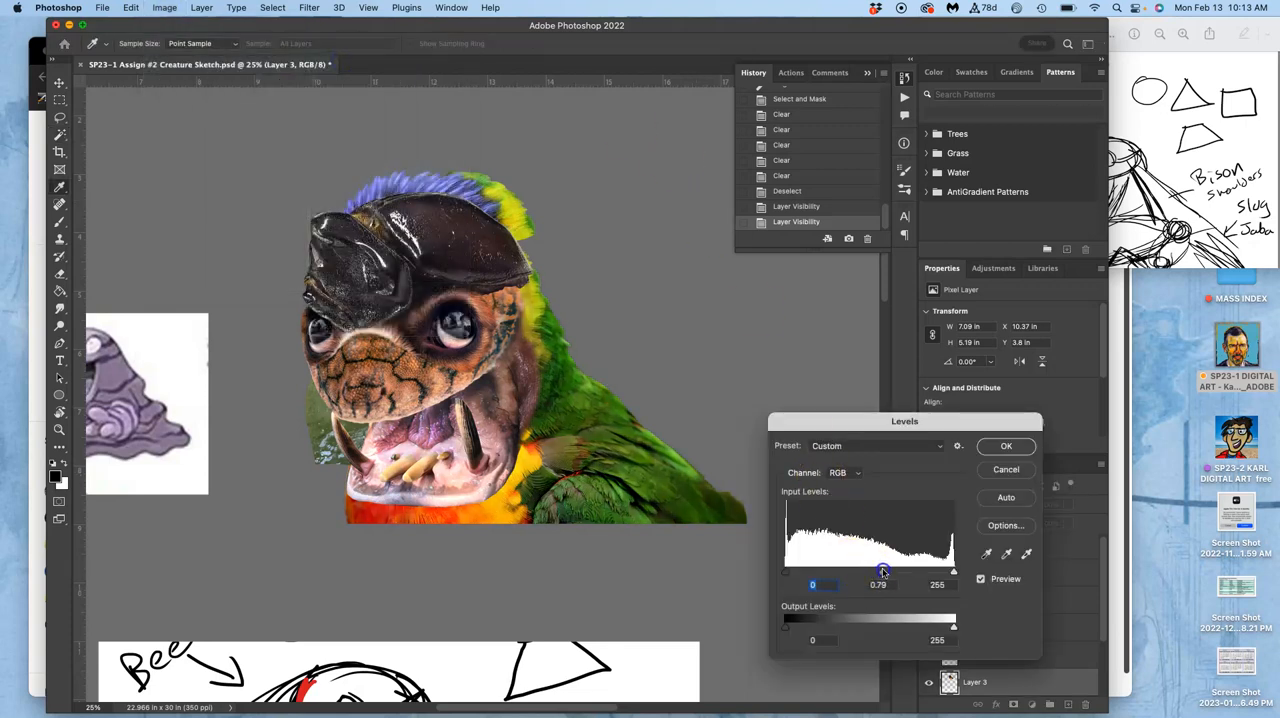
{"action": "left_click_drag", "start_coordinate": [882, 572], "coordinate": [876, 572]}
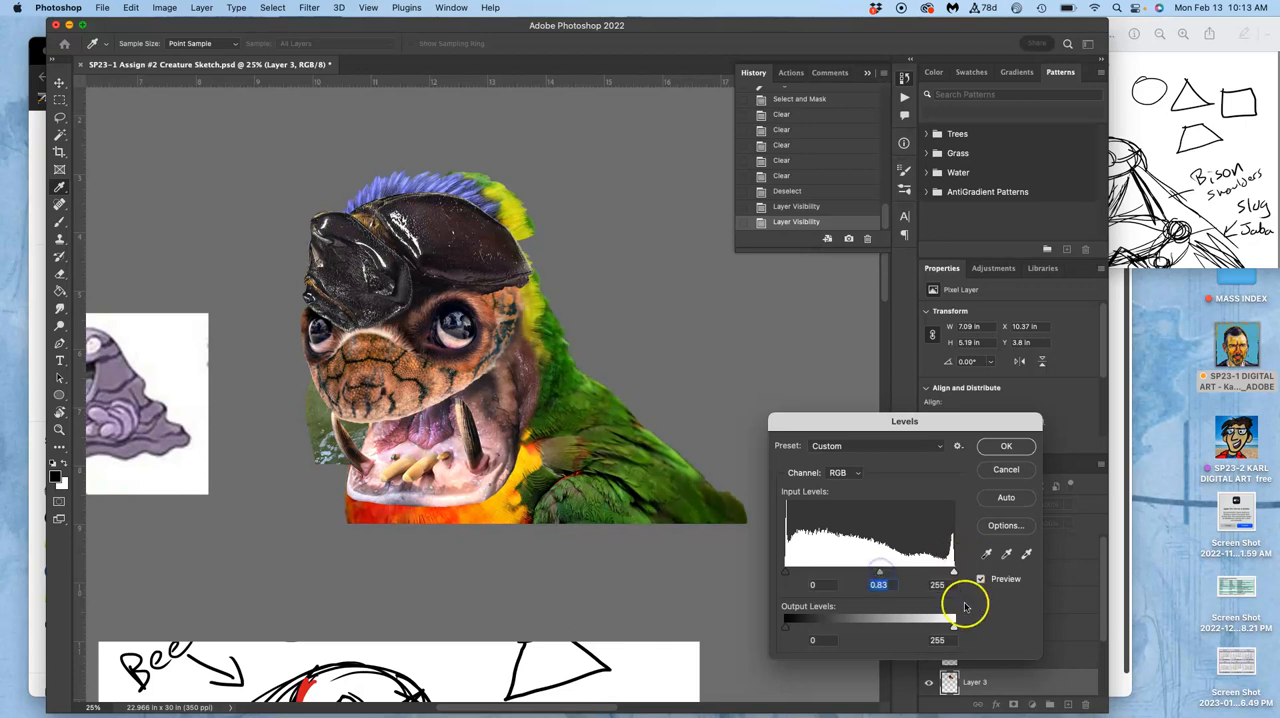
Lower the output highlights to 239 and settle the midtones slightly darker than neutral.
{"action": "left_click_drag", "start_coordinate": [952, 620], "coordinate": [936, 620]}
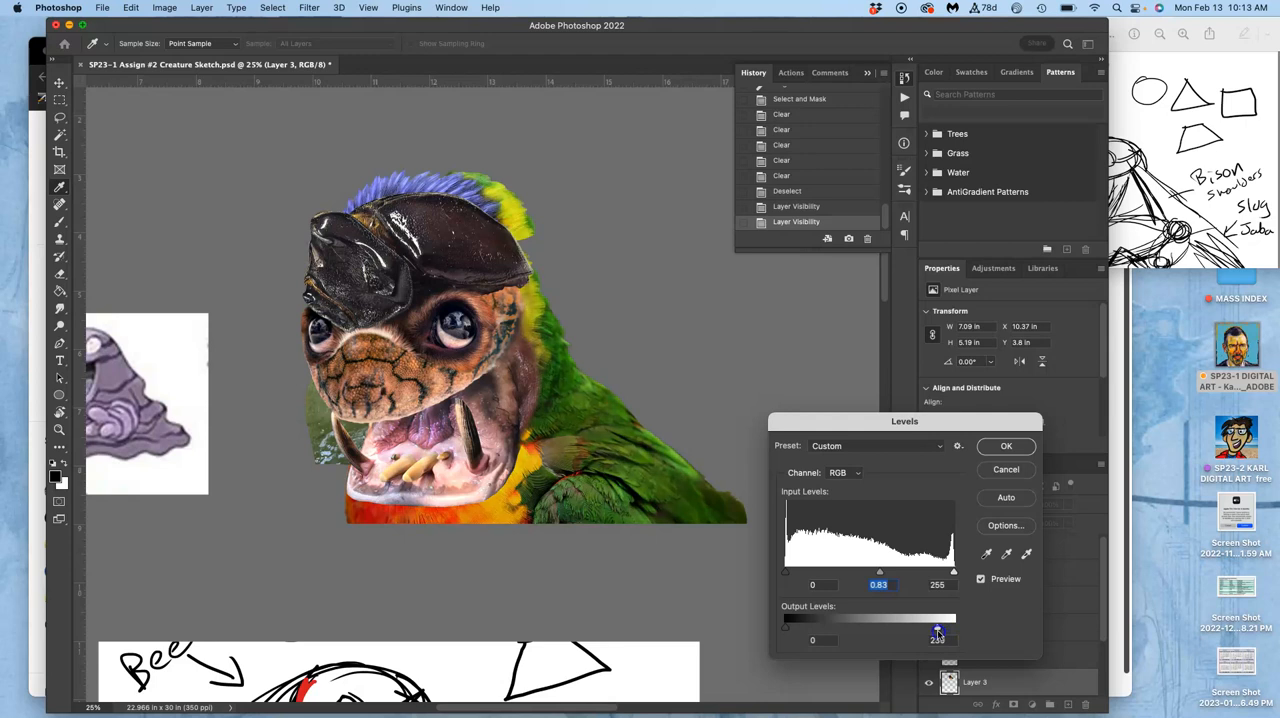
{"action": "left_click_drag", "start_coordinate": [936, 632], "coordinate": [928, 632]}
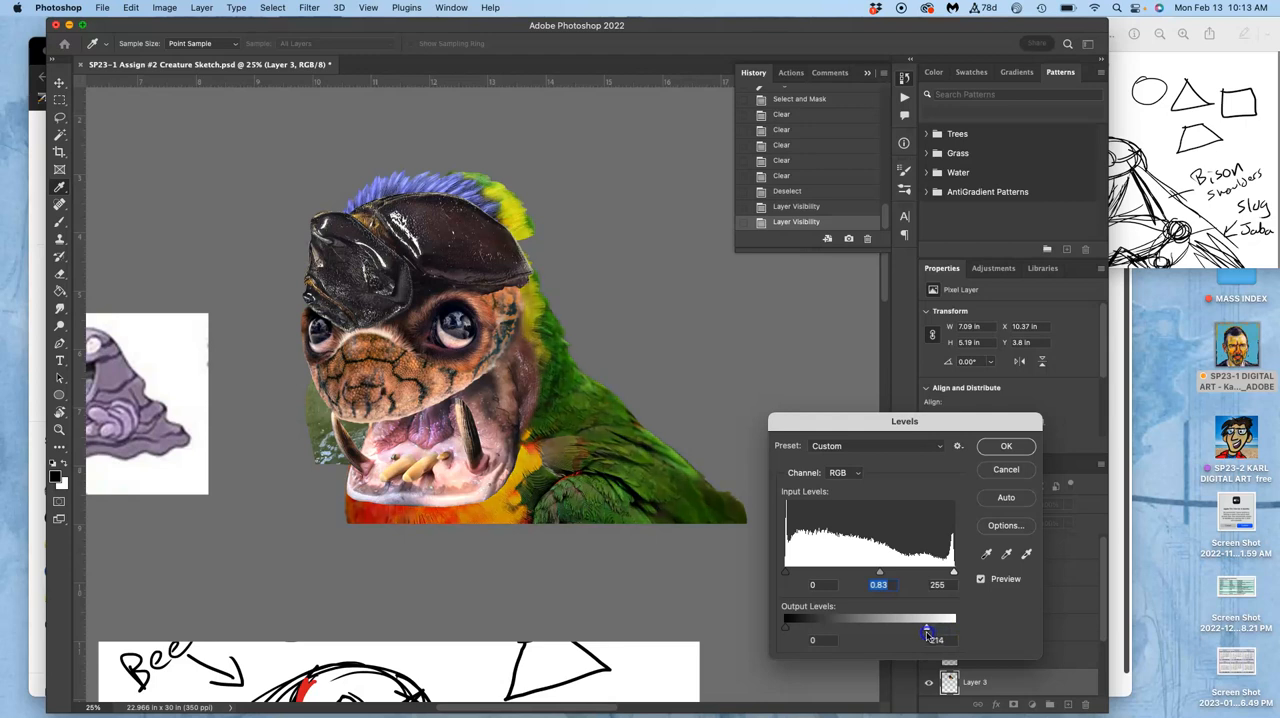
{"action": "left_click_drag", "start_coordinate": [928, 632], "coordinate": [928, 632]}
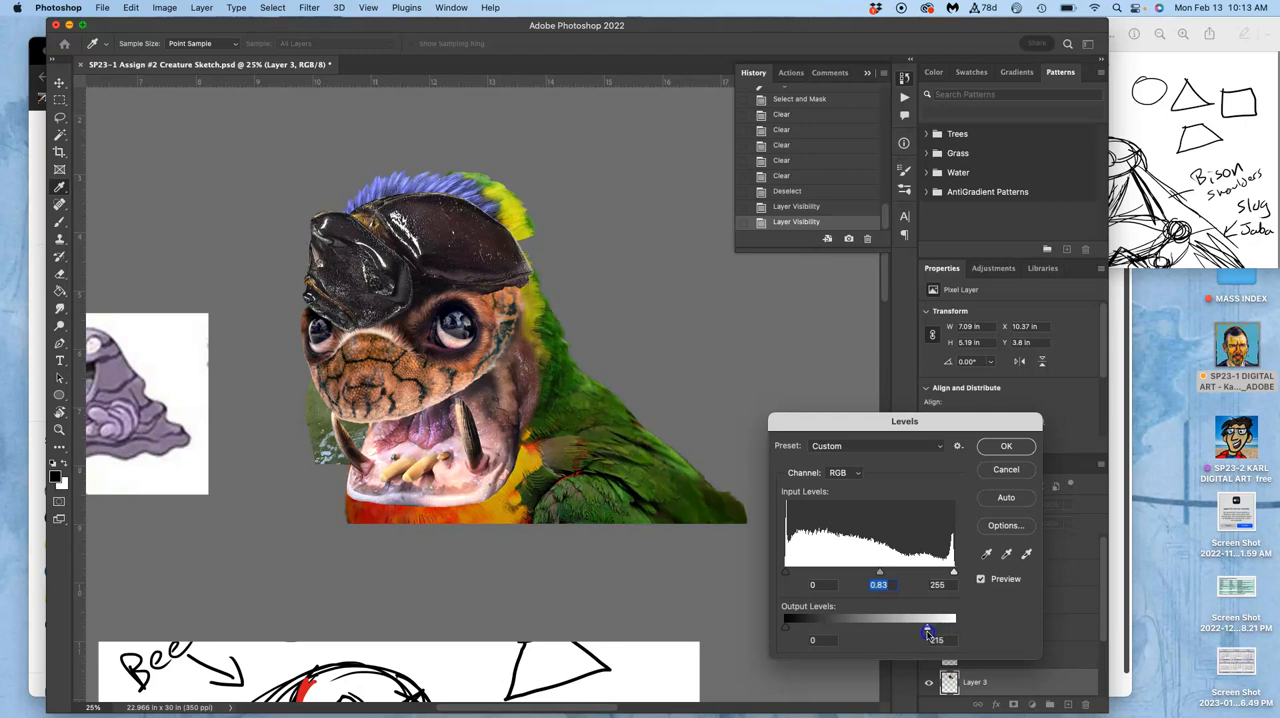
{"action": "left_click_drag", "start_coordinate": [924, 632], "coordinate": [940, 628]}
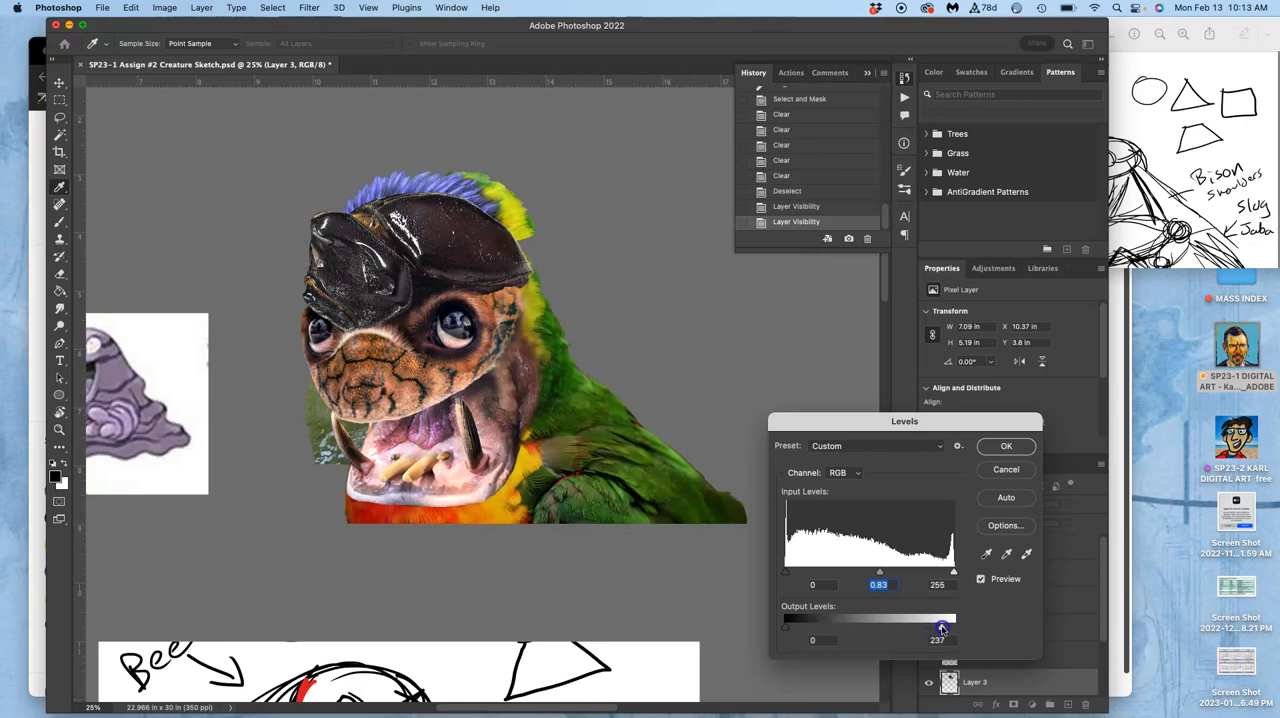
{"action": "left_click_drag", "start_coordinate": [942, 628], "coordinate": [938, 628]}
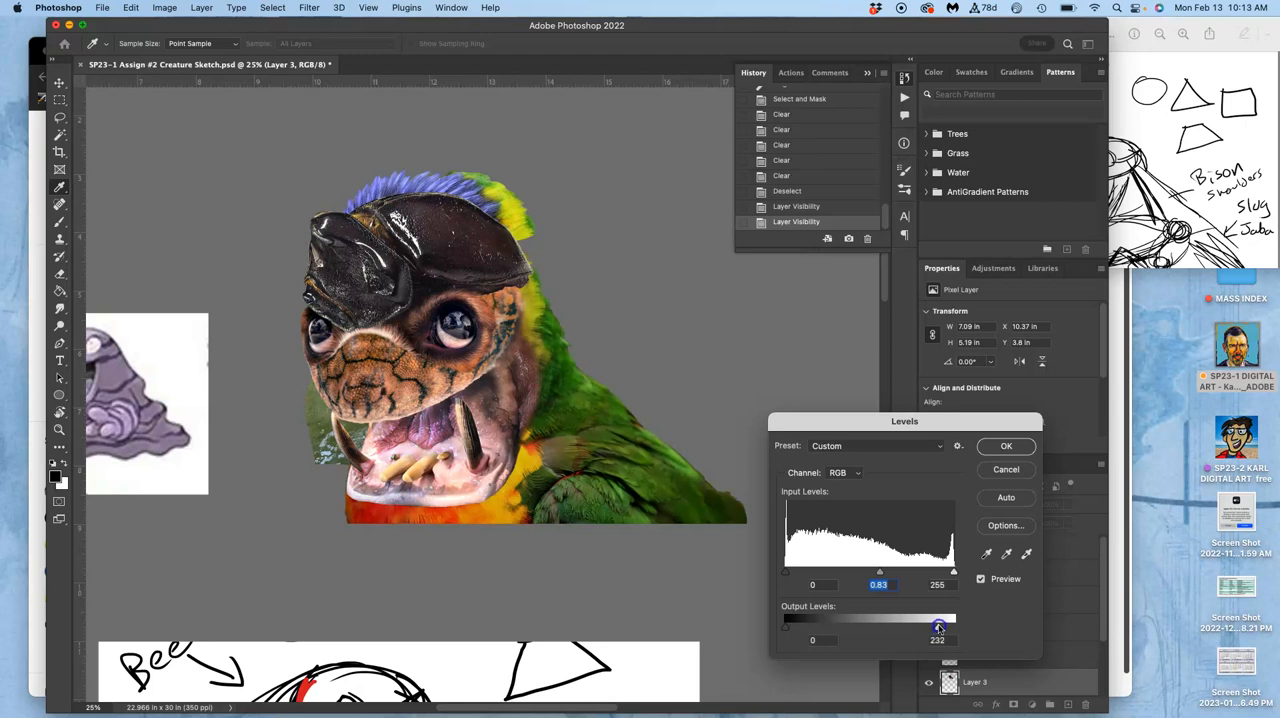
{"action": "left_click_drag", "start_coordinate": [938, 620], "coordinate": [940, 620]}
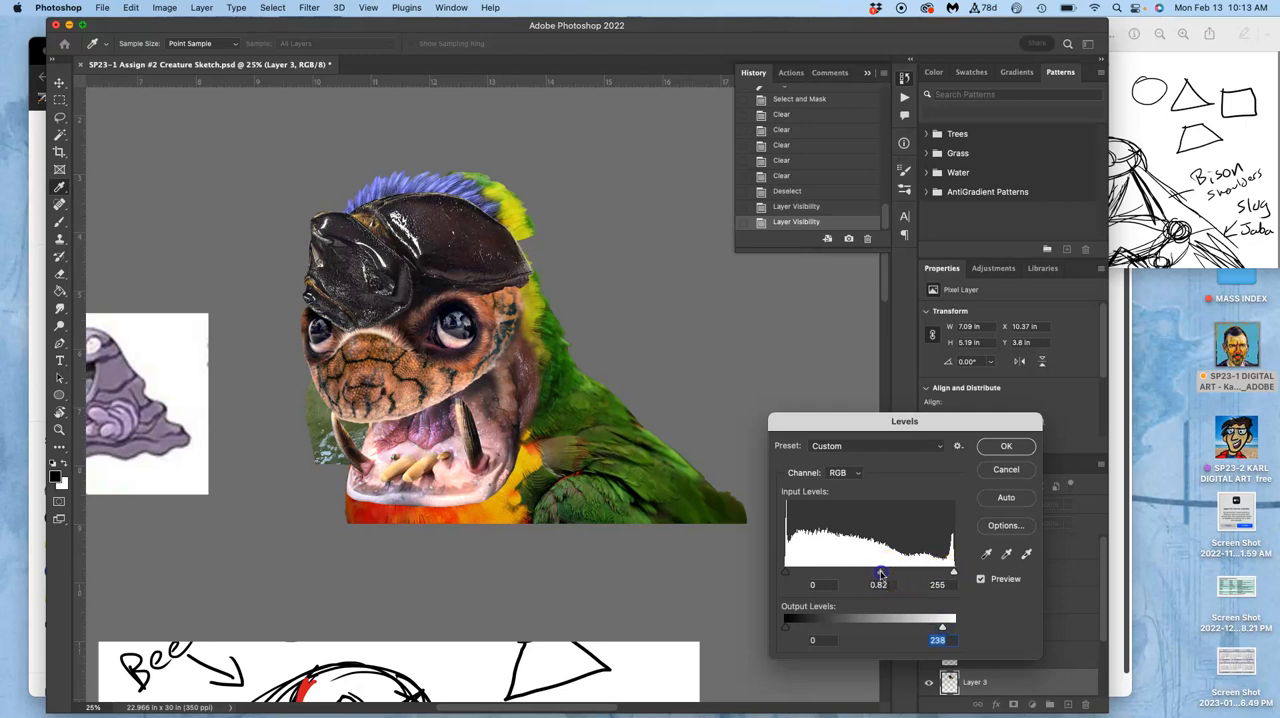
{"action": "left_click_drag", "start_coordinate": [880, 572], "coordinate": [868, 572]}
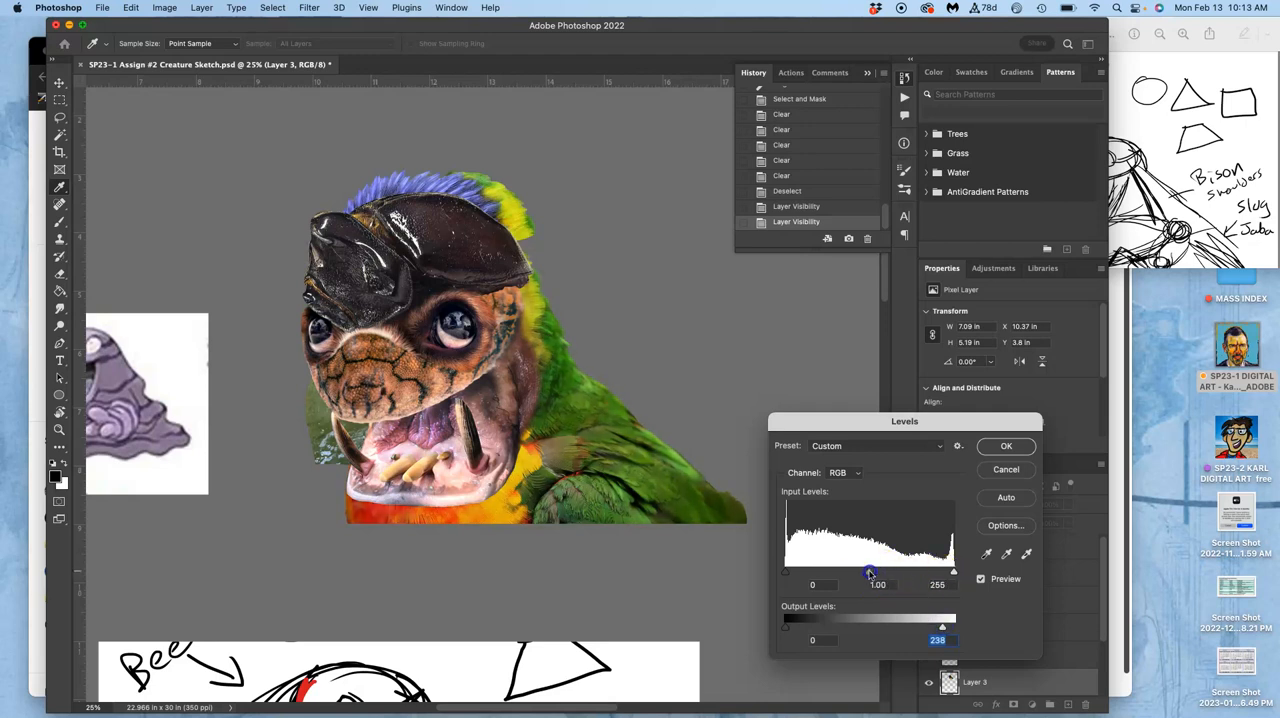
{"action": "left_click_drag", "start_coordinate": [886, 572], "coordinate": [878, 572]}
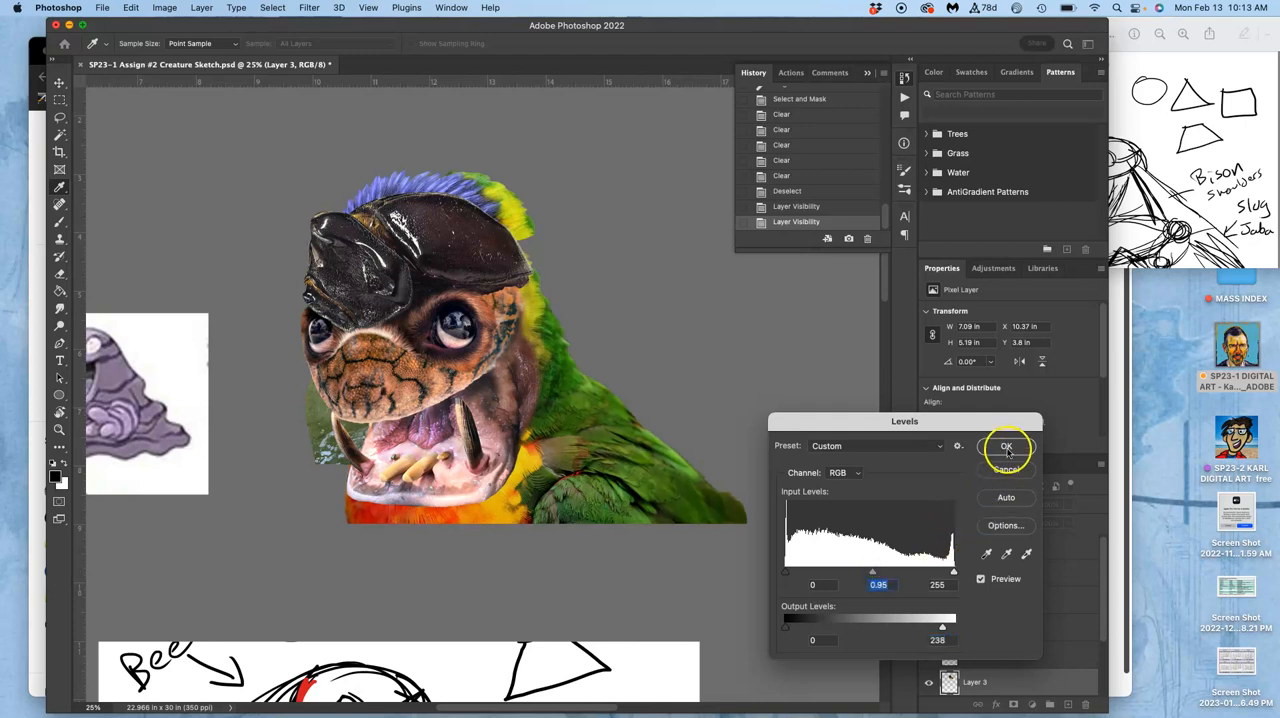
Apply the Levels change and start a Color Balance adjustment on the cutout.
{"action": "left_click", "coordinate": [164, 8]}
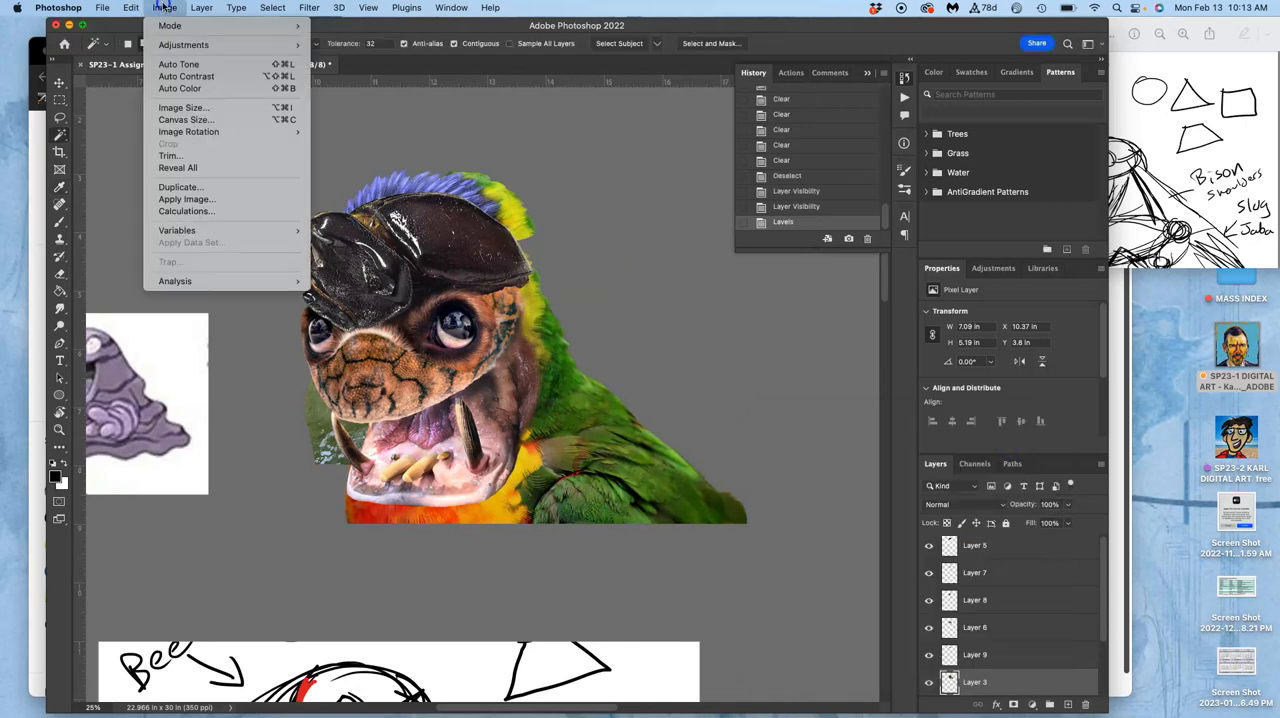
{"action": "left_click", "coordinate": [184, 44]}
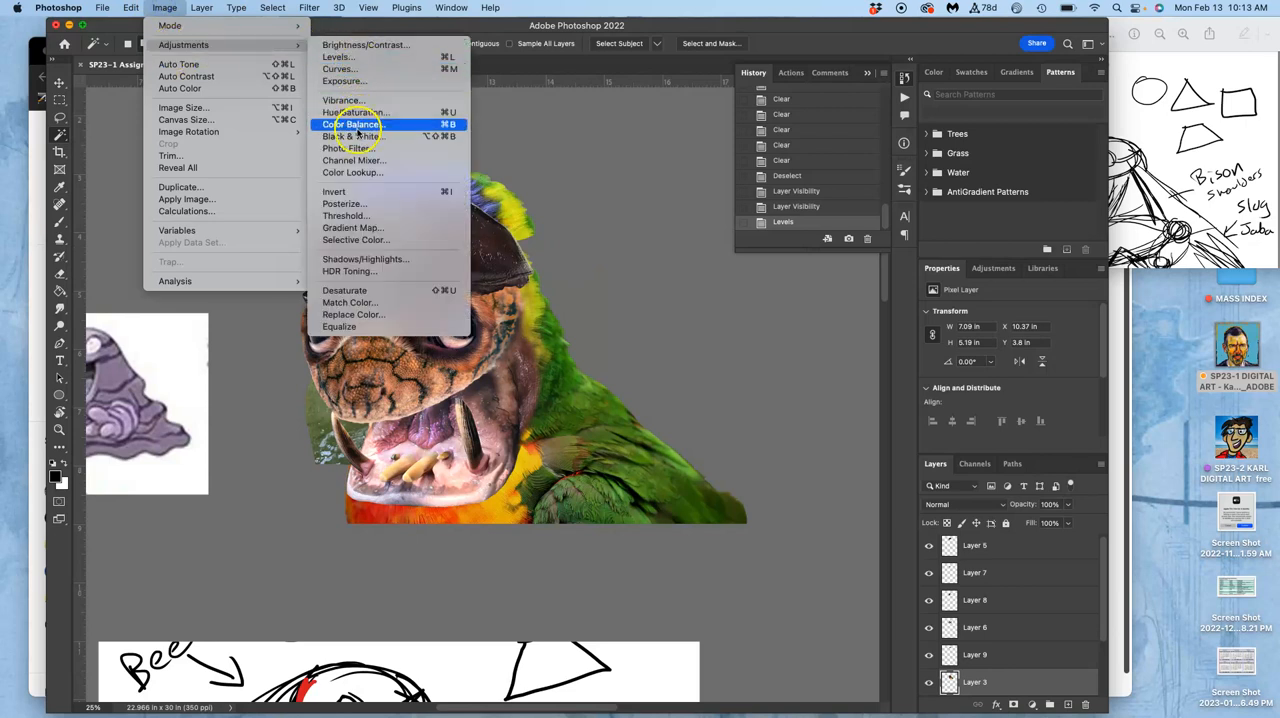
{"action": "left_click", "coordinate": [350, 124]}
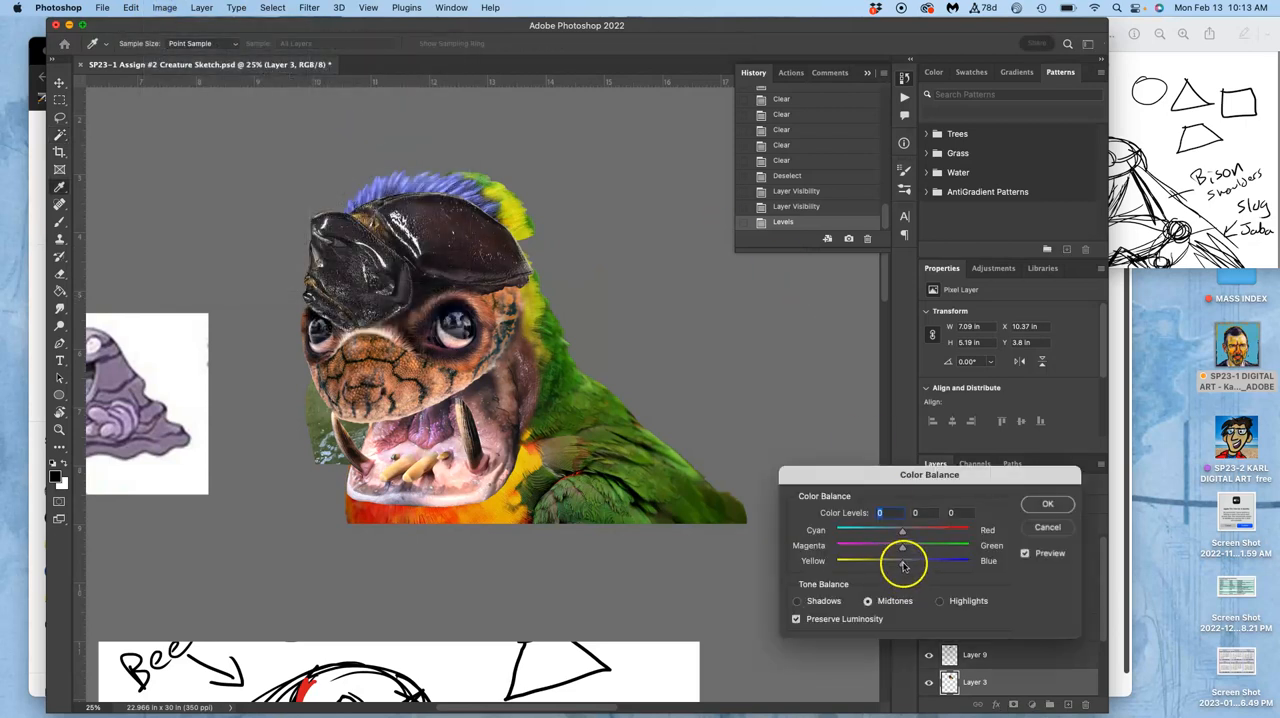
Set the midtone balance to about +10 red, −28 magenta and +24 blue.
{"action": "left_click_drag", "start_coordinate": [904, 560], "coordinate": [918, 560]}
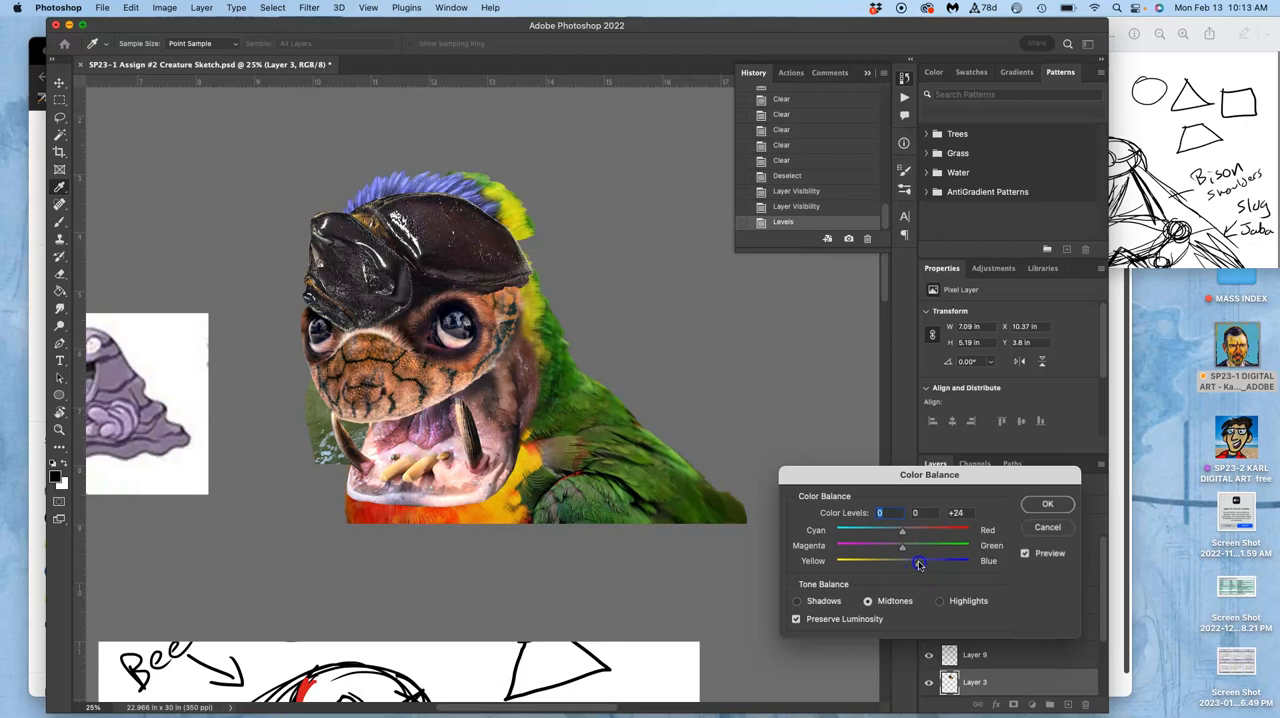
{"action": "left_click_drag", "start_coordinate": [918, 532], "coordinate": [904, 532]}
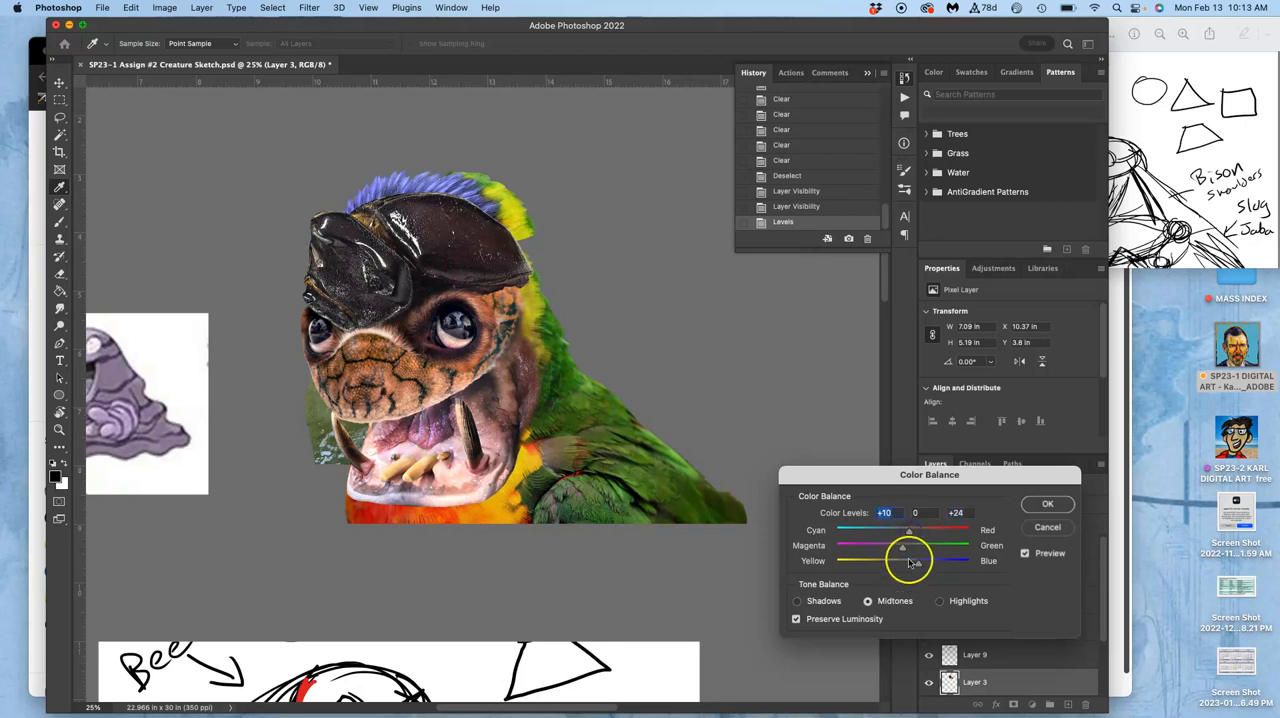
{"action": "left_click_drag", "start_coordinate": [910, 550], "coordinate": [904, 550]}
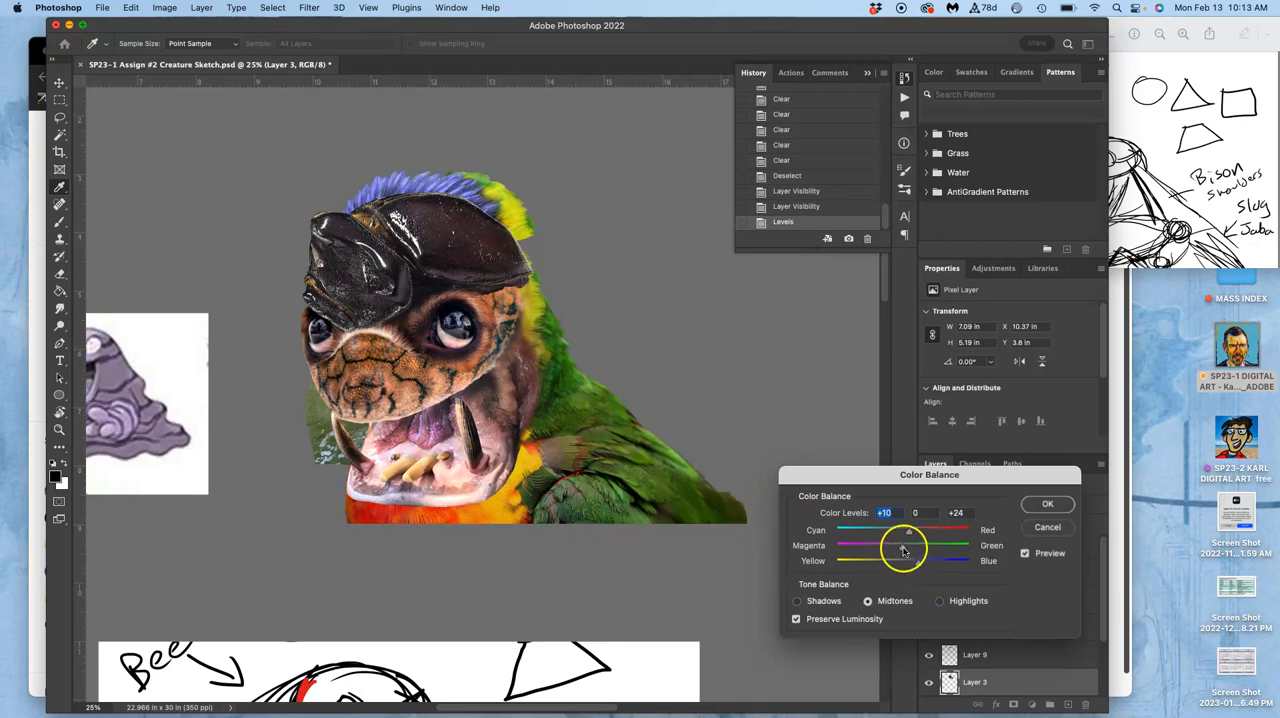
{"action": "left_click_drag", "start_coordinate": [908, 548], "coordinate": [892, 548]}
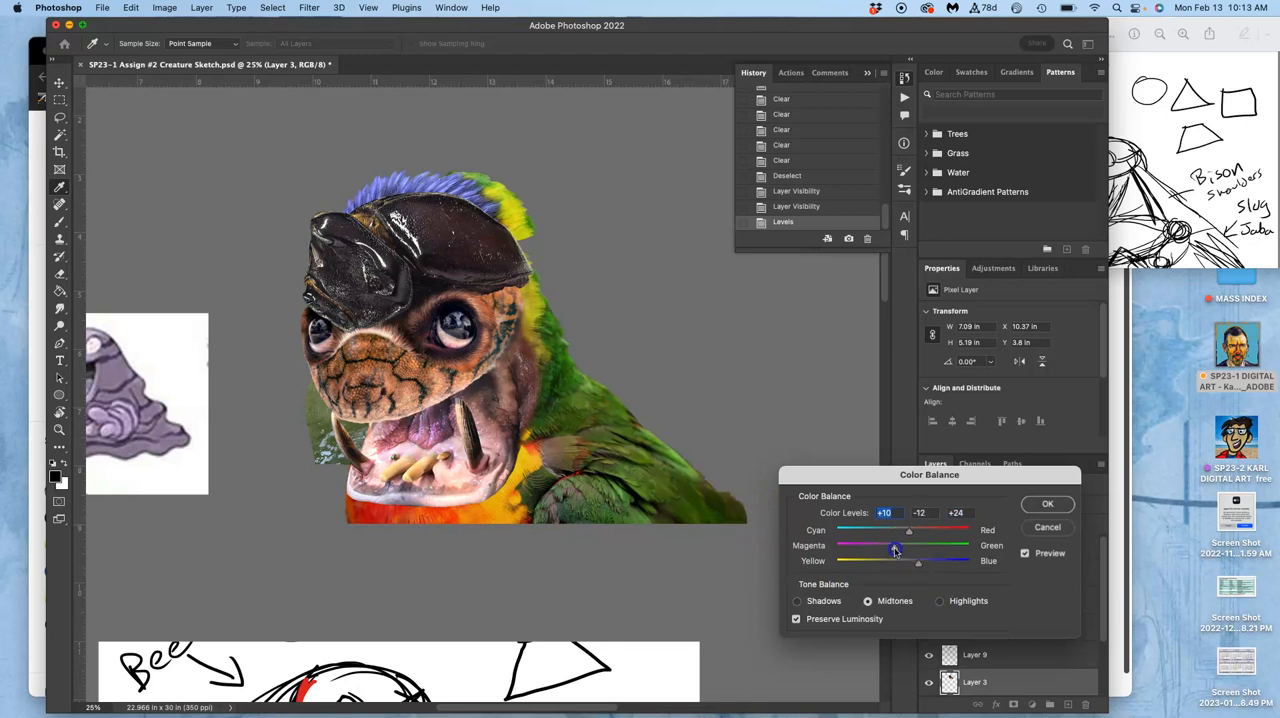
{"action": "left_click_drag", "start_coordinate": [896, 548], "coordinate": [882, 548]}
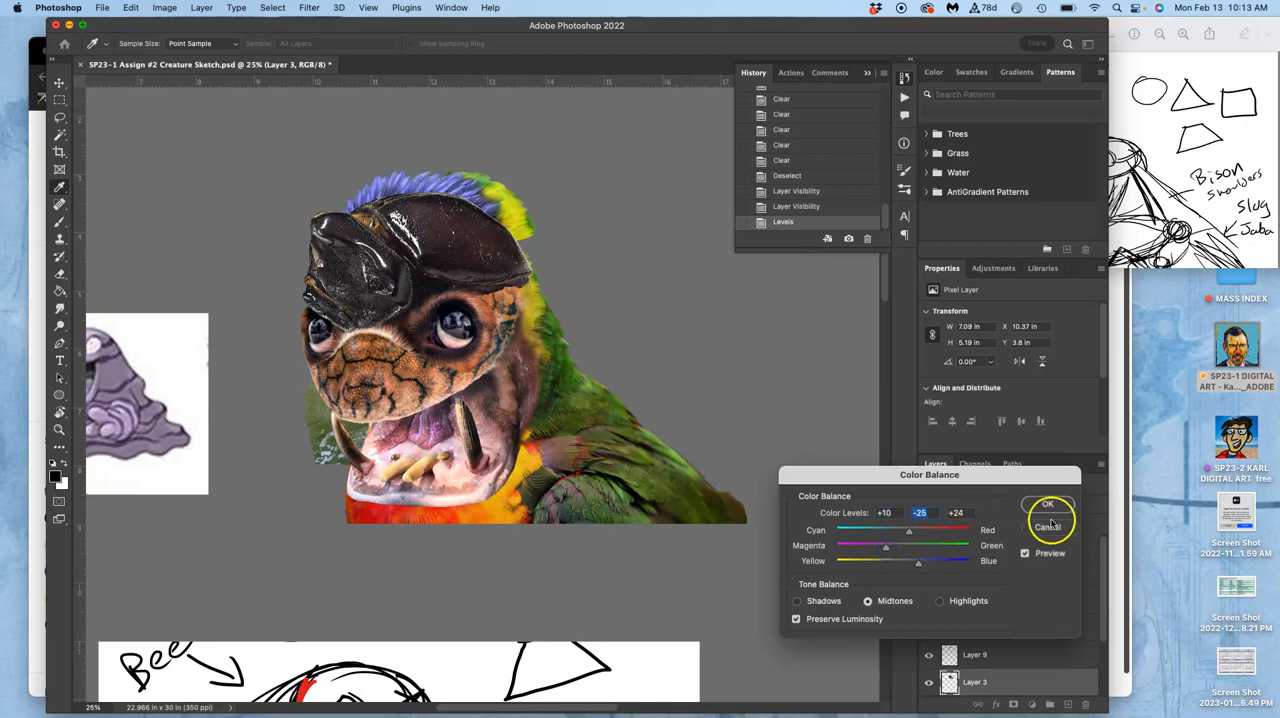
{"action": "left_click_drag", "start_coordinate": [908, 548], "coordinate": [888, 548]}
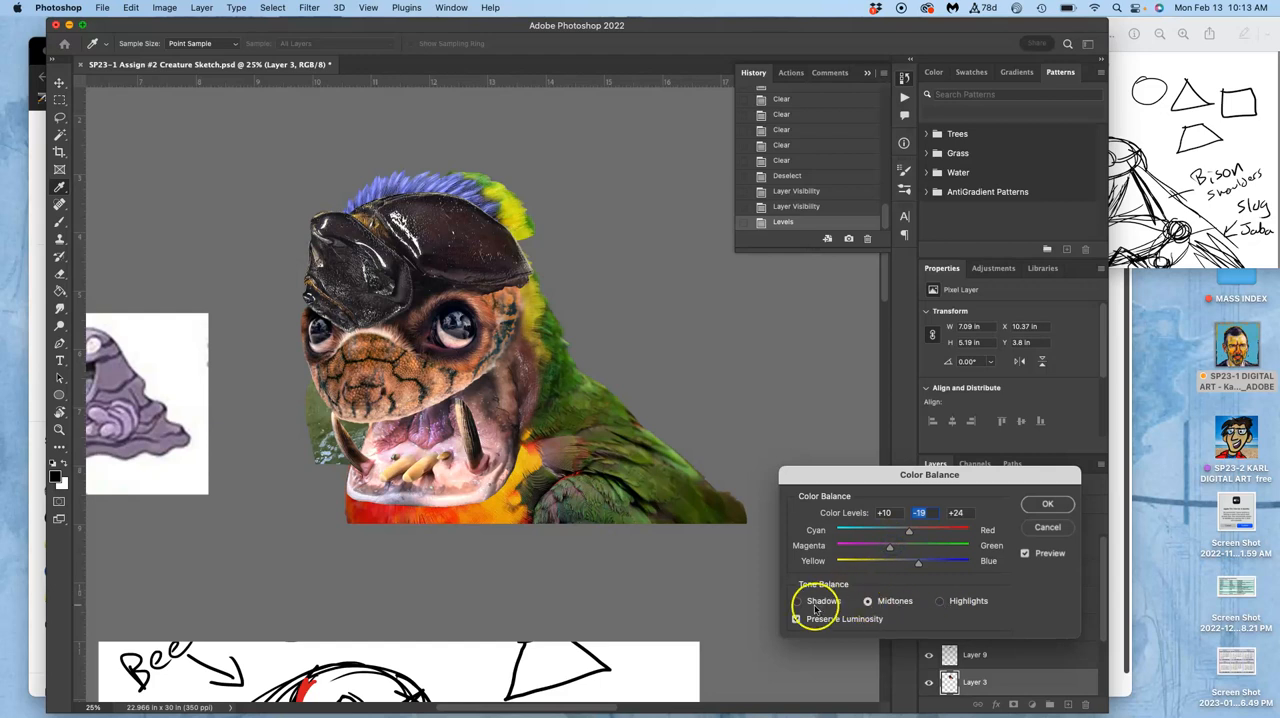
Balance the highlights to about +19 red, +10 green and +26 blue.
{"action": "left_click", "coordinate": [940, 600]}
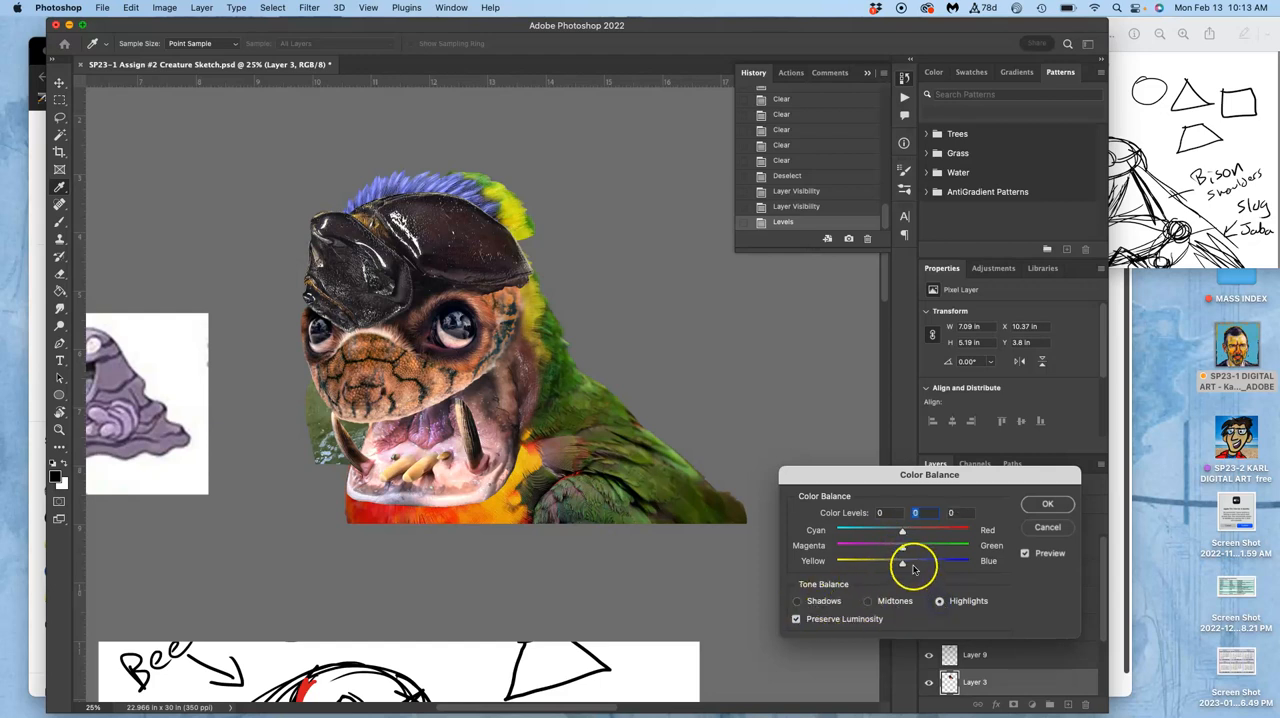
{"action": "left_click_drag", "start_coordinate": [902, 530], "coordinate": [896, 530]}
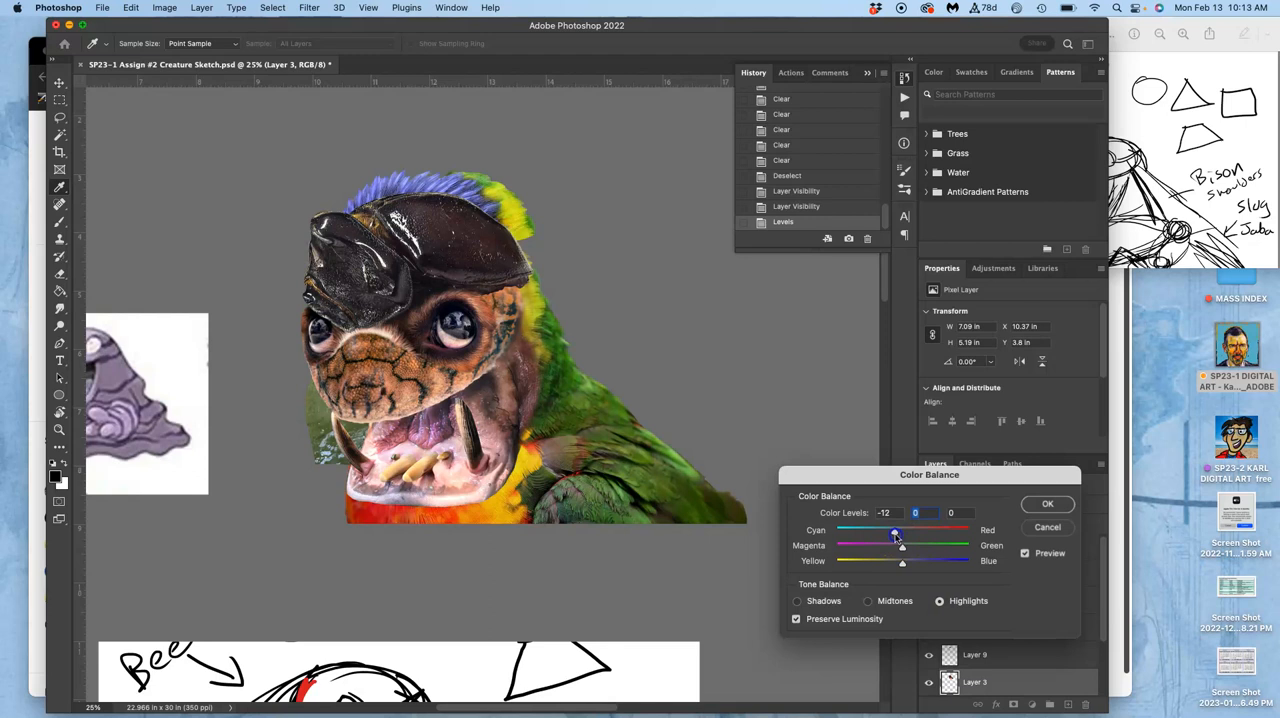
{"action": "left_click_drag", "start_coordinate": [896, 530], "coordinate": [912, 530]}
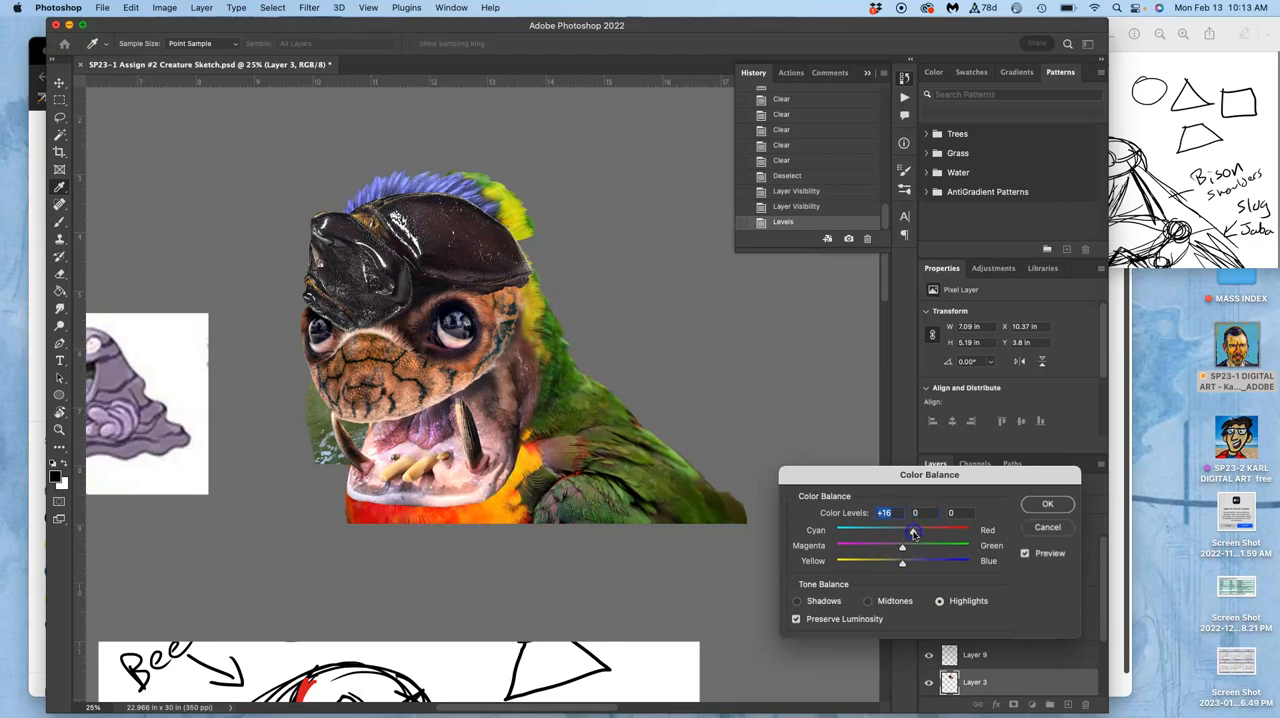
{"action": "left_click_drag", "start_coordinate": [902, 560], "coordinate": [912, 560]}
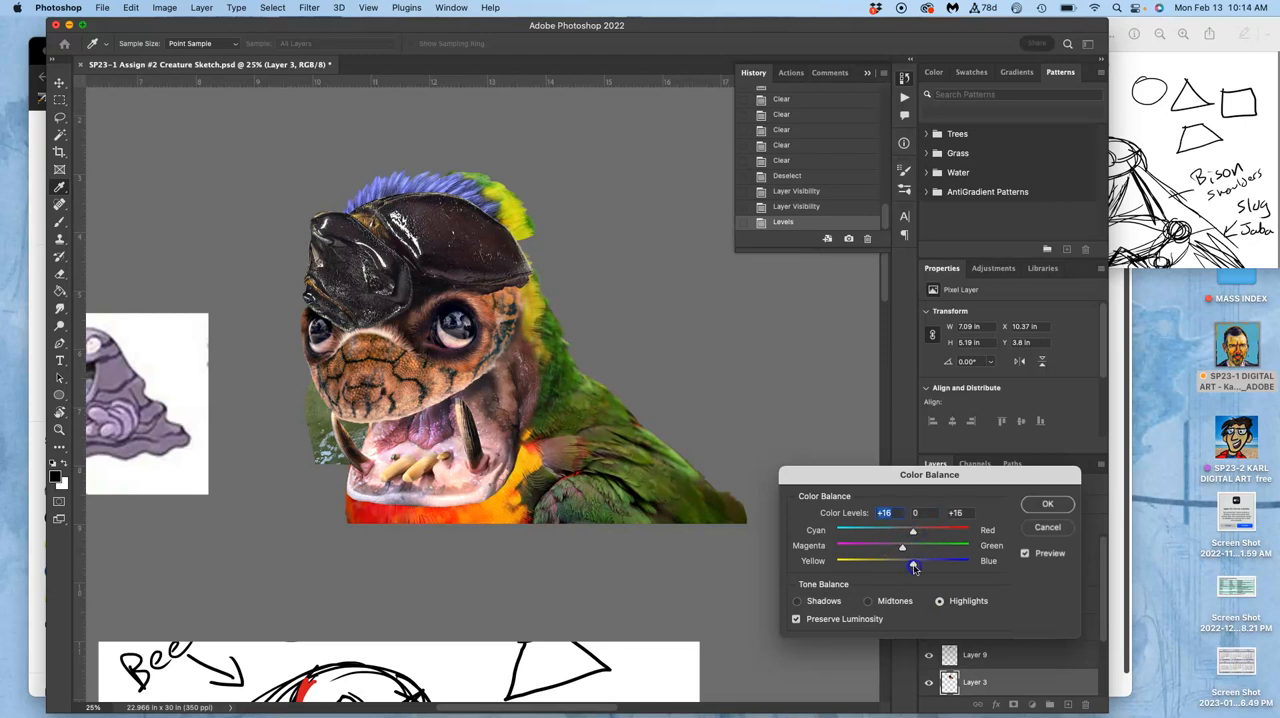
{"action": "left_click_drag", "start_coordinate": [910, 568], "coordinate": [920, 568]}
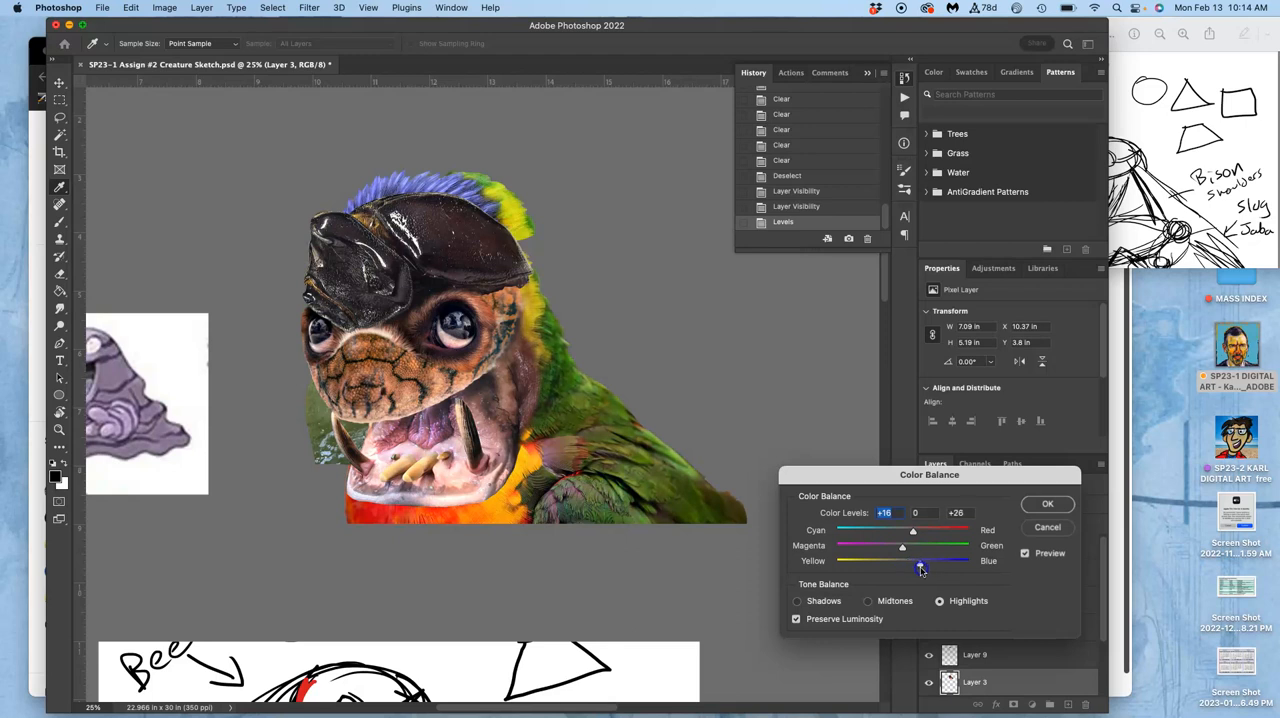
{"action": "left_click_drag", "start_coordinate": [912, 530], "coordinate": [918, 530]}
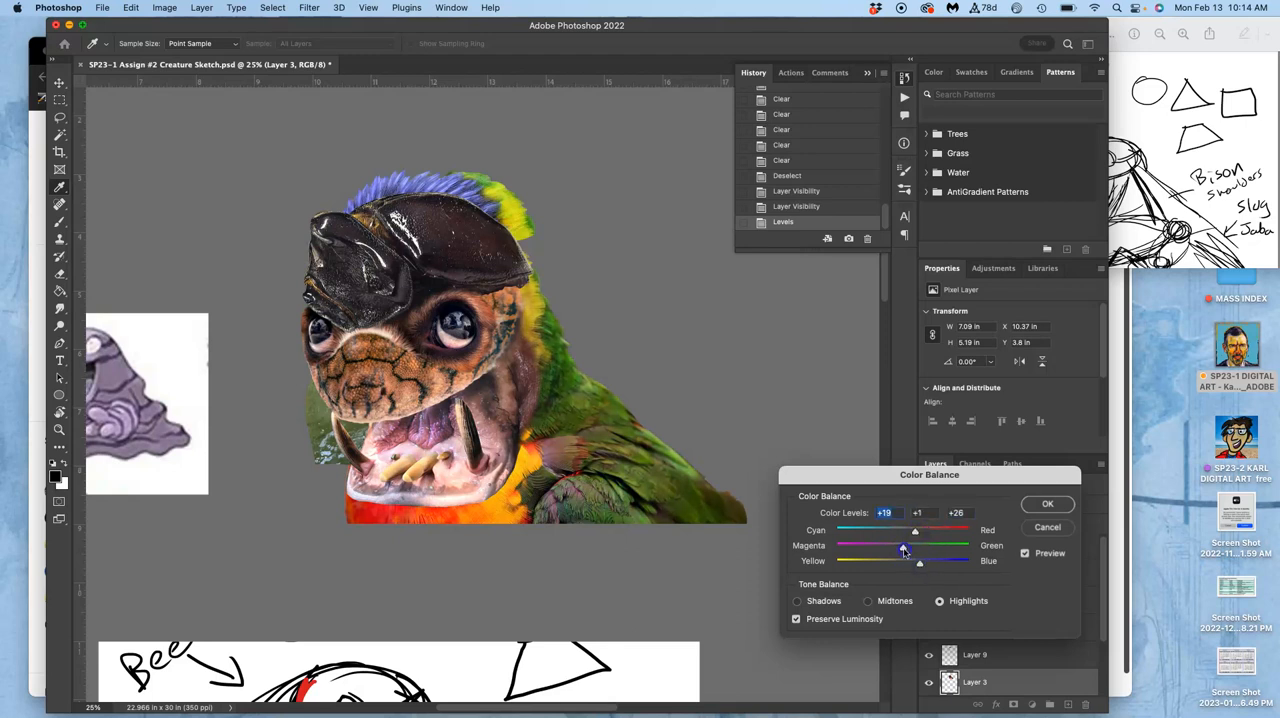
{"action": "left_click_drag", "start_coordinate": [900, 544], "coordinate": [914, 544]}
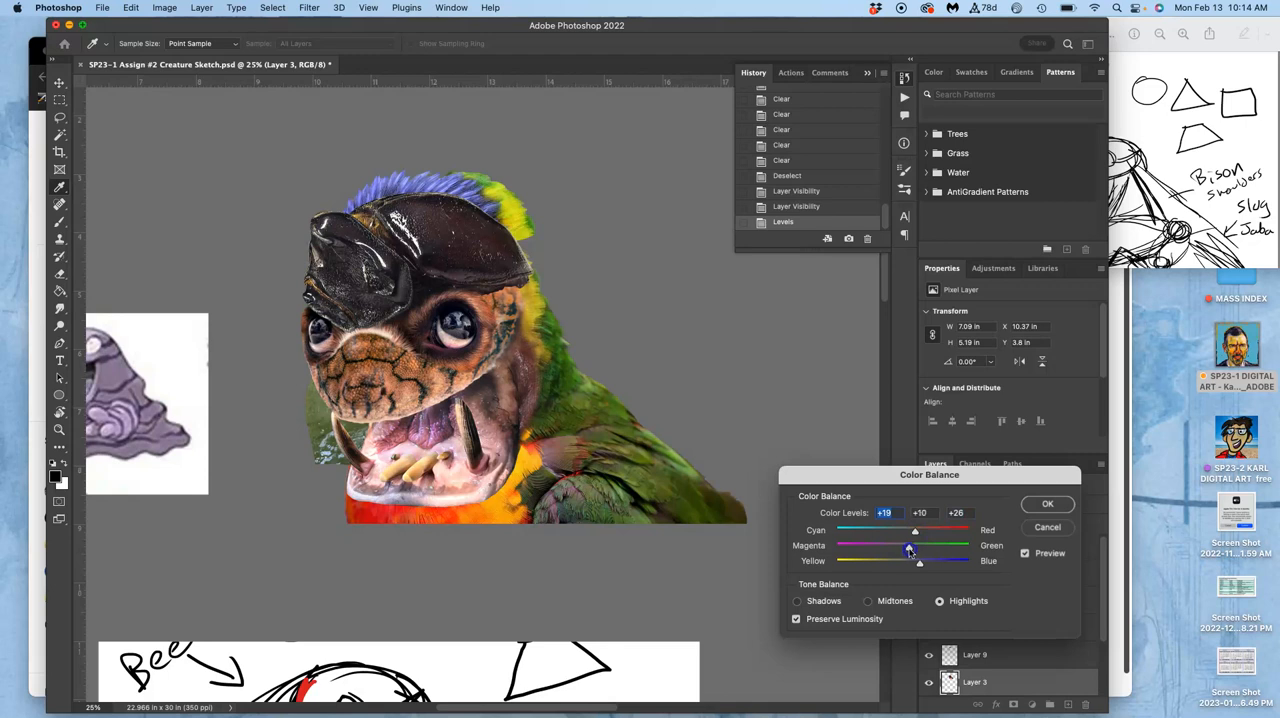
{"action": "left_click_drag", "start_coordinate": [916, 548], "coordinate": [912, 548]}
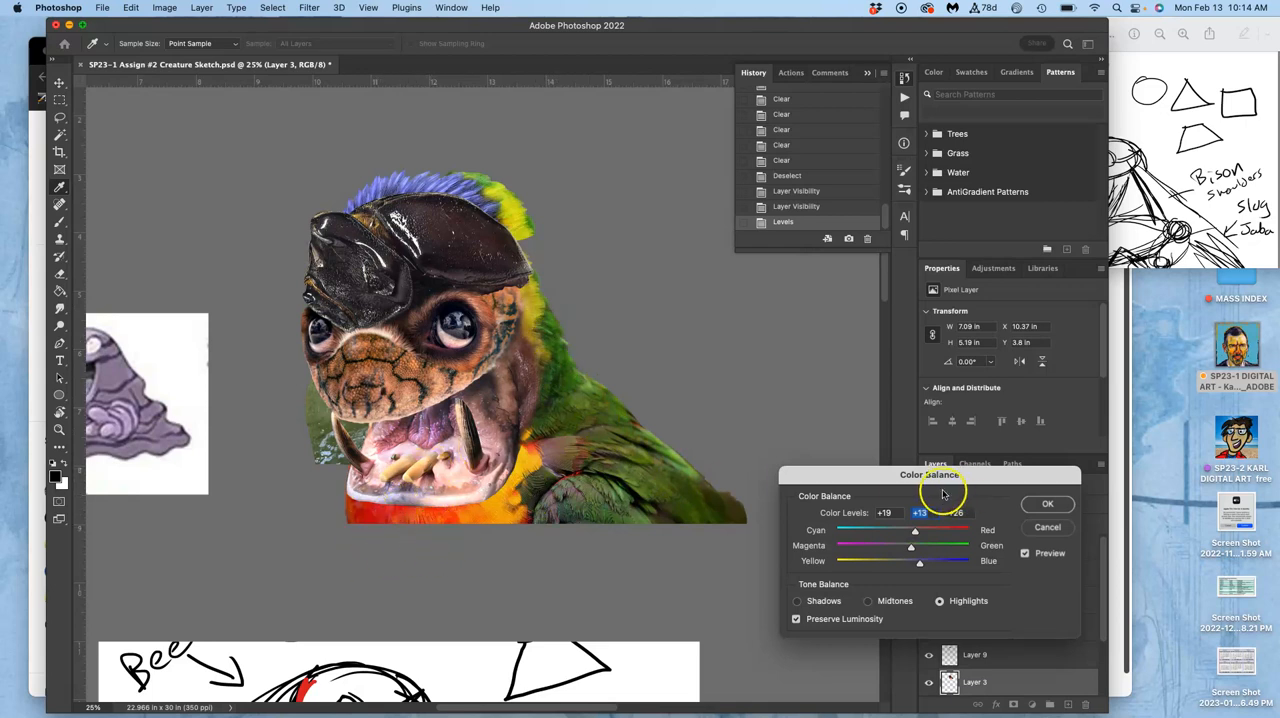
Shift the shadow tones to about +11 red and toward blue.
{"action": "left_click", "coordinate": [798, 600]}
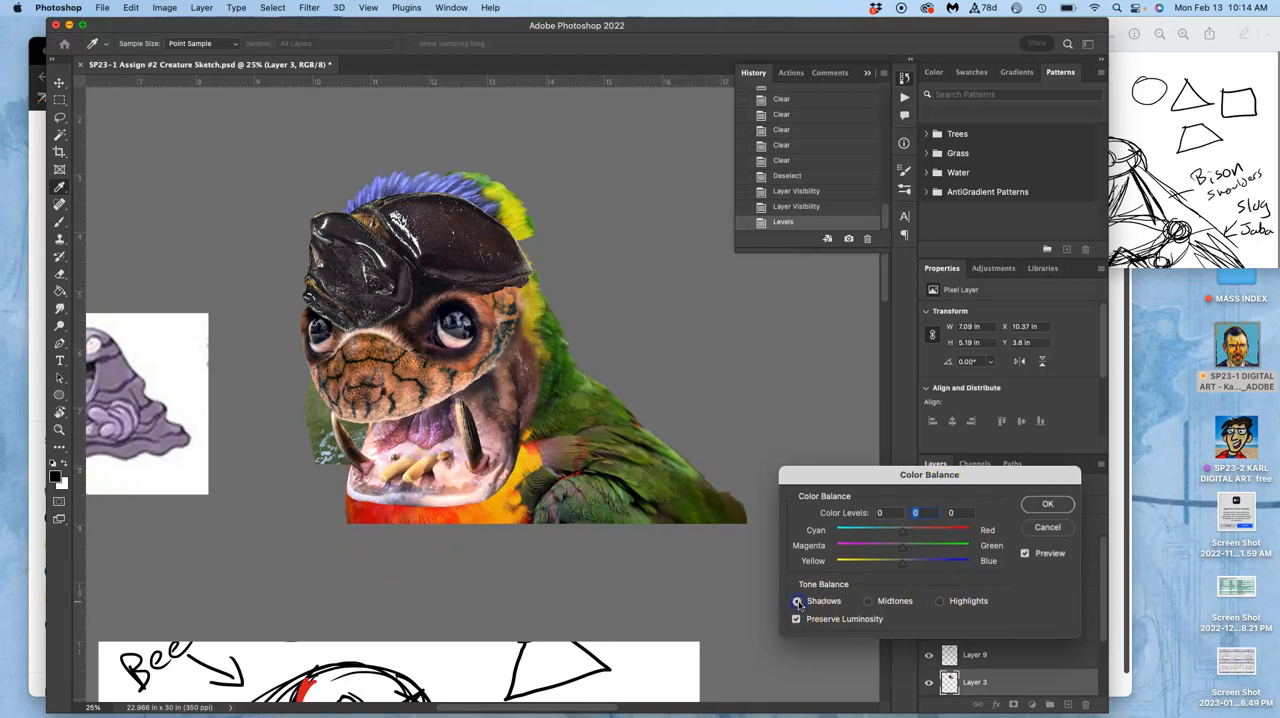
{"action": "left_click_drag", "start_coordinate": [900, 532], "coordinate": [888, 532]}
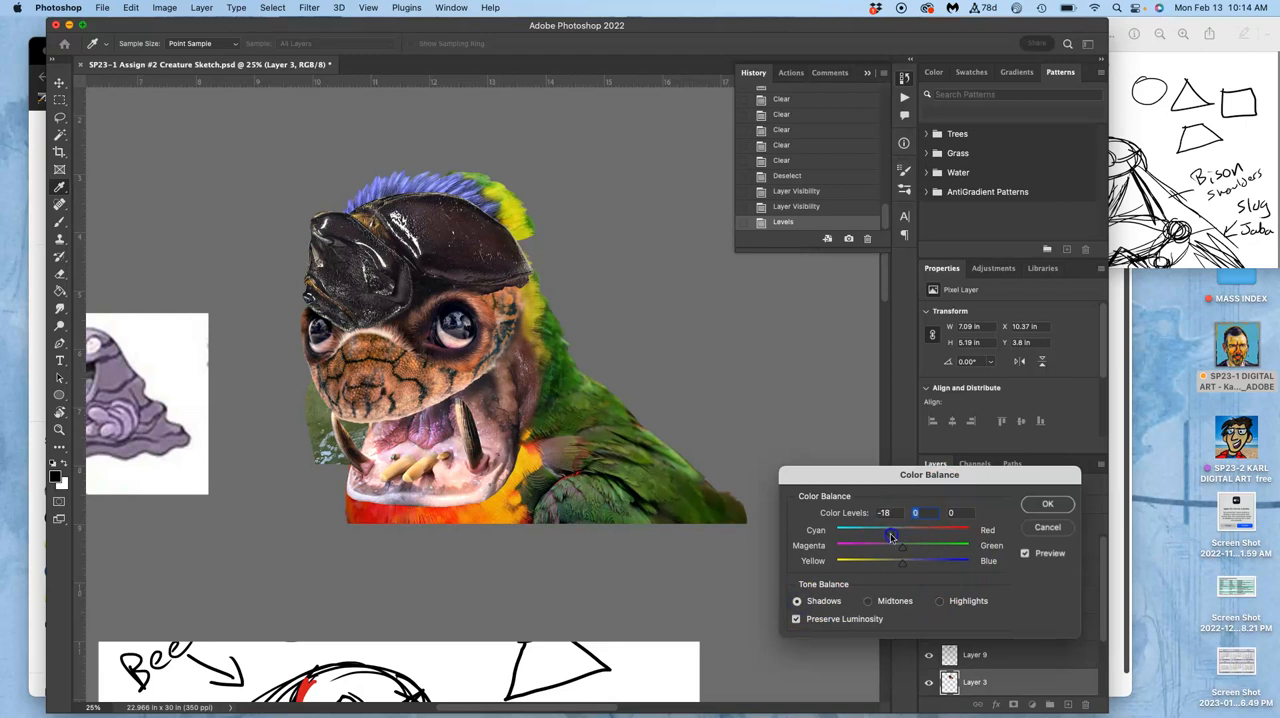
{"action": "left_click_drag", "start_coordinate": [890, 530], "coordinate": [908, 530]}
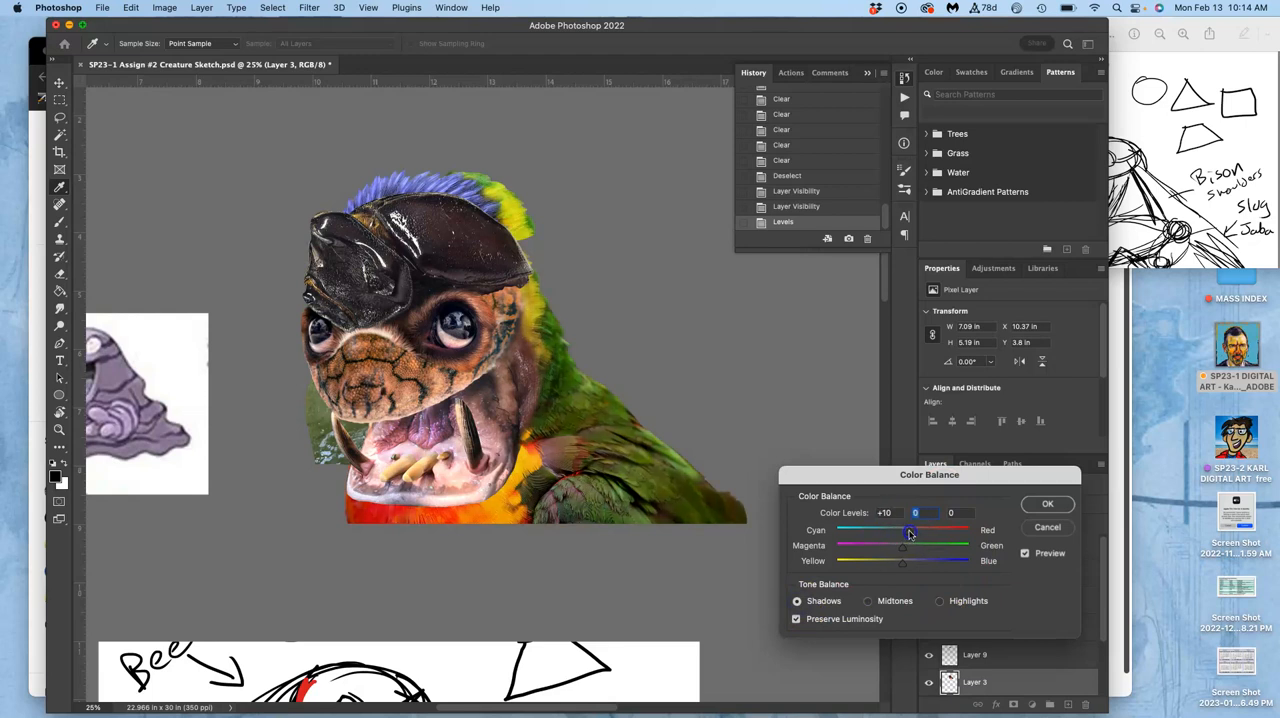
{"action": "left_click_drag", "start_coordinate": [930, 564], "coordinate": [900, 564]}
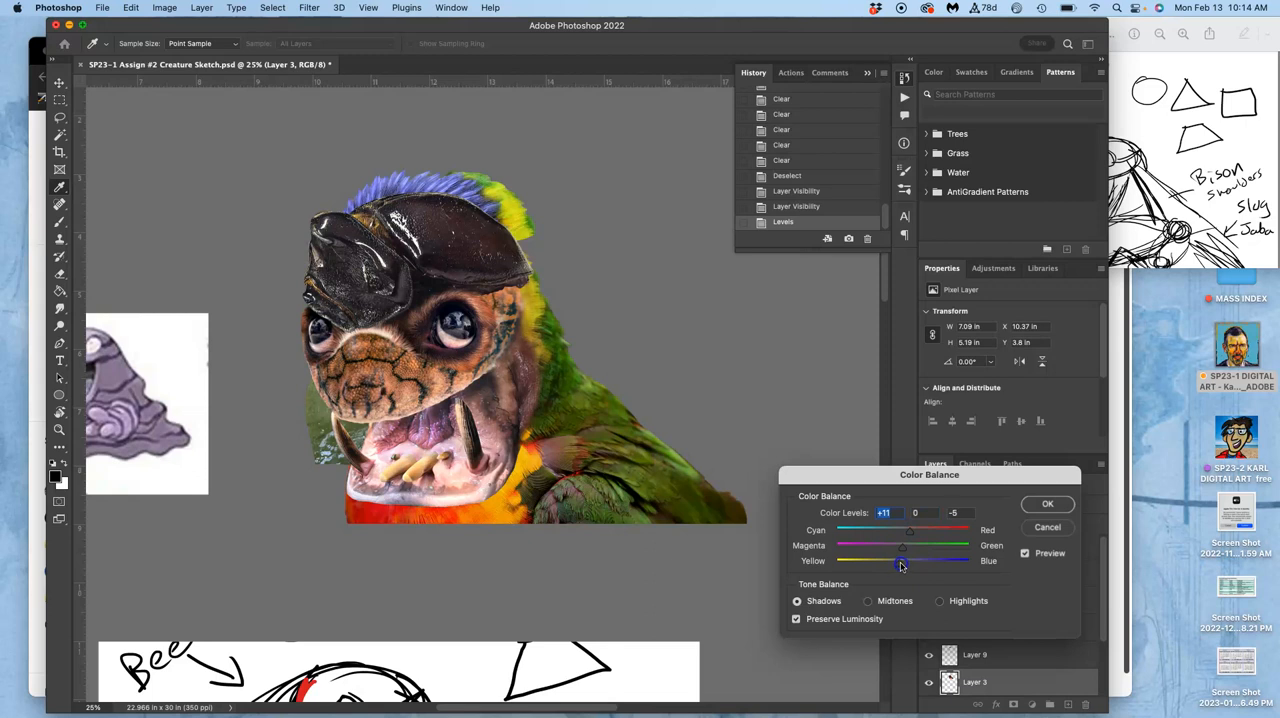
{"action": "left_click_drag", "start_coordinate": [900, 560], "coordinate": [920, 560]}
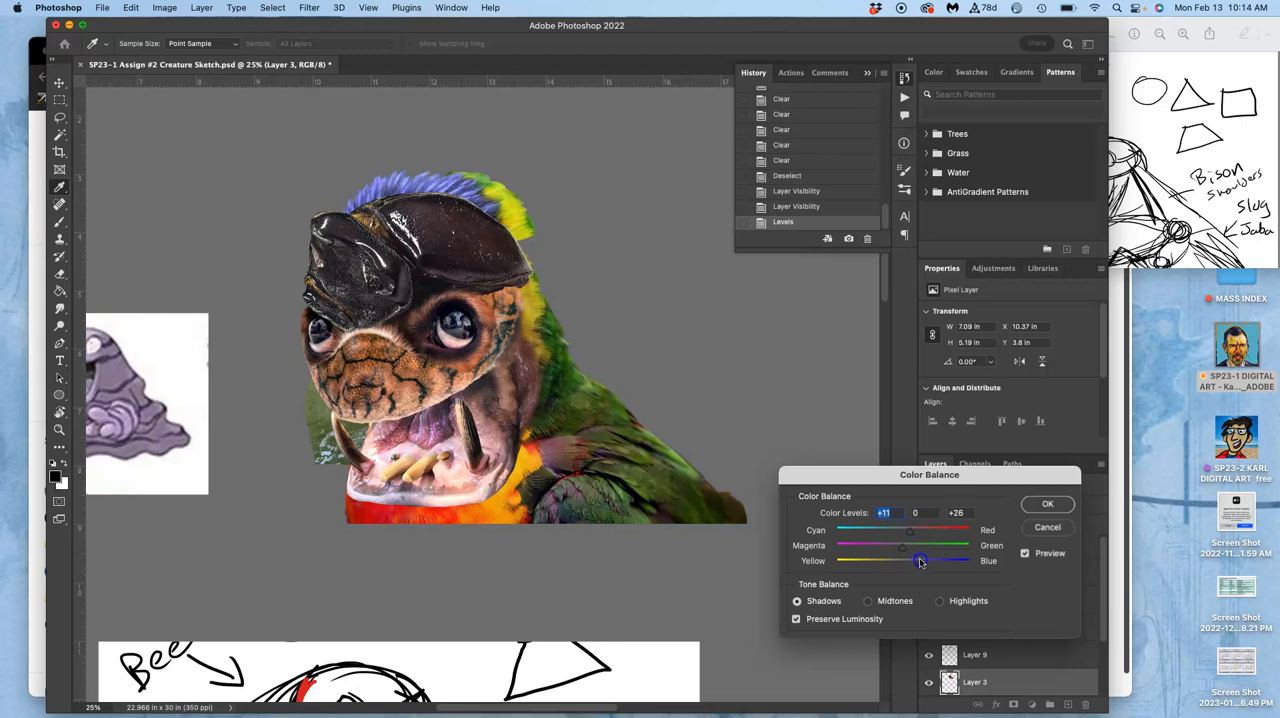
{"action": "left_click_drag", "start_coordinate": [920, 560], "coordinate": [912, 560]}
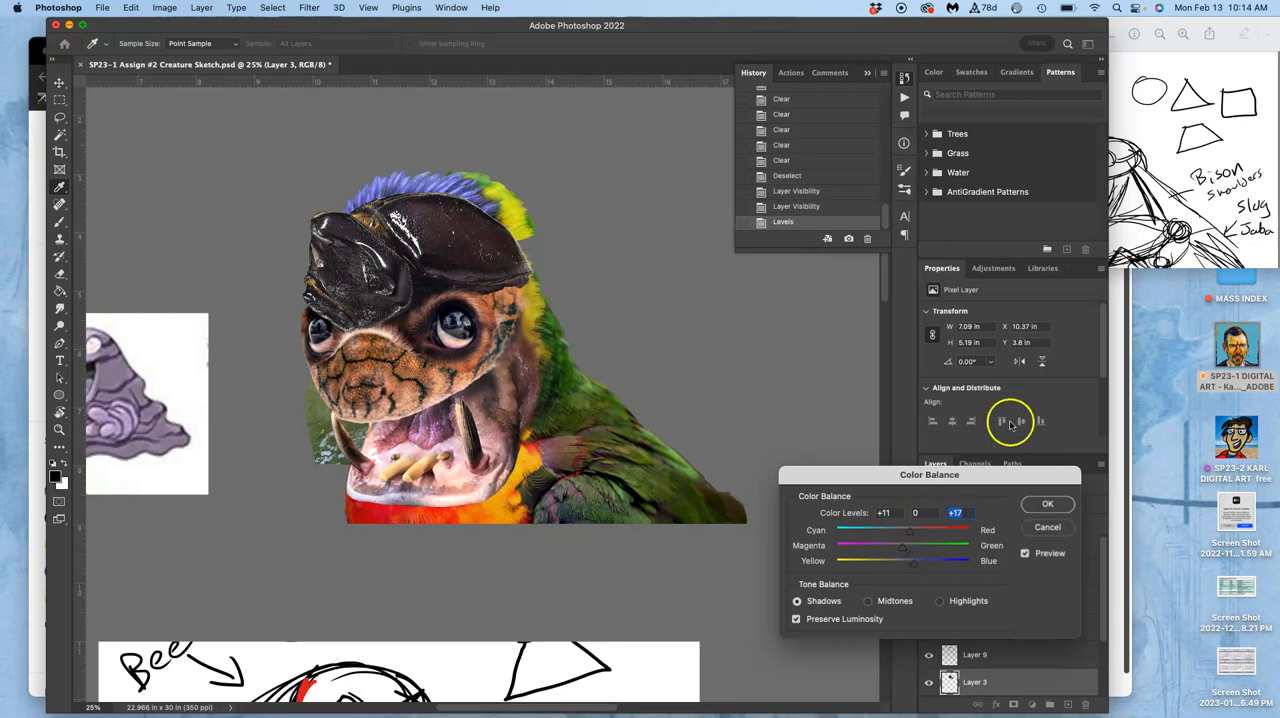
Apply the colour balance to the head, compare layer visibility, and move on to Layer 9.
{"action": "left_click", "coordinate": [1048, 504]}
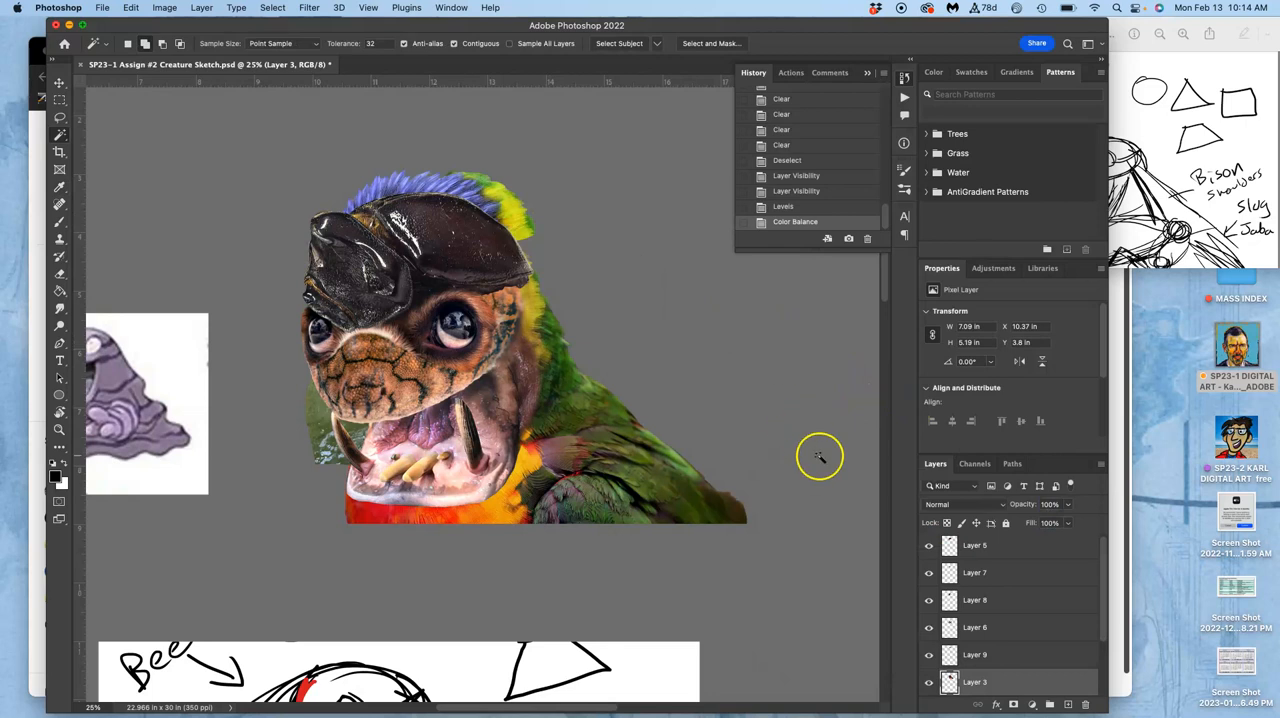
{"action": "left_click", "coordinate": [976, 654]}
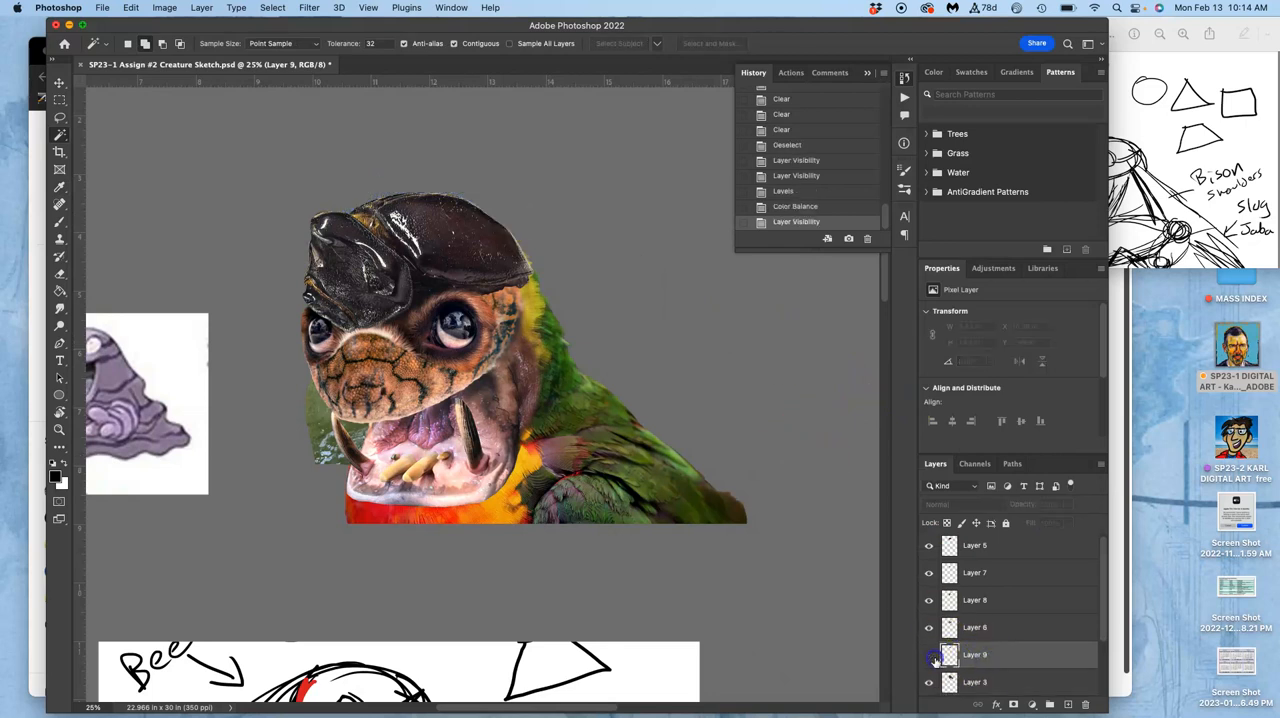
{"action": "left_click", "coordinate": [164, 8]}
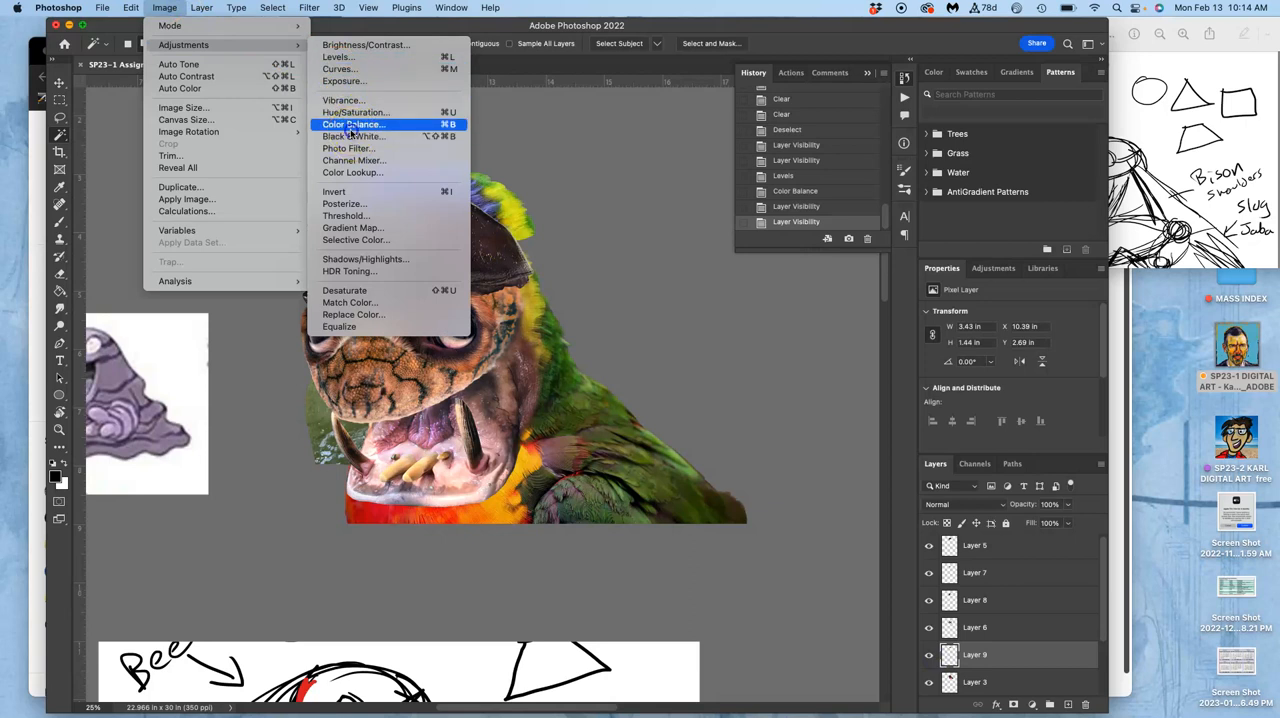
Start Color Balance on Layer 9 and nudge its shadows toward red, blue and slight magenta.
{"action": "left_click", "coordinate": [352, 124]}
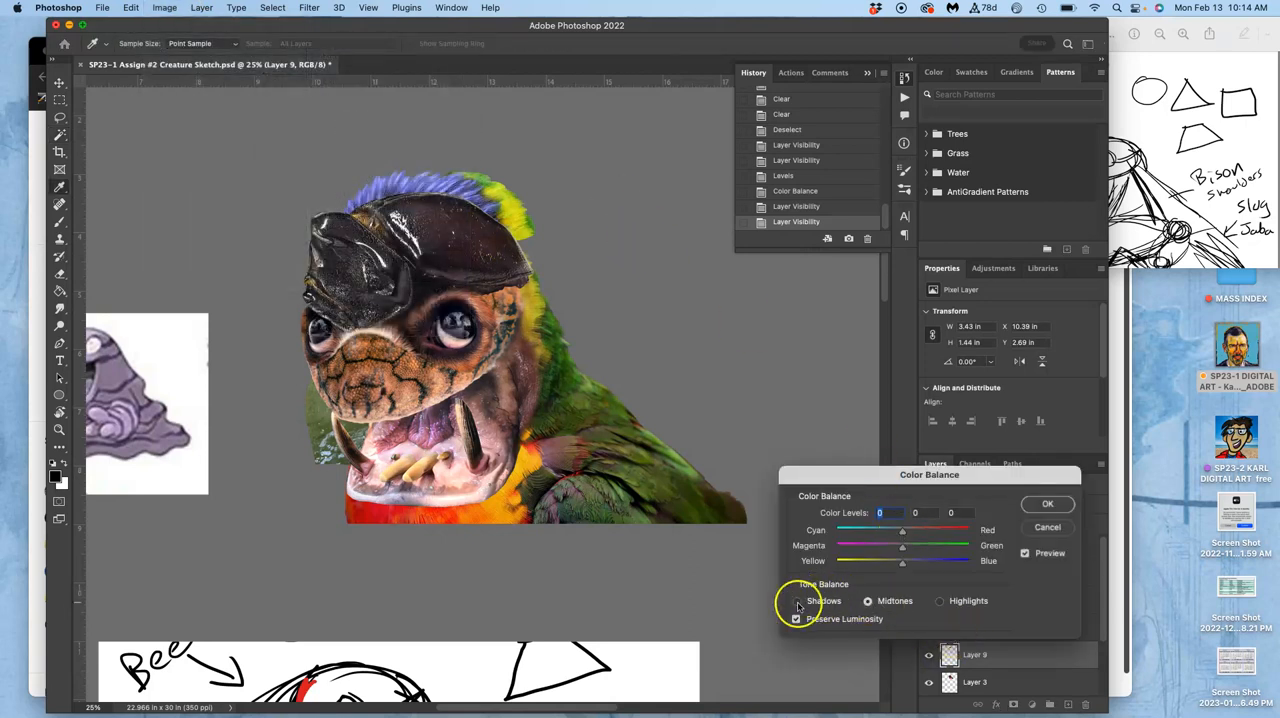
{"action": "left_click_drag", "start_coordinate": [904, 560], "coordinate": [918, 560]}
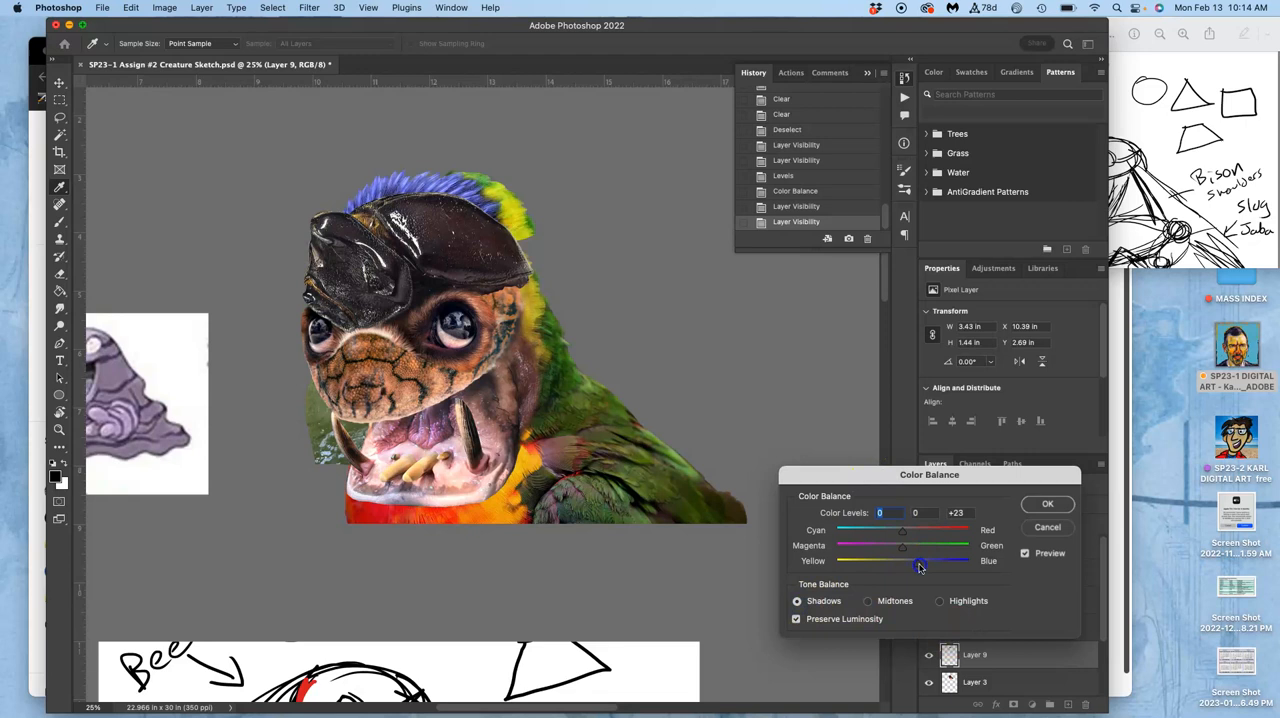
{"action": "left_click_drag", "start_coordinate": [900, 560], "coordinate": [918, 560]}
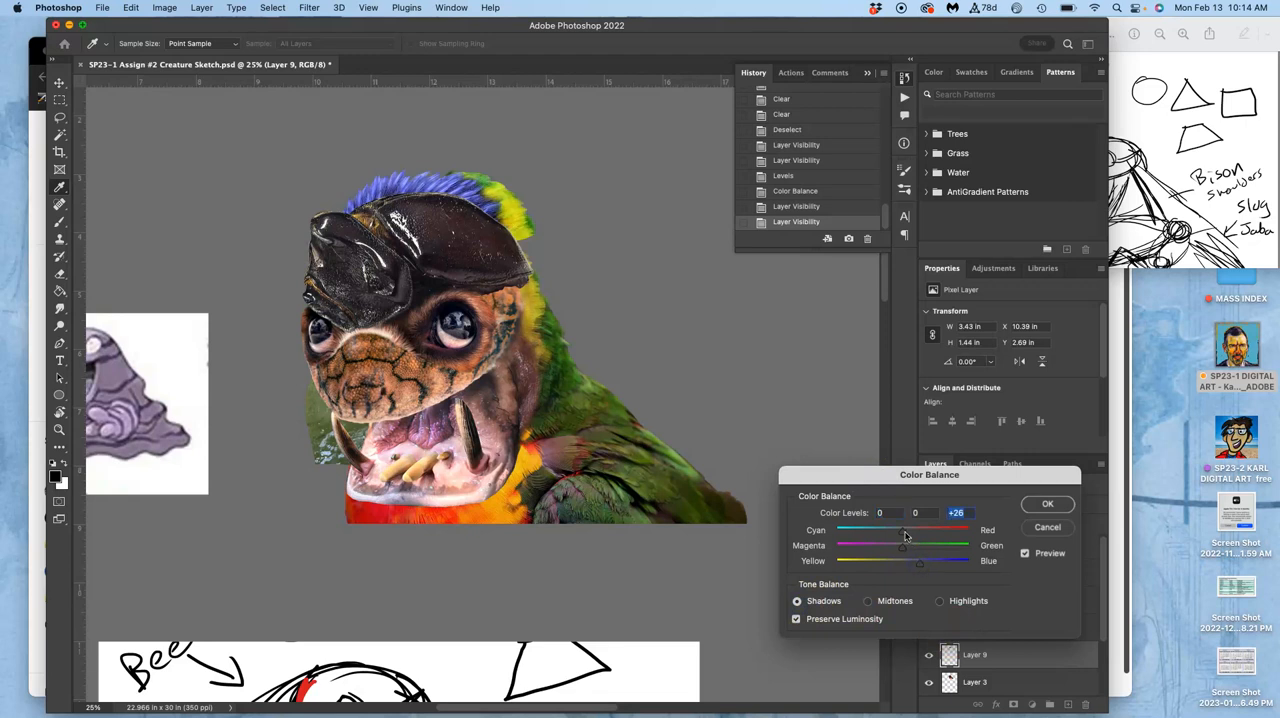
{"action": "left_click_drag", "start_coordinate": [900, 530], "coordinate": [912, 530]}
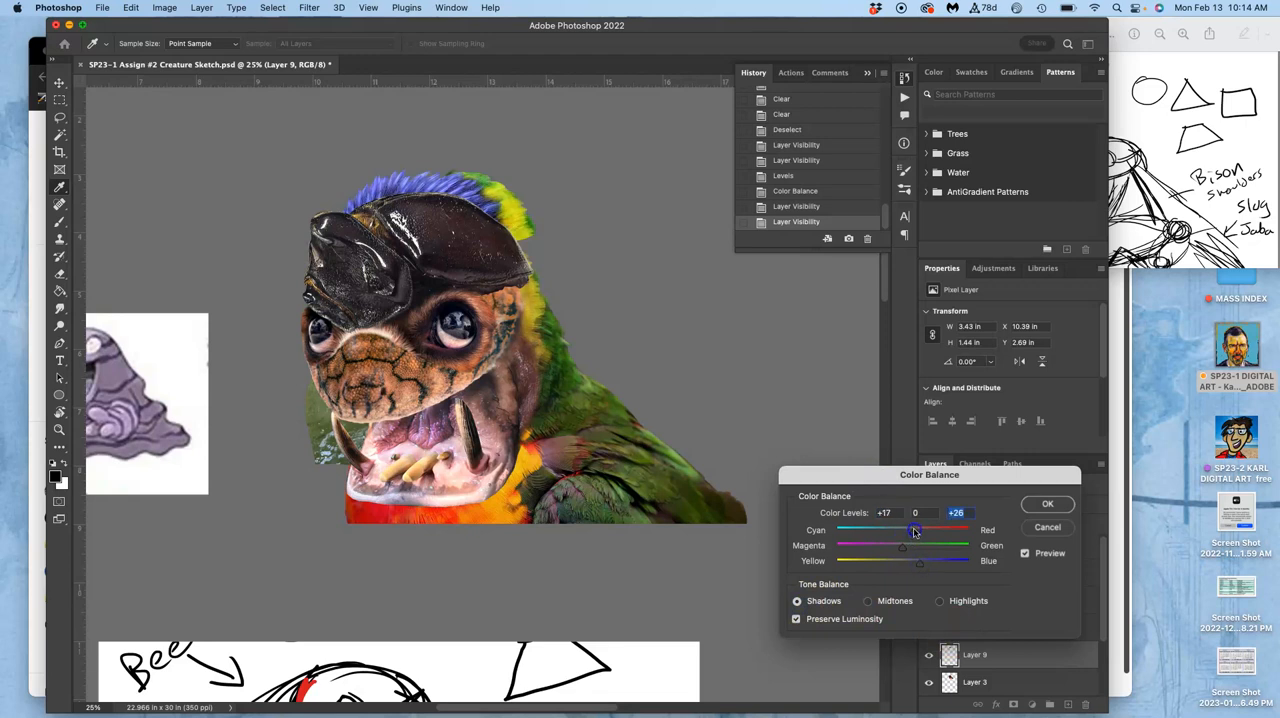
{"action": "left_click_drag", "start_coordinate": [912, 544], "coordinate": [892, 544]}
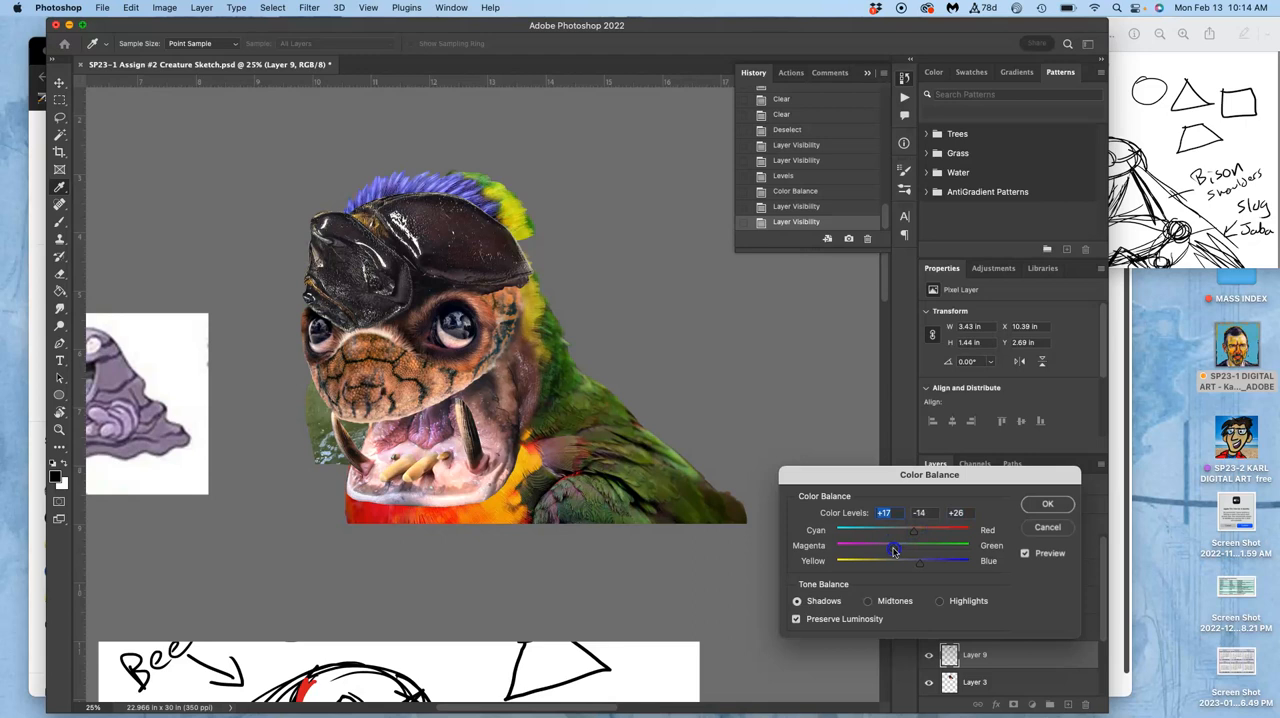
{"action": "left_click_drag", "start_coordinate": [878, 548], "coordinate": [894, 548]}
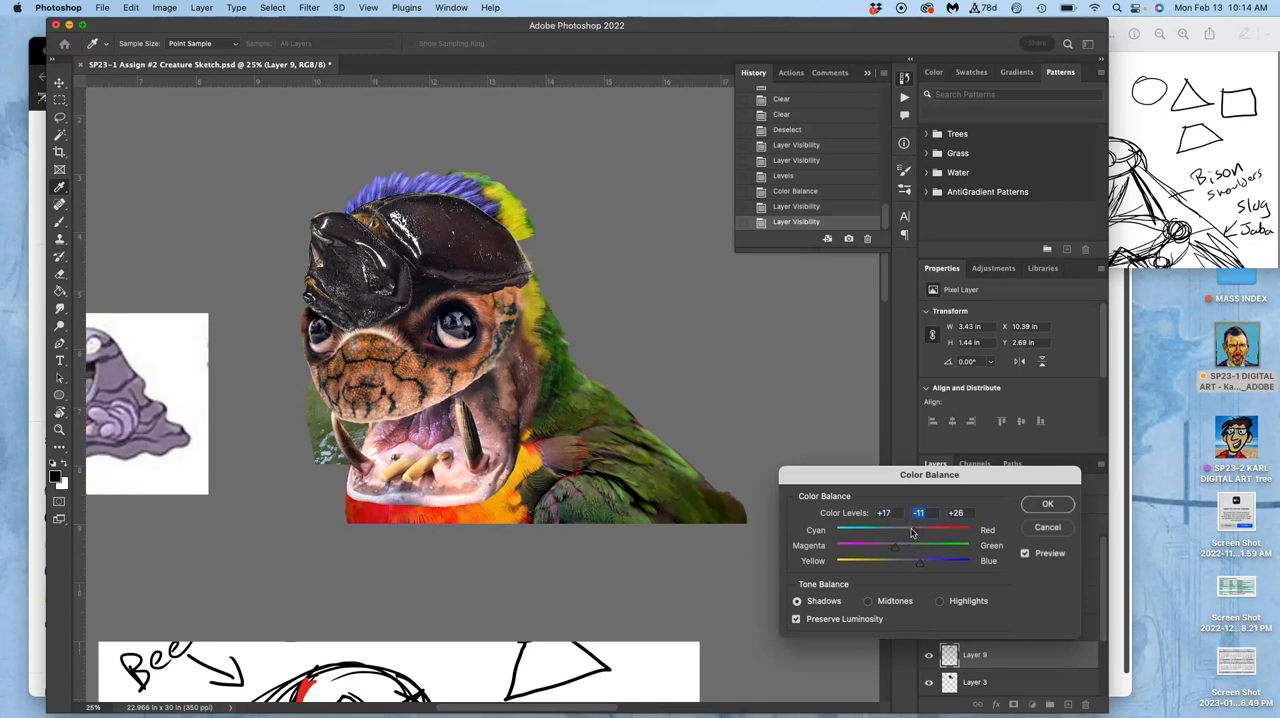
{"action": "left_click_drag", "start_coordinate": [910, 528], "coordinate": [904, 528]}
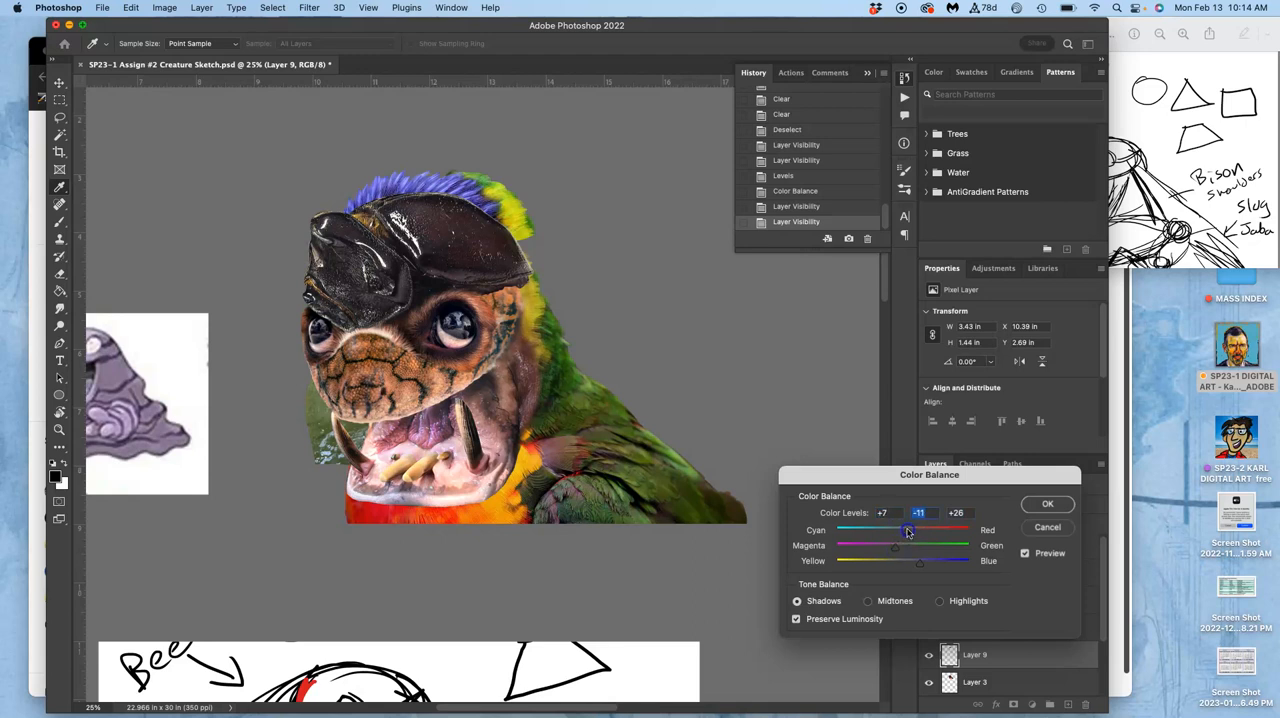
Shift Layer 9's midtones toward green, blue and a little red.
{"action": "left_click", "coordinate": [868, 600]}
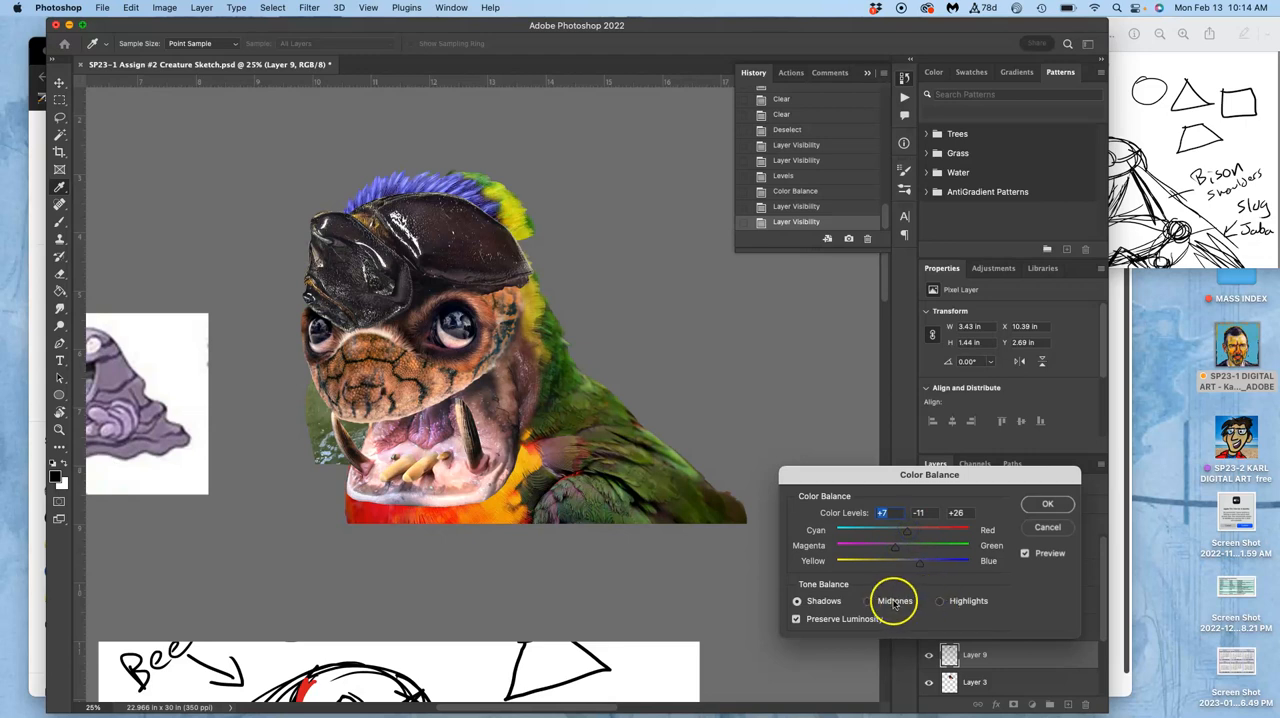
{"action": "left_click", "coordinate": [868, 600]}
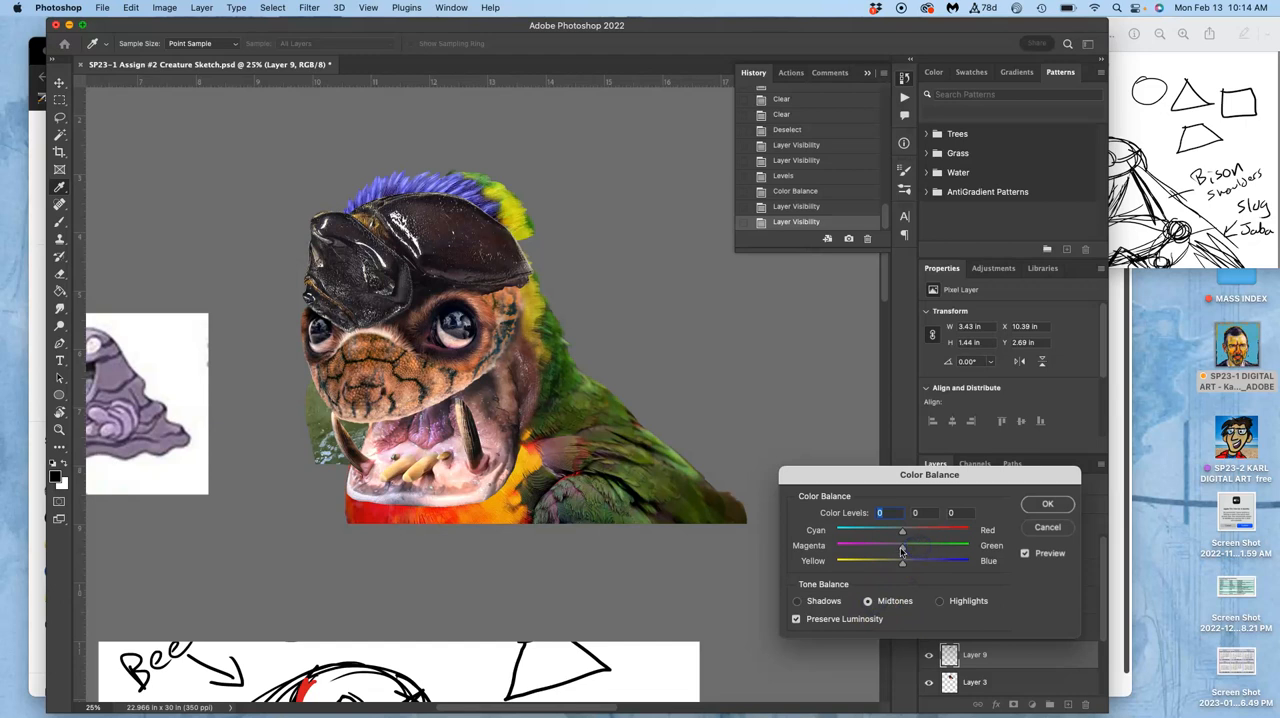
{"action": "left_click_drag", "start_coordinate": [900, 544], "coordinate": [912, 544]}
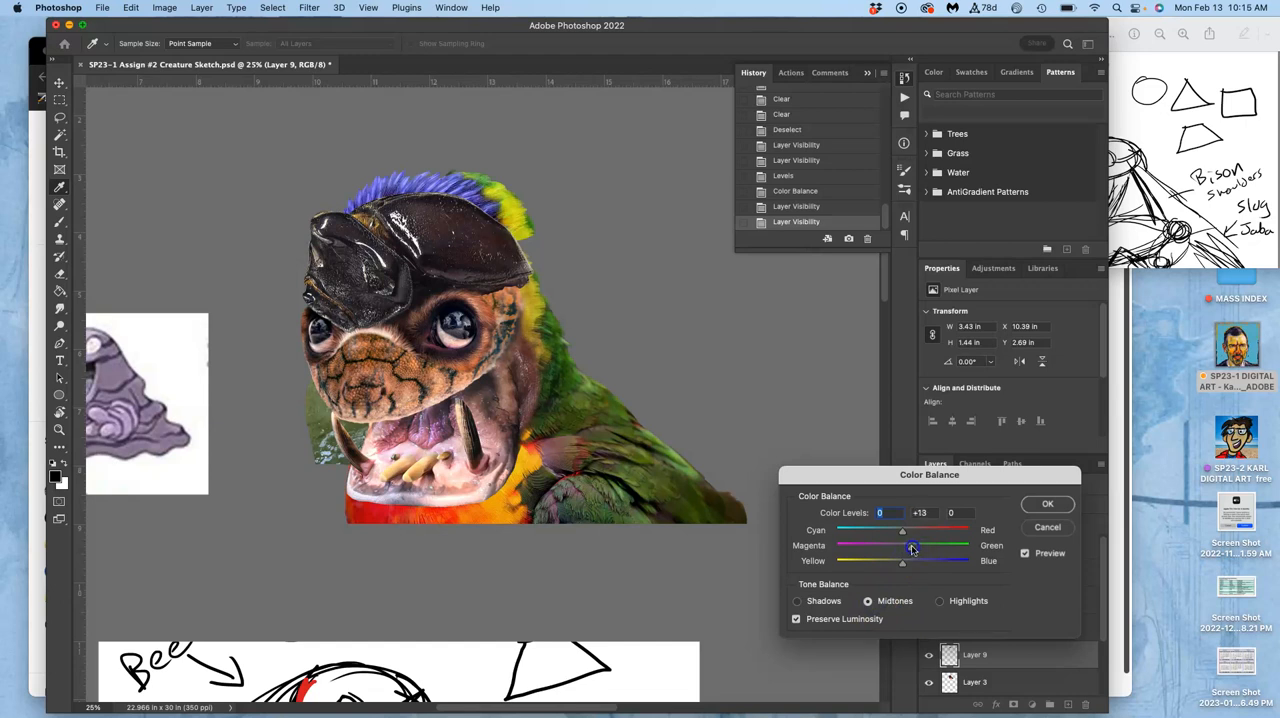
{"action": "left_click_drag", "start_coordinate": [910, 560], "coordinate": [920, 560]}
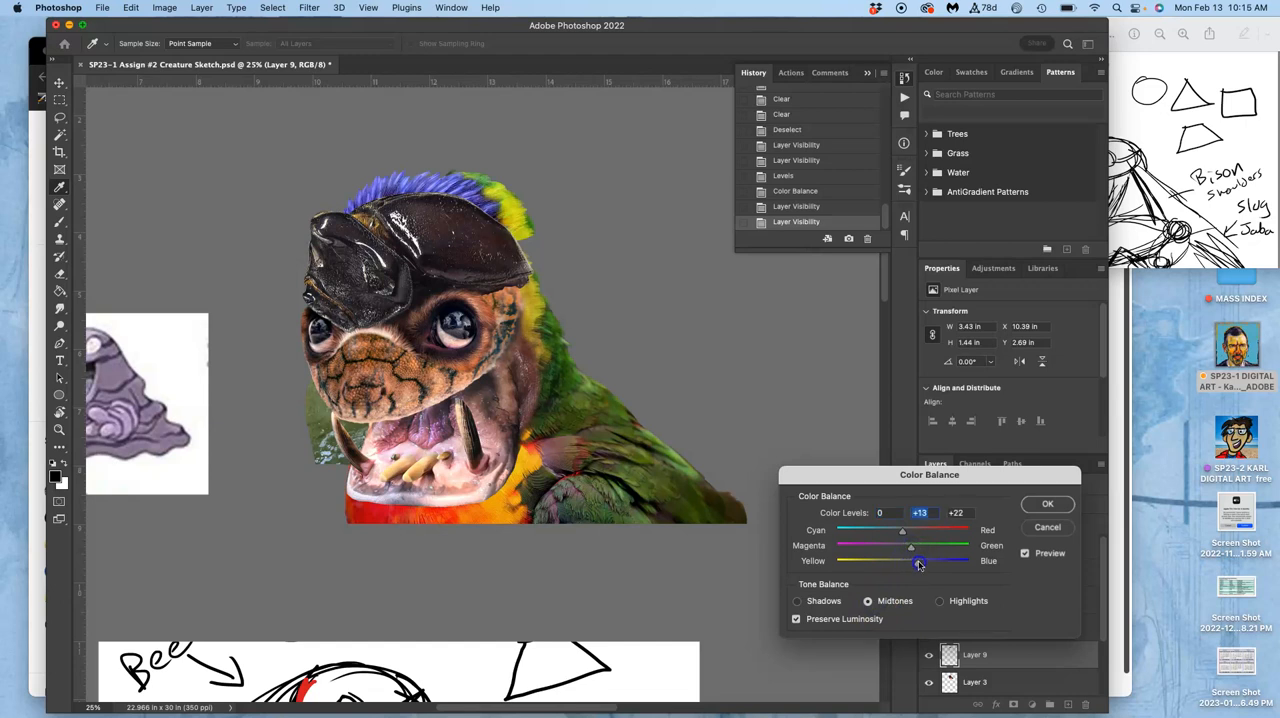
{"action": "left_click_drag", "start_coordinate": [918, 560], "coordinate": [940, 560]}
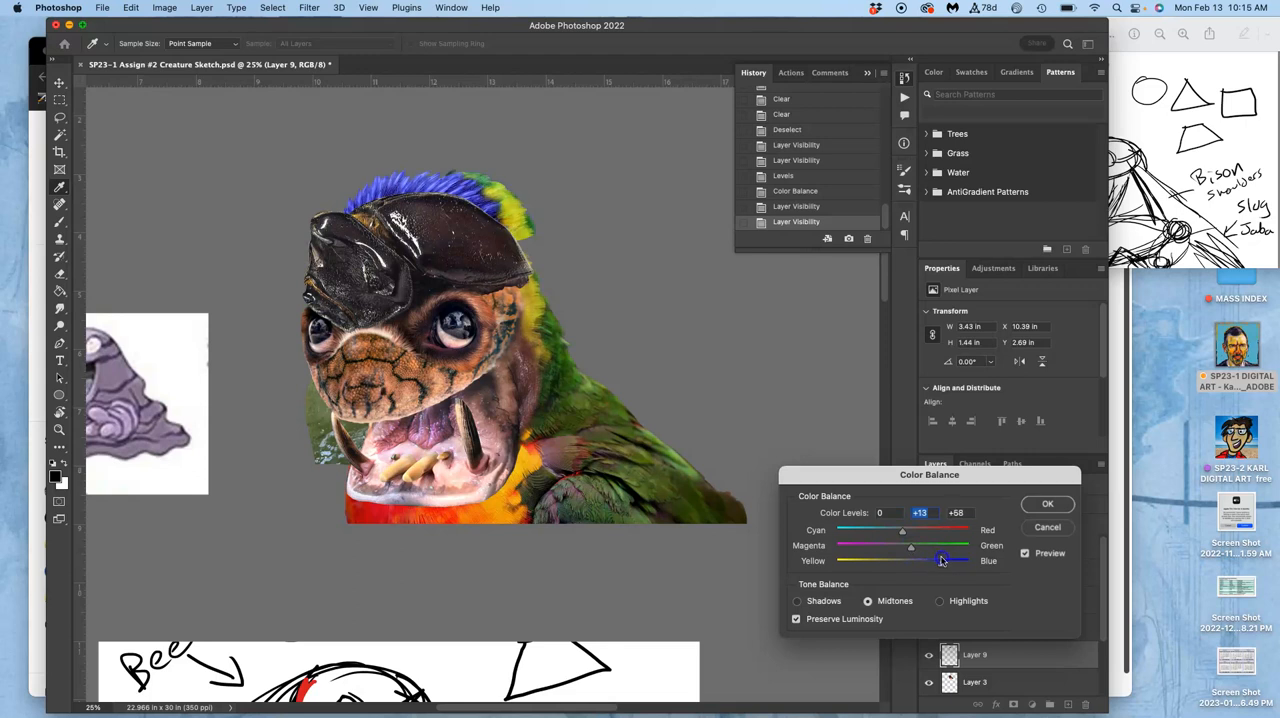
{"action": "left_click_drag", "start_coordinate": [902, 532], "coordinate": [912, 532]}
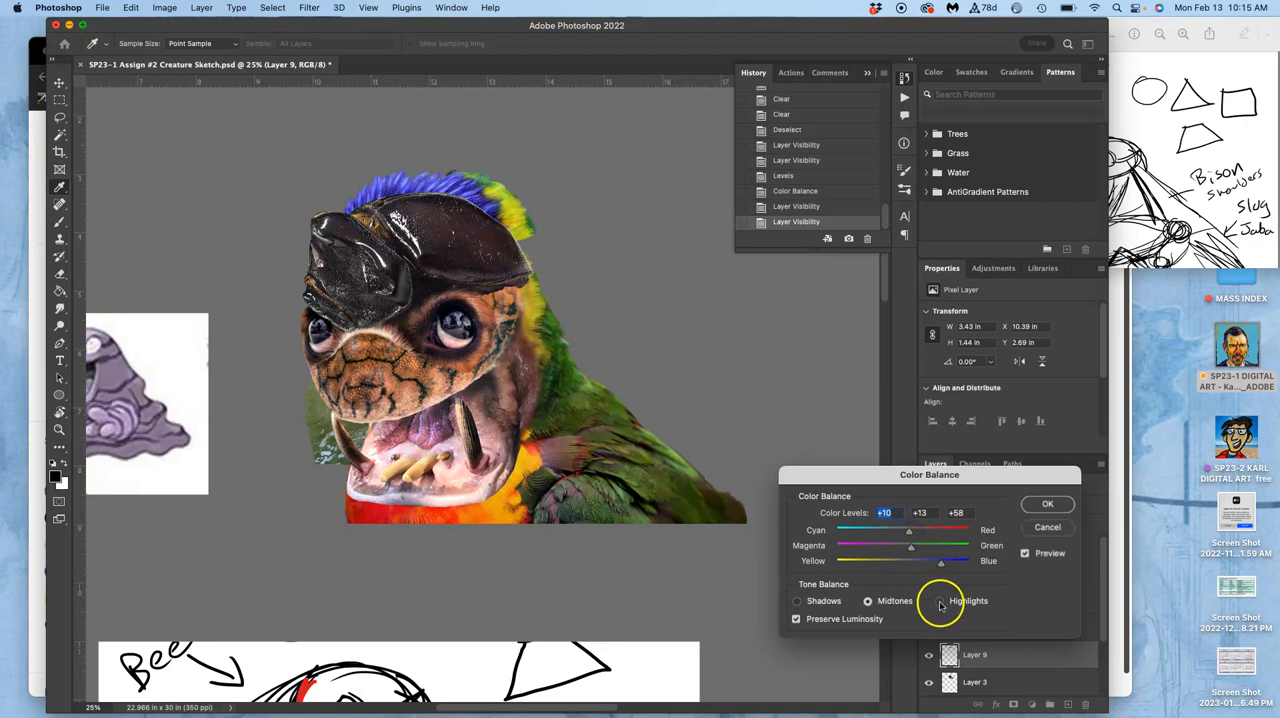
Nudge the highlights slightly toward red and green and apply the adjustment.
{"action": "left_click", "coordinate": [940, 600]}
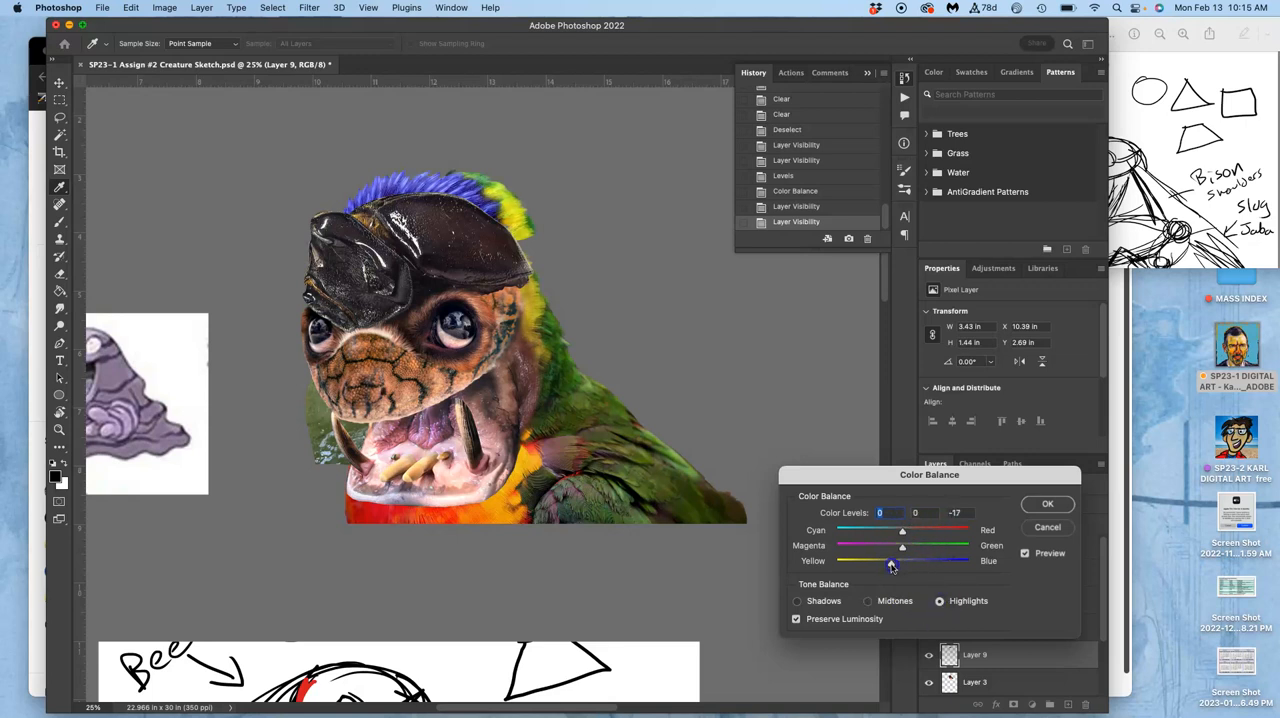
{"action": "left_click_drag", "start_coordinate": [890, 564], "coordinate": [896, 564]}
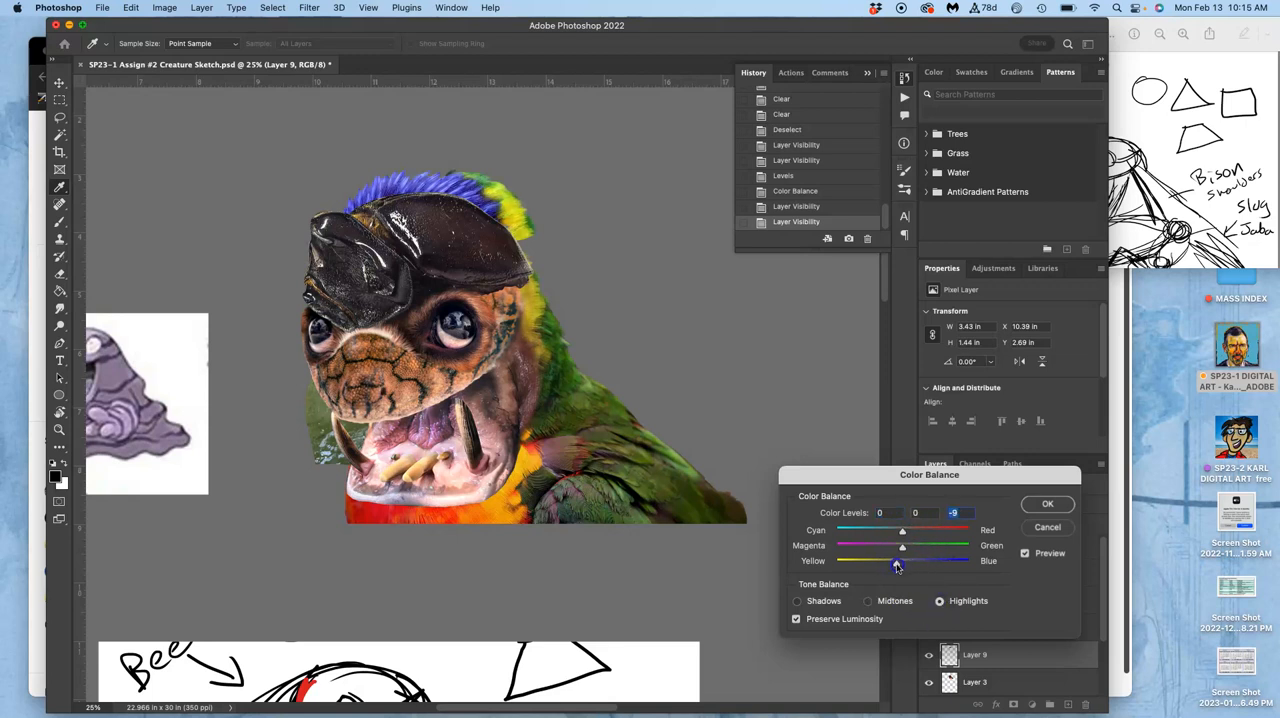
{"action": "left_click_drag", "start_coordinate": [902, 530], "coordinate": [910, 530]}
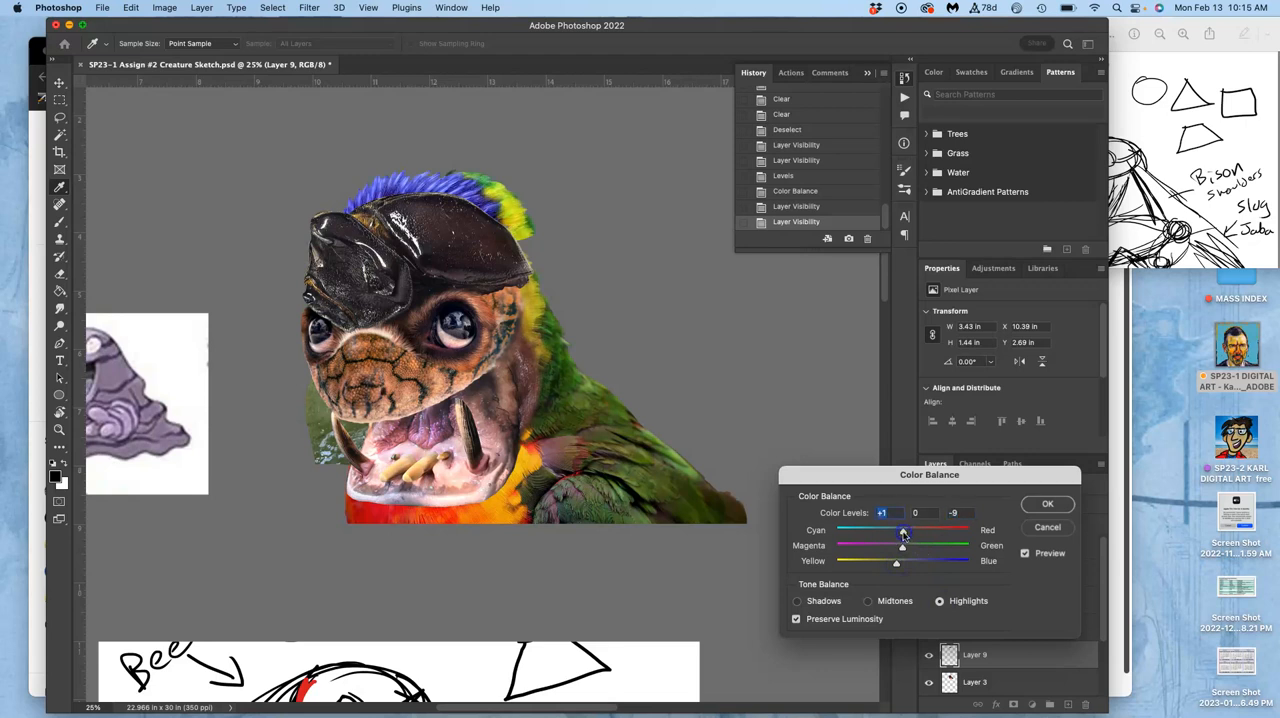
{"action": "left_click_drag", "start_coordinate": [902, 544], "coordinate": [904, 544]}
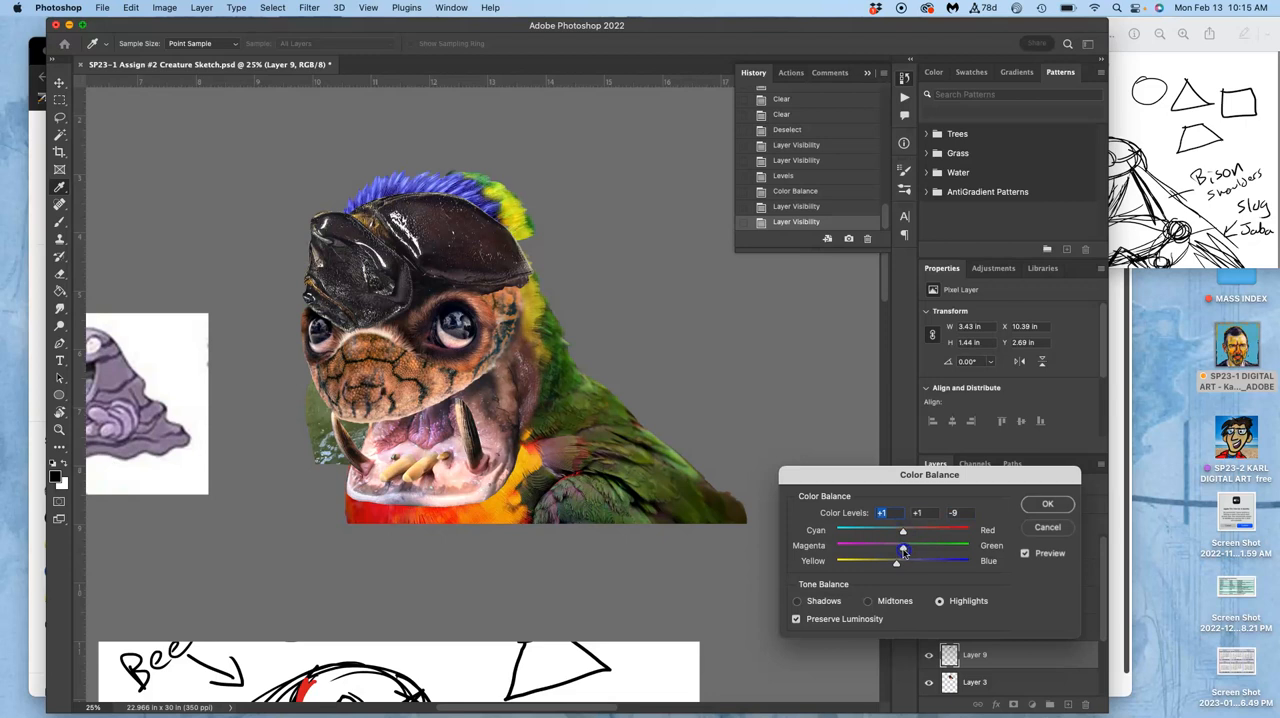
{"action": "left_click_drag", "start_coordinate": [904, 544], "coordinate": [898, 544]}
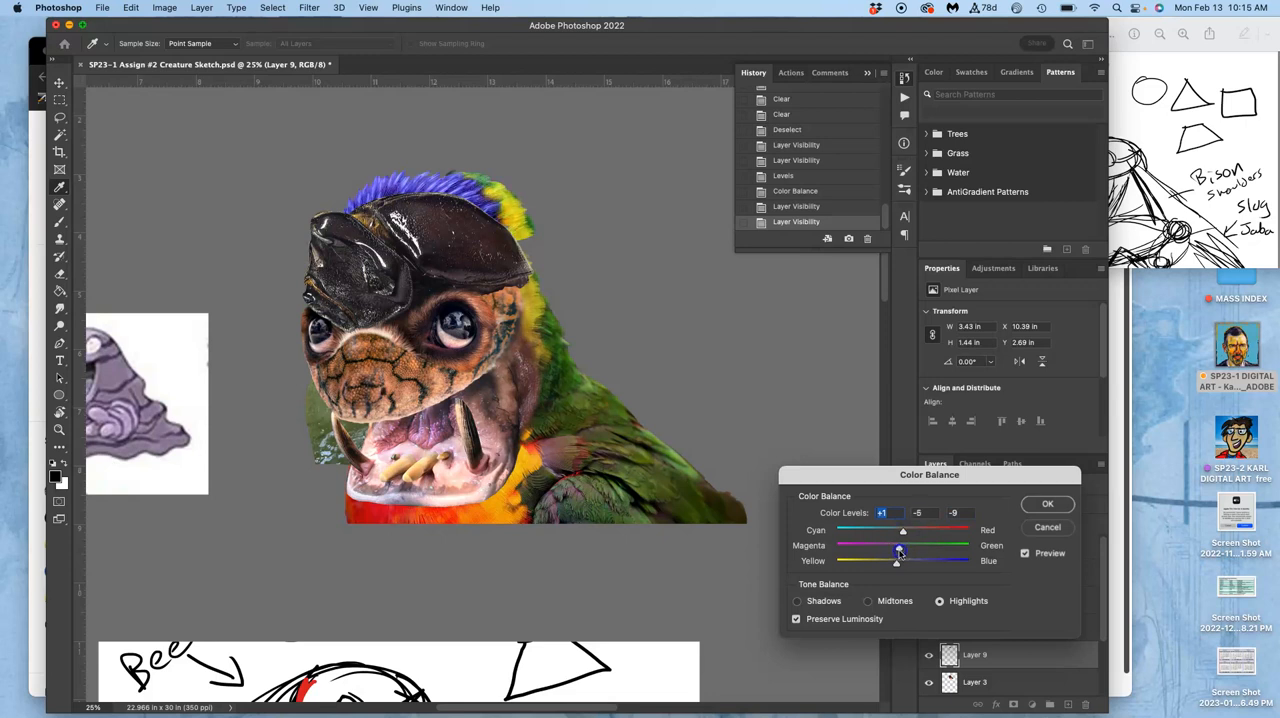
{"action": "left_click", "coordinate": [1048, 504]}
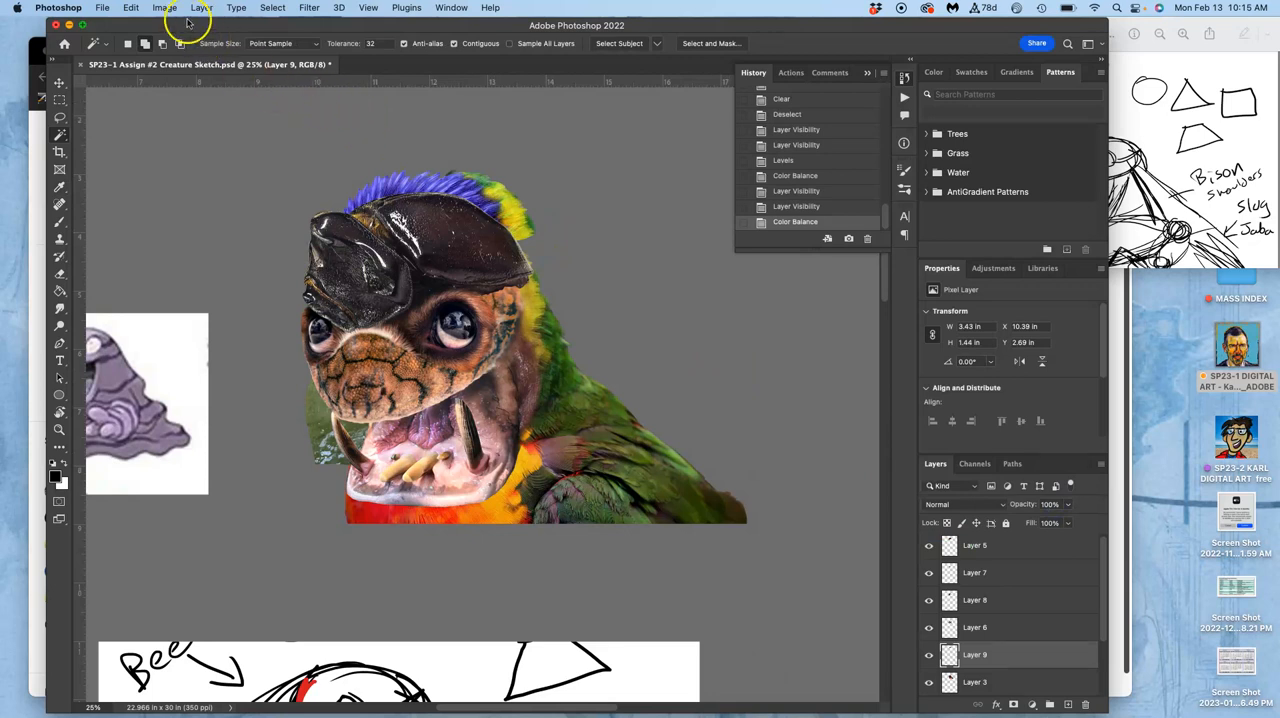
Start Hue/Saturation on Layer 9 and settle the hue at about +2 with a slight lightness tweak.
{"action": "left_click", "coordinate": [164, 8]}
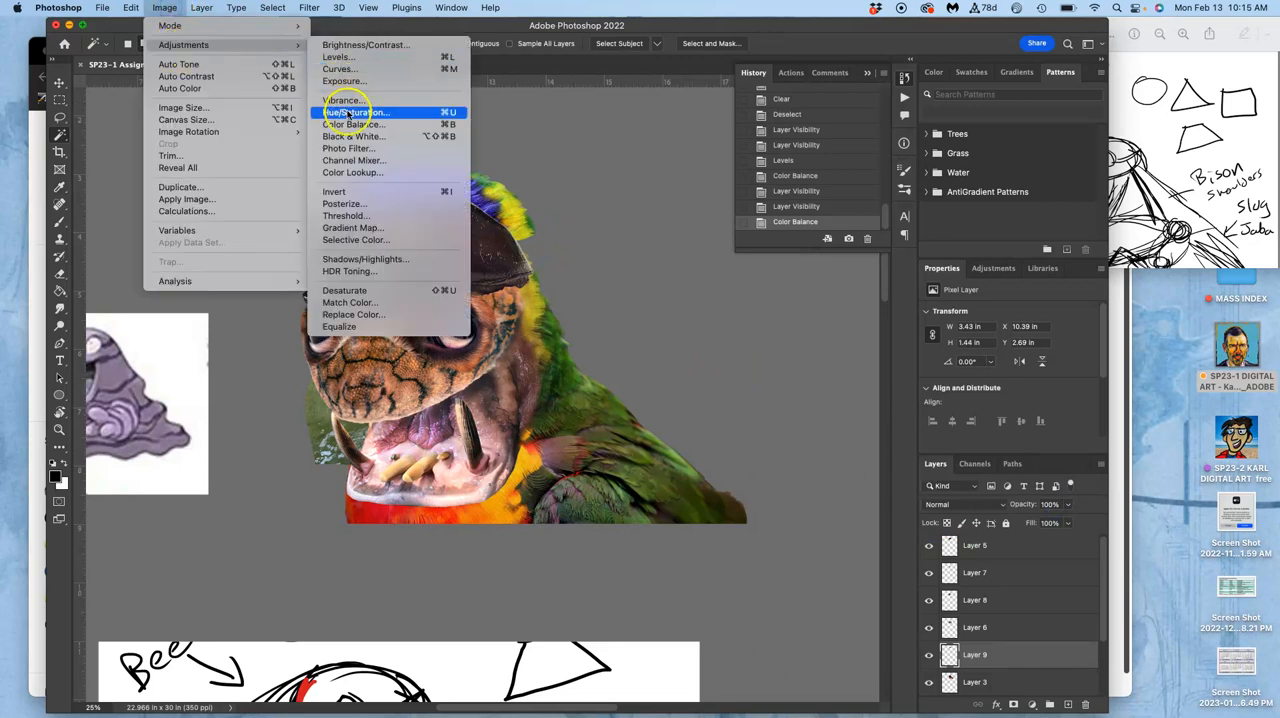
{"action": "left_click", "coordinate": [348, 112]}
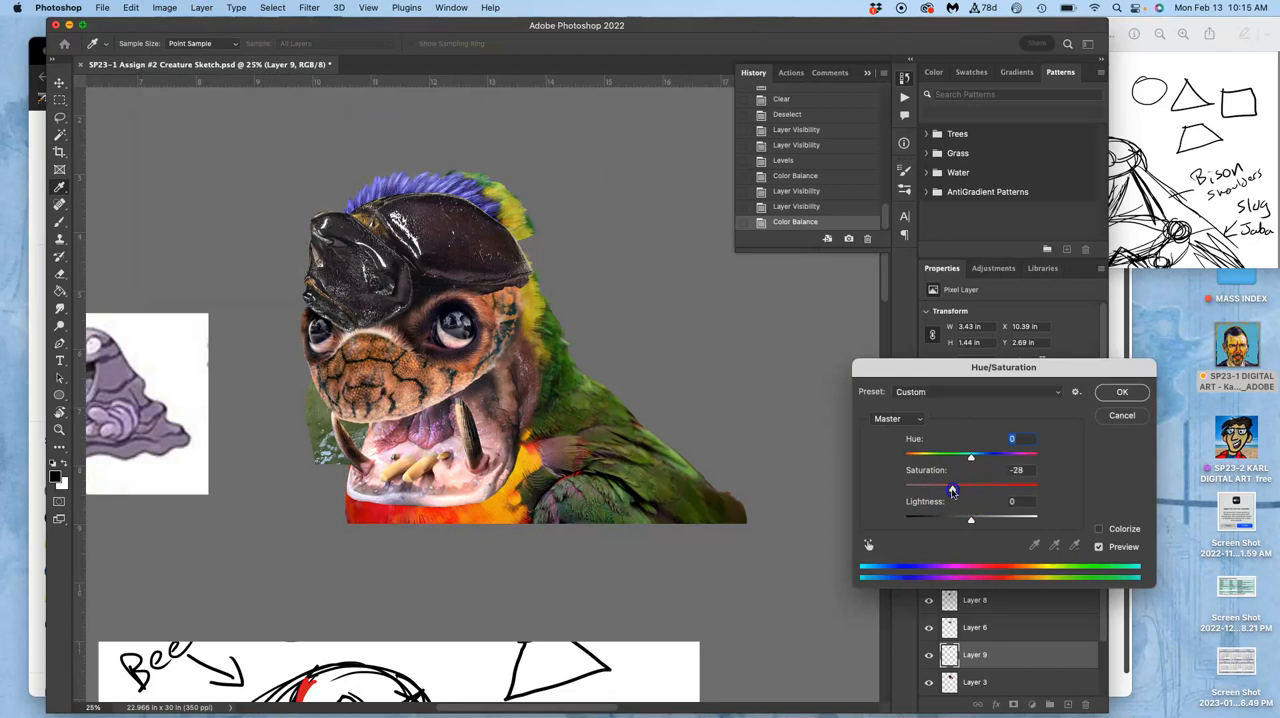
{"action": "left_click_drag", "start_coordinate": [948, 484], "coordinate": [962, 488]}
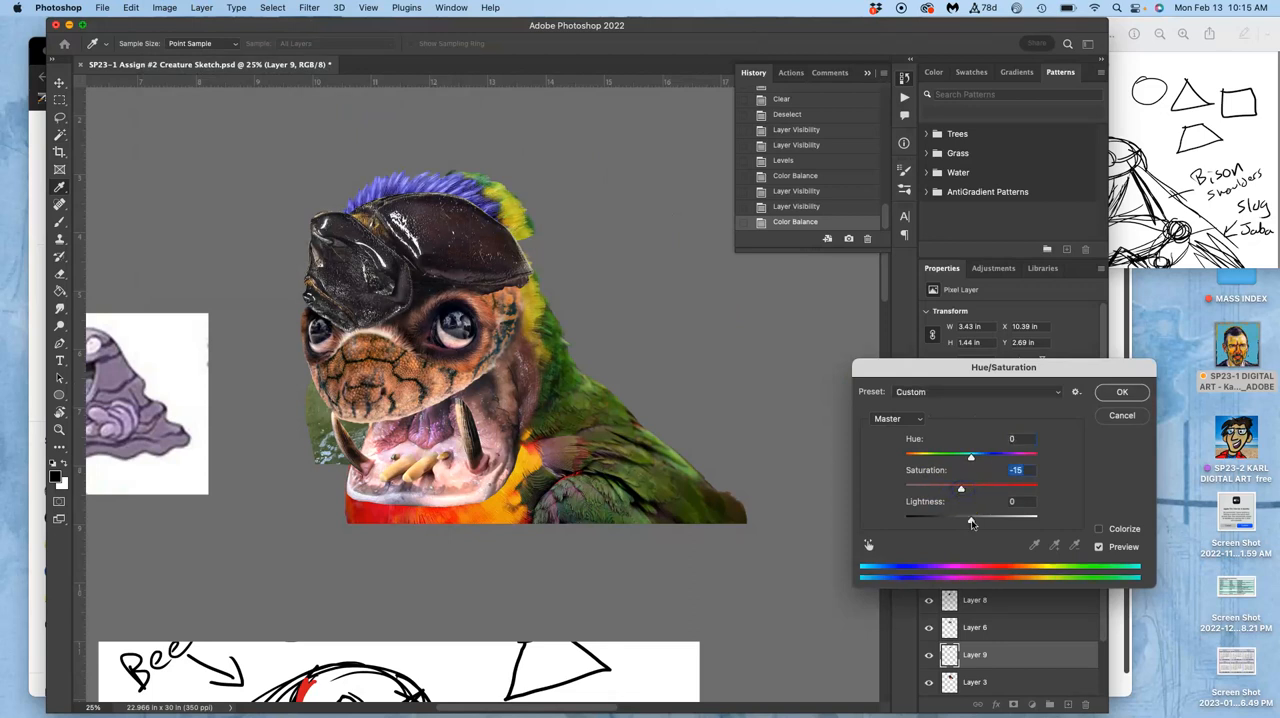
{"action": "left_click_drag", "start_coordinate": [972, 516], "coordinate": [964, 522]}
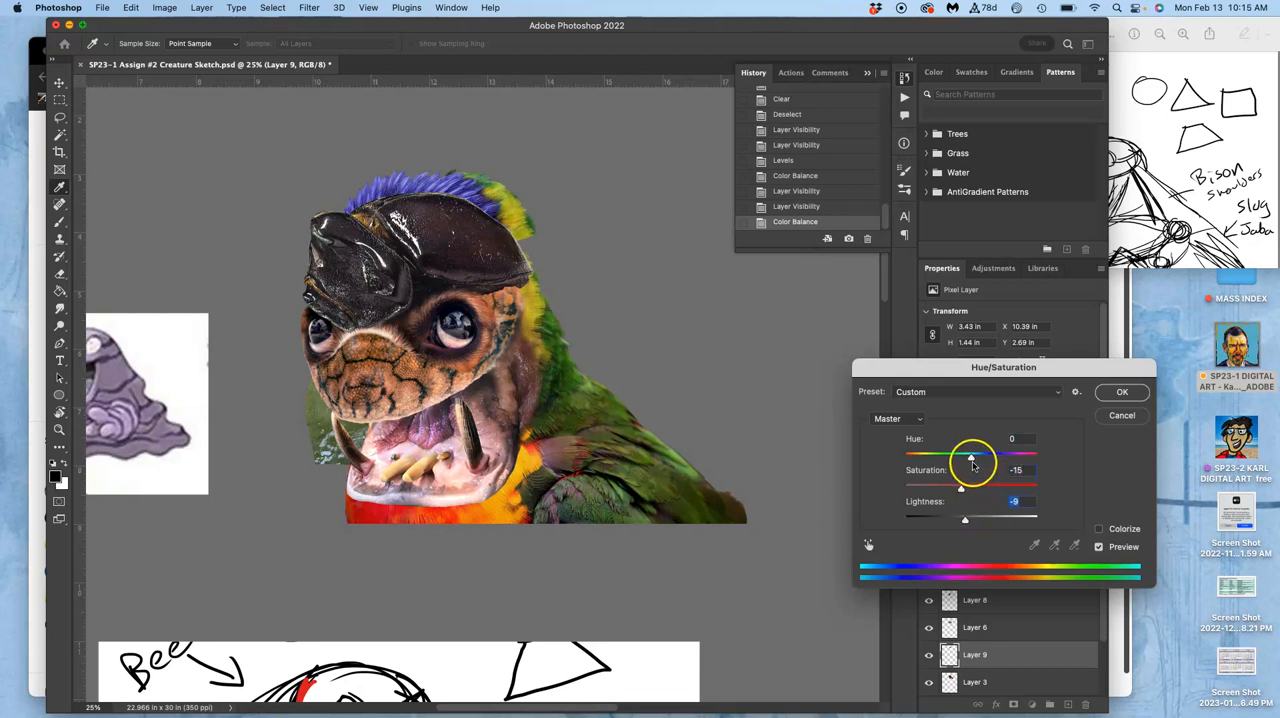
{"action": "left_click_drag", "start_coordinate": [972, 458], "coordinate": [960, 458]}
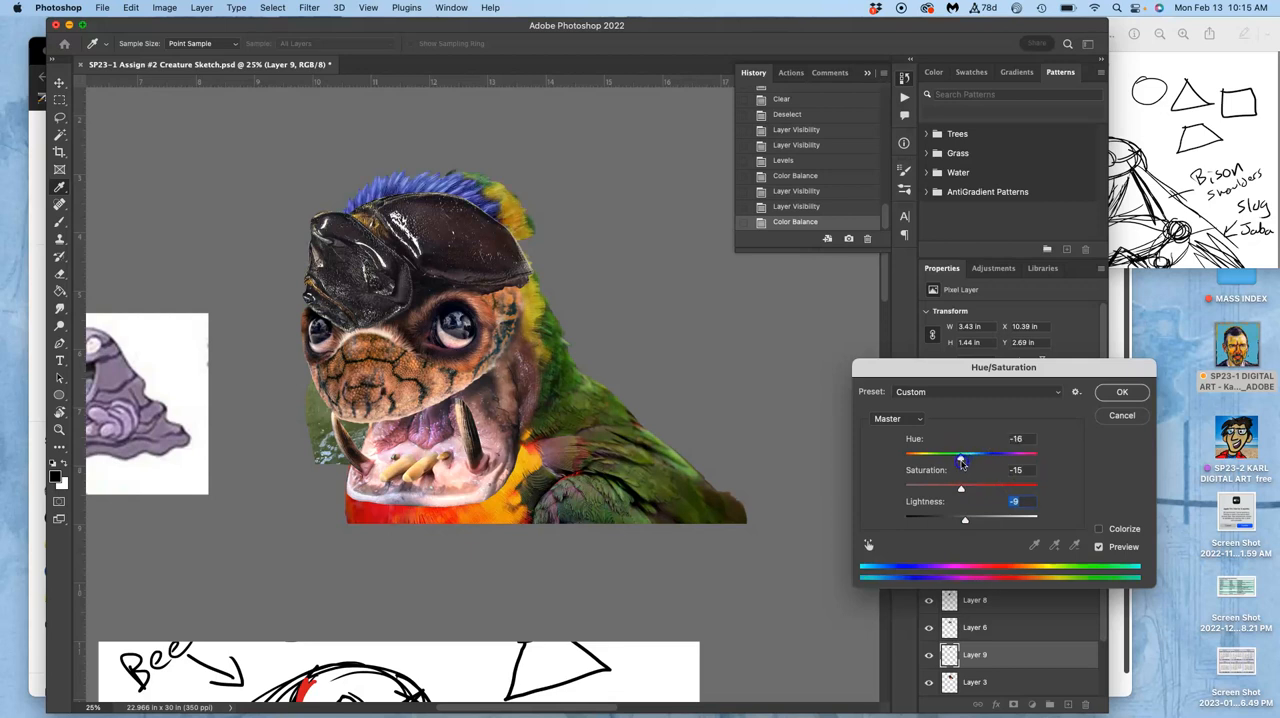
{"action": "left_click_drag", "start_coordinate": [960, 454], "coordinate": [976, 454]}
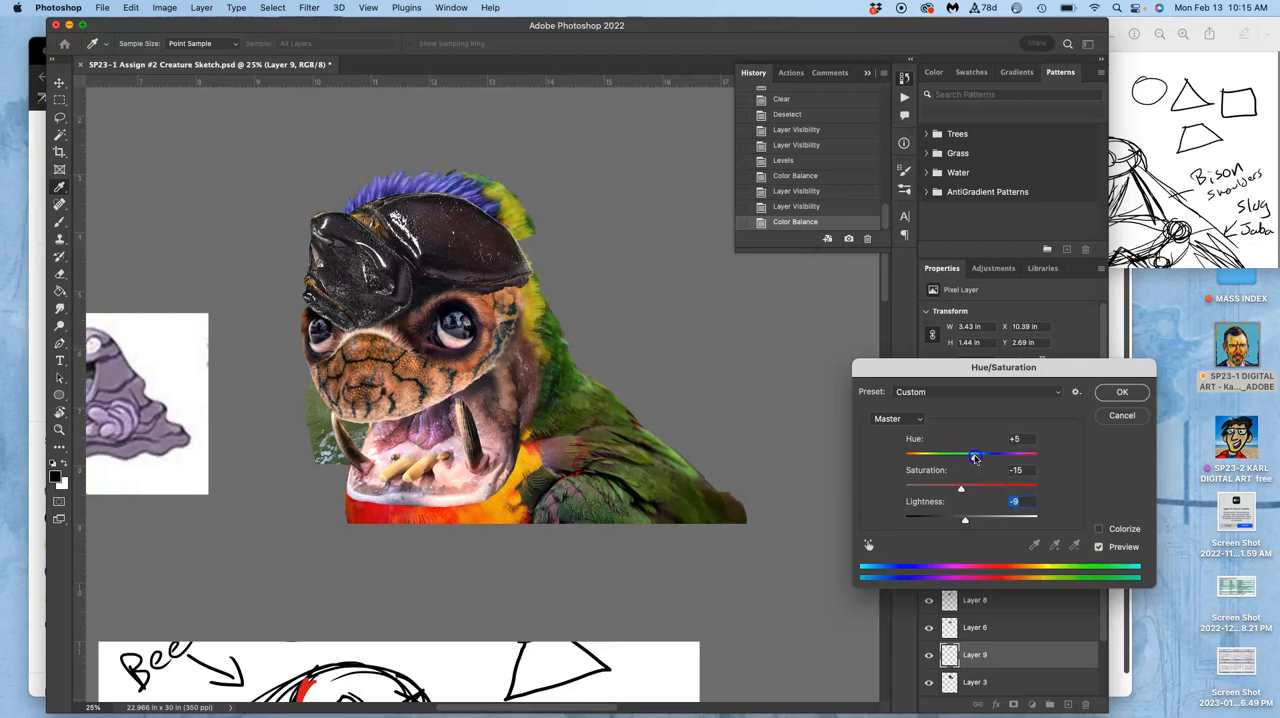
{"action": "left_click_drag", "start_coordinate": [976, 456], "coordinate": [972, 456]}
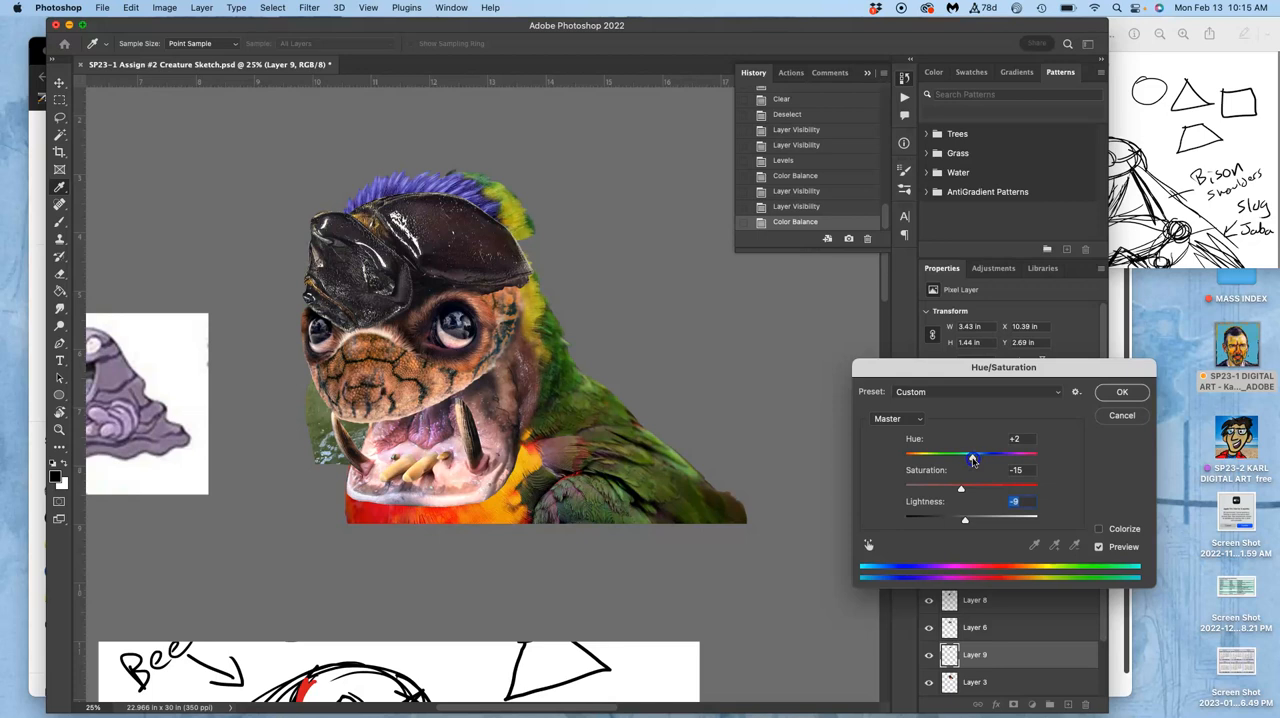
{"action": "left_click_drag", "start_coordinate": [976, 456], "coordinate": [978, 456]}
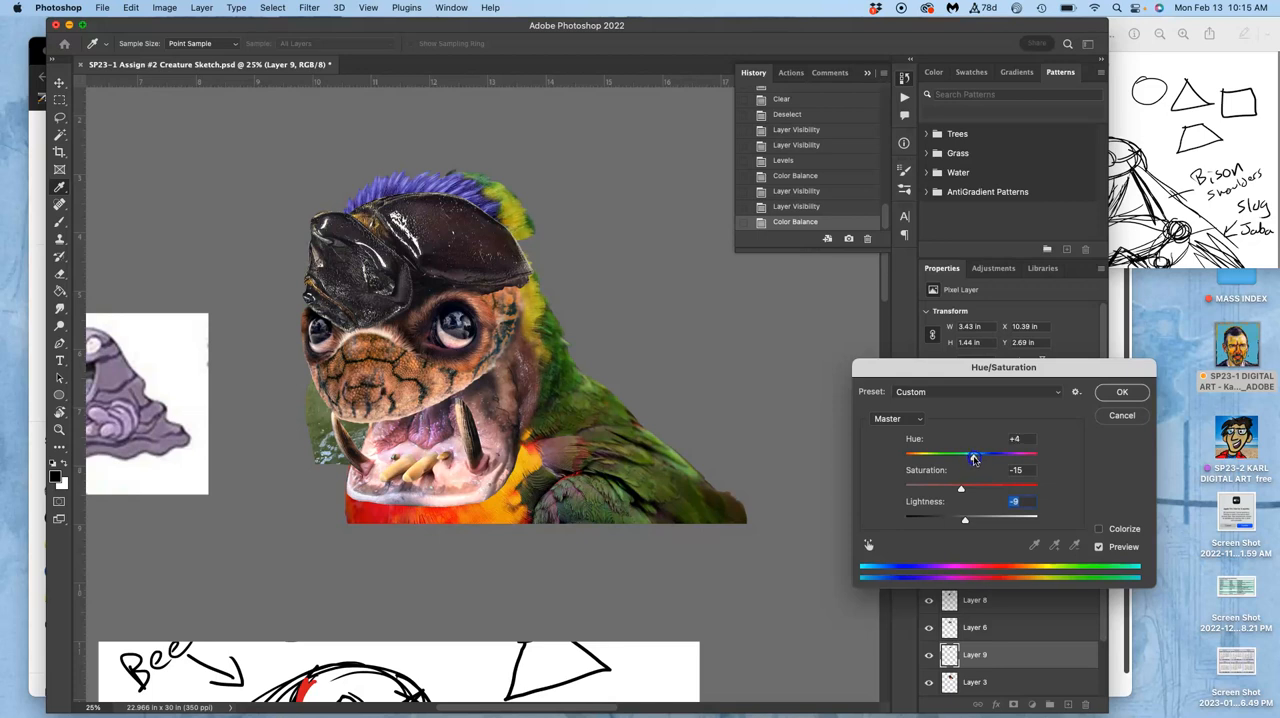
{"action": "left_click_drag", "start_coordinate": [976, 456], "coordinate": [974, 456]}
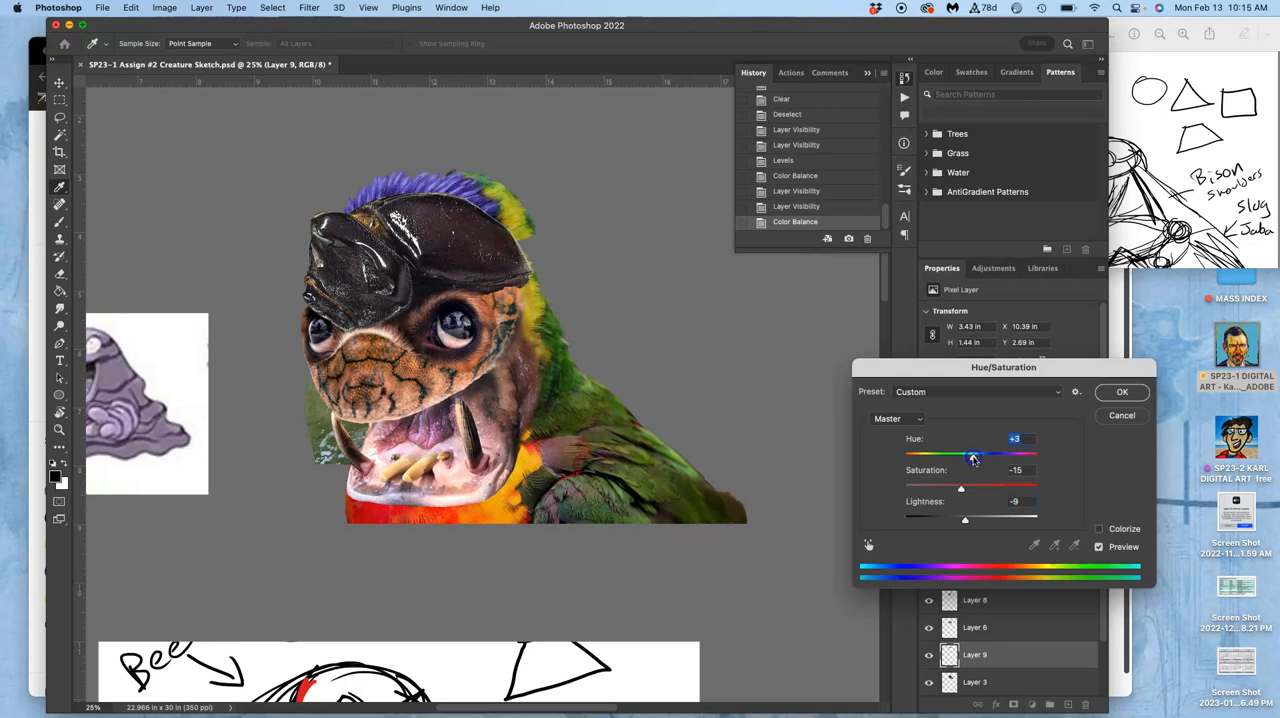
Reduce the saturation to about -28 and apply the change.
{"action": "left_click_drag", "start_coordinate": [972, 482], "coordinate": [958, 482]}
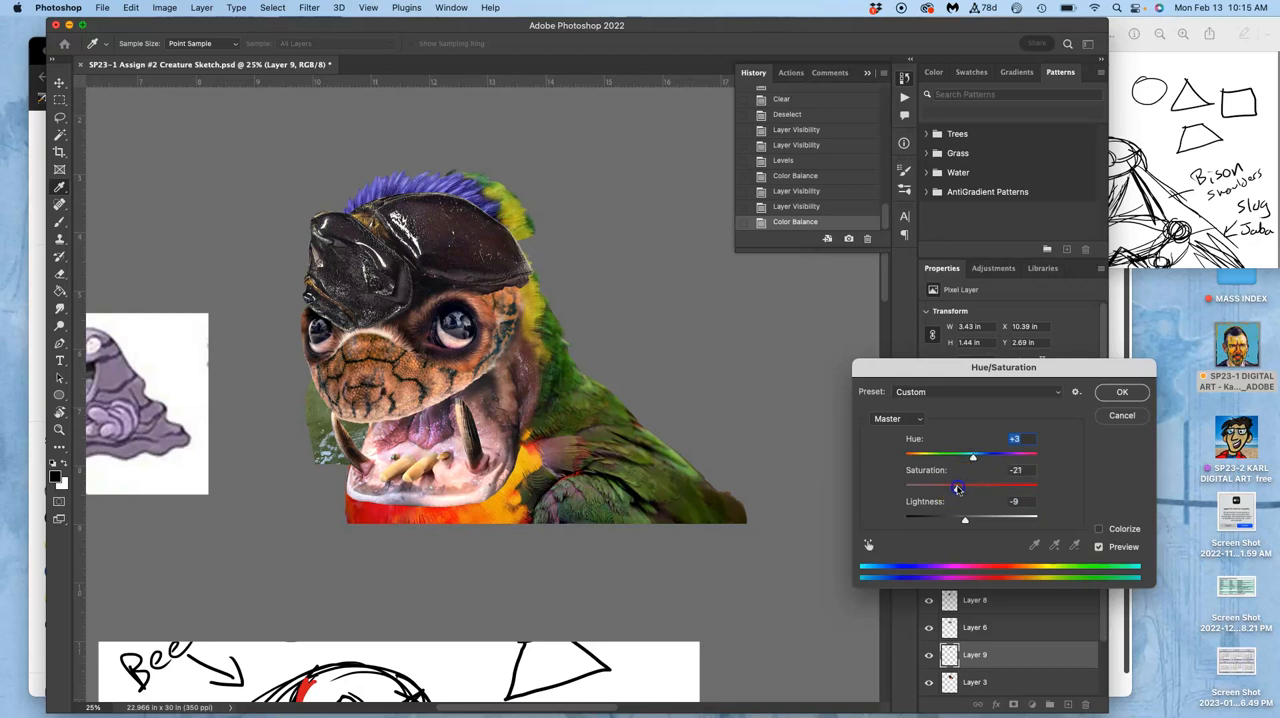
{"action": "left_click_drag", "start_coordinate": [972, 484], "coordinate": [956, 490]}
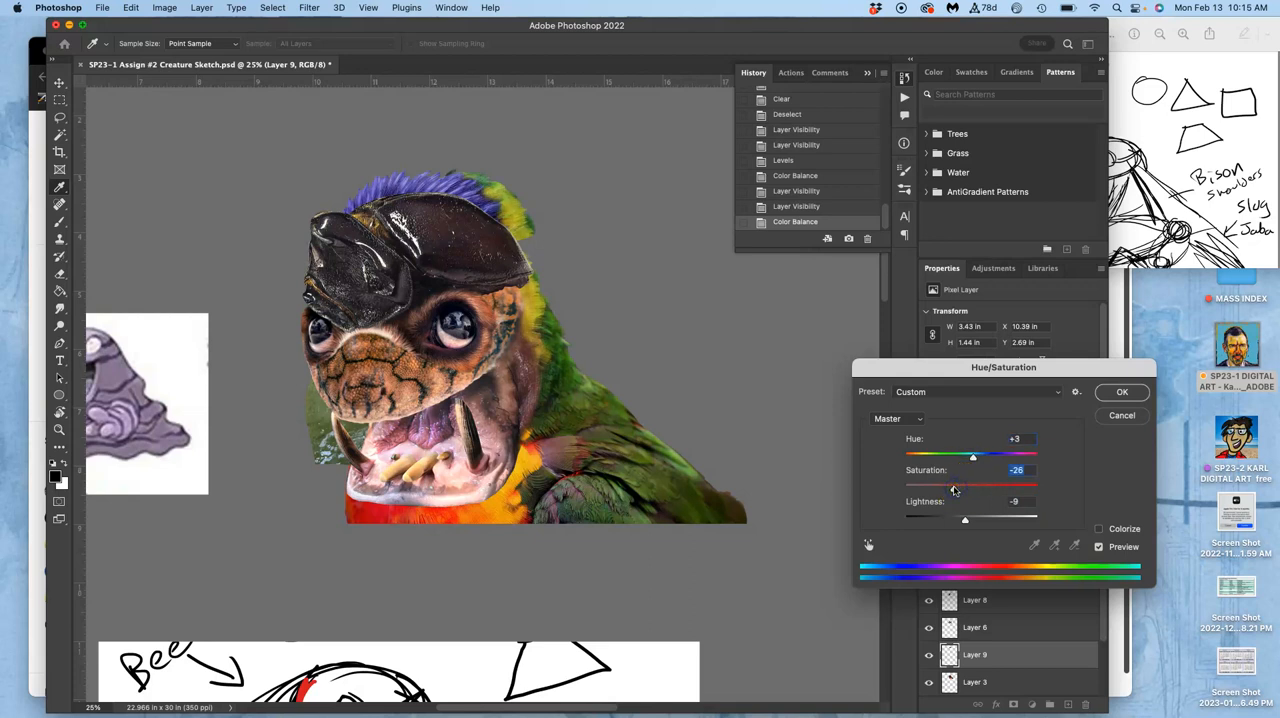
{"action": "left_click", "coordinate": [1120, 392]}
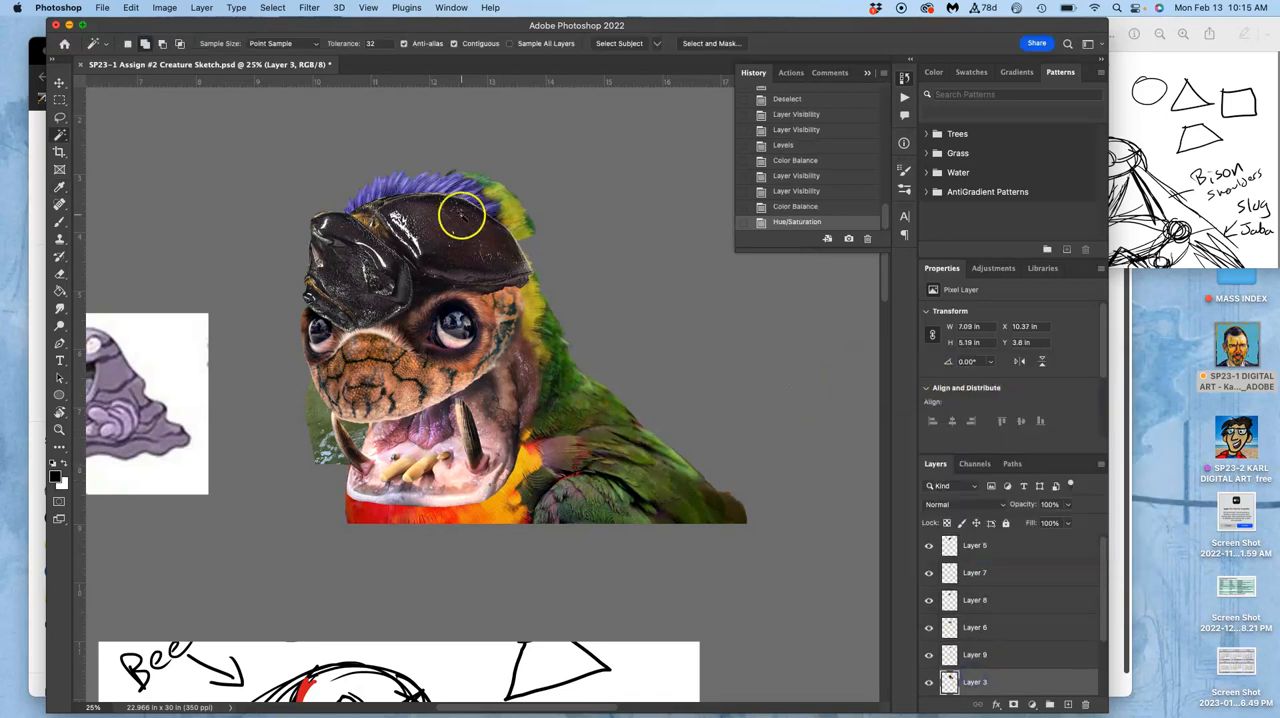
Apply Hue/Saturation to Layer 5 with hue near -3 and saturation near -38.
{"action": "left_click", "coordinate": [164, 8]}
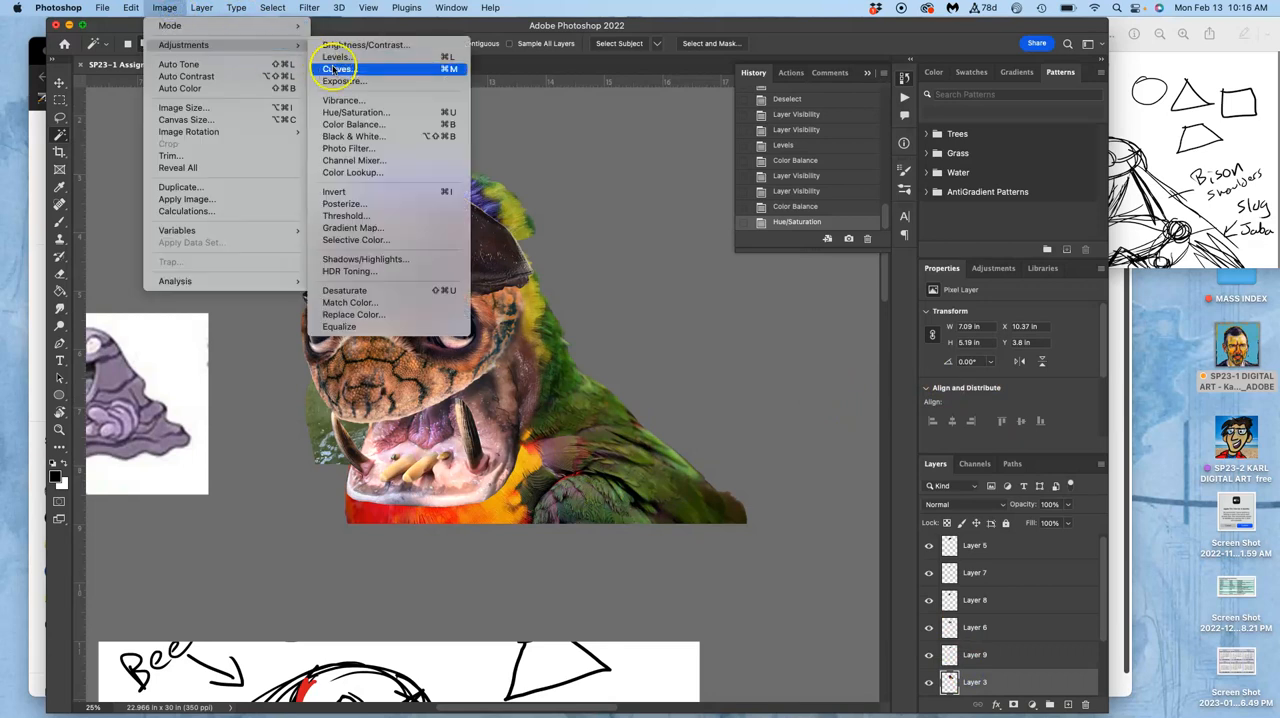
{"action": "left_click", "coordinate": [356, 112]}
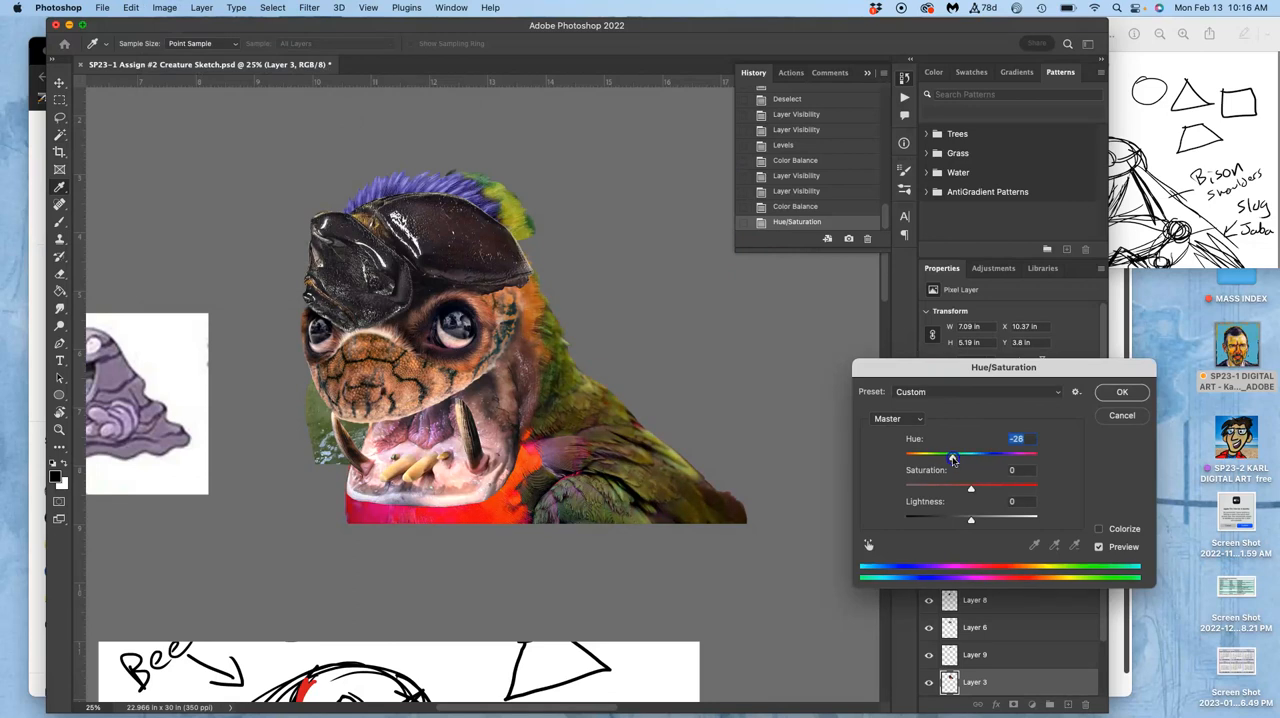
{"action": "left_click_drag", "start_coordinate": [952, 456], "coordinate": [978, 456]}
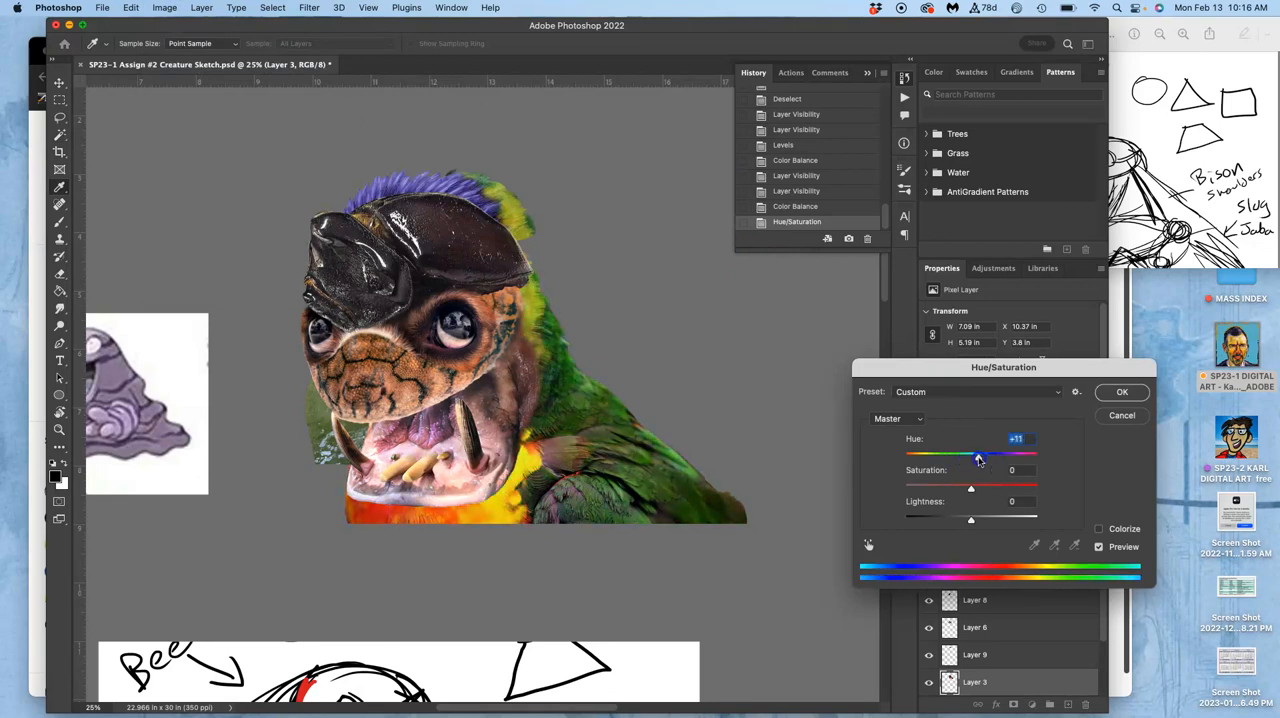
{"action": "left_click_drag", "start_coordinate": [978, 456], "coordinate": [968, 456]}
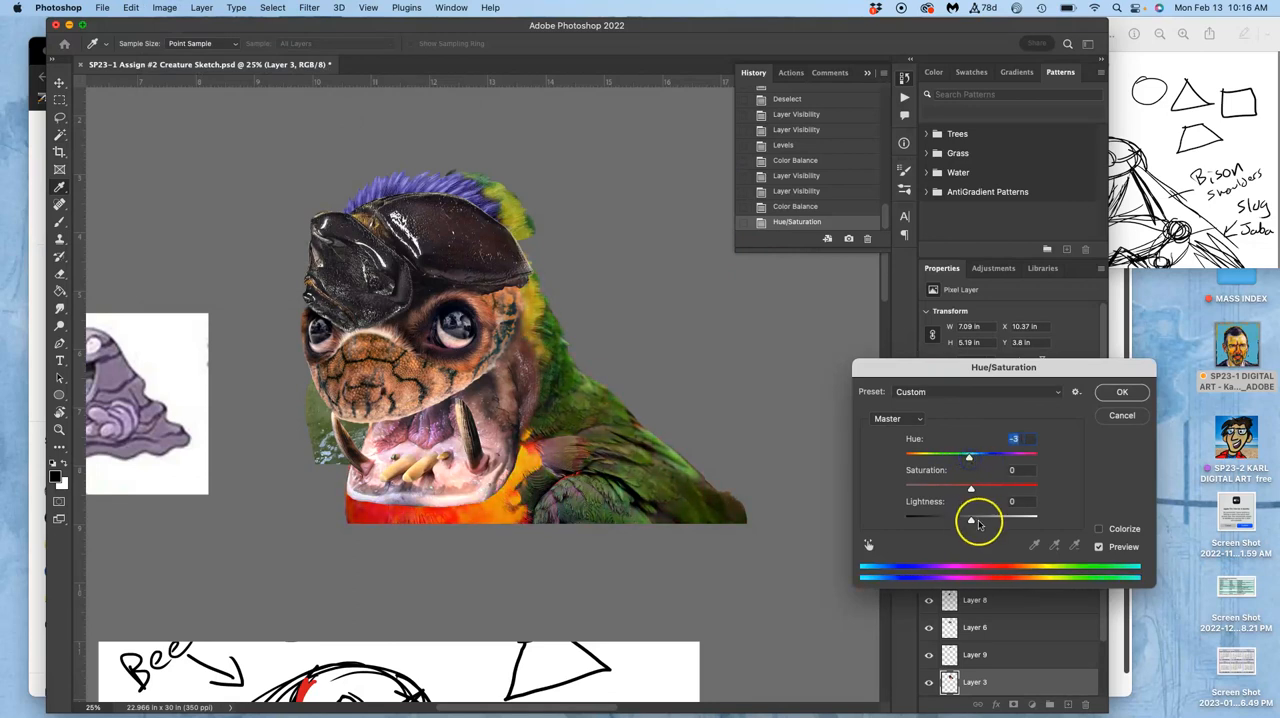
{"action": "left_click_drag", "start_coordinate": [968, 484], "coordinate": [948, 484]}
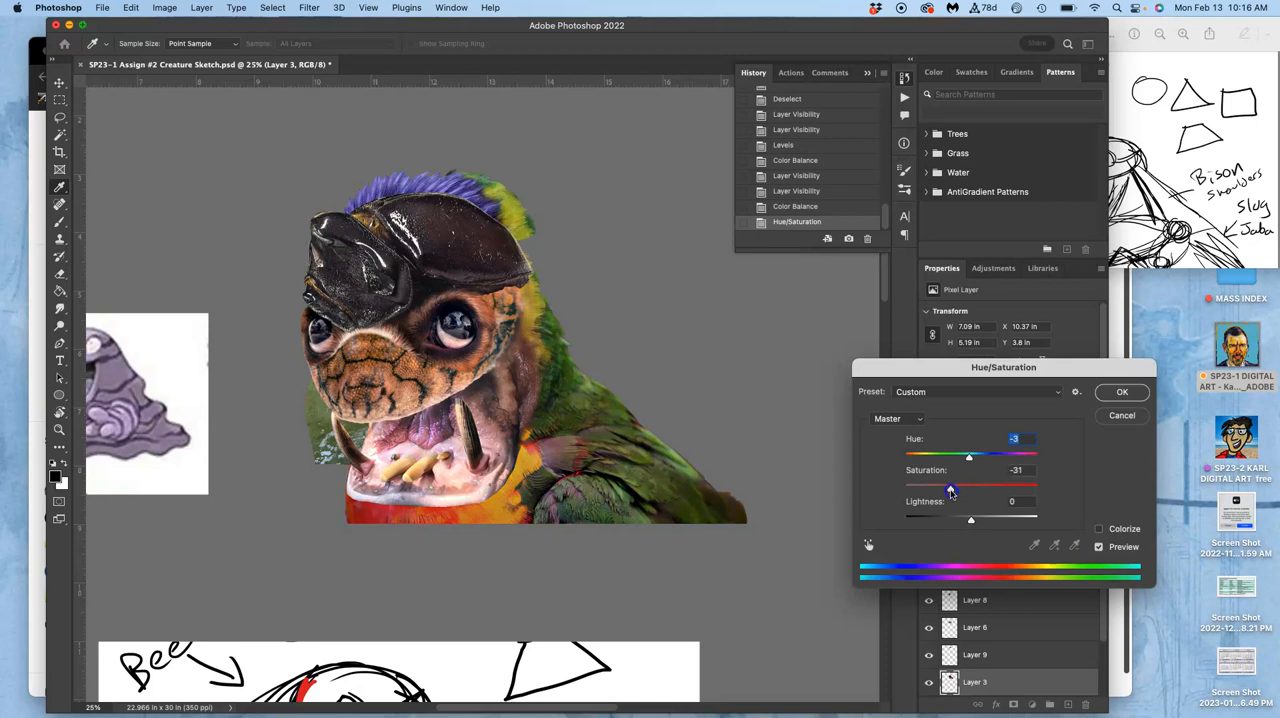
{"action": "left_click_drag", "start_coordinate": [968, 484], "coordinate": [948, 484]}
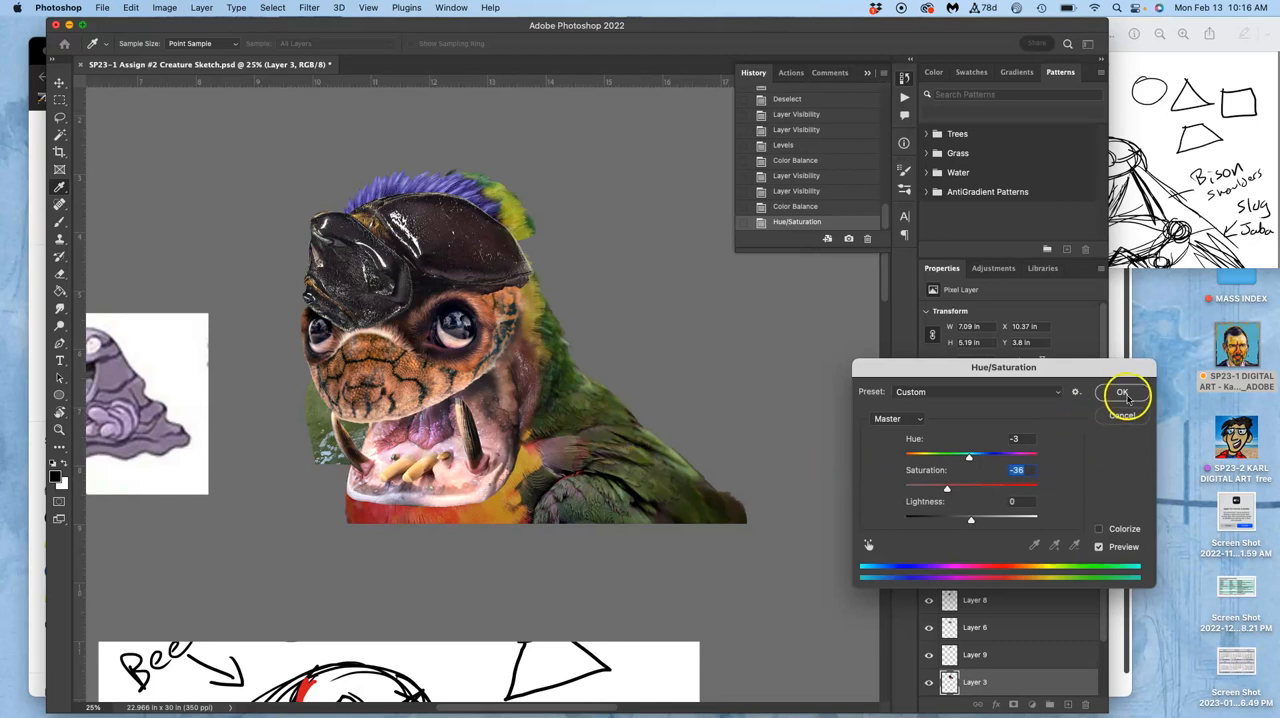
{"action": "left_click", "coordinate": [1122, 392]}
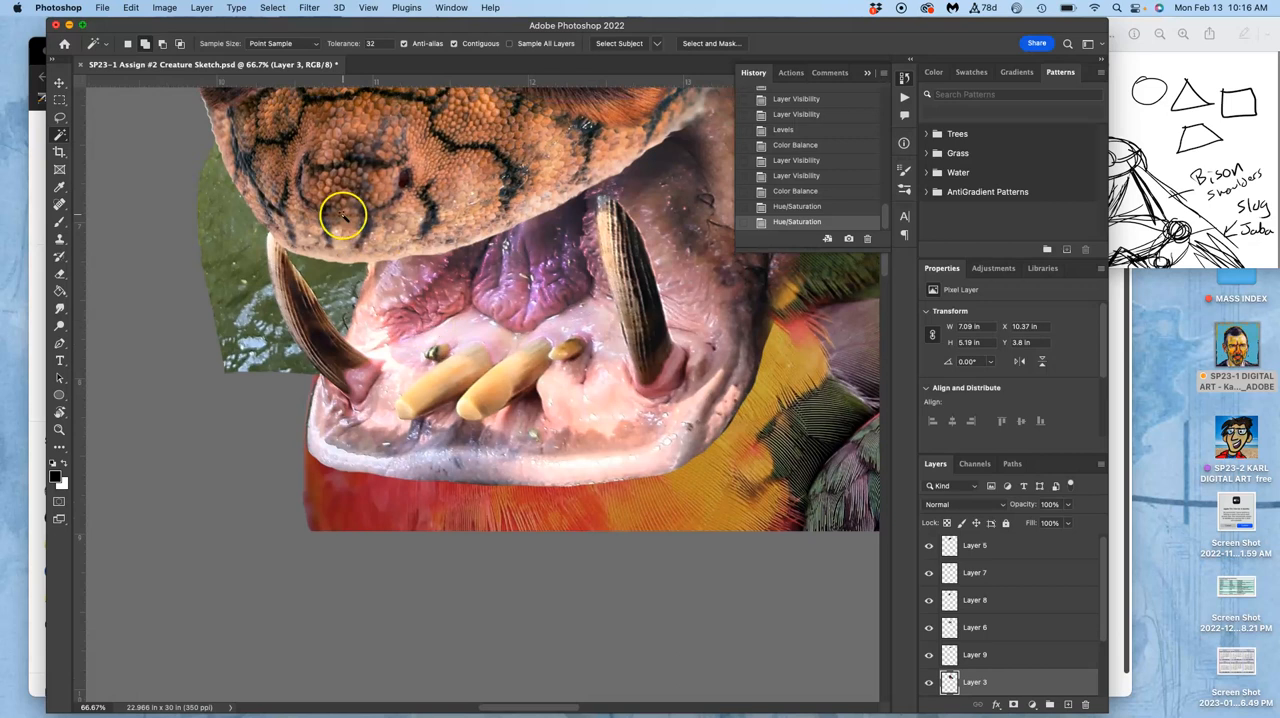
{"action": "mouse_move", "coordinate": [282, 250]}
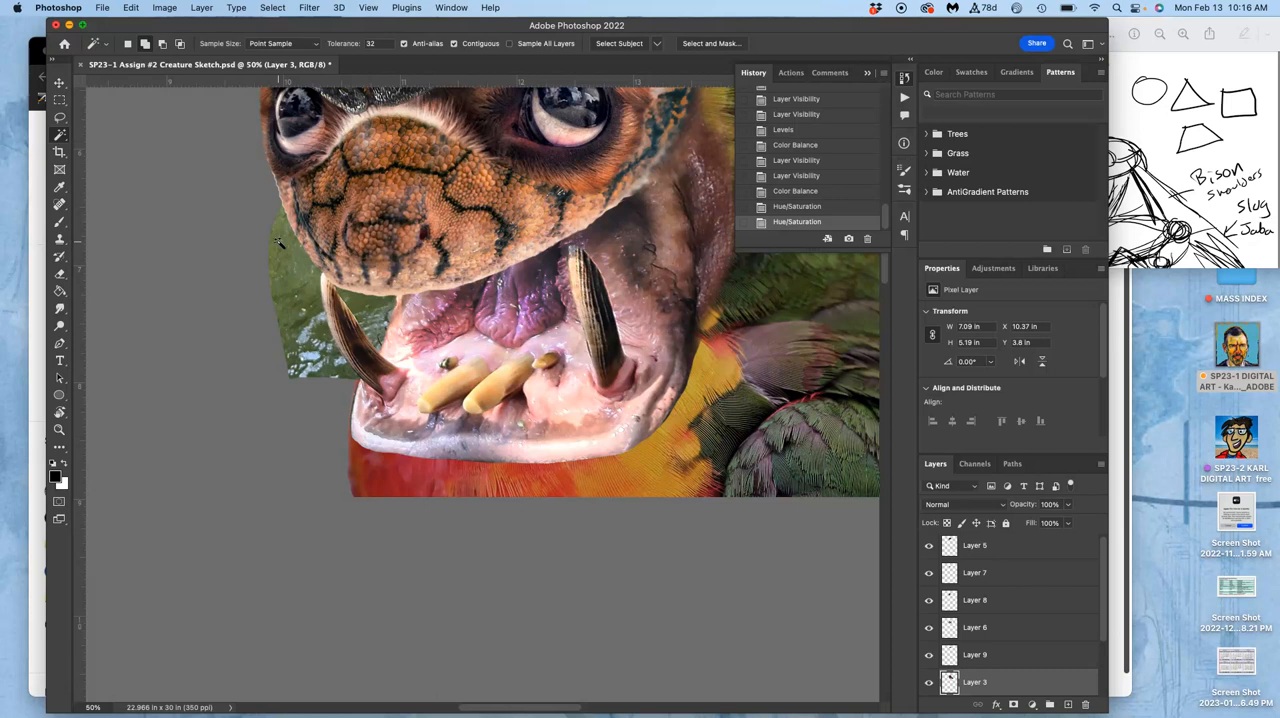
{"action": "mouse_move", "coordinate": [236, 220]}
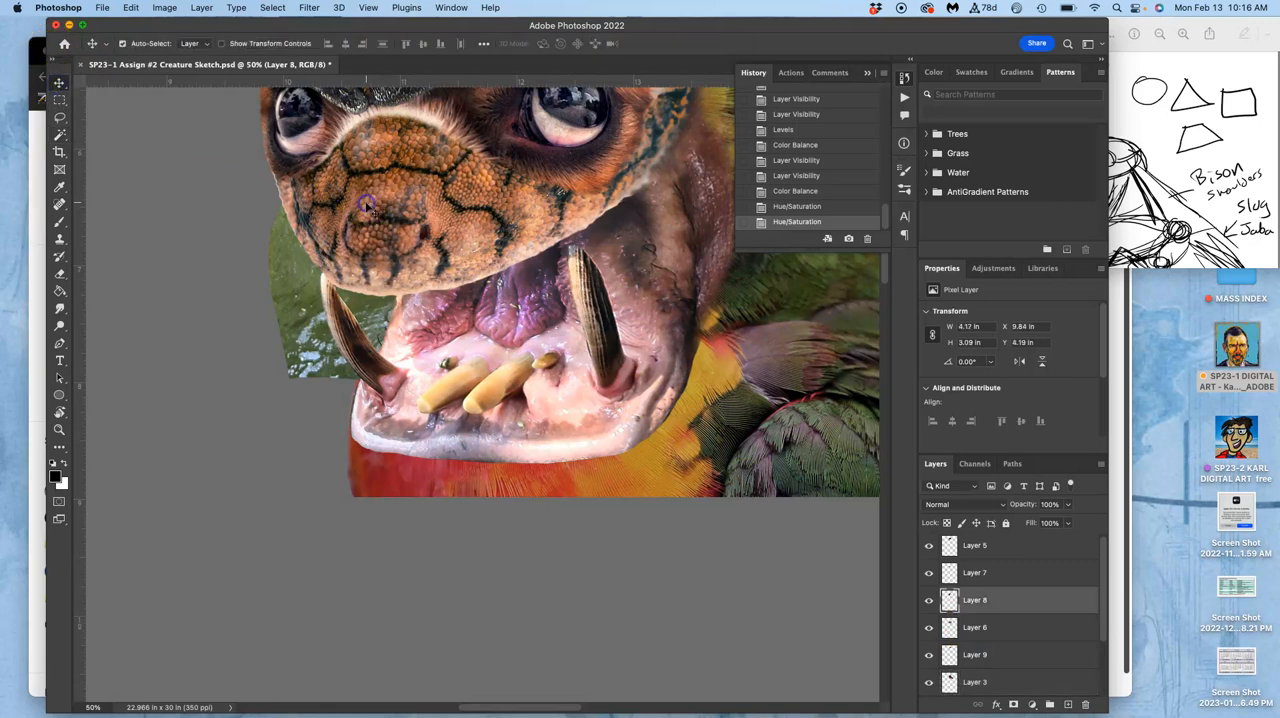
{"action": "left_click", "coordinate": [928, 600]}
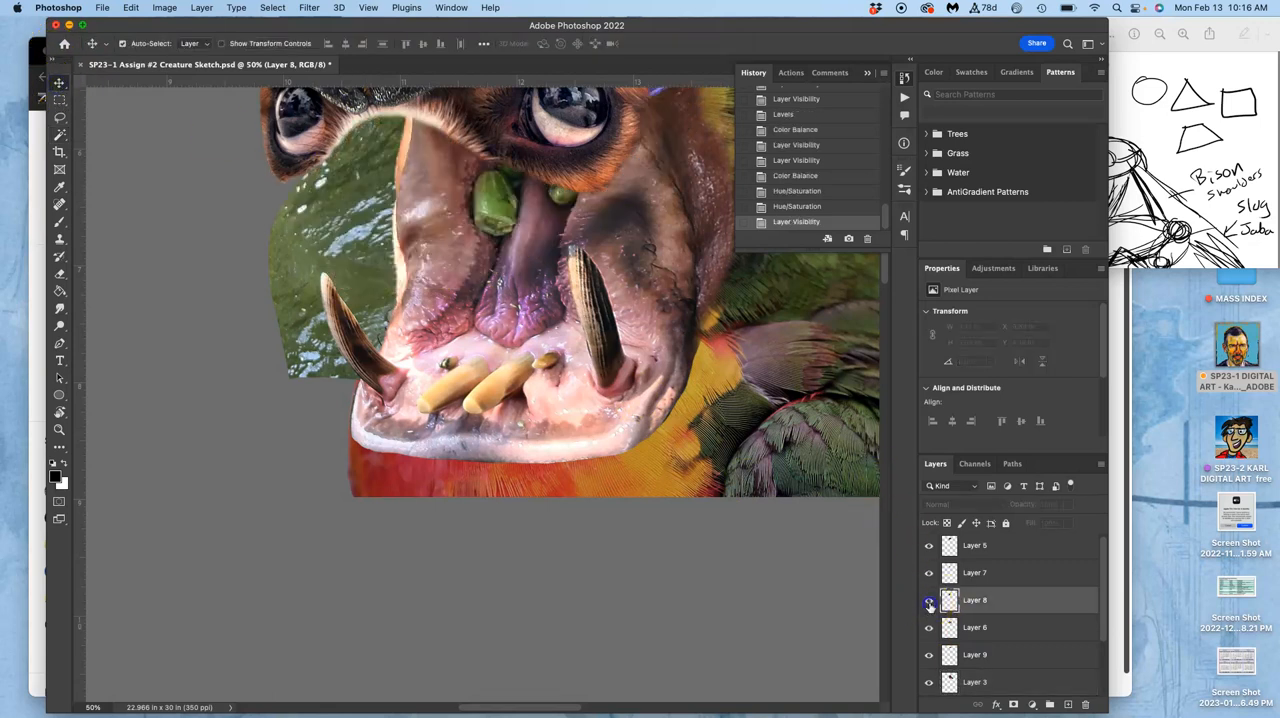
{"action": "left_click", "coordinate": [928, 600]}
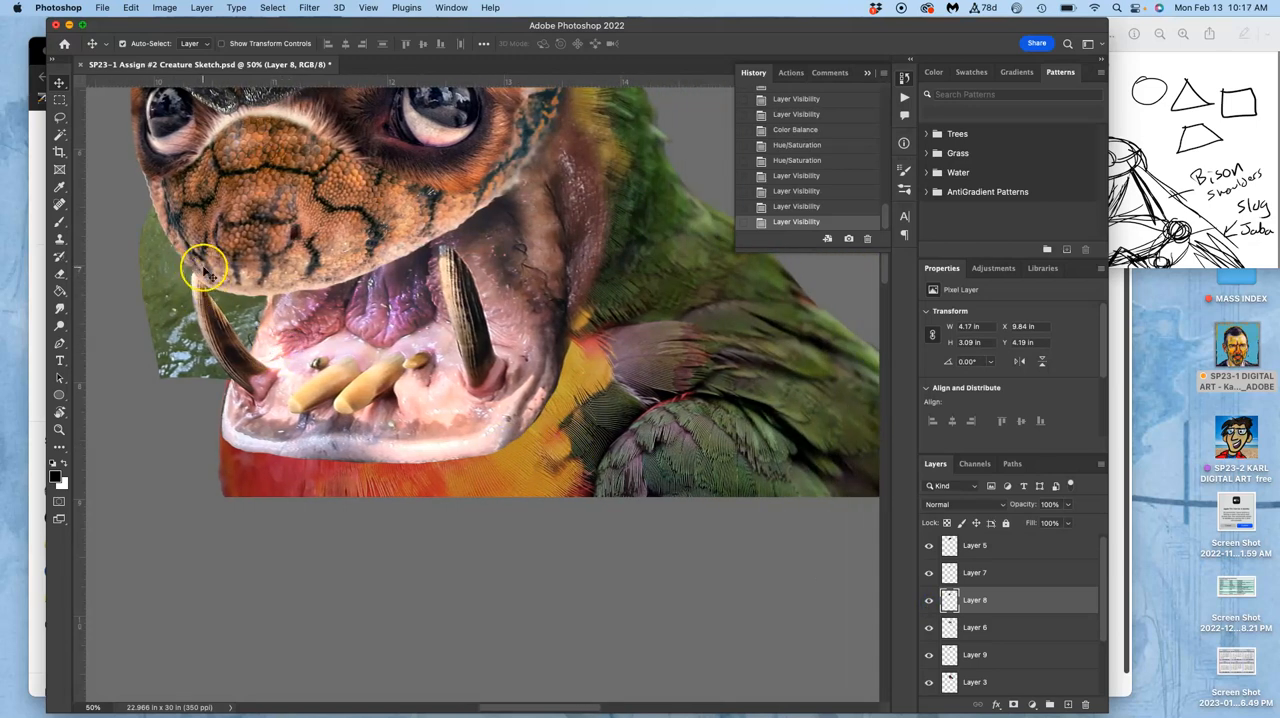
{"action": "mouse_move", "coordinate": [430, 276]}
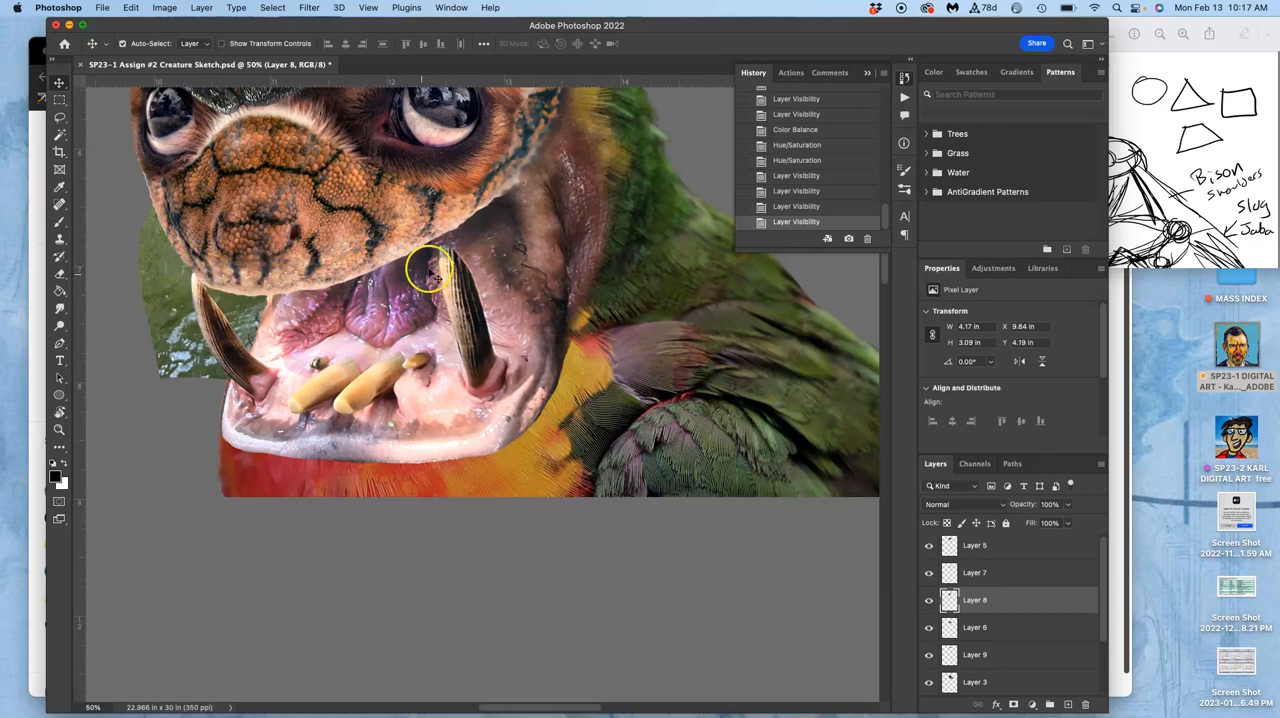
{"action": "mouse_move", "coordinate": [424, 260]}
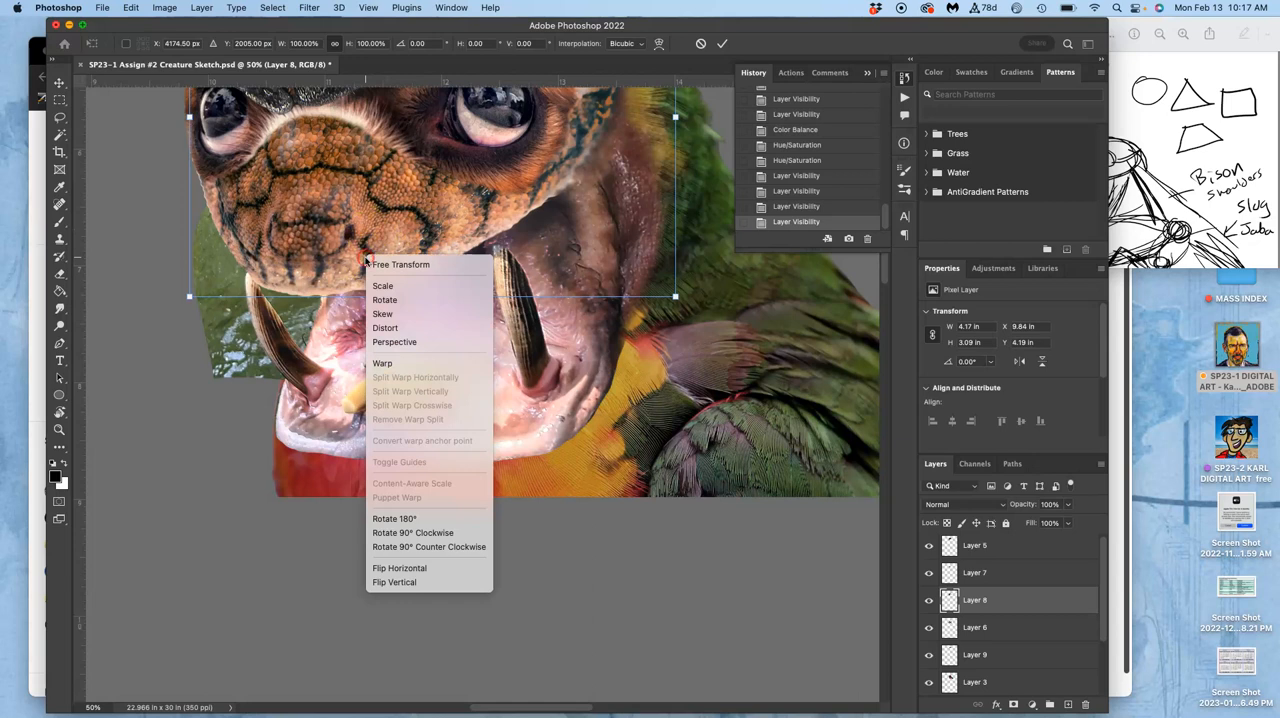
{"action": "mouse_move", "coordinate": [382, 364]}
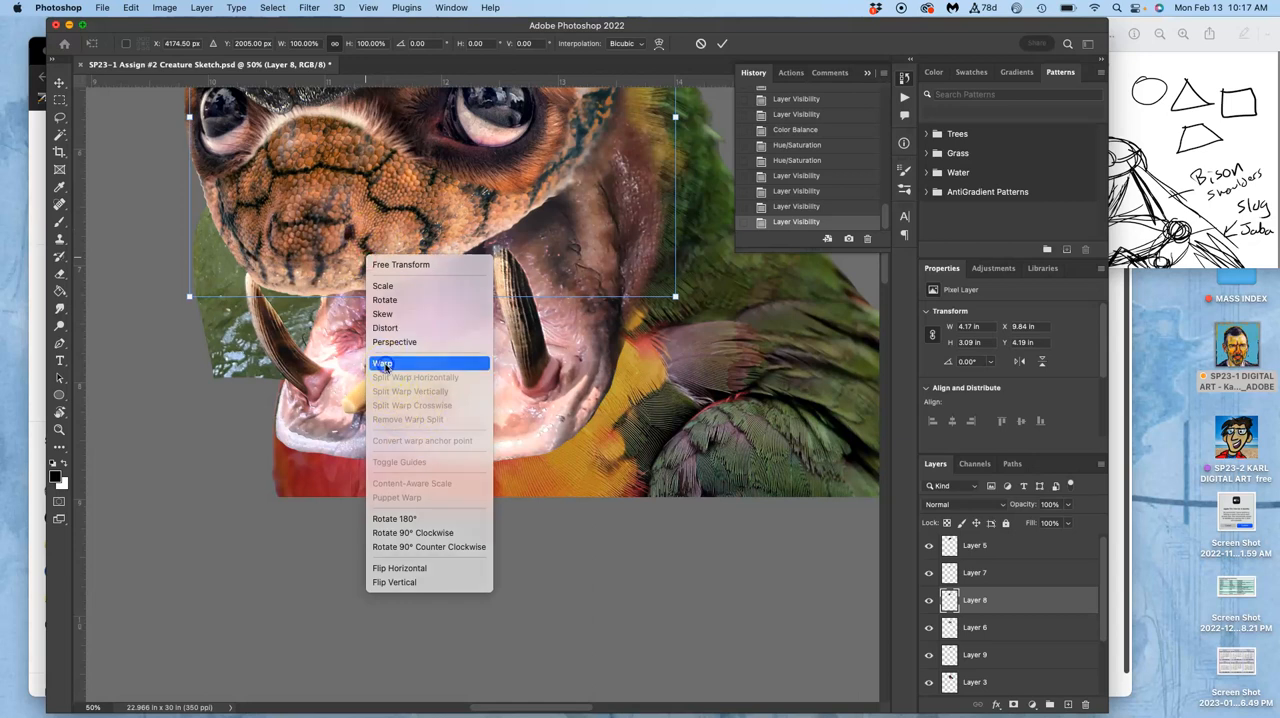
Warp the scaly snout on Layer 8 to enlarge it over the open mouth.
{"action": "left_click", "coordinate": [382, 364]}
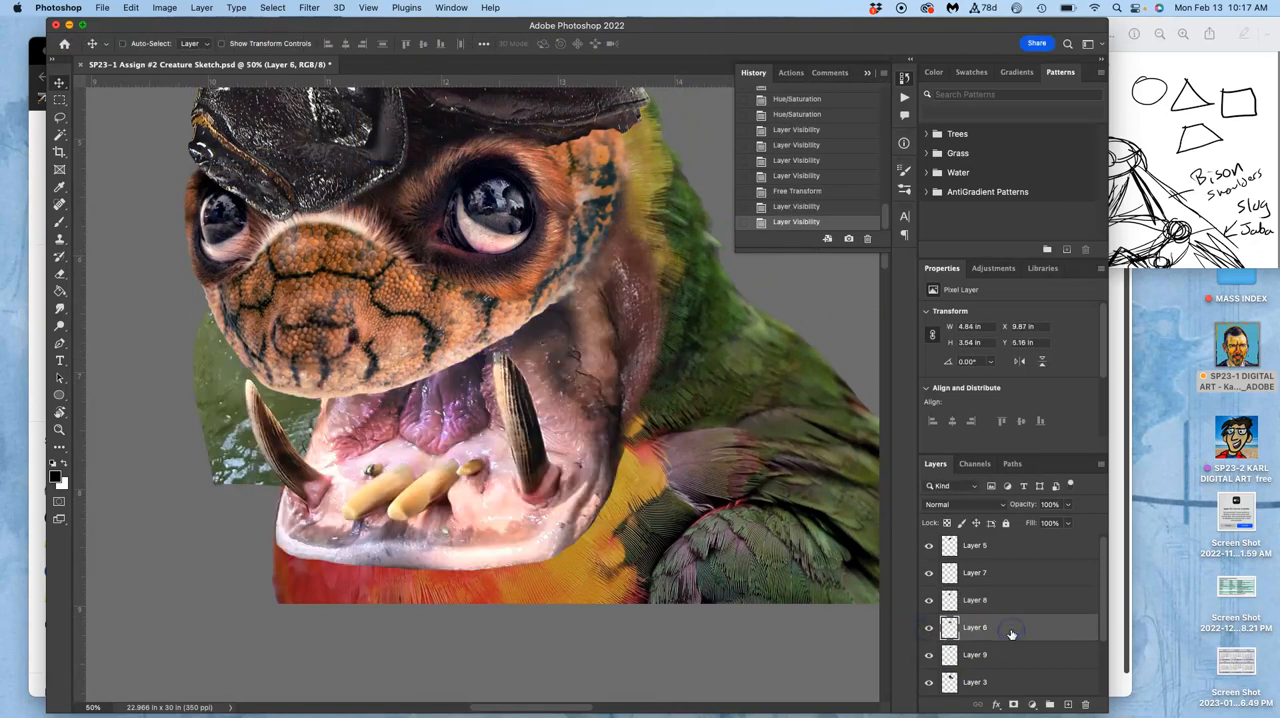
Switch the Layer 6 free transform to Distort for corner reshaping.
{"action": "right_click", "coordinate": [400, 456]}
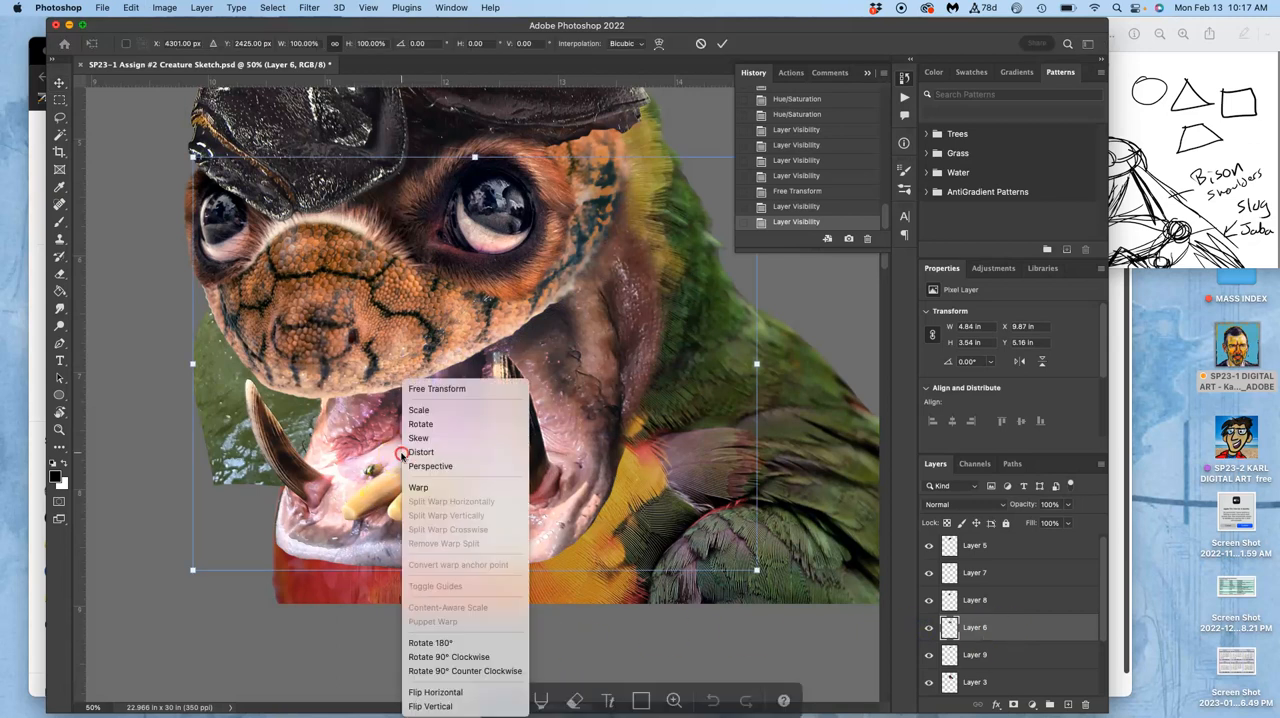
{"action": "left_click", "coordinate": [418, 488]}
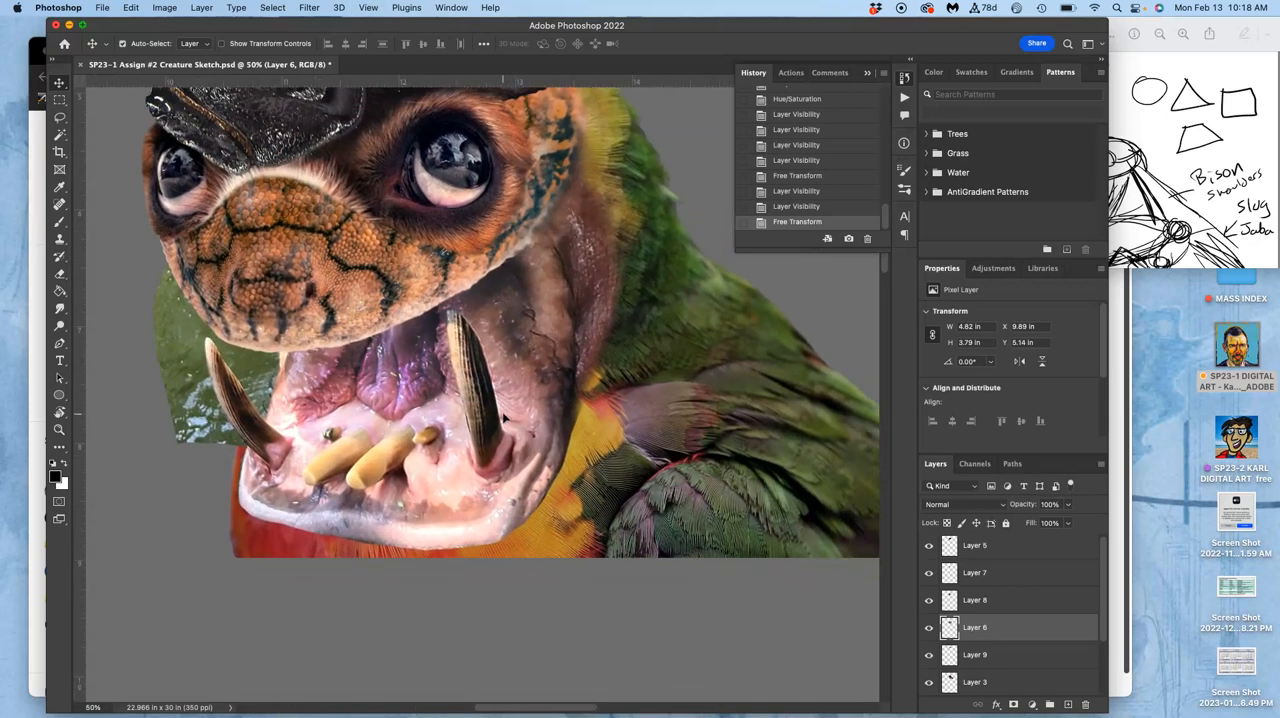
Burn around the mouth, then switch to Dodge and set its exposure for the tusk areas.
{"action": "left_click", "coordinate": [58, 328]}
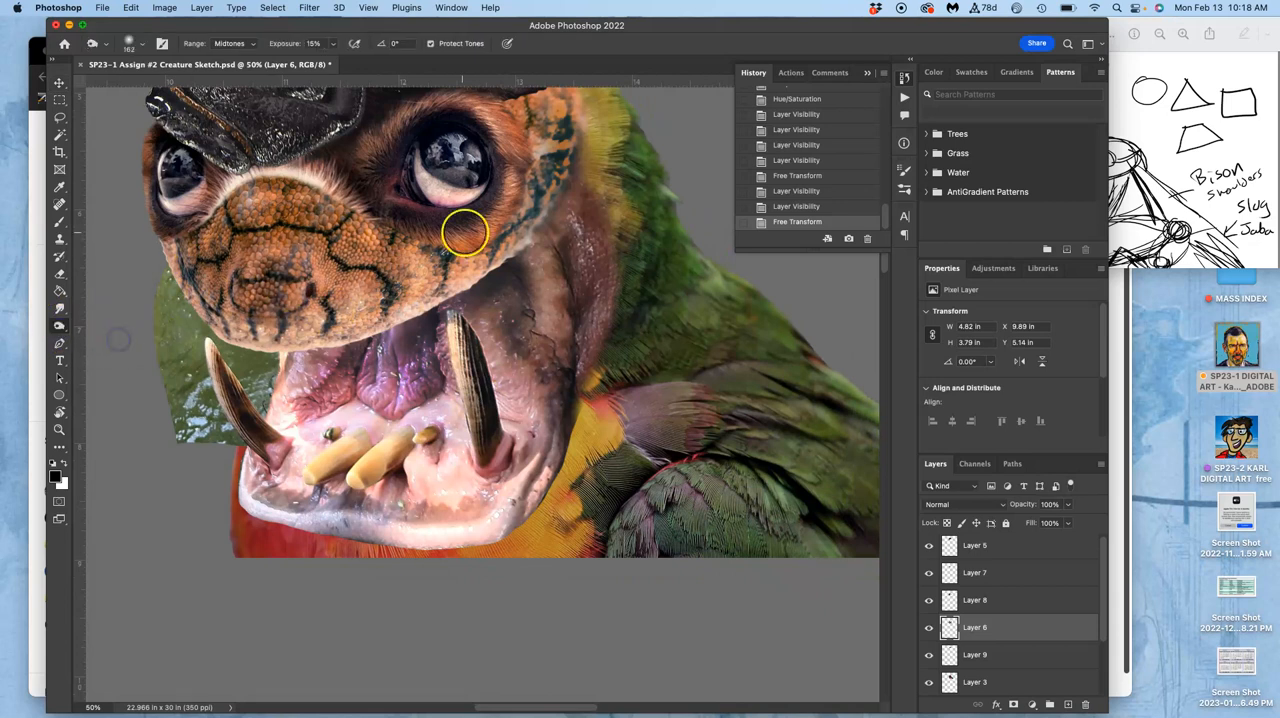
{"action": "mouse_move", "coordinate": [510, 312]}
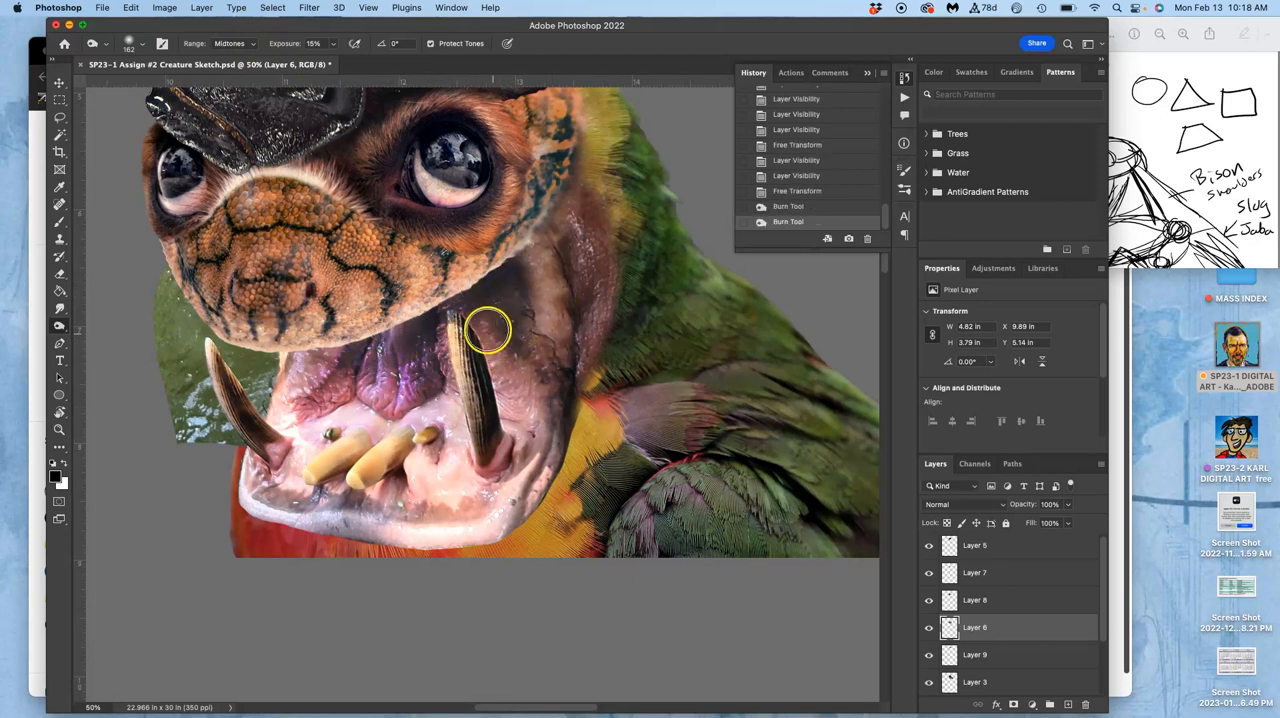
{"action": "mouse_move", "coordinate": [64, 324]}
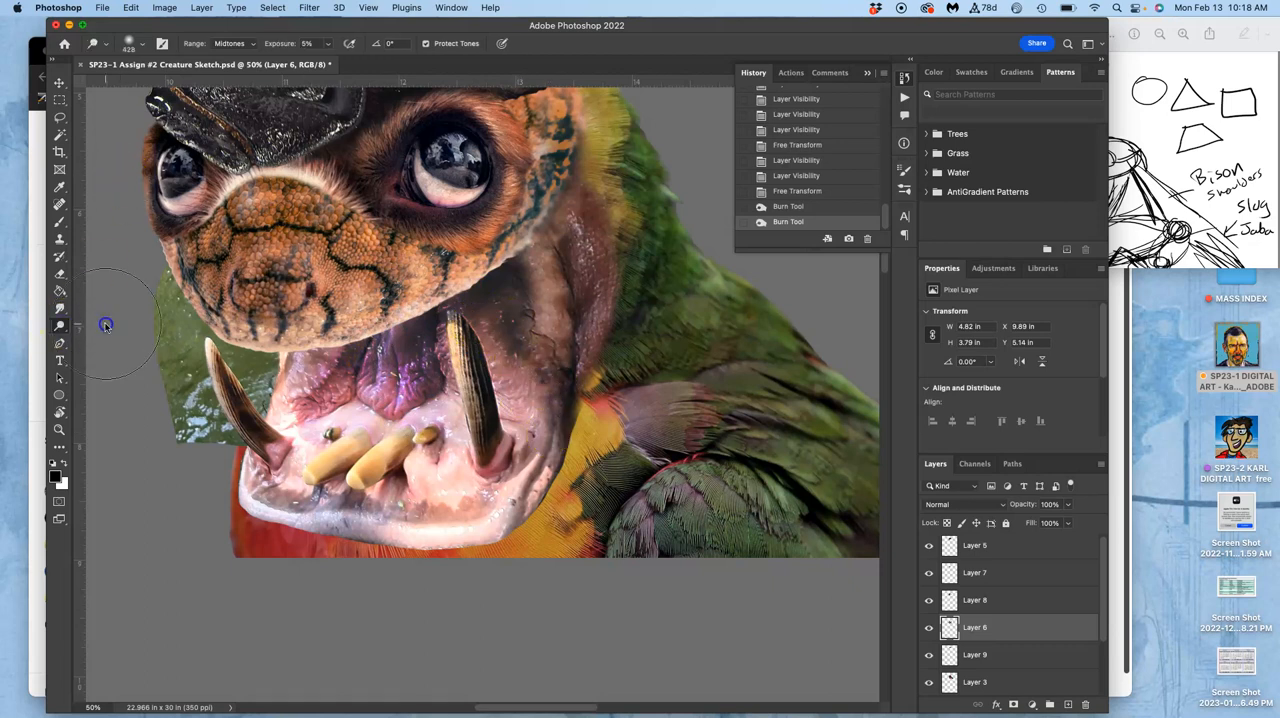
{"action": "left_click", "coordinate": [146, 44]}
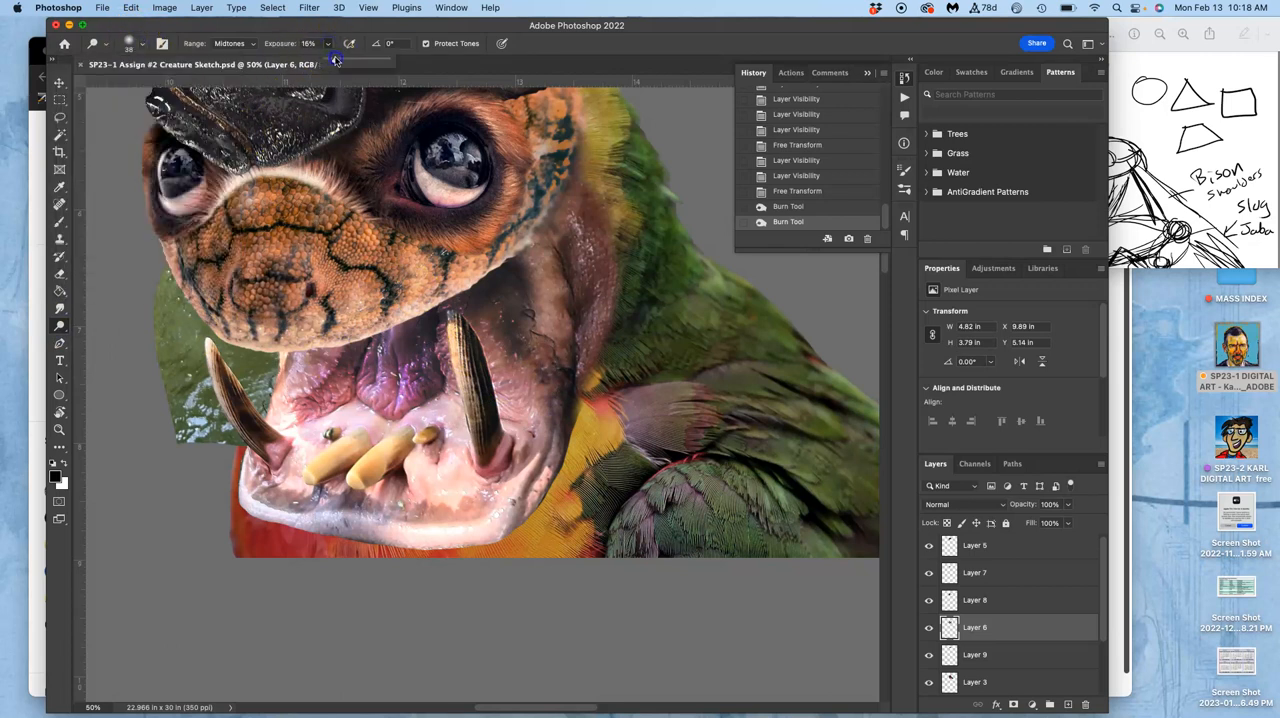
{"action": "left_click", "coordinate": [478, 398]}
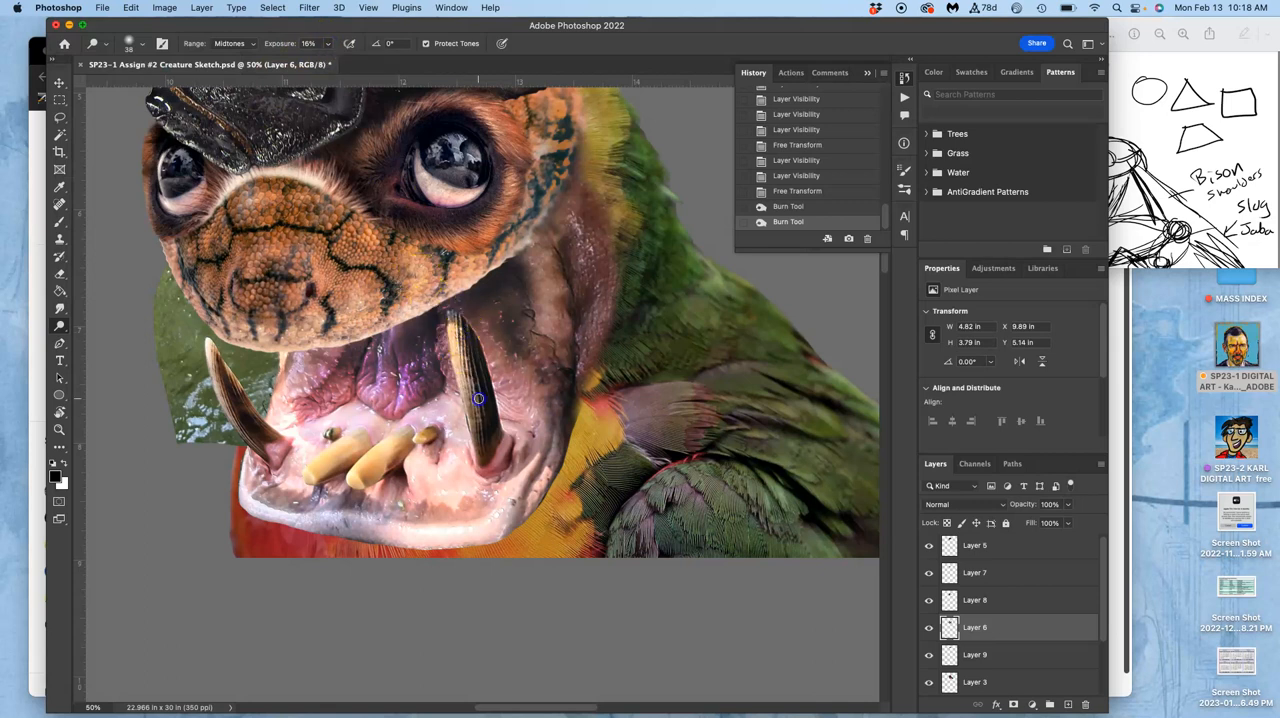
{"action": "mouse_move", "coordinate": [484, 404]}
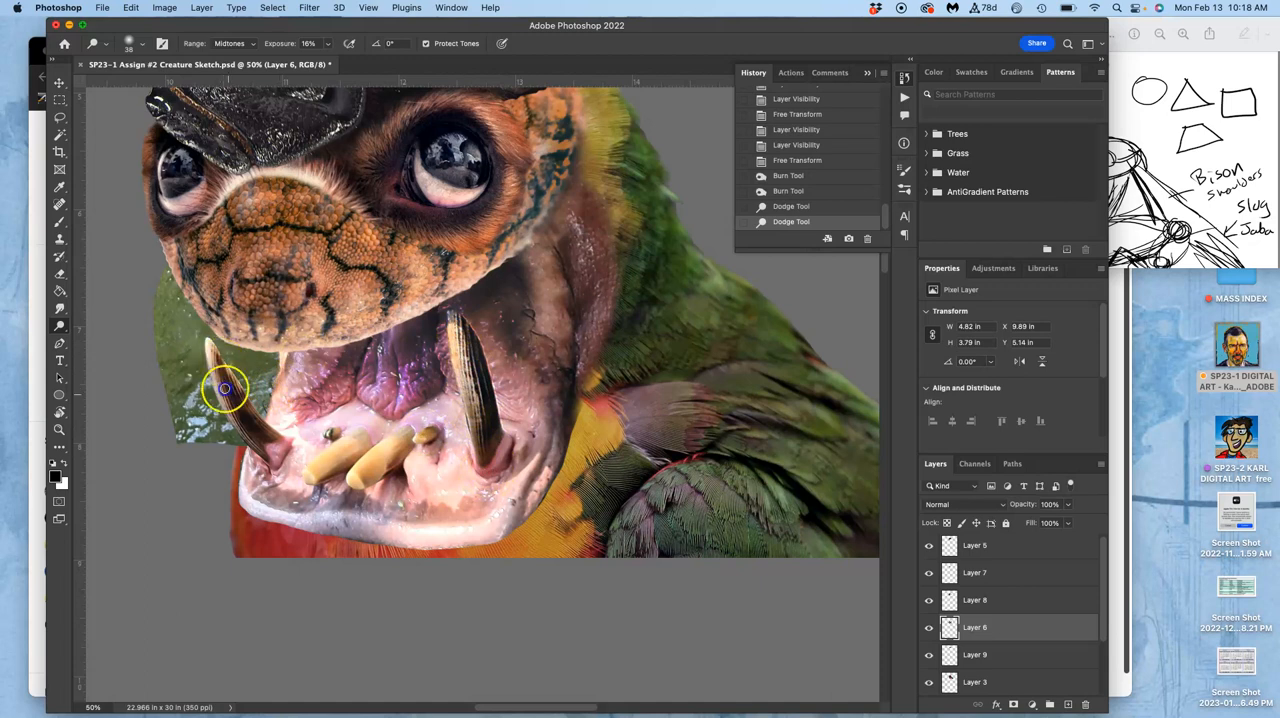
{"action": "mouse_move", "coordinate": [224, 380]}
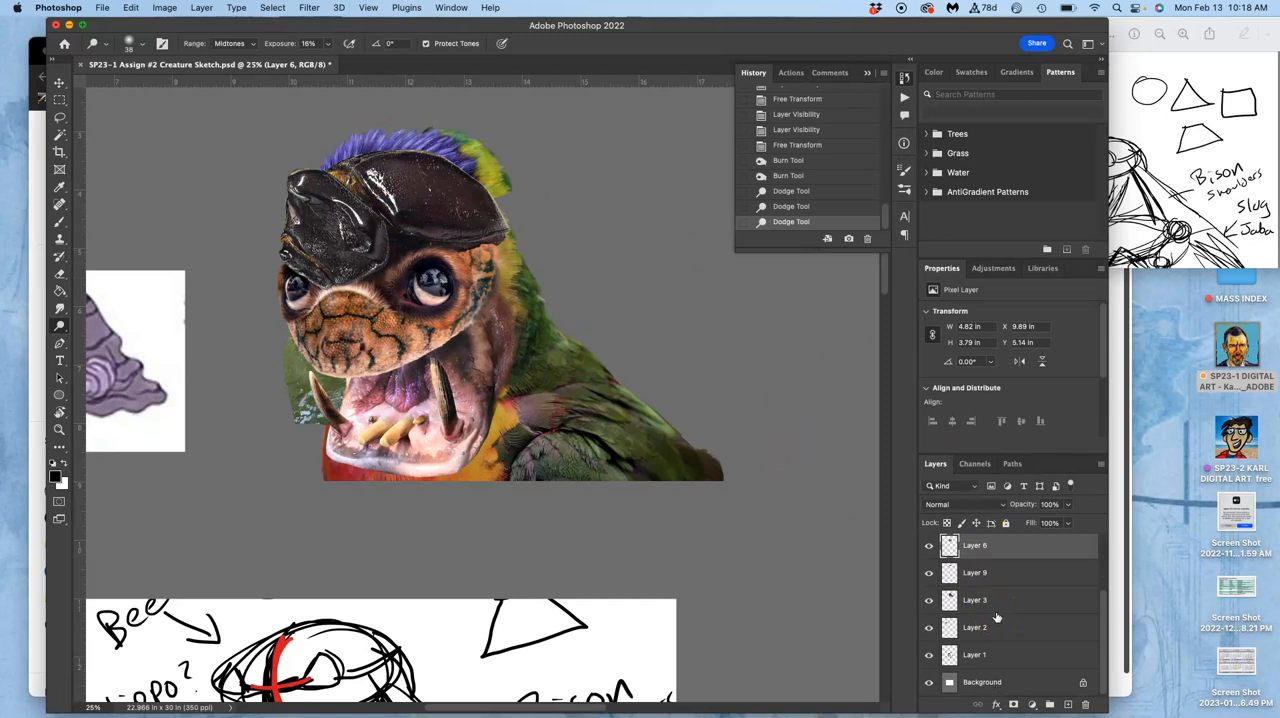
Burn the dark cap at the top of the head on Layer 9 darker.
{"action": "left_click", "coordinate": [928, 654]}
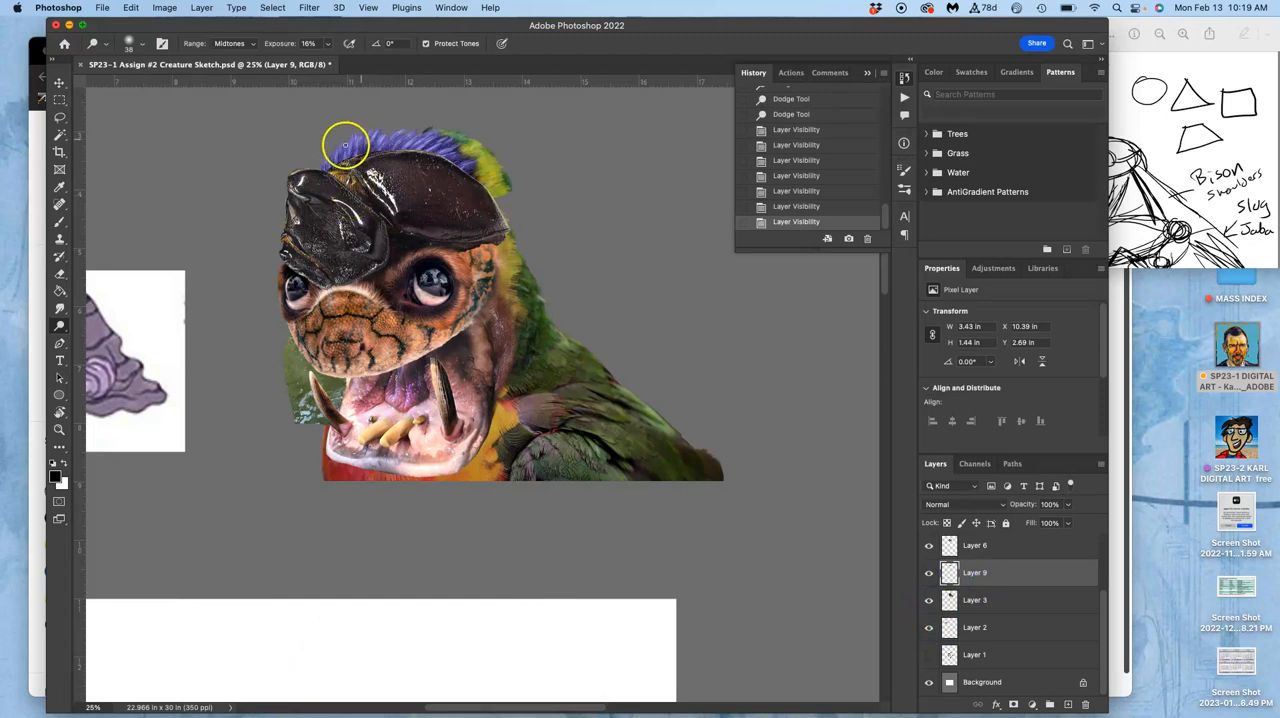
{"action": "left_click", "coordinate": [60, 324]}
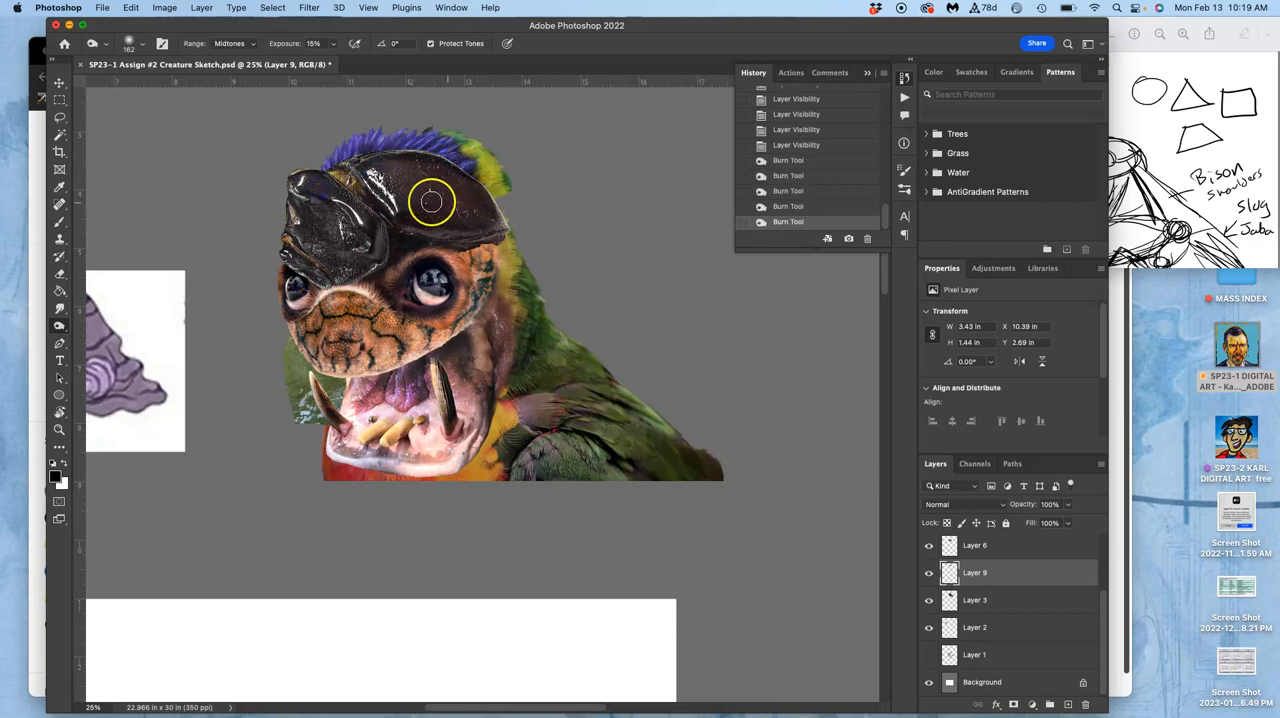
{"action": "left_click", "coordinate": [164, 8]}
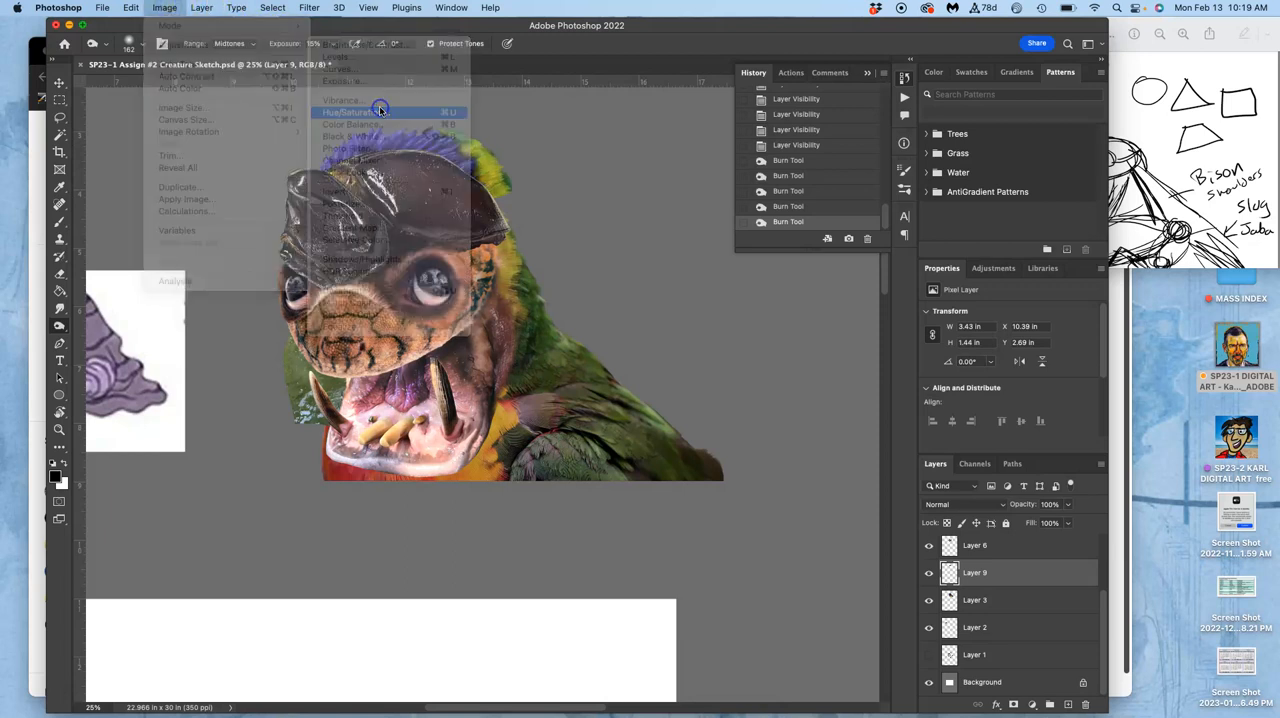
Reduce Layer 9's saturation with a Hue/Saturation adjustment.
{"action": "left_click", "coordinate": [348, 112]}
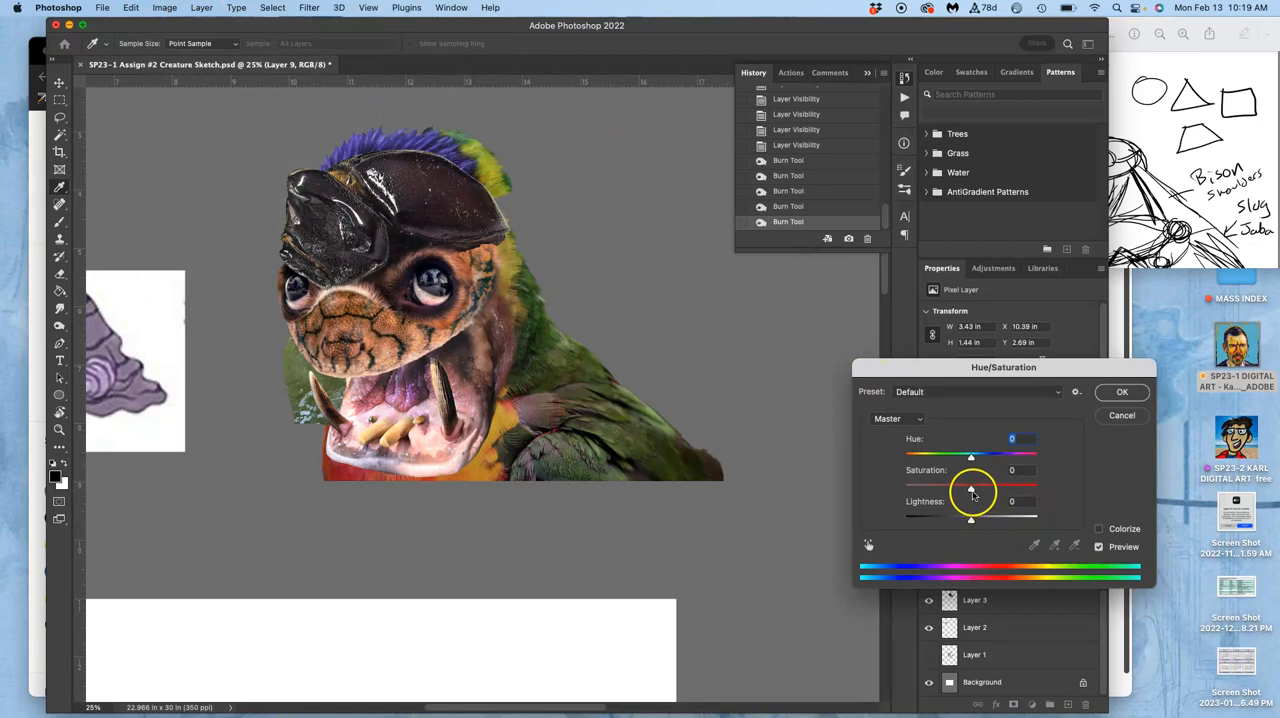
{"action": "left_click_drag", "start_coordinate": [970, 484], "coordinate": [944, 484]}
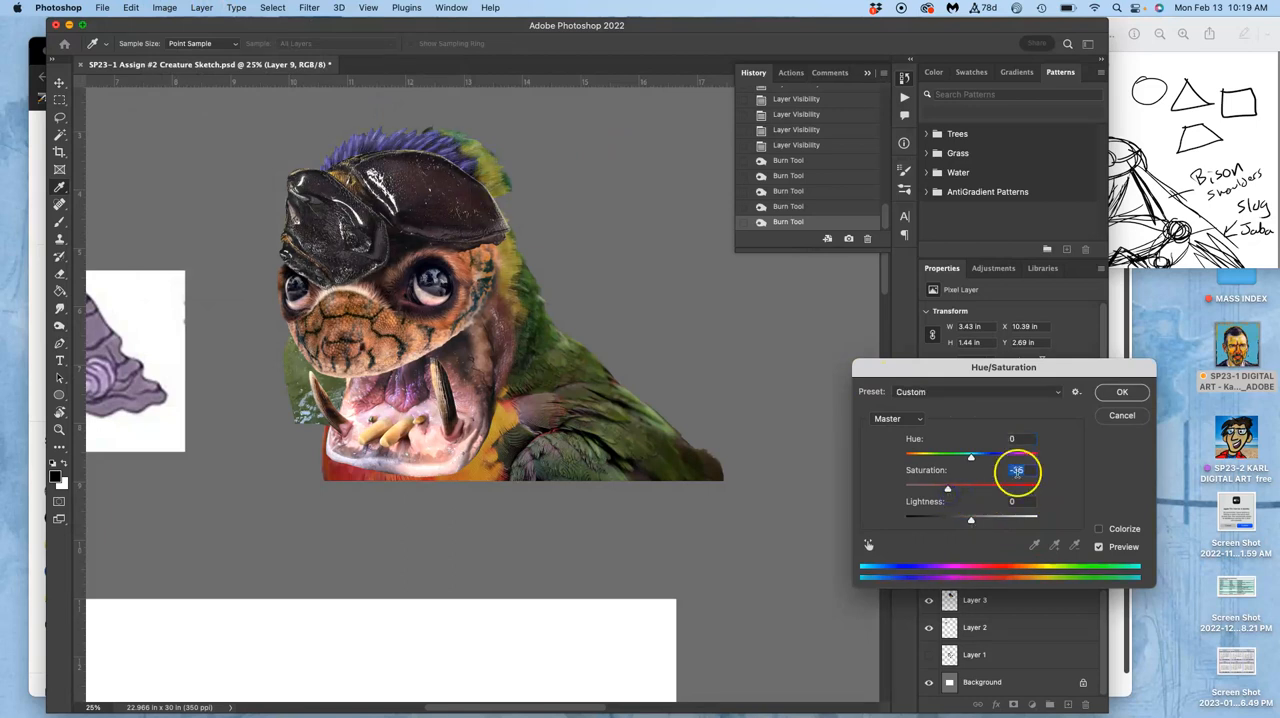
{"action": "left_click", "coordinate": [1122, 392]}
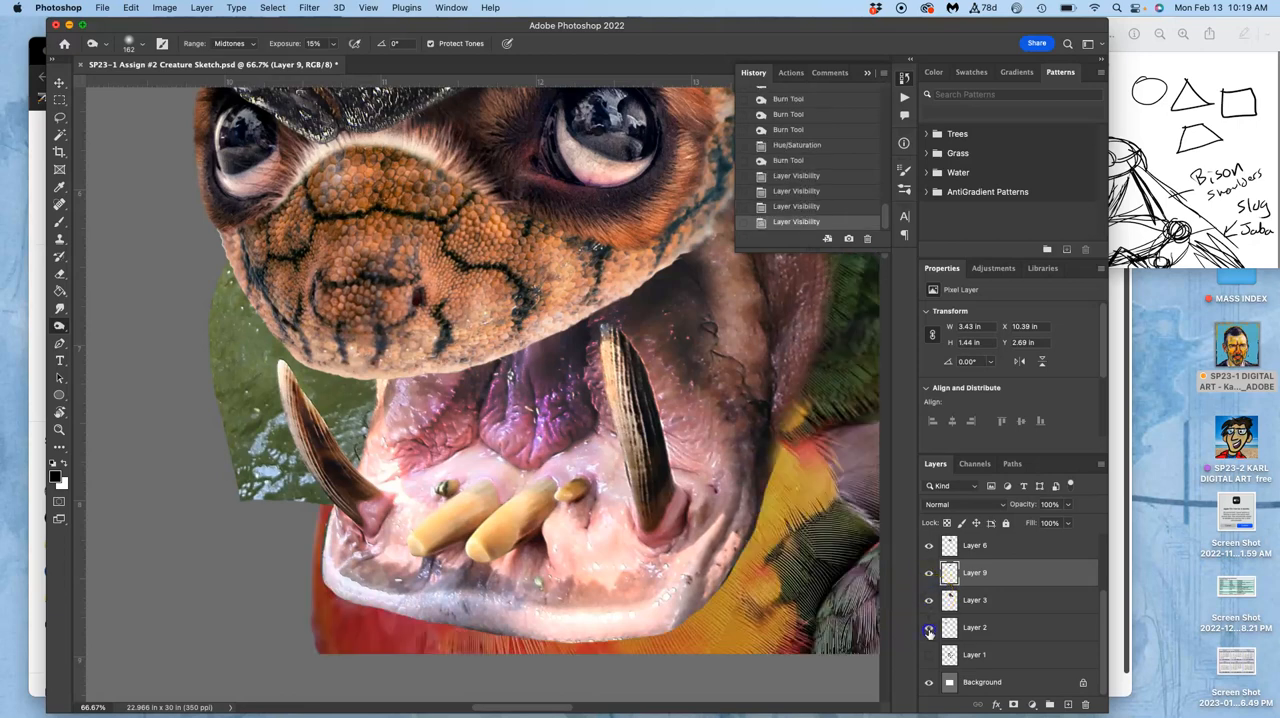
Hide the open-mouth, snout and parrot body cutout layers to isolate the red-beaked parrot.
{"action": "left_click", "coordinate": [928, 544]}
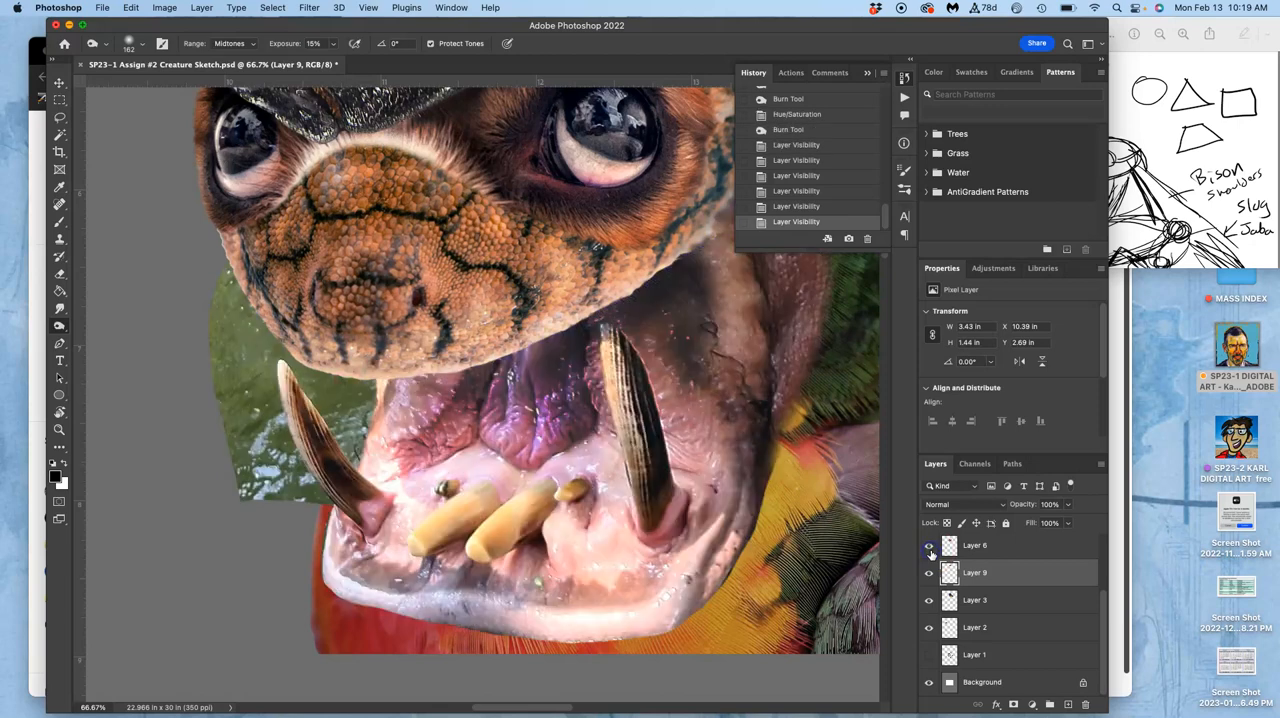
{"action": "left_click", "coordinate": [928, 544]}
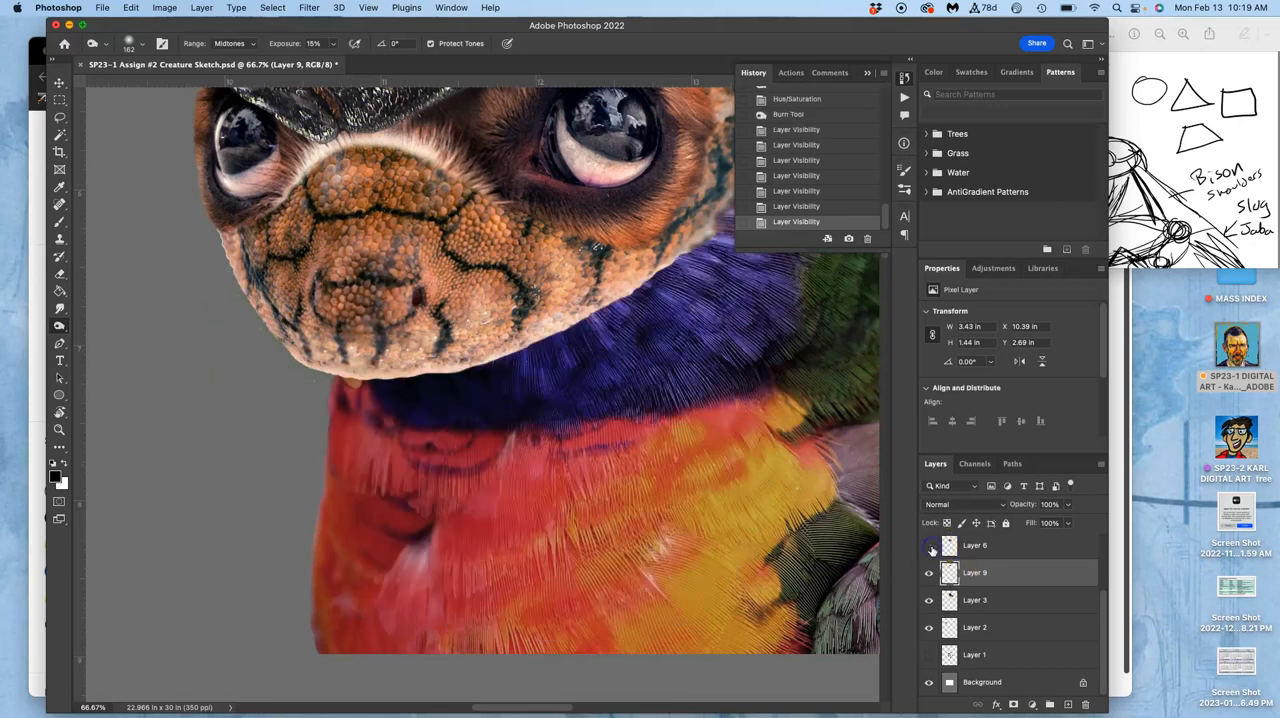
{"action": "left_click", "coordinate": [928, 544]}
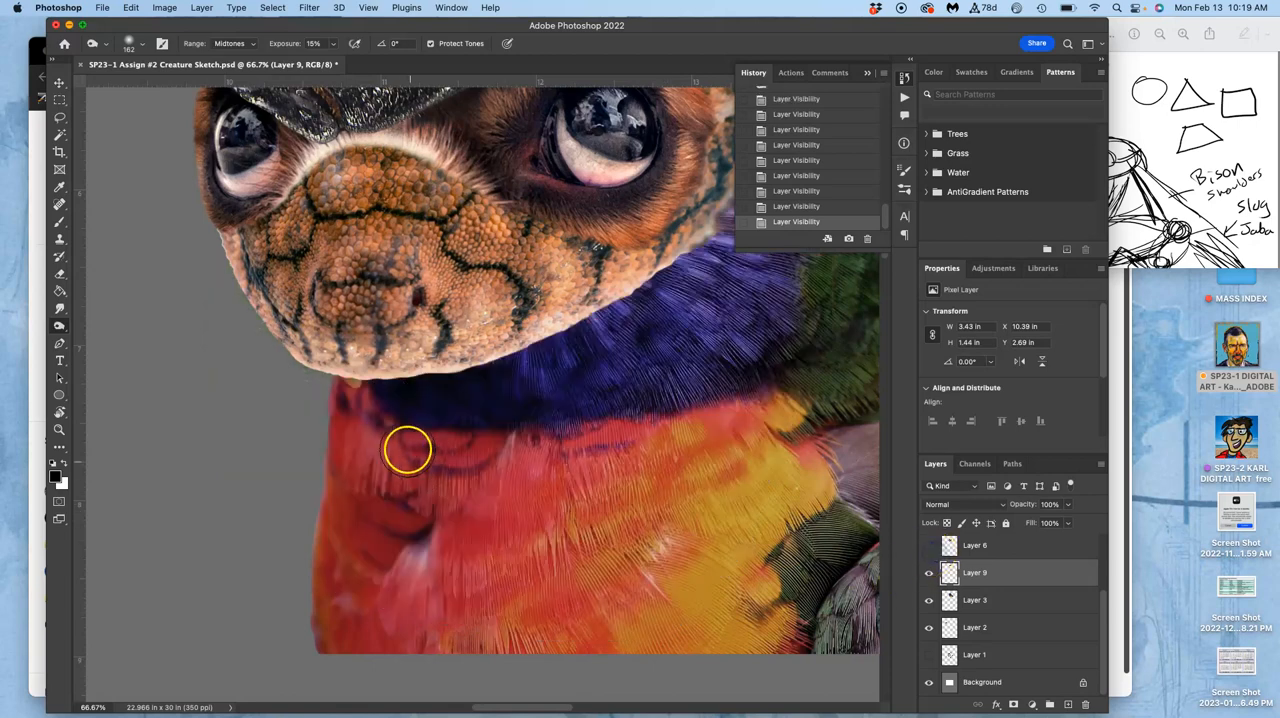
{"action": "left_click", "coordinate": [928, 600]}
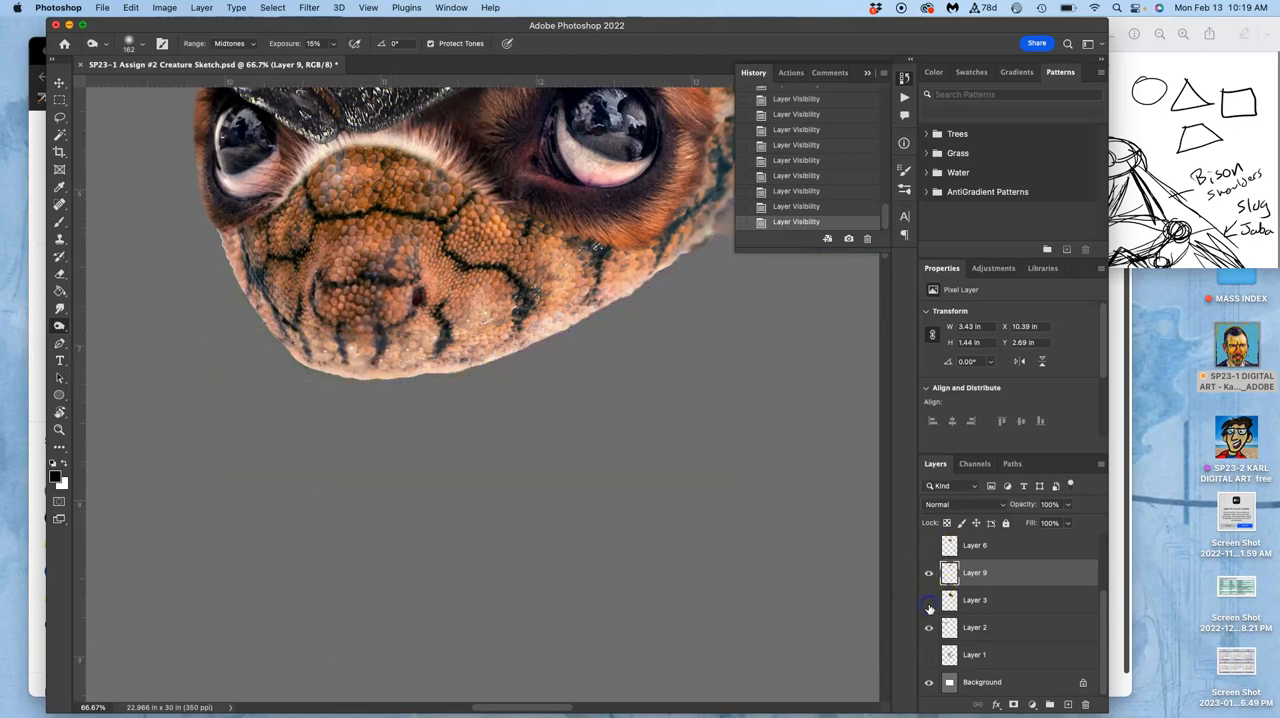
{"action": "left_click", "coordinate": [928, 600]}
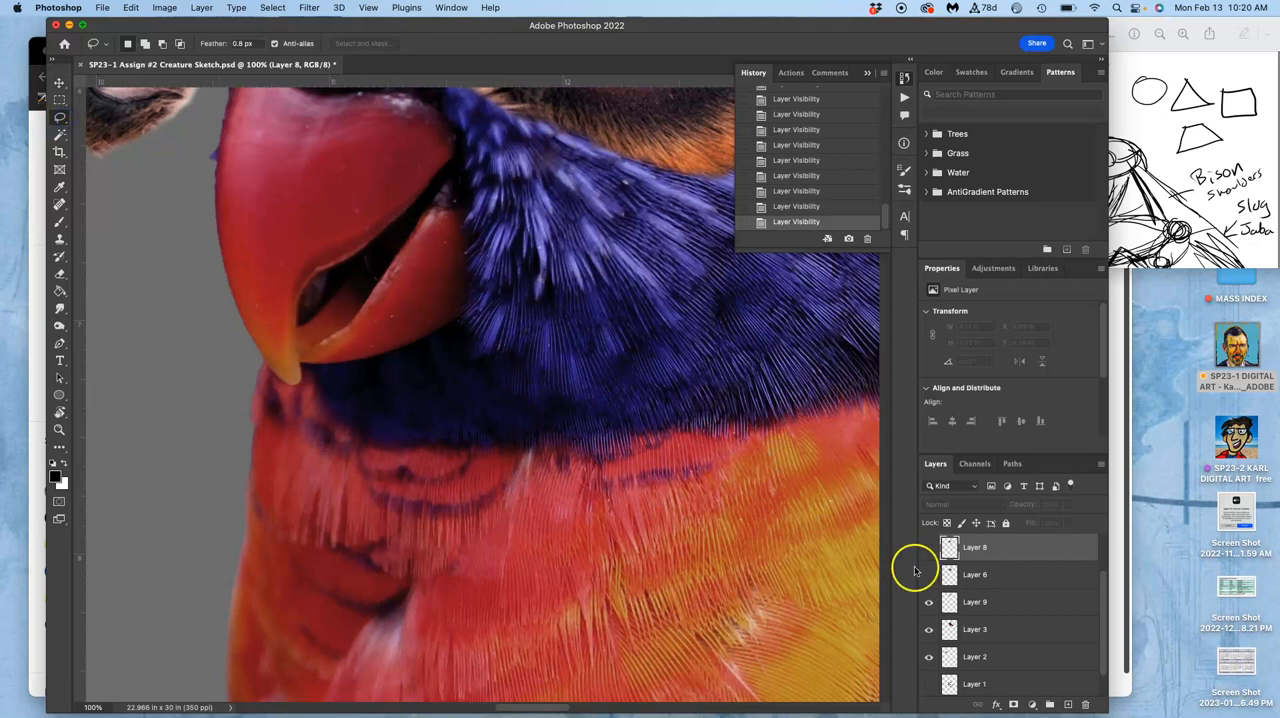
Lasso the red beak on Layer 5 for copying to its own layer.
{"action": "left_click", "coordinate": [976, 628]}
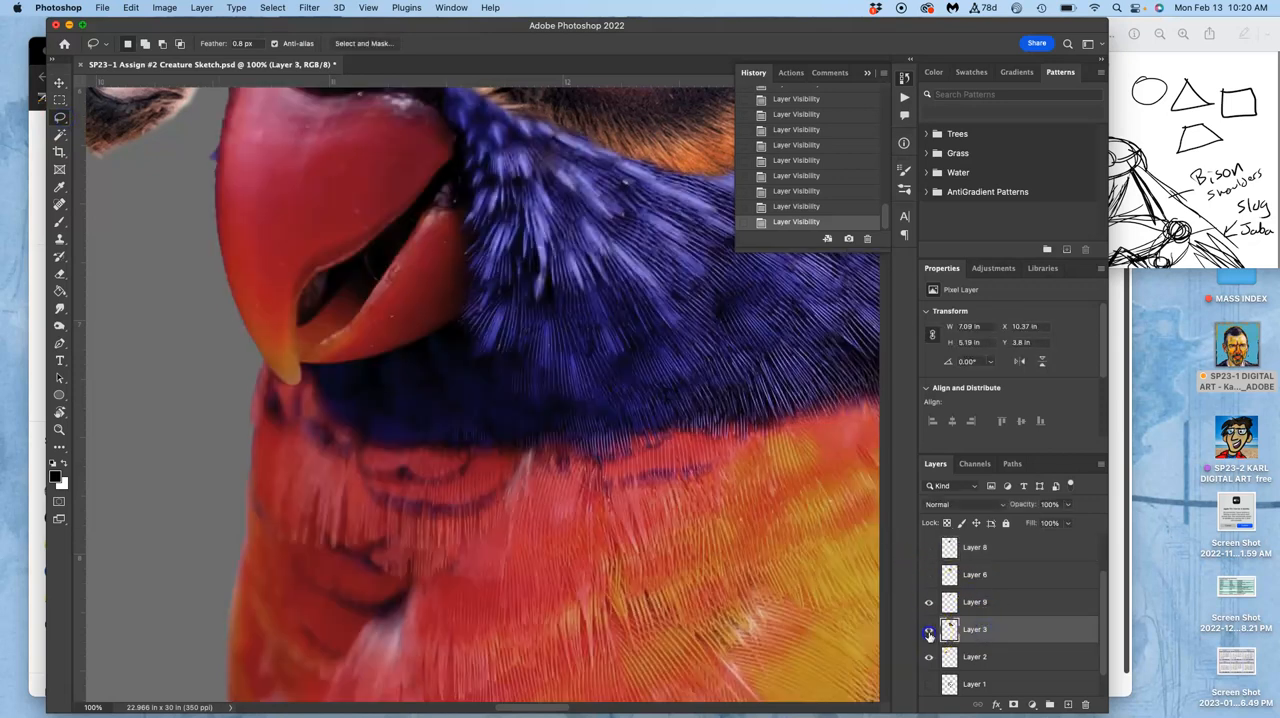
{"action": "left_click", "coordinate": [928, 628]}
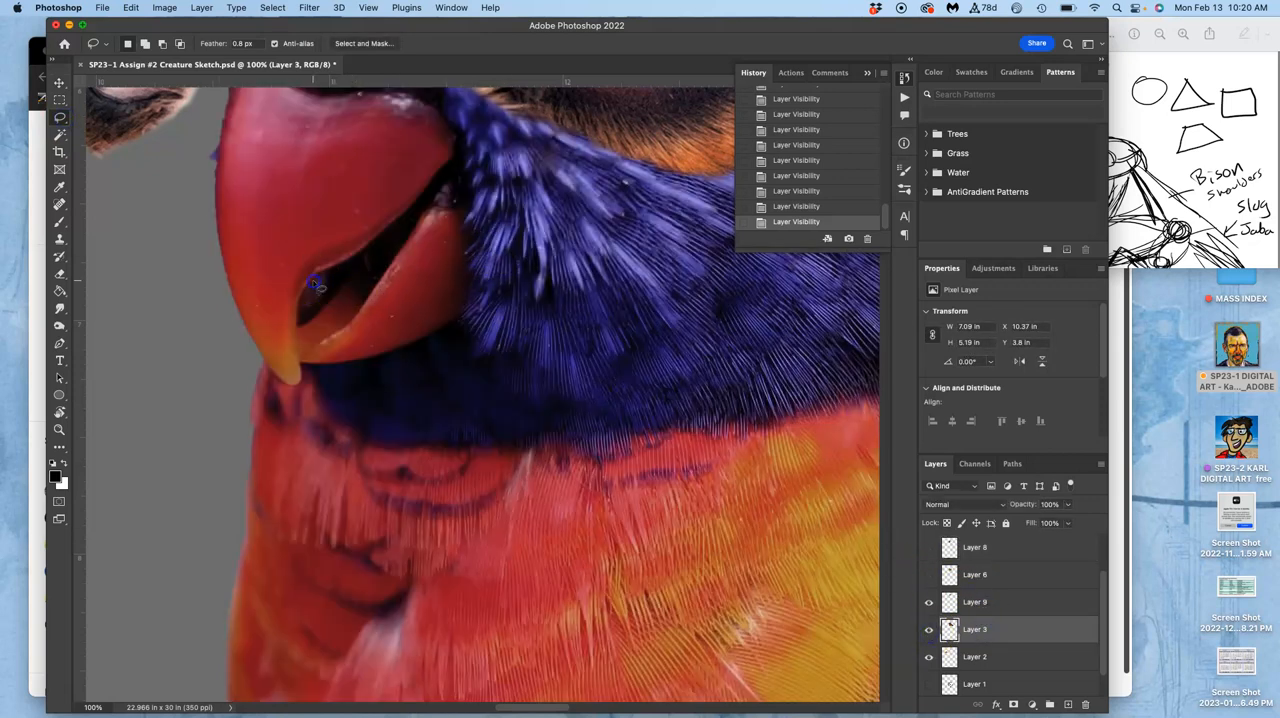
{"action": "left_click_drag", "start_coordinate": [316, 280], "coordinate": [300, 332]}
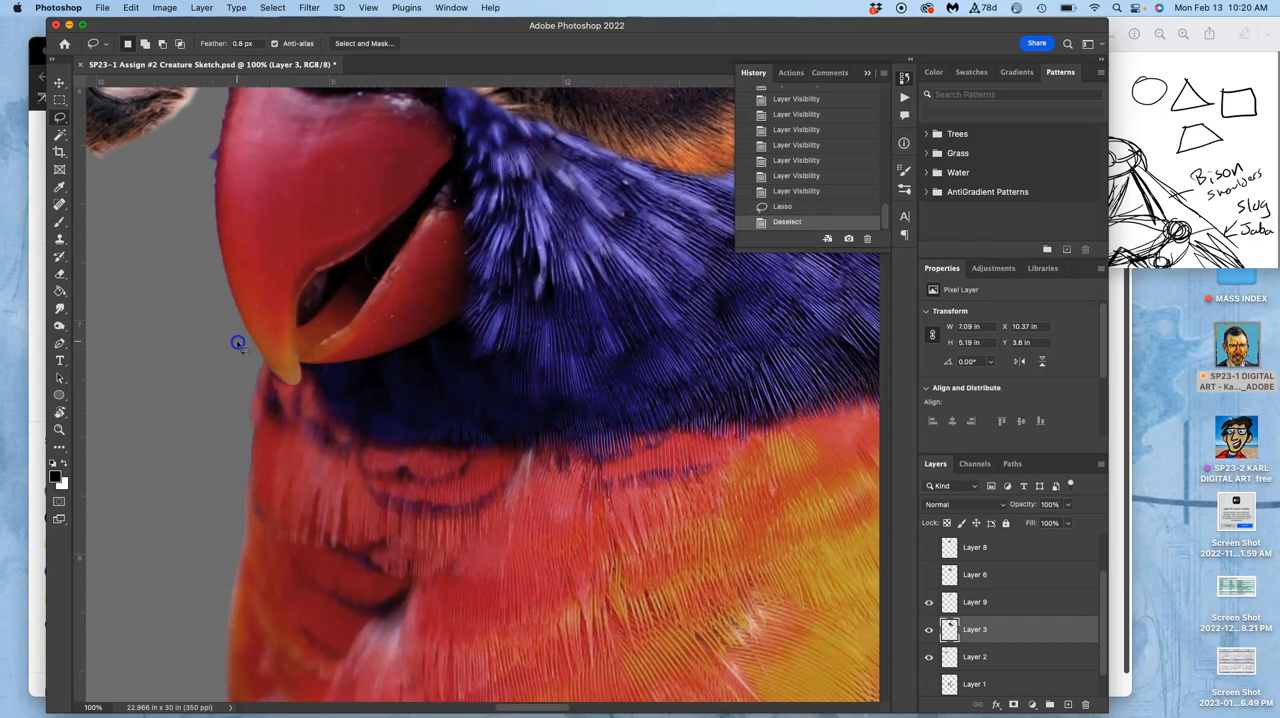
{"action": "mouse_move", "coordinate": [242, 316]}
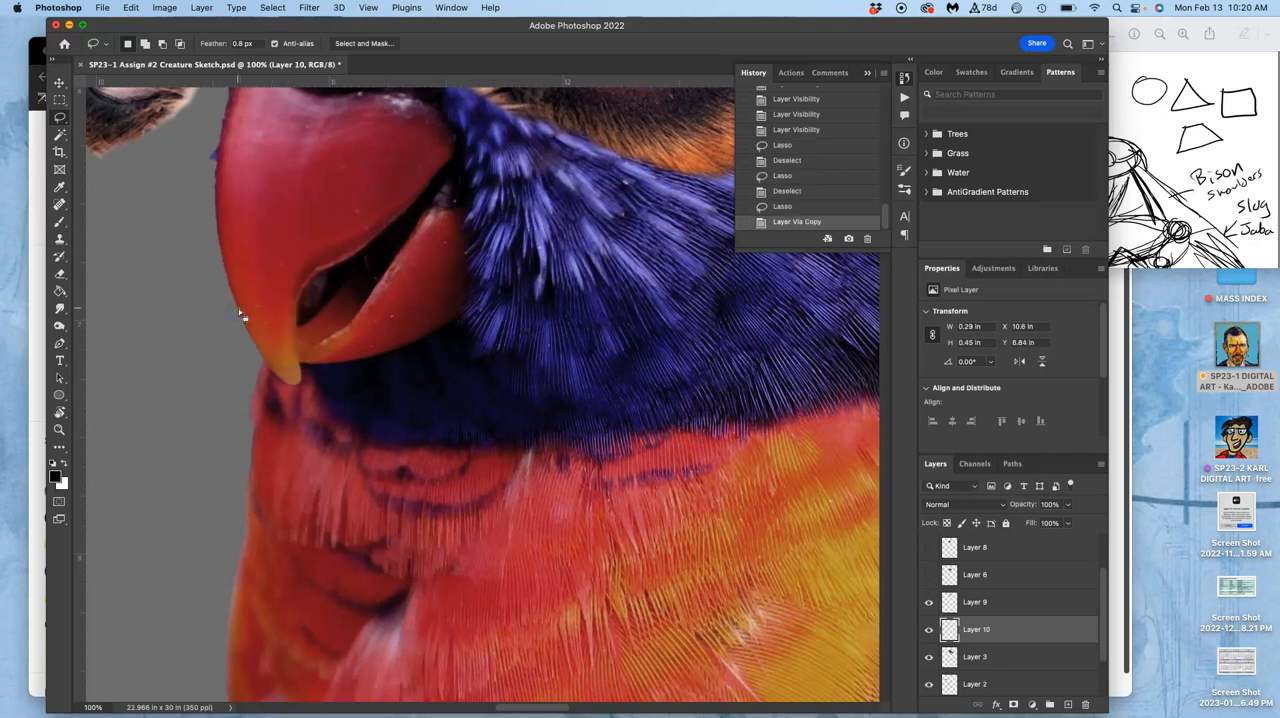
Hide the parrot body, reshow the mouth and snout layers, and move the beak beside the left tusk.
{"action": "left_click", "coordinate": [928, 656]}
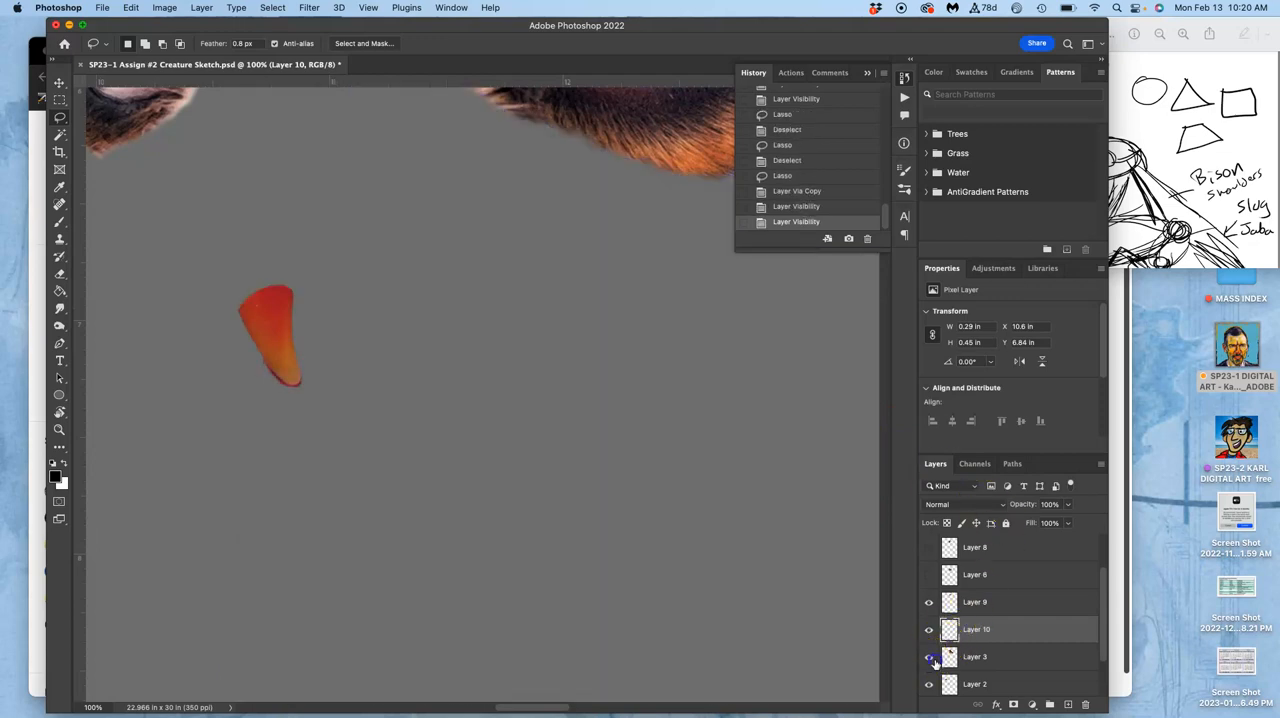
{"action": "left_click", "coordinate": [928, 574]}
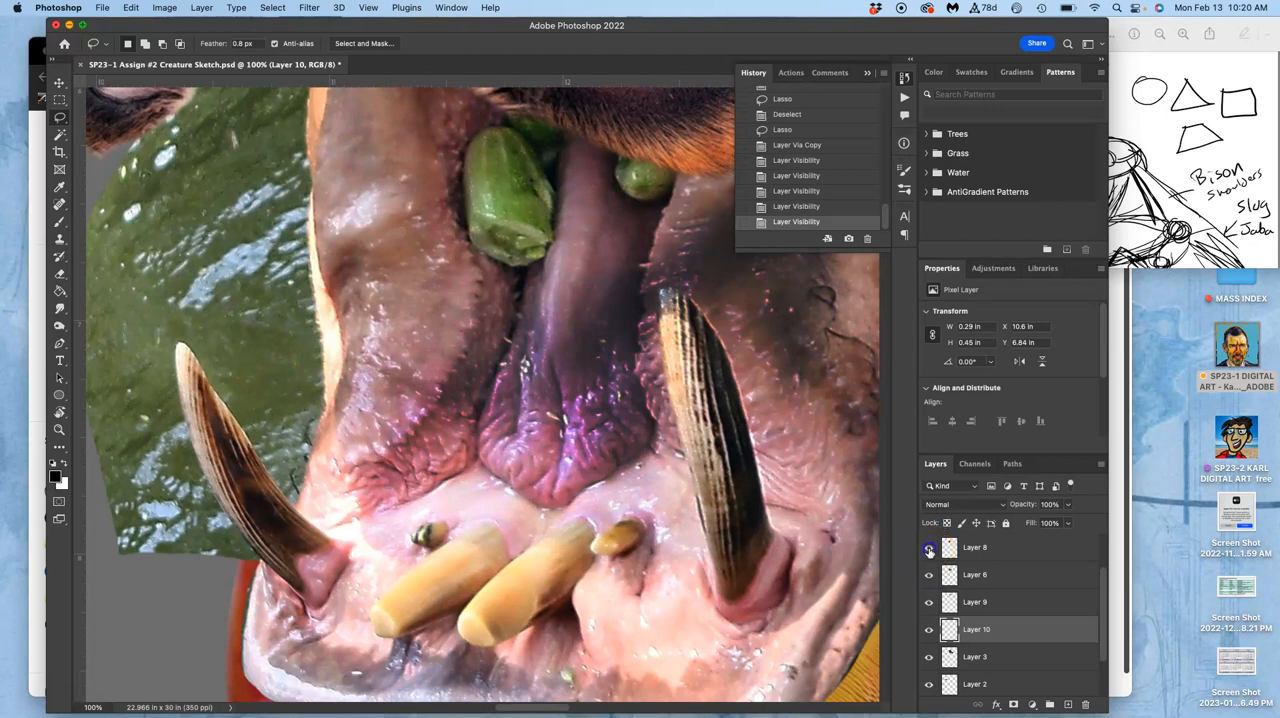
{"action": "left_click", "coordinate": [928, 548]}
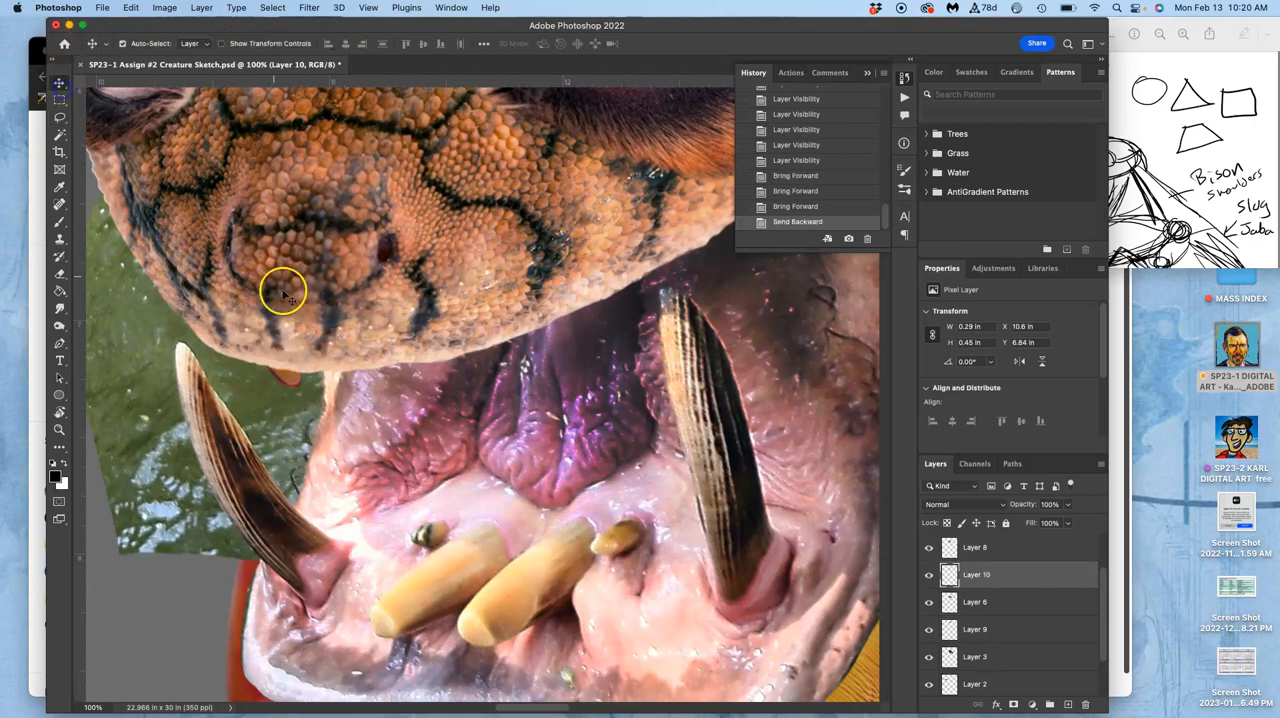
{"action": "left_click_drag", "start_coordinate": [284, 292], "coordinate": [304, 410]}
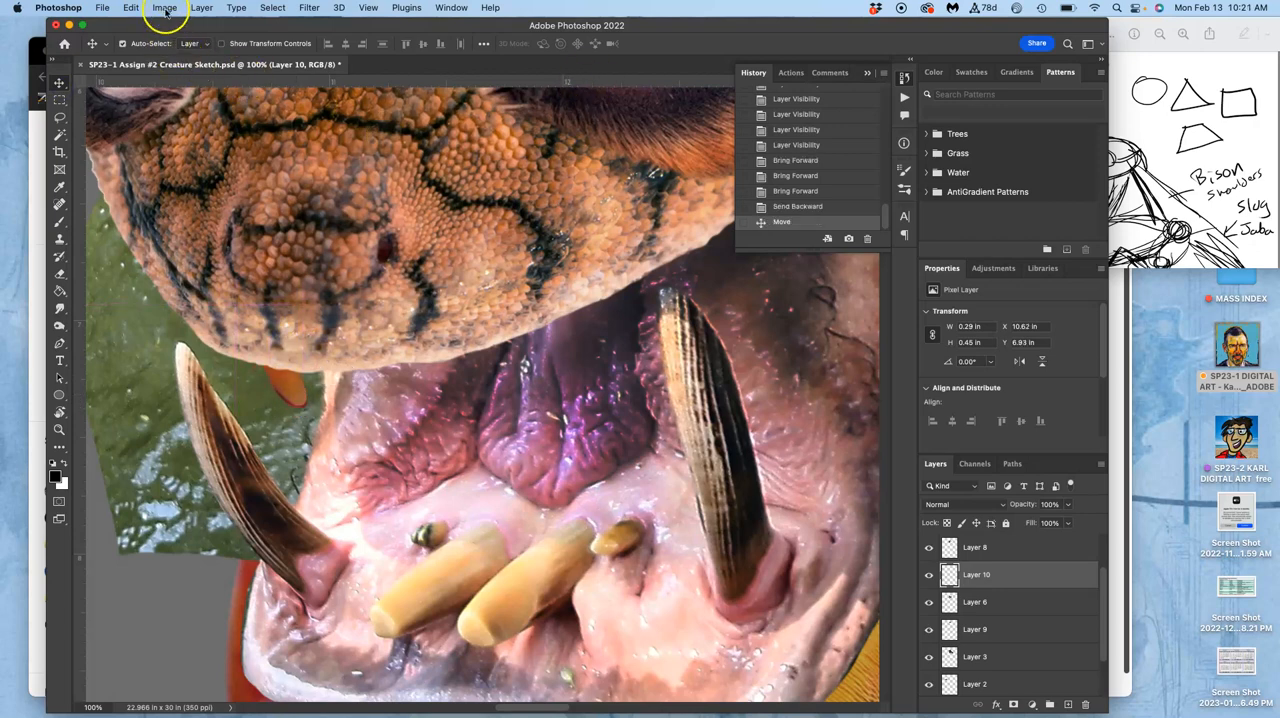
{"action": "left_click", "coordinate": [164, 8]}
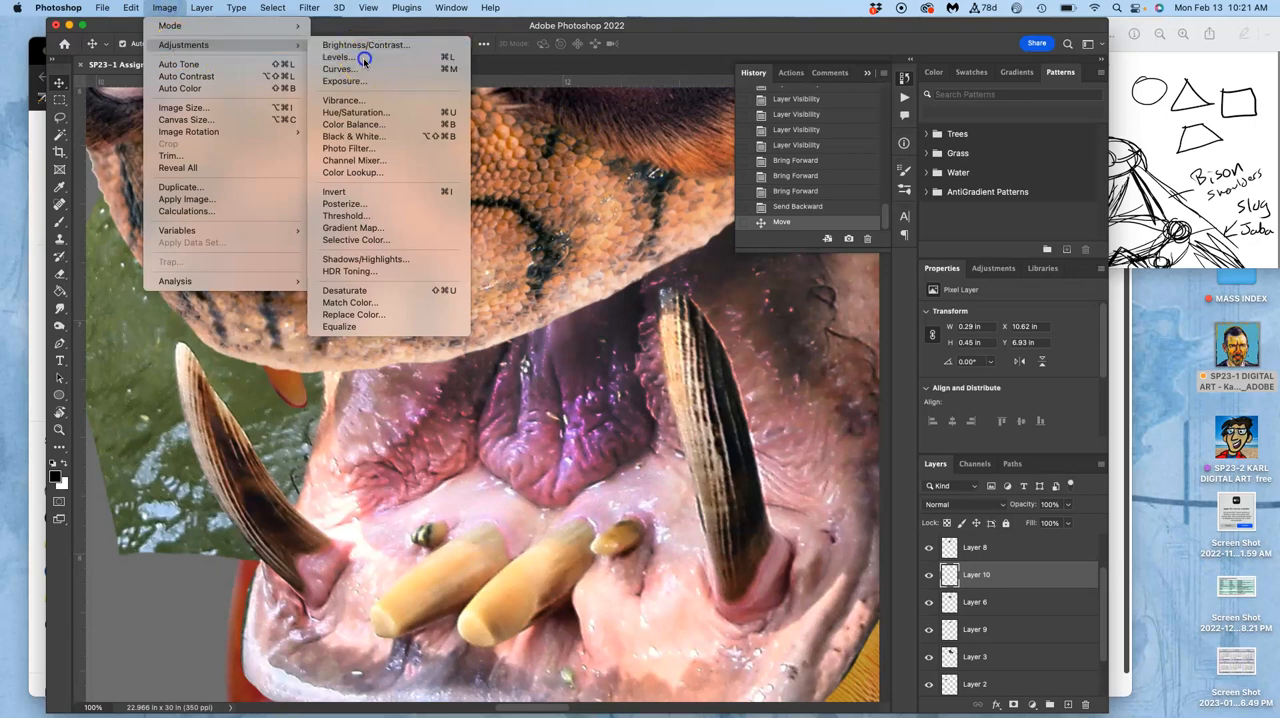
Brighten the mouth cutout with Levels, midtones about 1.38 and highlights 233.
{"action": "left_click", "coordinate": [338, 56]}
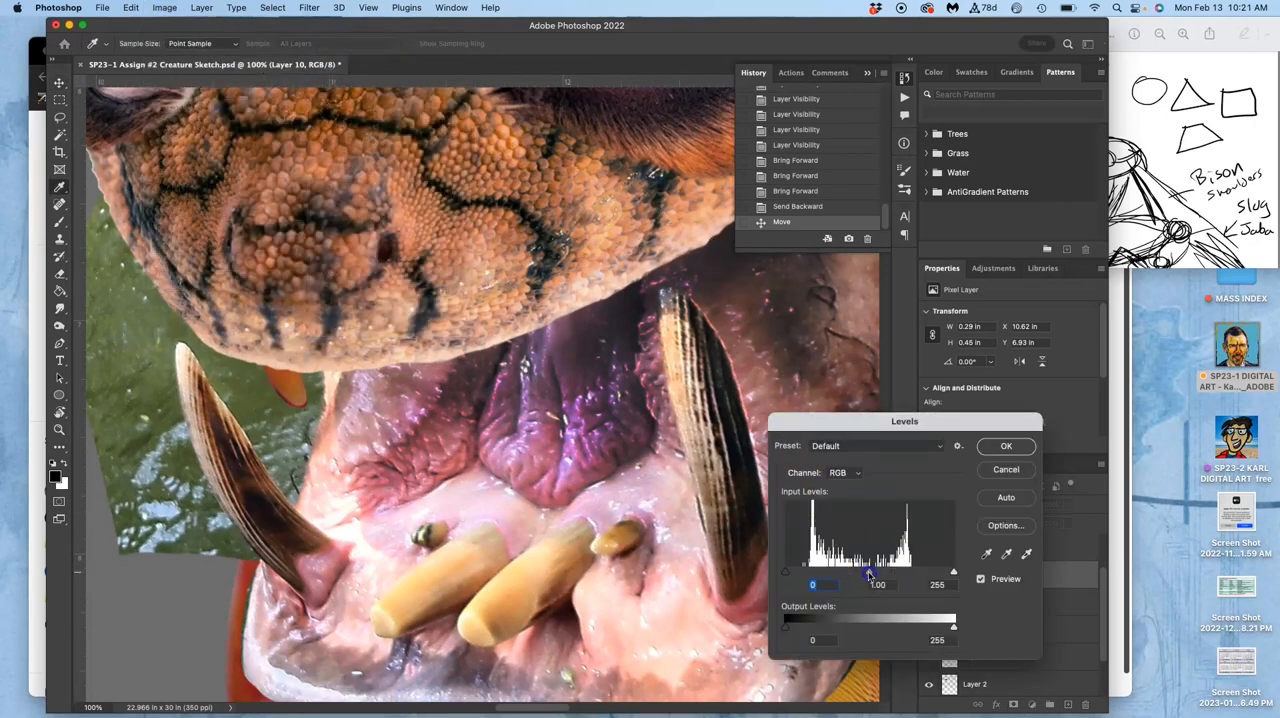
{"action": "left_click_drag", "start_coordinate": [868, 572], "coordinate": [836, 572]}
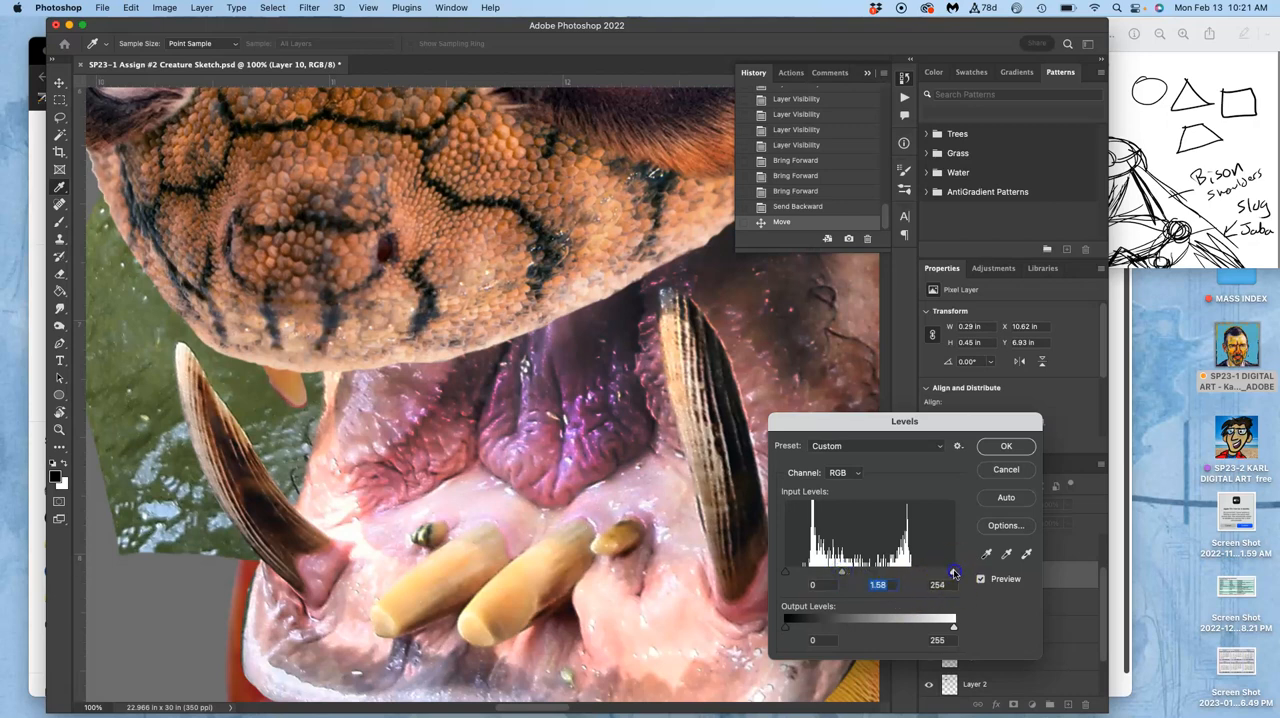
{"action": "left_click_drag", "start_coordinate": [952, 572], "coordinate": [938, 572]}
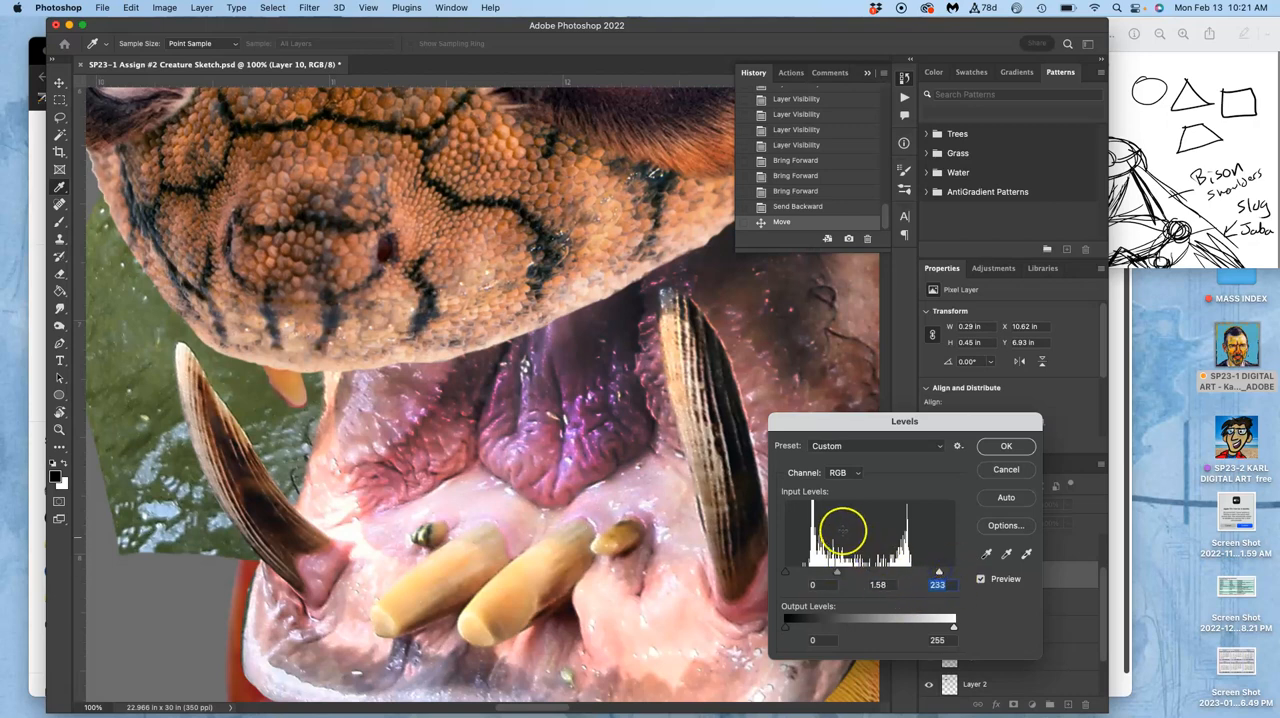
{"action": "left_click", "coordinate": [1006, 446]}
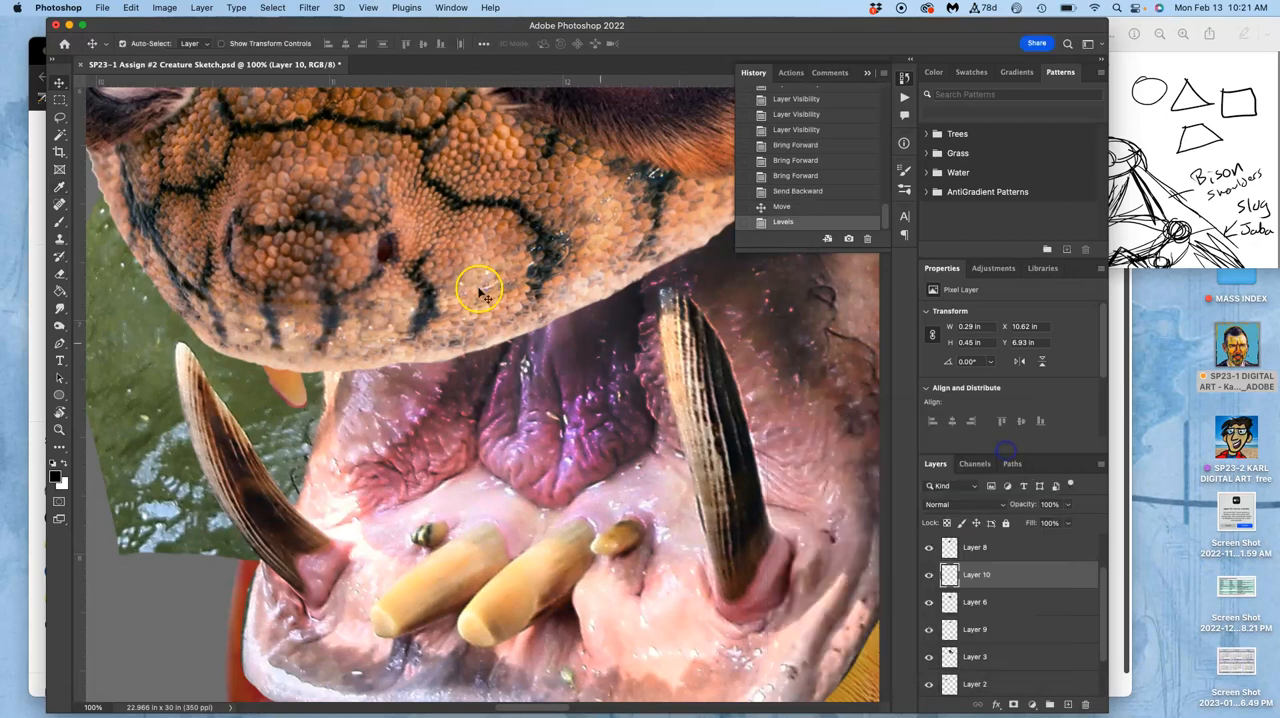
{"action": "left_click", "coordinate": [164, 8]}
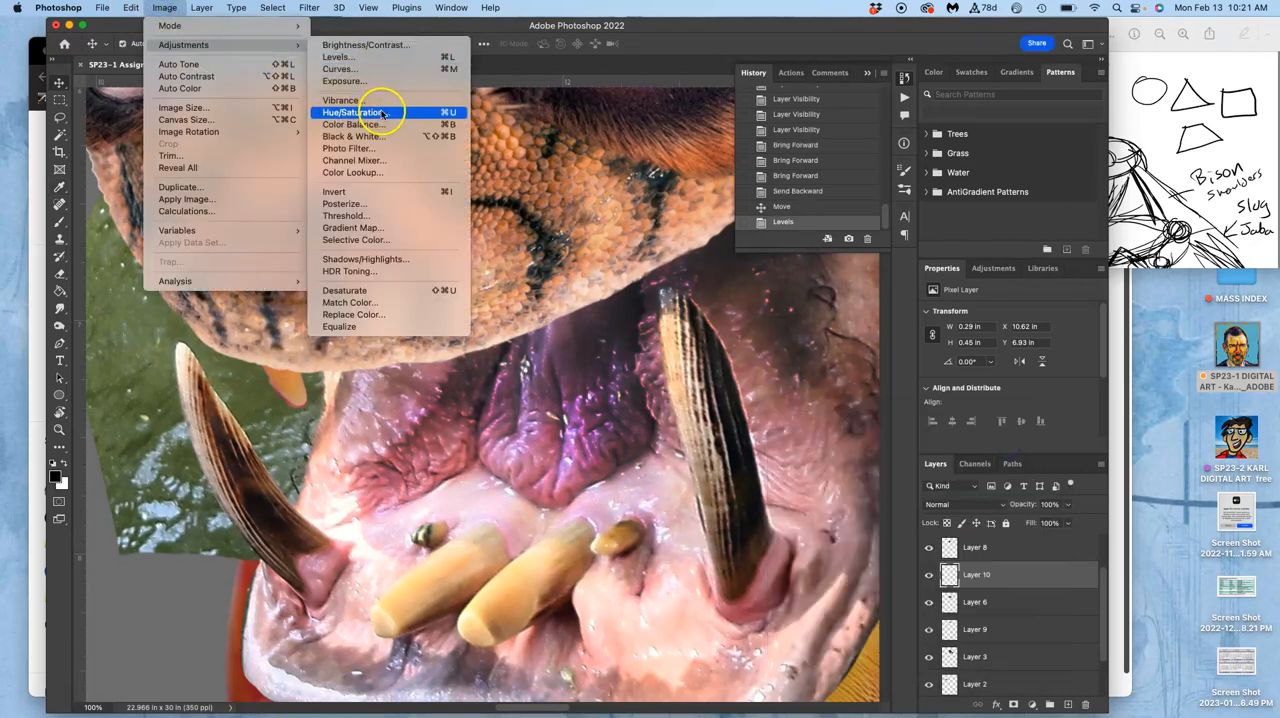
Cool the mouth cutout with Color Balance: midtones about -37/+13/+38, highlights -22/0/0.
{"action": "left_click", "coordinate": [352, 124]}
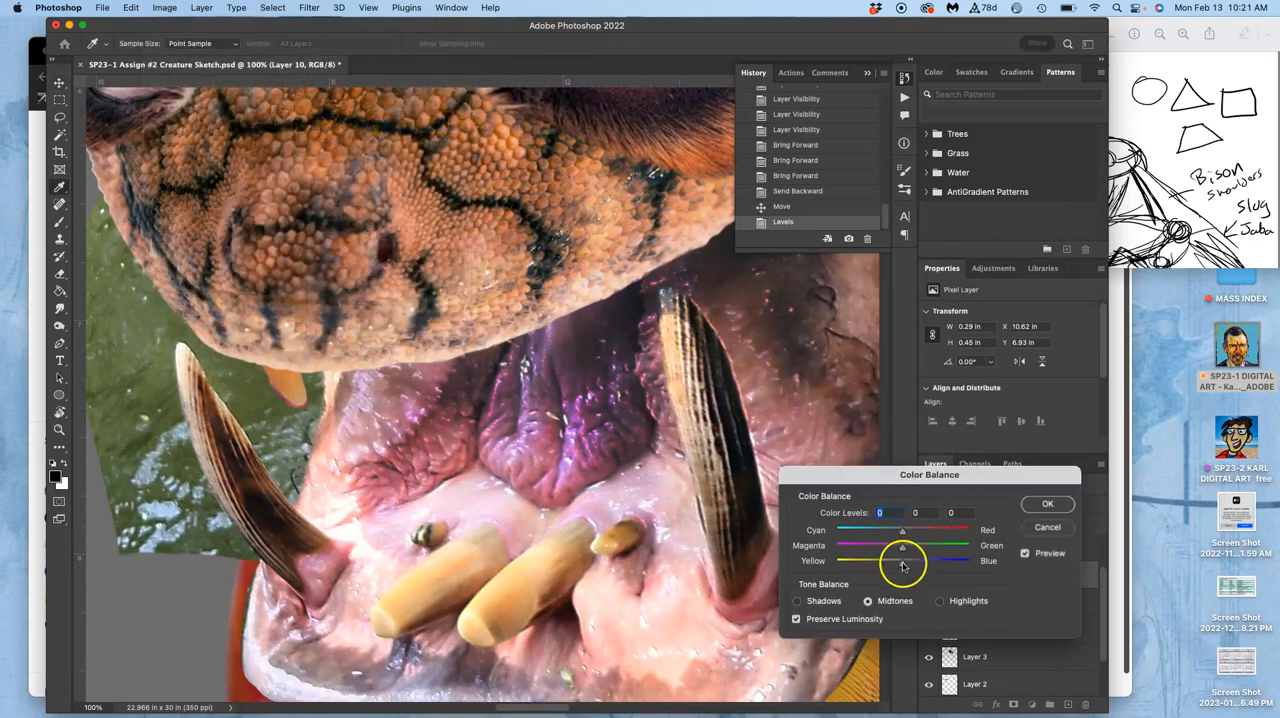
{"action": "left_click_drag", "start_coordinate": [904, 560], "coordinate": [928, 560]}
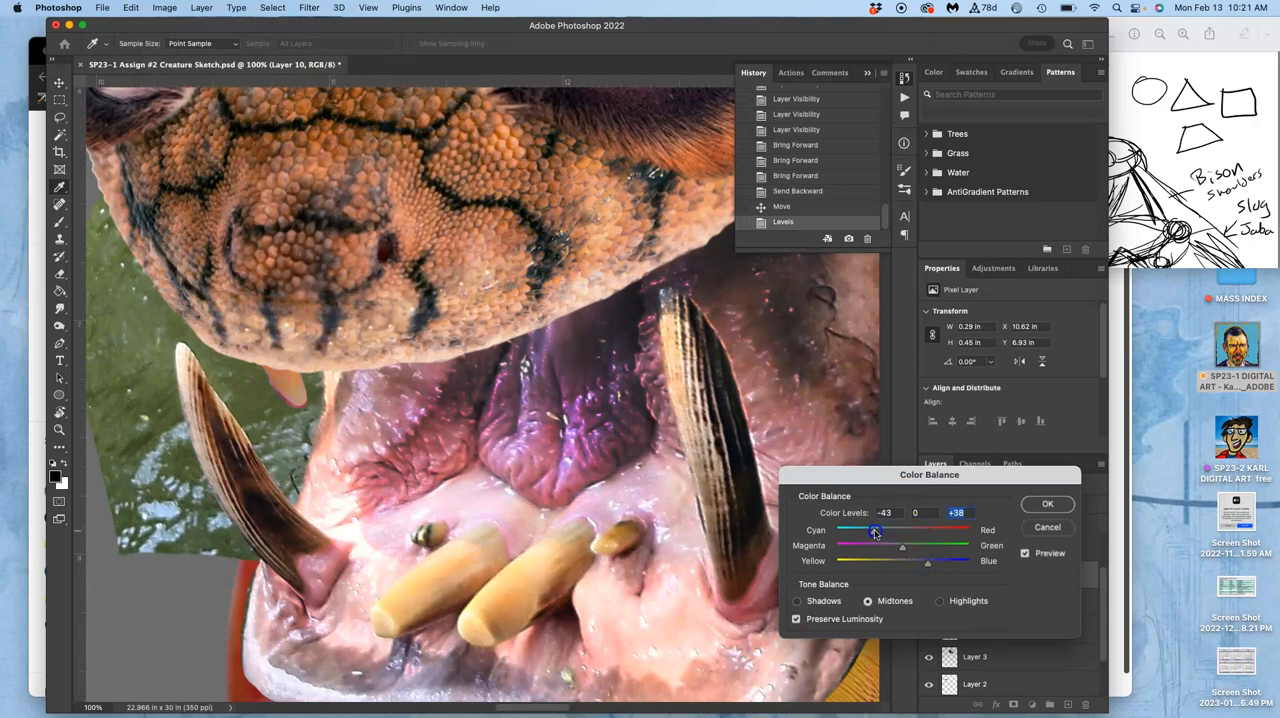
{"action": "left_click_drag", "start_coordinate": [902, 544], "coordinate": [890, 548]}
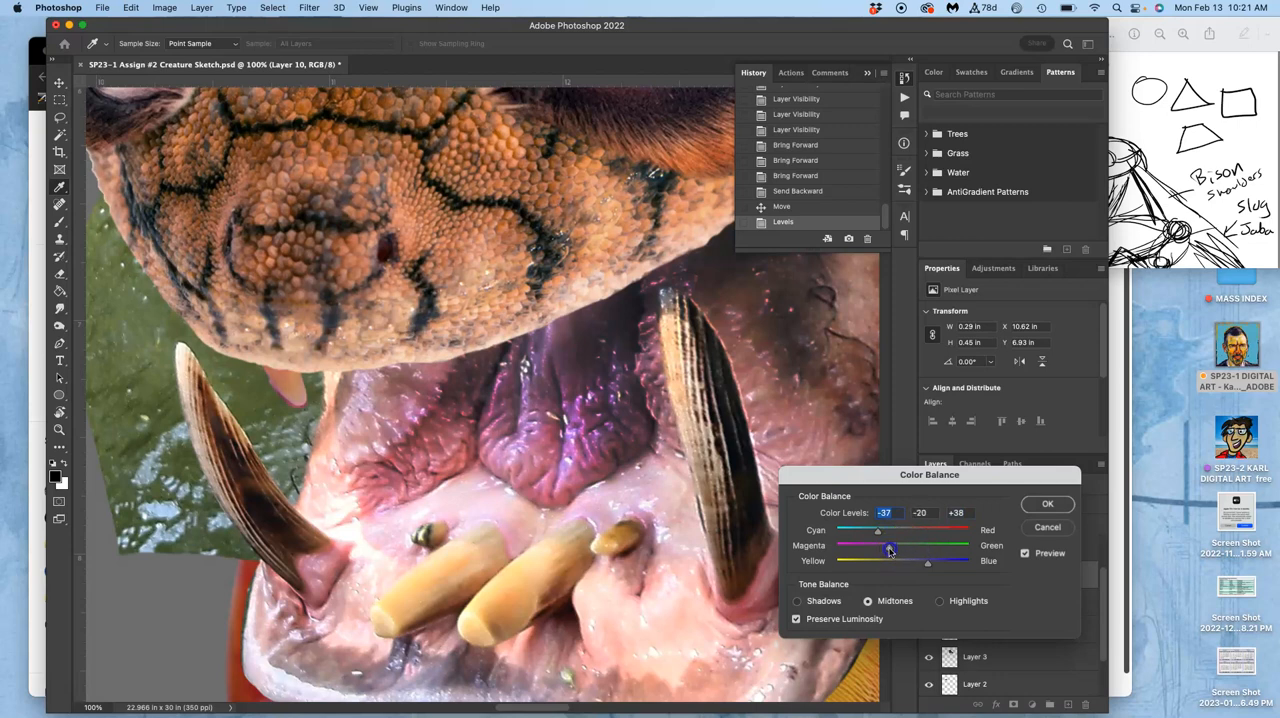
{"action": "left_click_drag", "start_coordinate": [876, 552], "coordinate": [916, 552]}
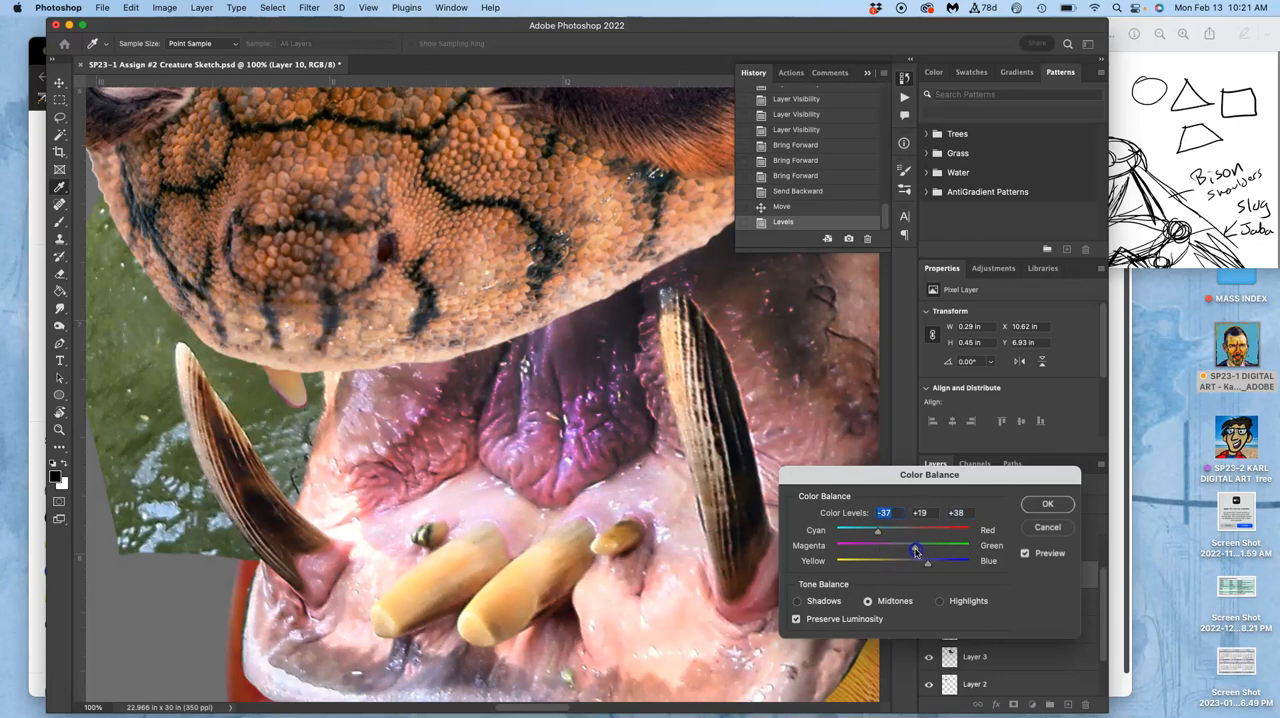
{"action": "left_click_drag", "start_coordinate": [924, 548], "coordinate": [910, 548]}
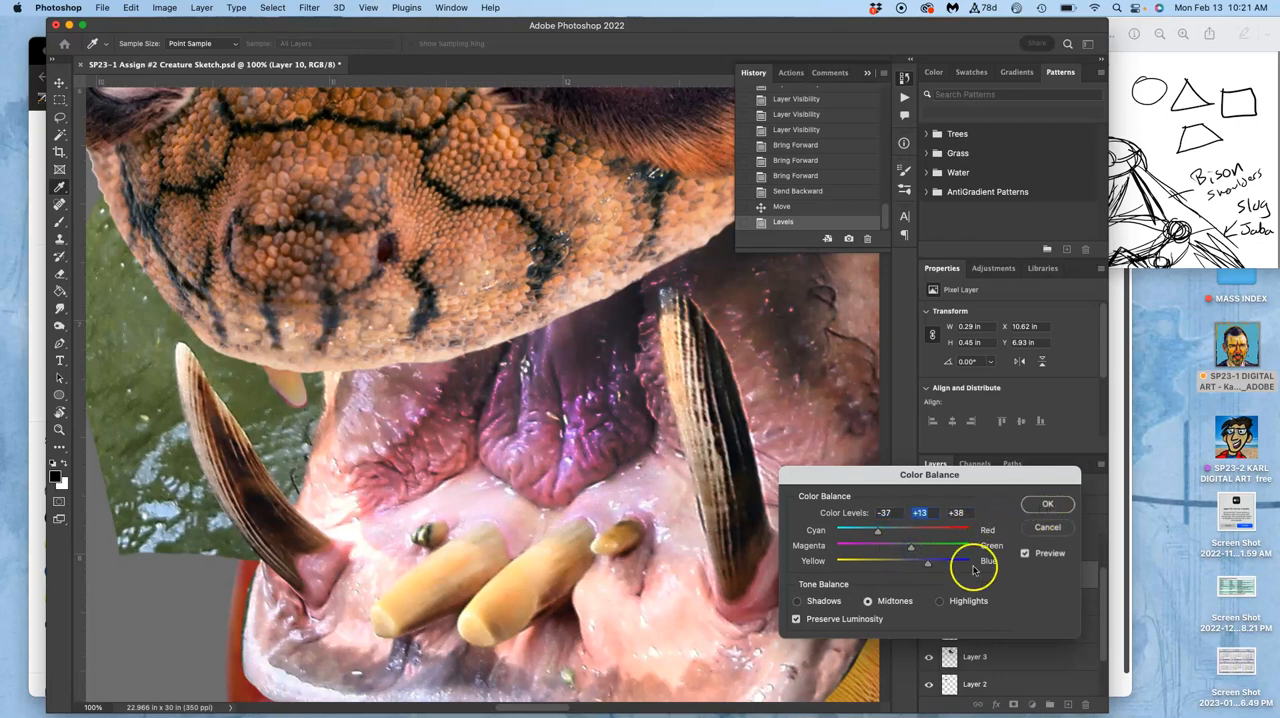
{"action": "left_click", "coordinate": [940, 600]}
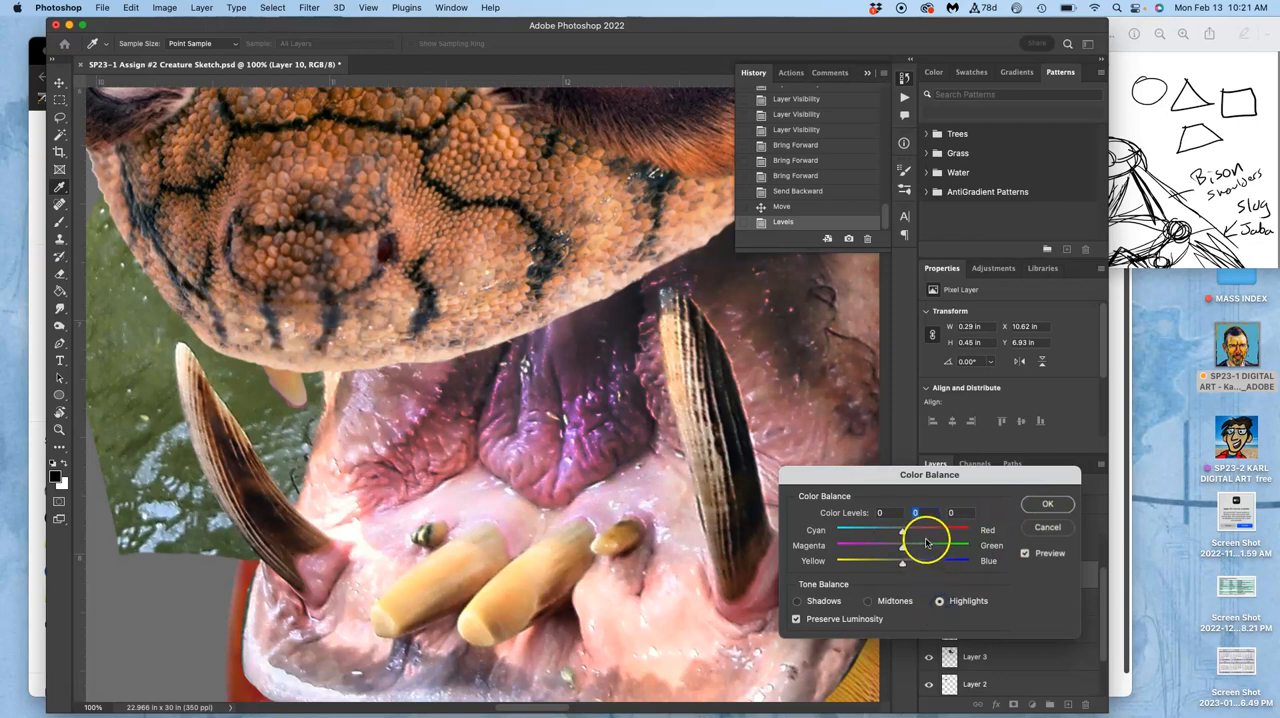
{"action": "left_click_drag", "start_coordinate": [916, 536], "coordinate": [888, 536]}
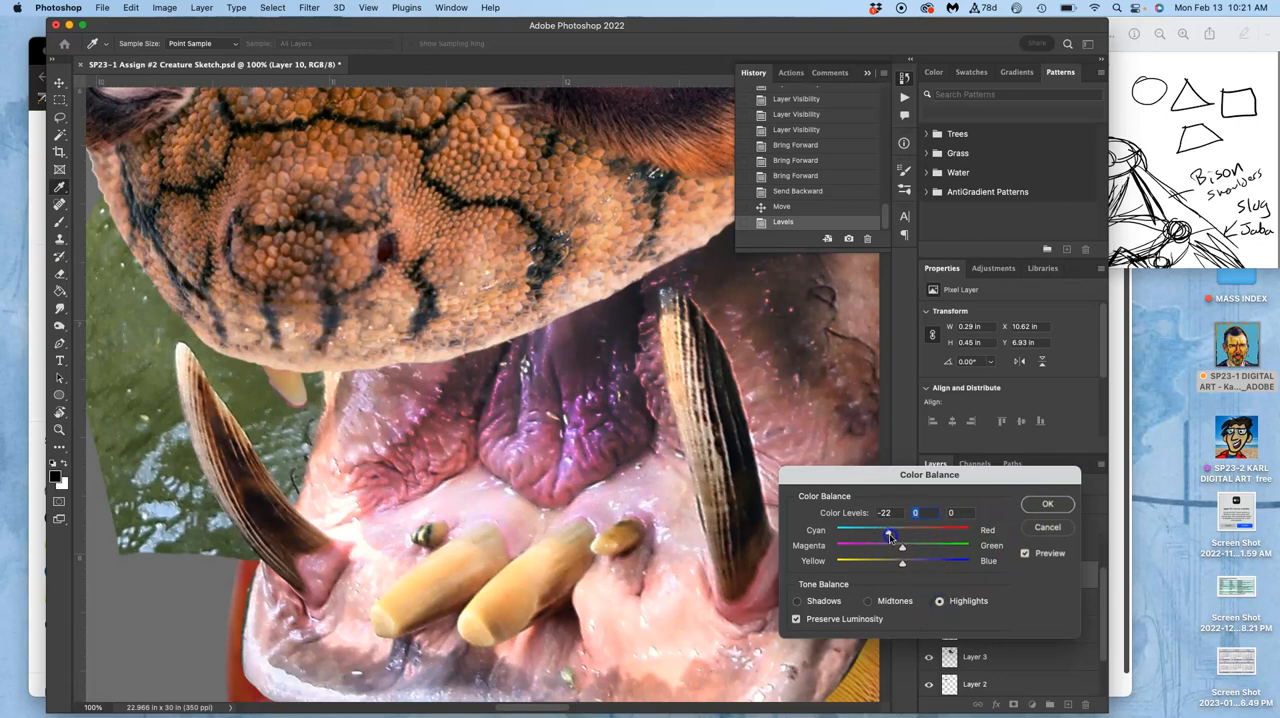
{"action": "left_click", "coordinate": [1048, 504]}
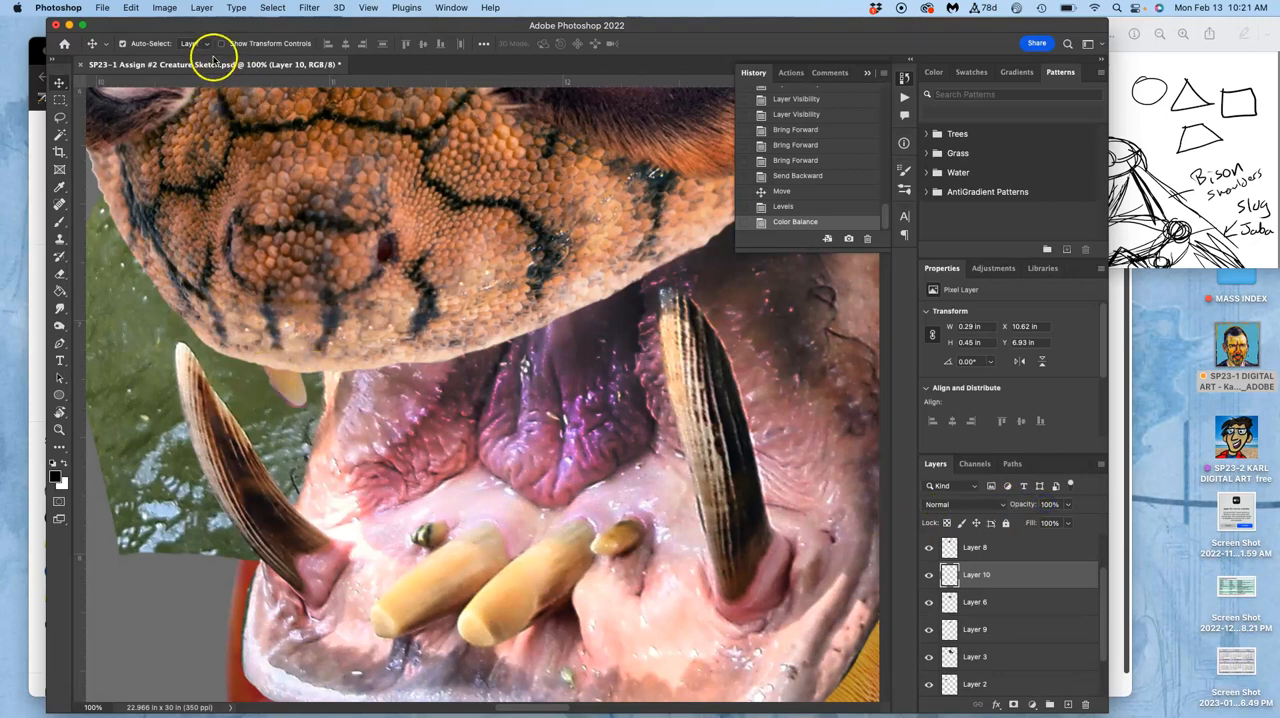
{"action": "left_click", "coordinate": [164, 8]}
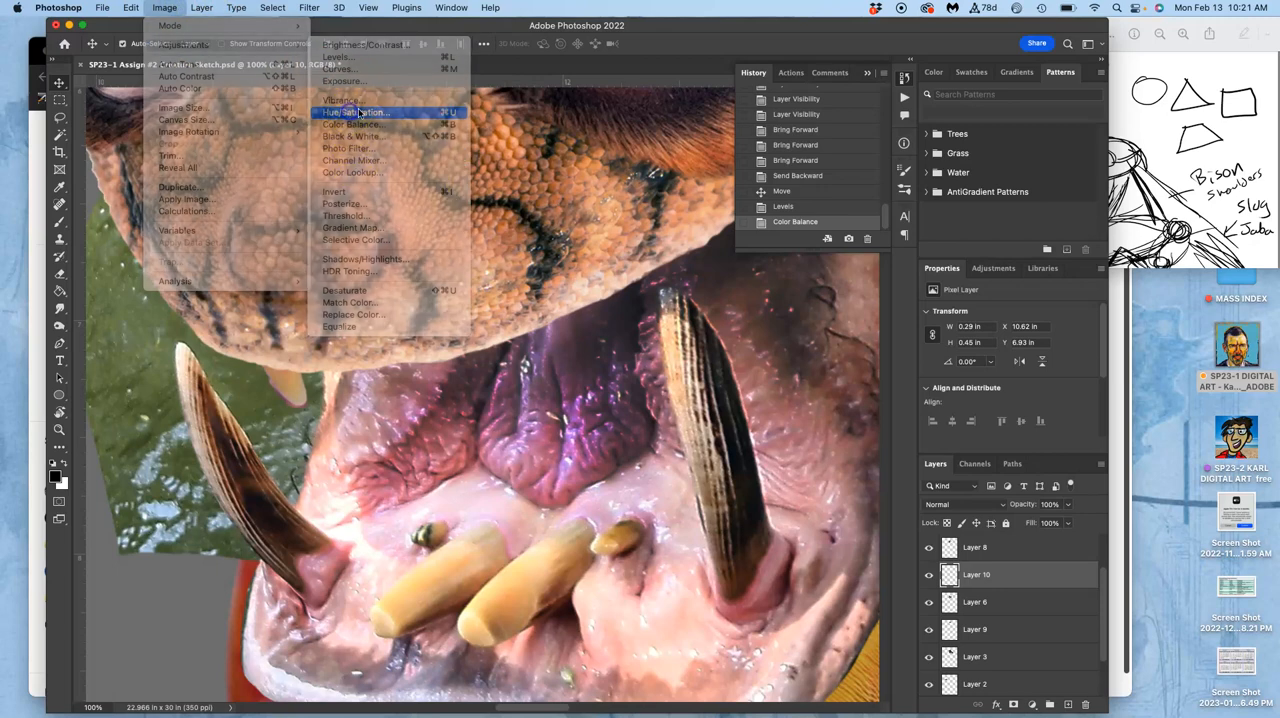
Apply Hue/Saturation to the mouth cutout with Hue +11 and Saturation -5.
{"action": "left_click", "coordinate": [356, 112]}
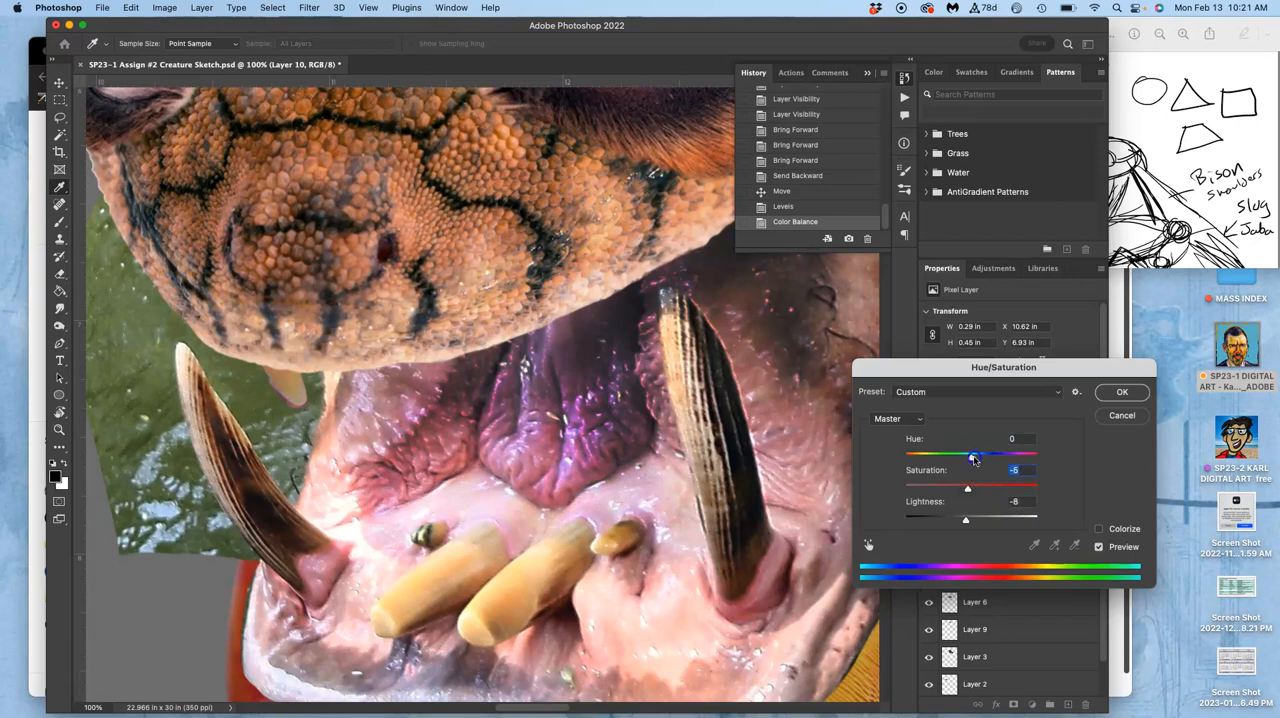
{"action": "left_click_drag", "start_coordinate": [976, 456], "coordinate": [982, 456]}
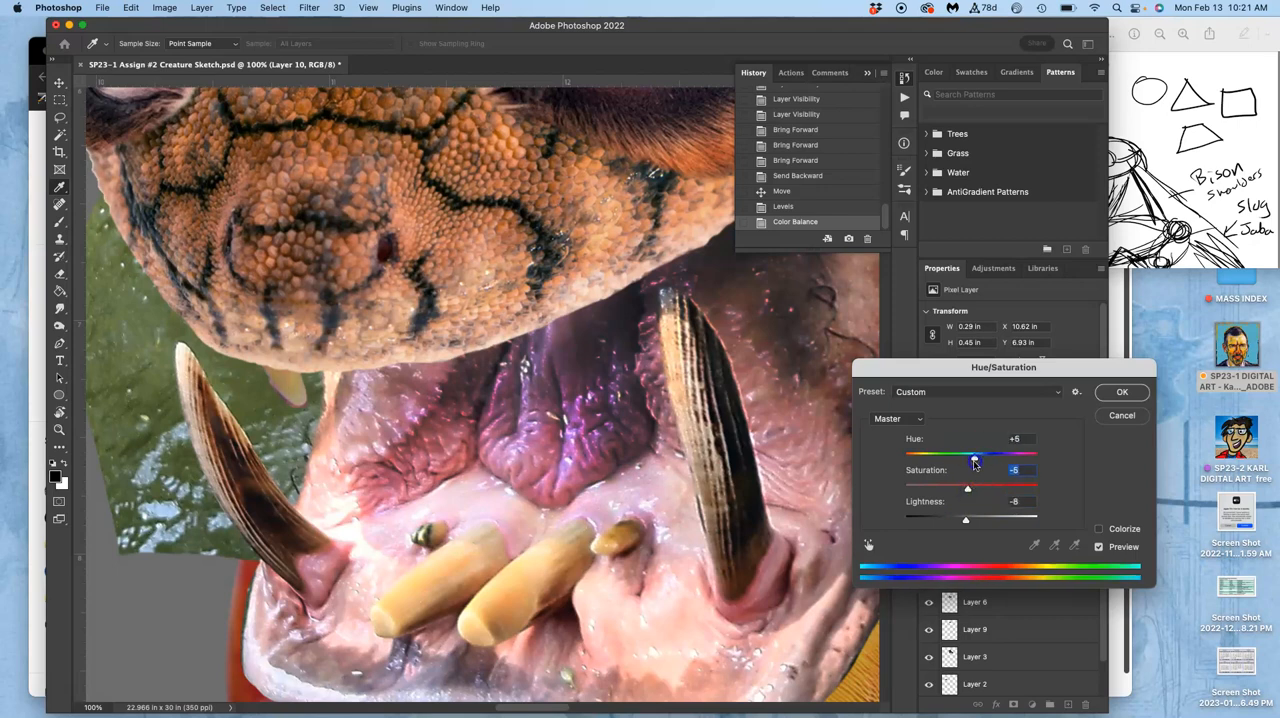
{"action": "left_click_drag", "start_coordinate": [976, 458], "coordinate": [978, 458]}
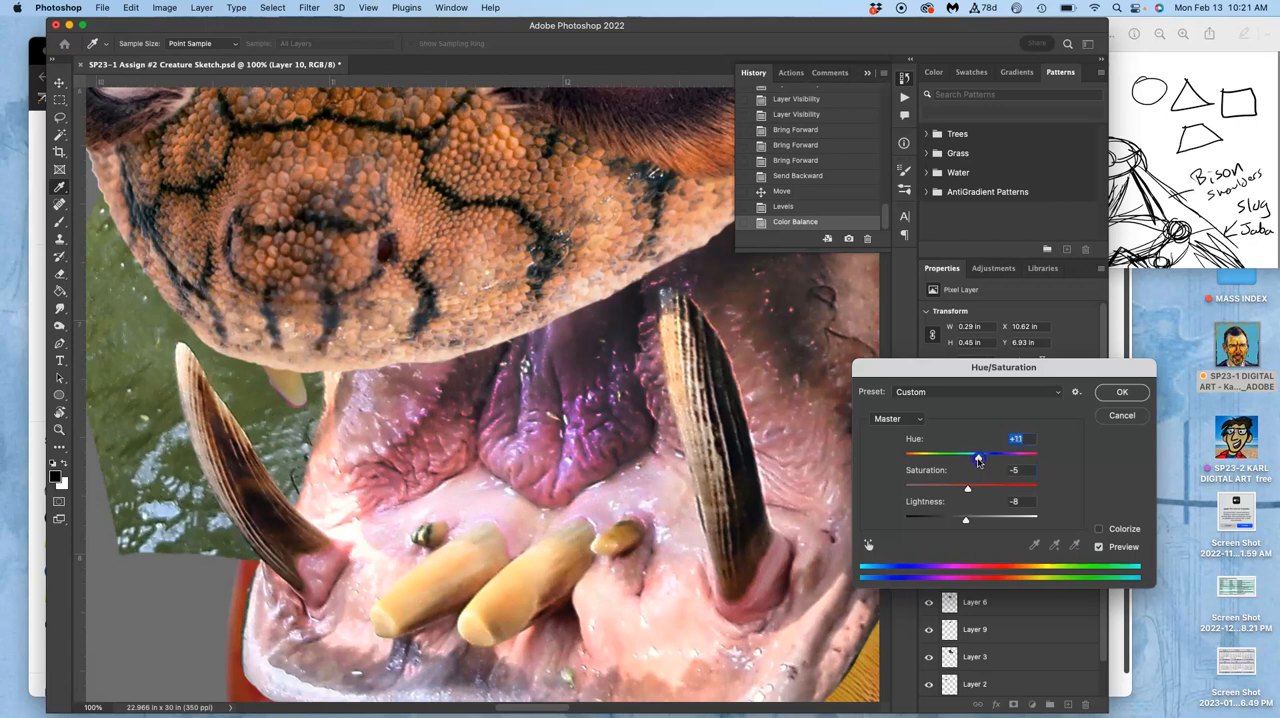
{"action": "left_click", "coordinate": [1120, 392]}
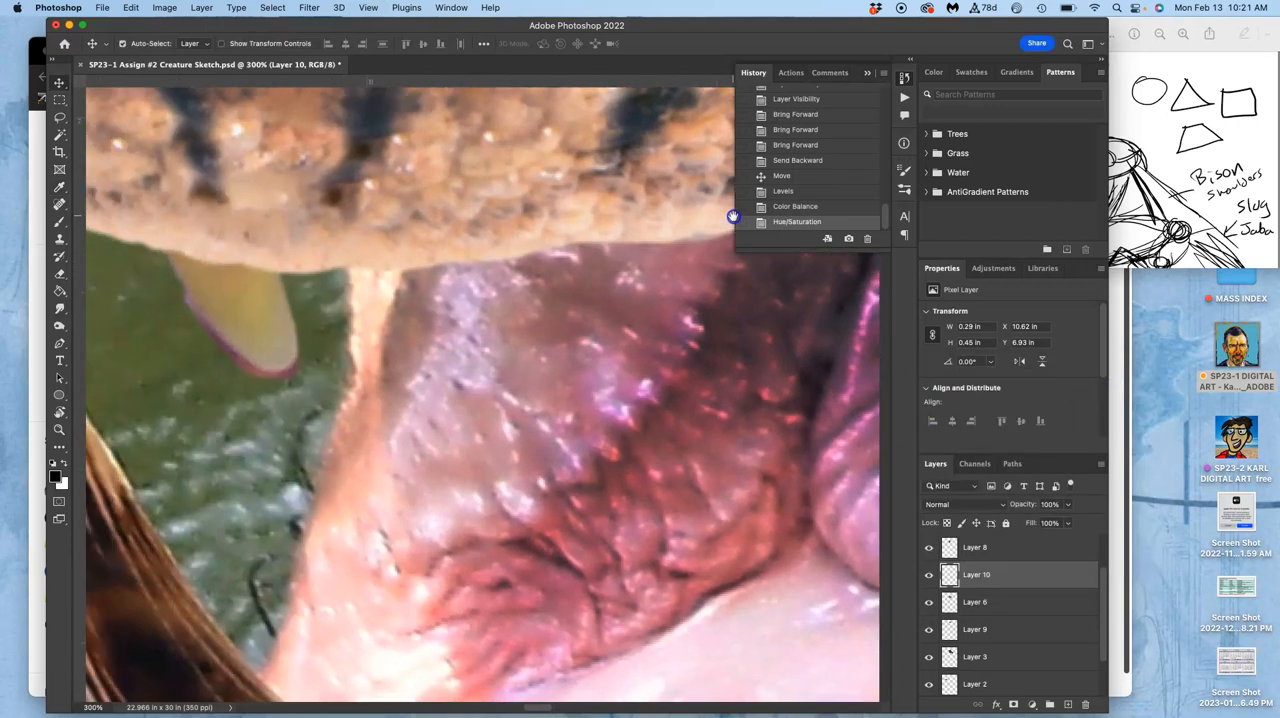
Pick the Lasso tool to clear stray background fragments from the mouth cutout.
{"action": "left_click", "coordinate": [60, 120]}
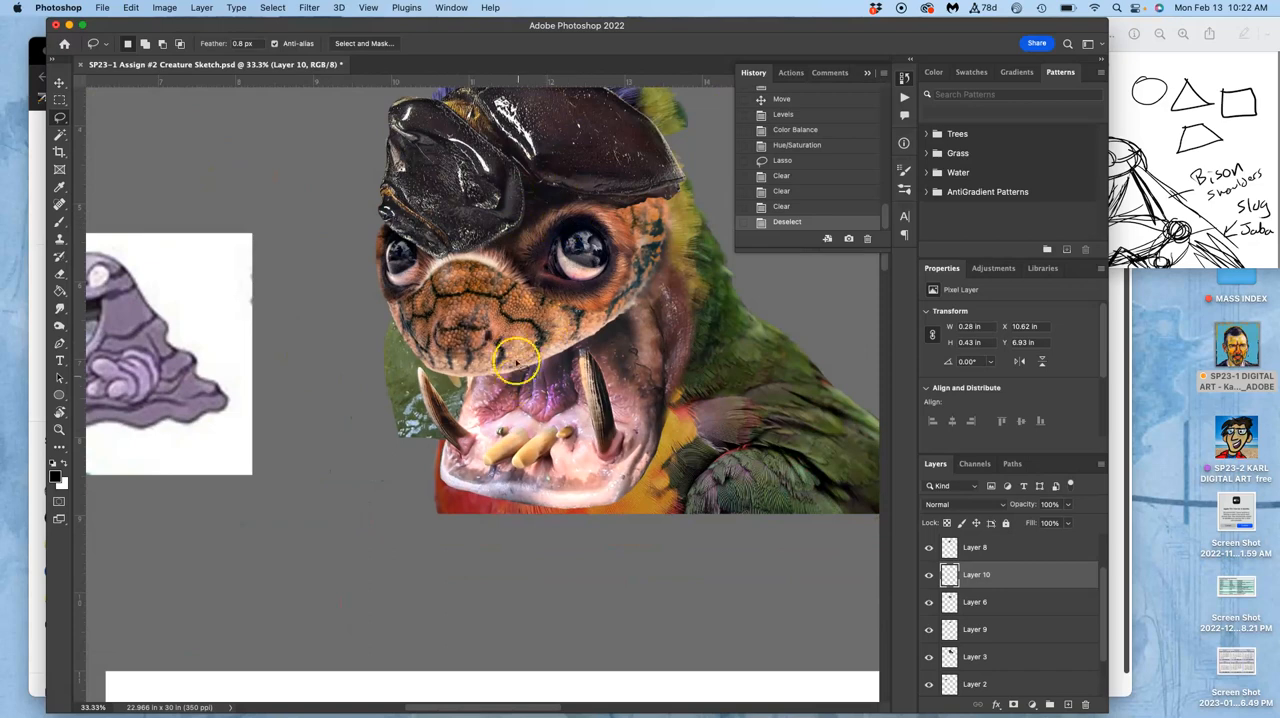
{"action": "mouse_move", "coordinate": [630, 352]}
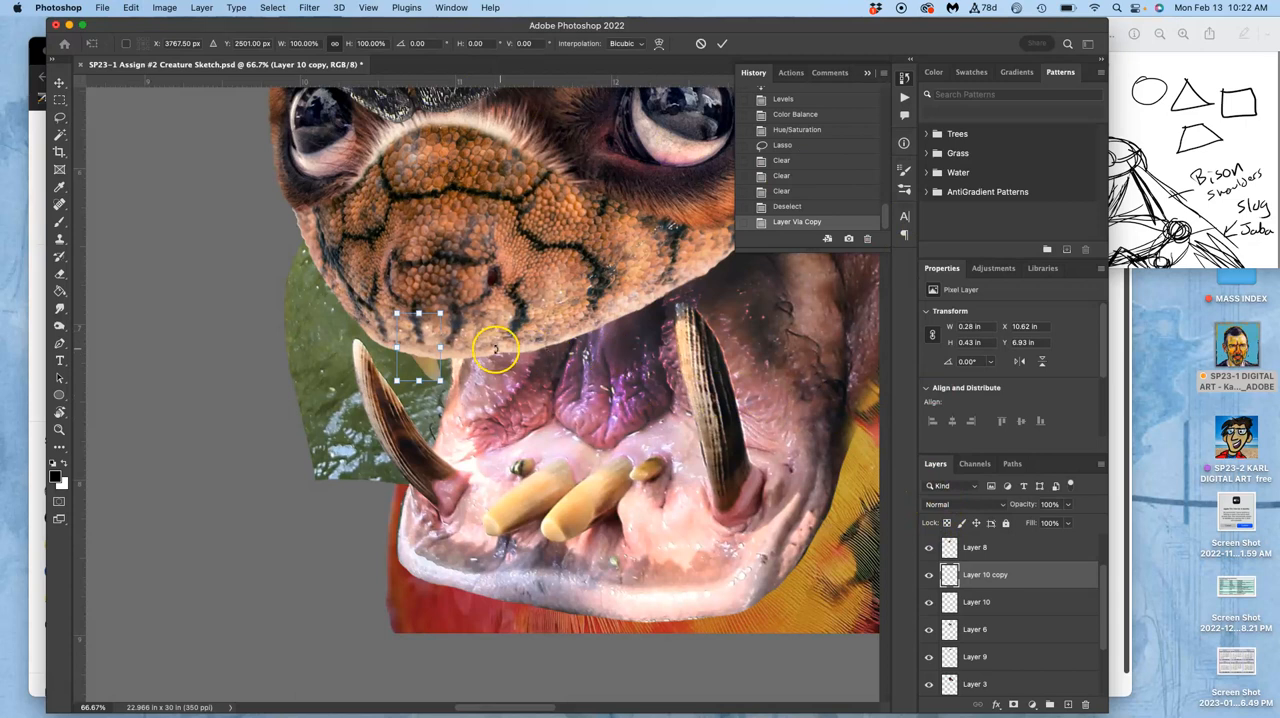
Flip Layer 10 copy horizontally, then move and rotate it into place on the face.
{"action": "right_click", "coordinate": [496, 348]}
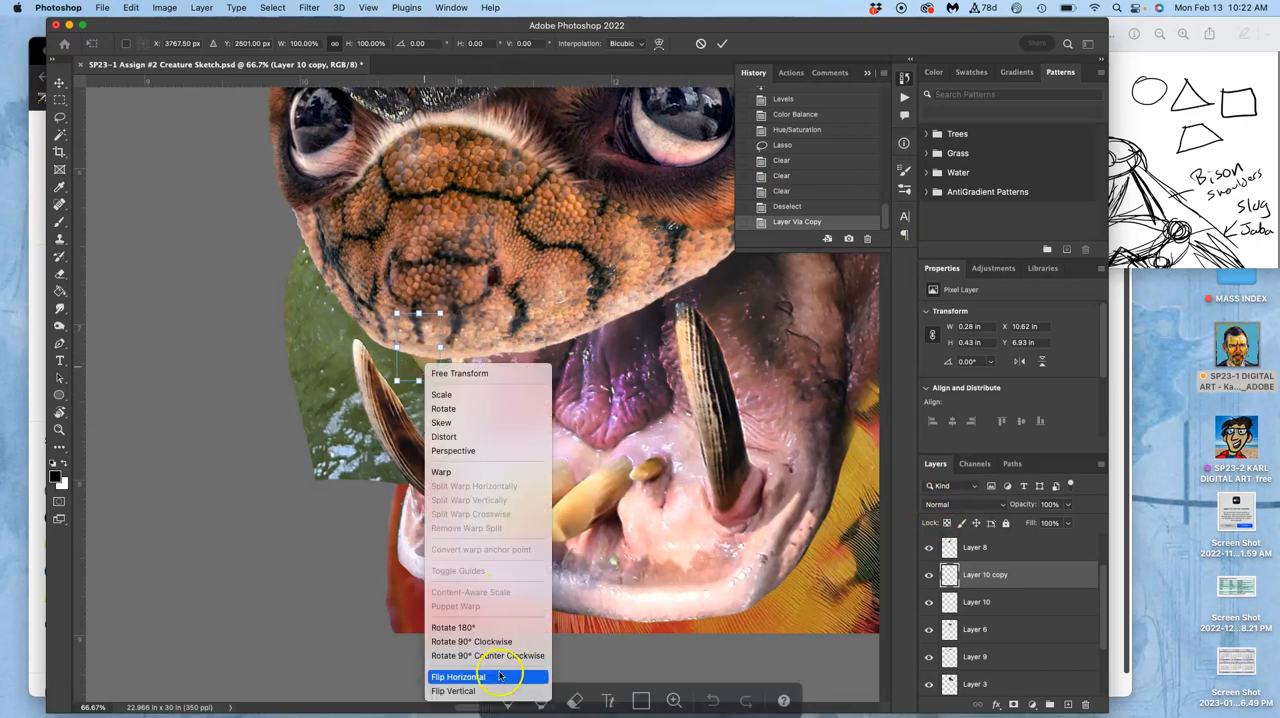
{"action": "left_click", "coordinate": [456, 676]}
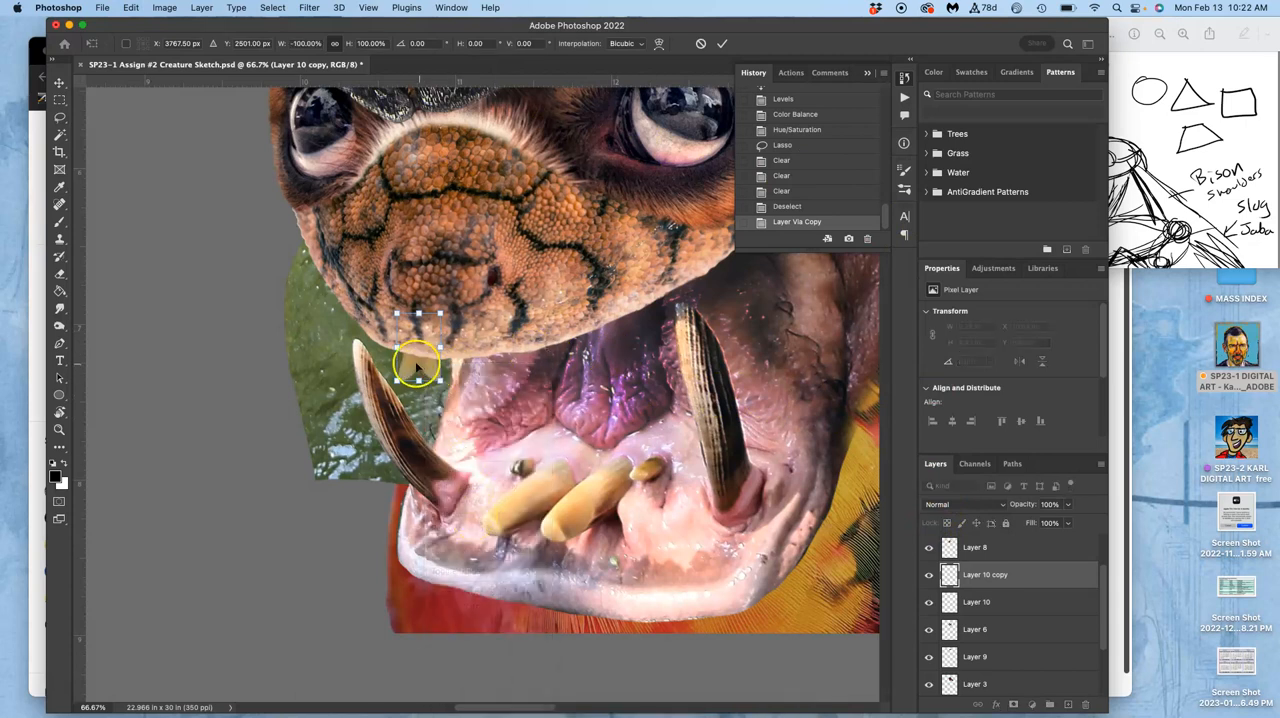
{"action": "left_click_drag", "start_coordinate": [418, 362], "coordinate": [552, 356]}
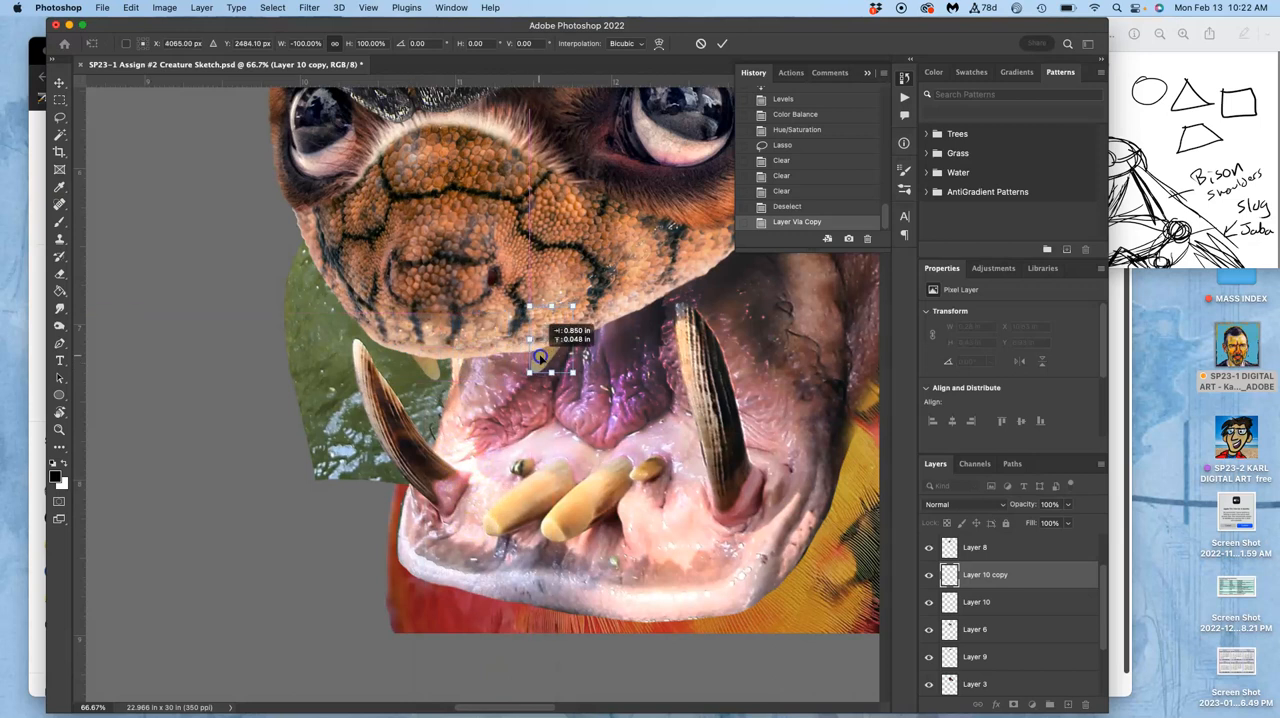
{"action": "left_click_drag", "start_coordinate": [544, 356], "coordinate": [576, 300]}
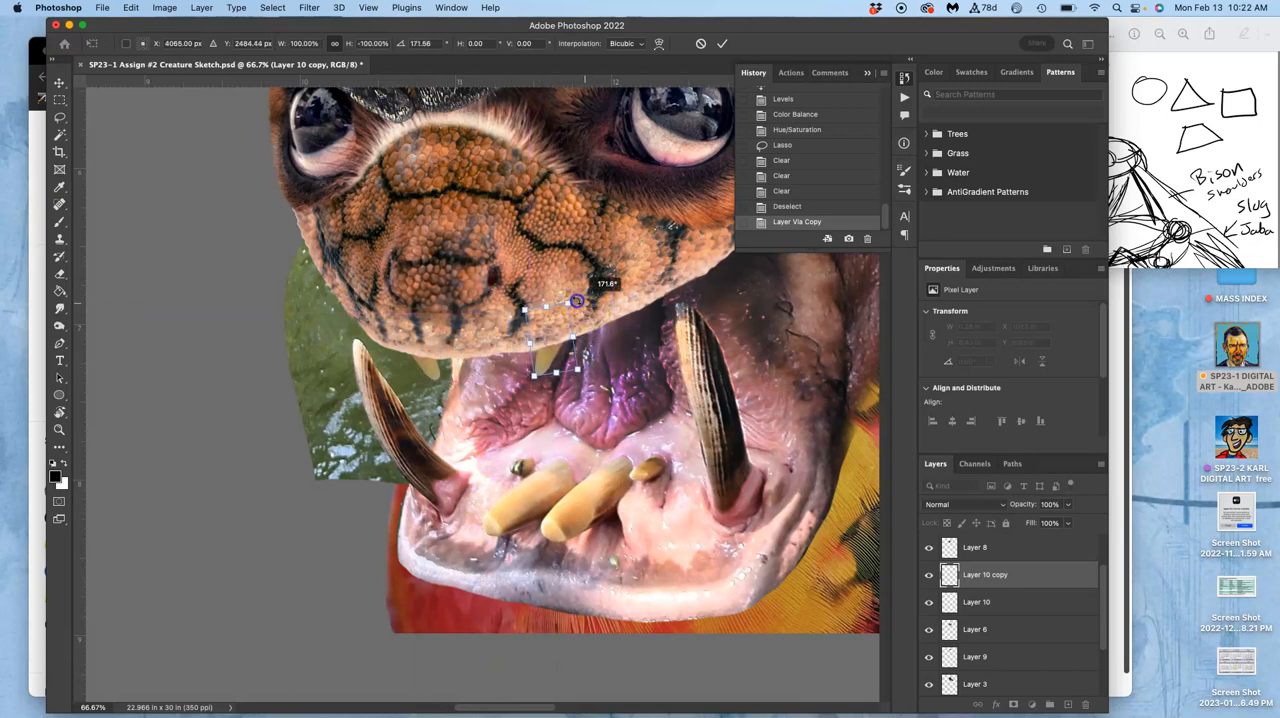
{"action": "left_click_drag", "start_coordinate": [576, 300], "coordinate": [548, 358]}
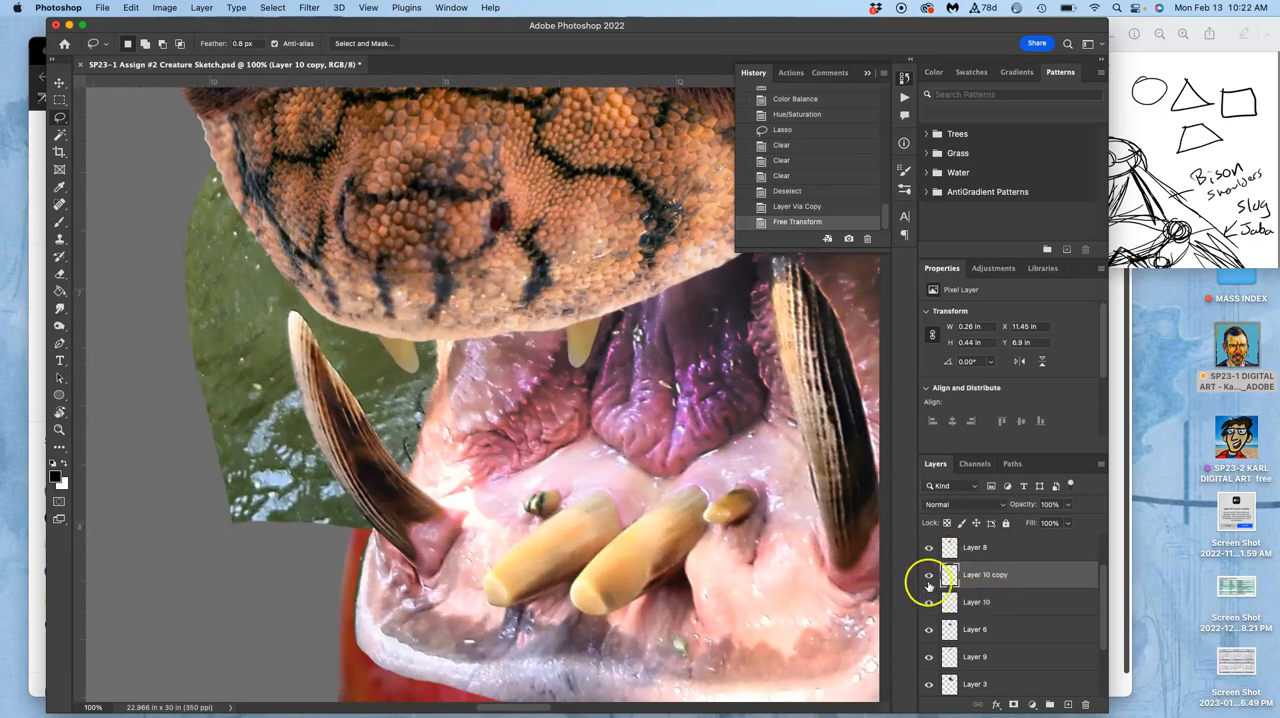
Merge Layer 10 and Layer 10 copy into a single mouth layer via Layer > Merge Layers.
{"action": "left_click", "coordinate": [928, 574]}
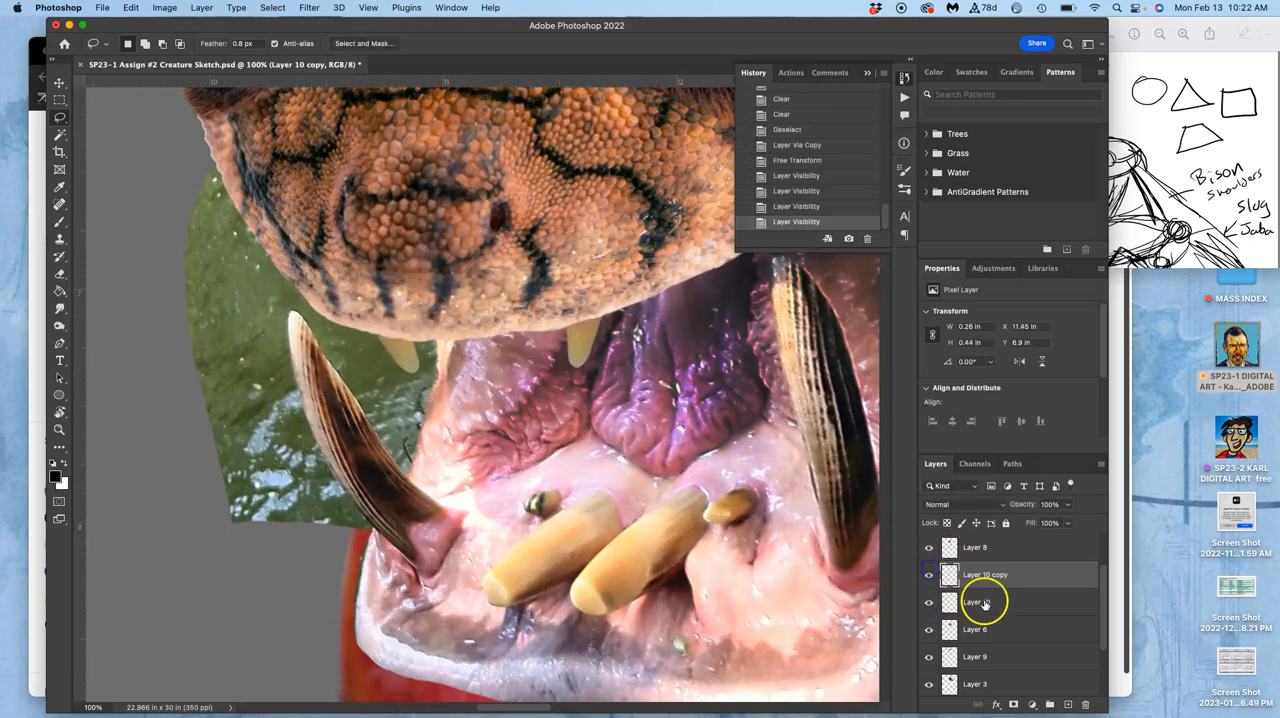
{"action": "left_click", "coordinate": [984, 574]}
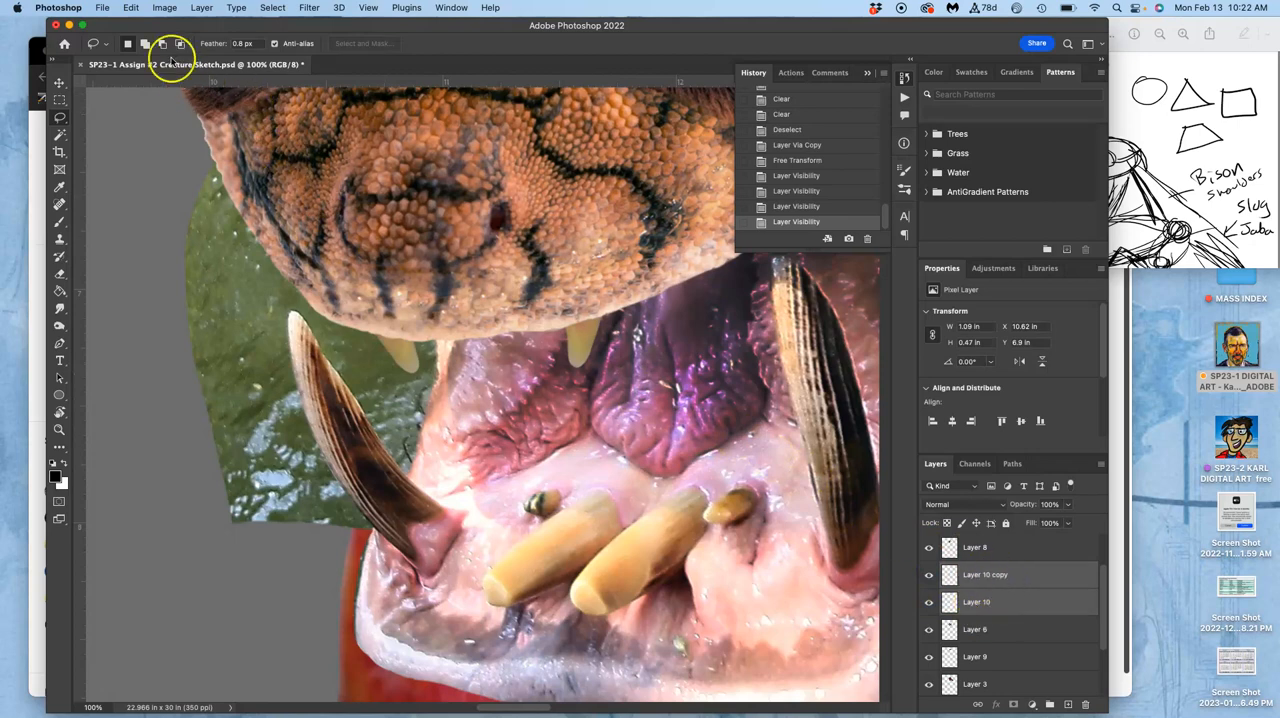
{"action": "left_click", "coordinate": [200, 8]}
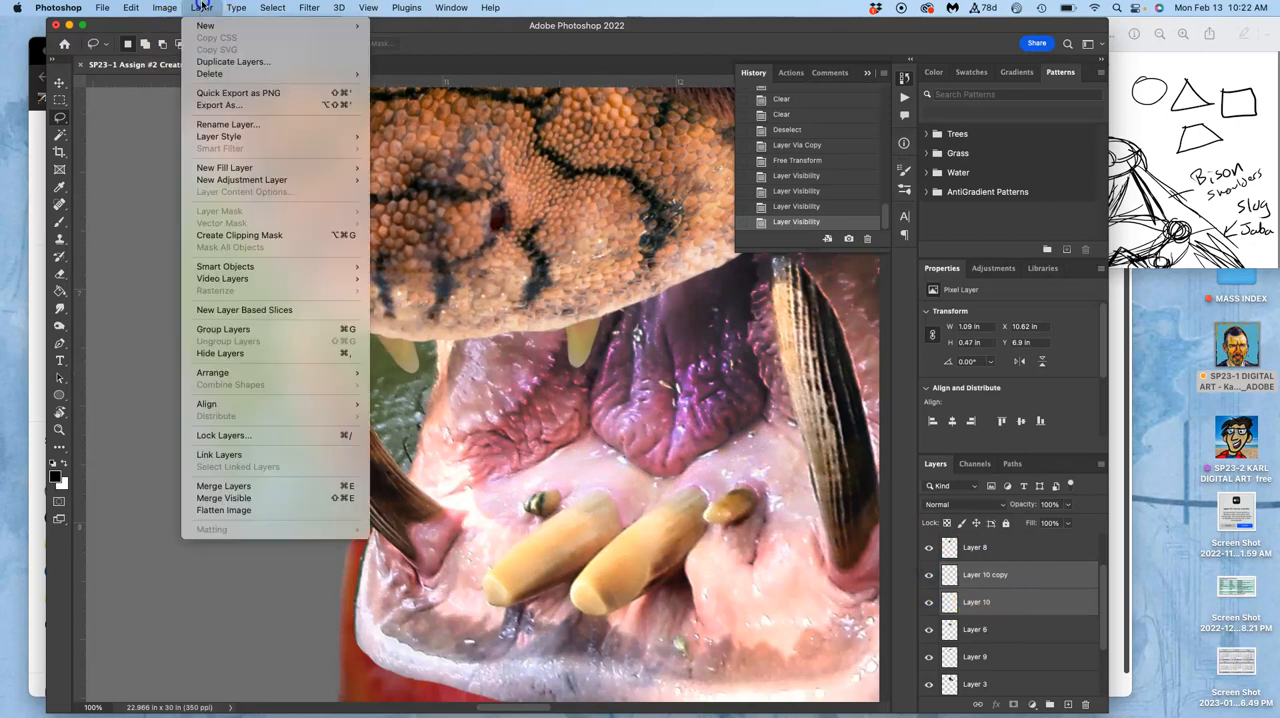
{"action": "left_click", "coordinate": [224, 484]}
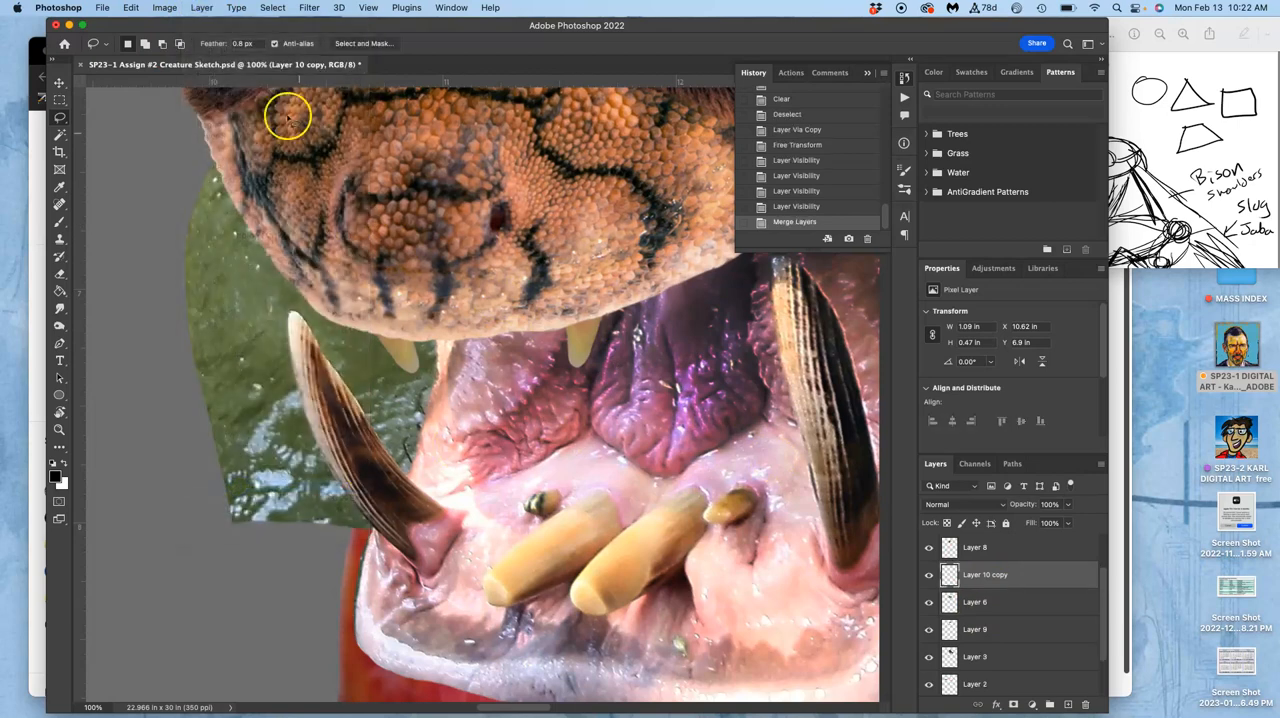
{"action": "left_click", "coordinate": [164, 8]}
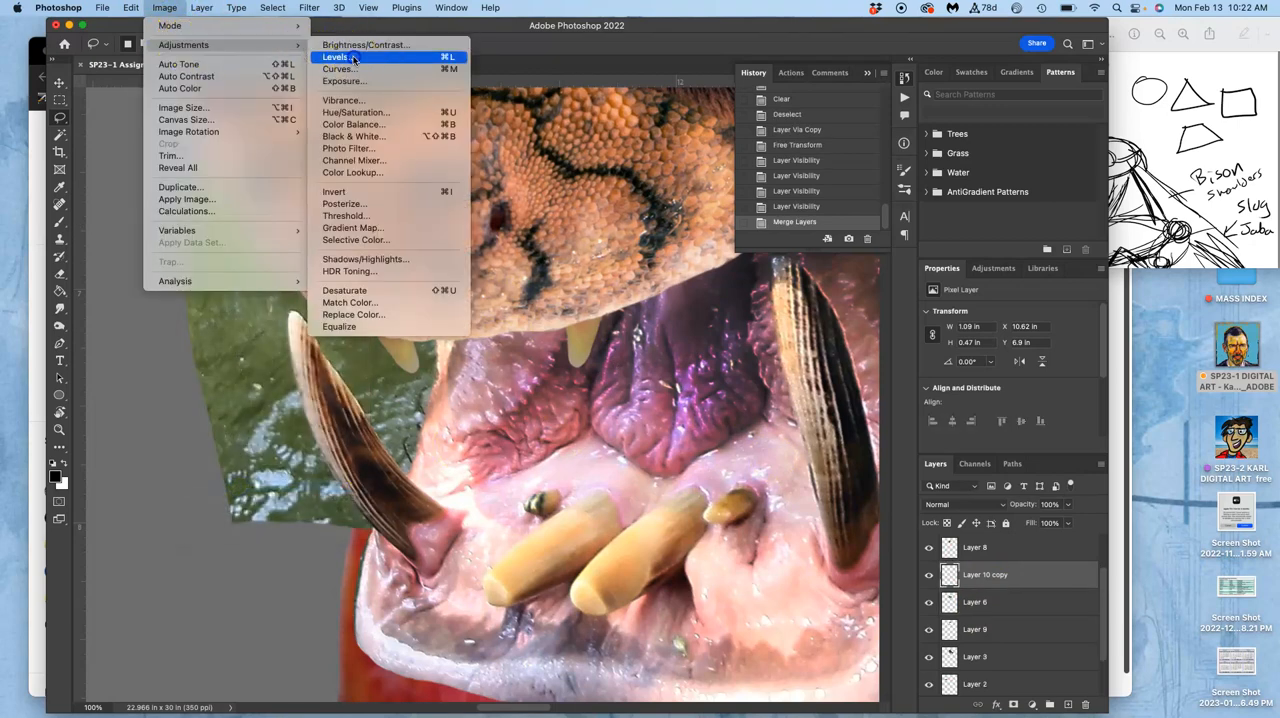
Apply Levels to the cutout with white input 231 and midtone 1.10 to brighten it.
{"action": "left_click", "coordinate": [336, 56]}
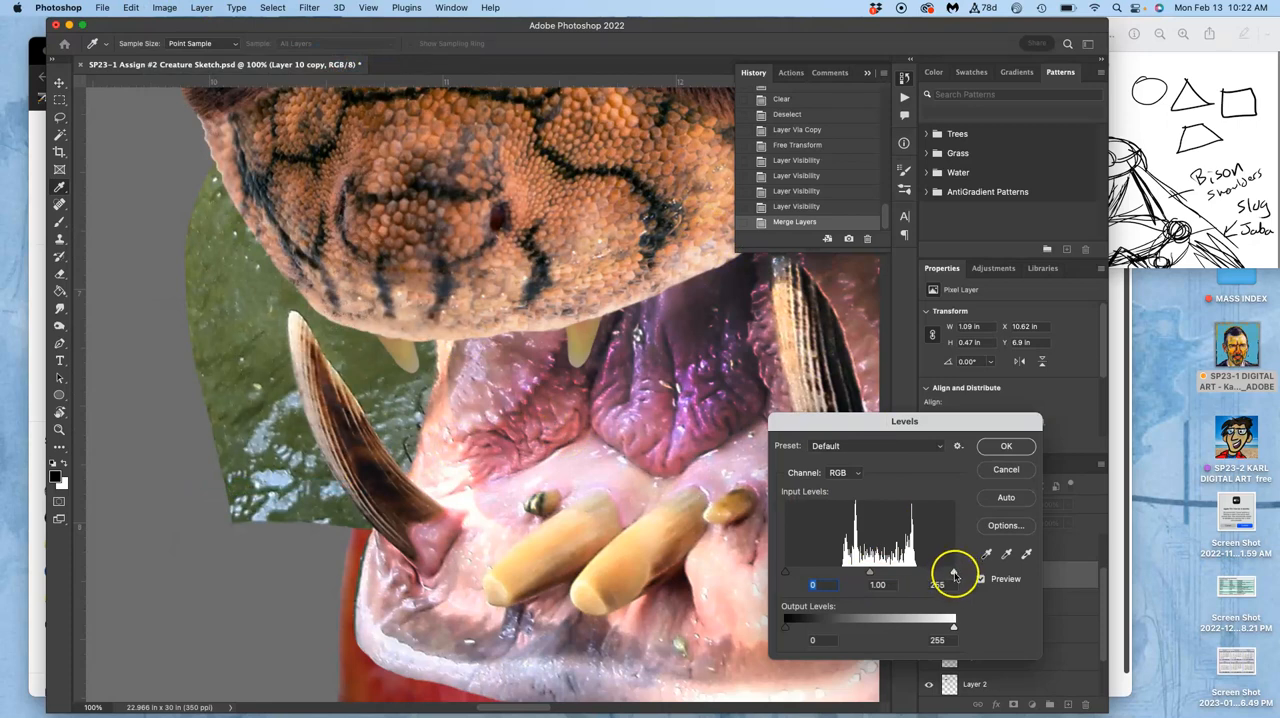
{"action": "left_click_drag", "start_coordinate": [952, 572], "coordinate": [936, 572]}
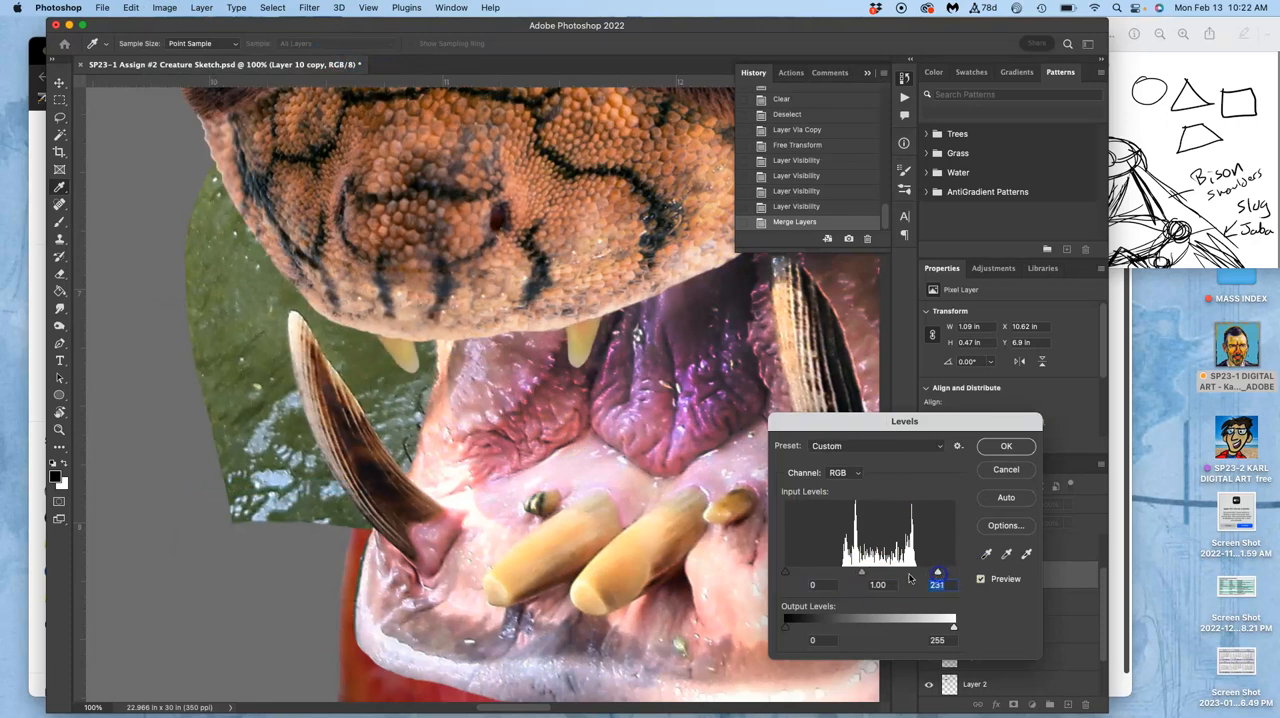
{"action": "left_click_drag", "start_coordinate": [860, 572], "coordinate": [858, 572]}
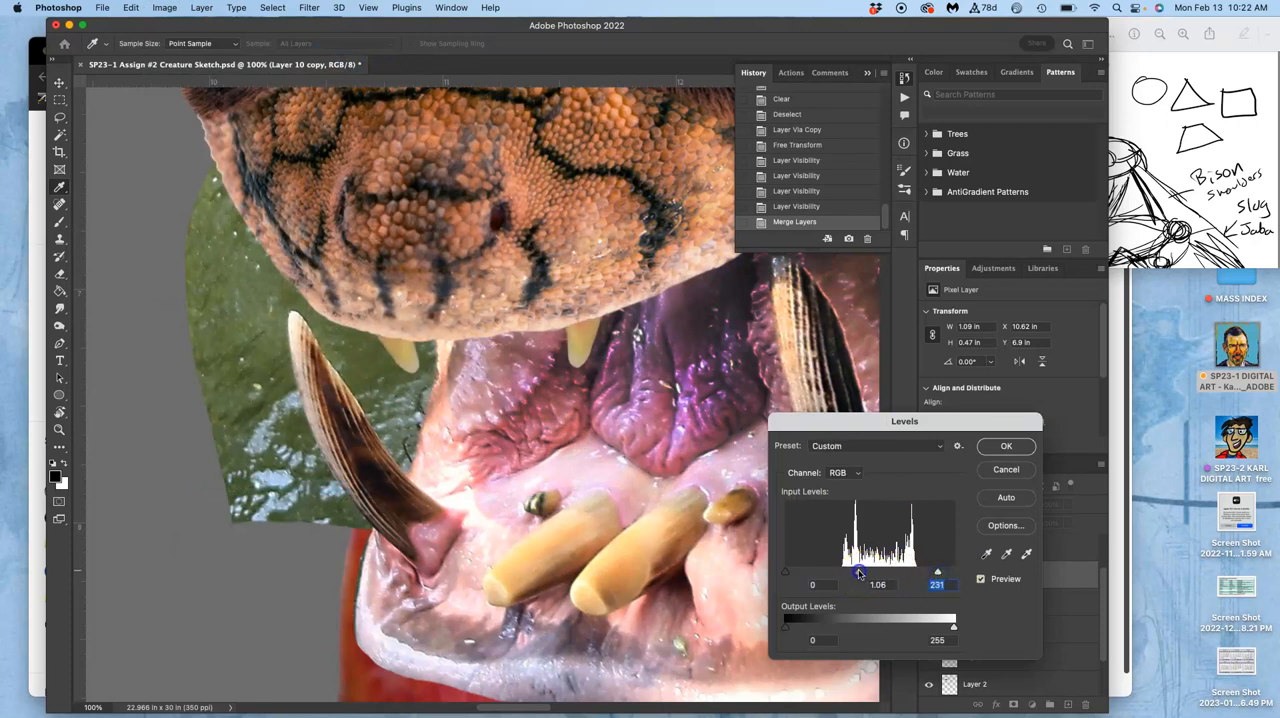
{"action": "left_click_drag", "start_coordinate": [858, 572], "coordinate": [852, 572]}
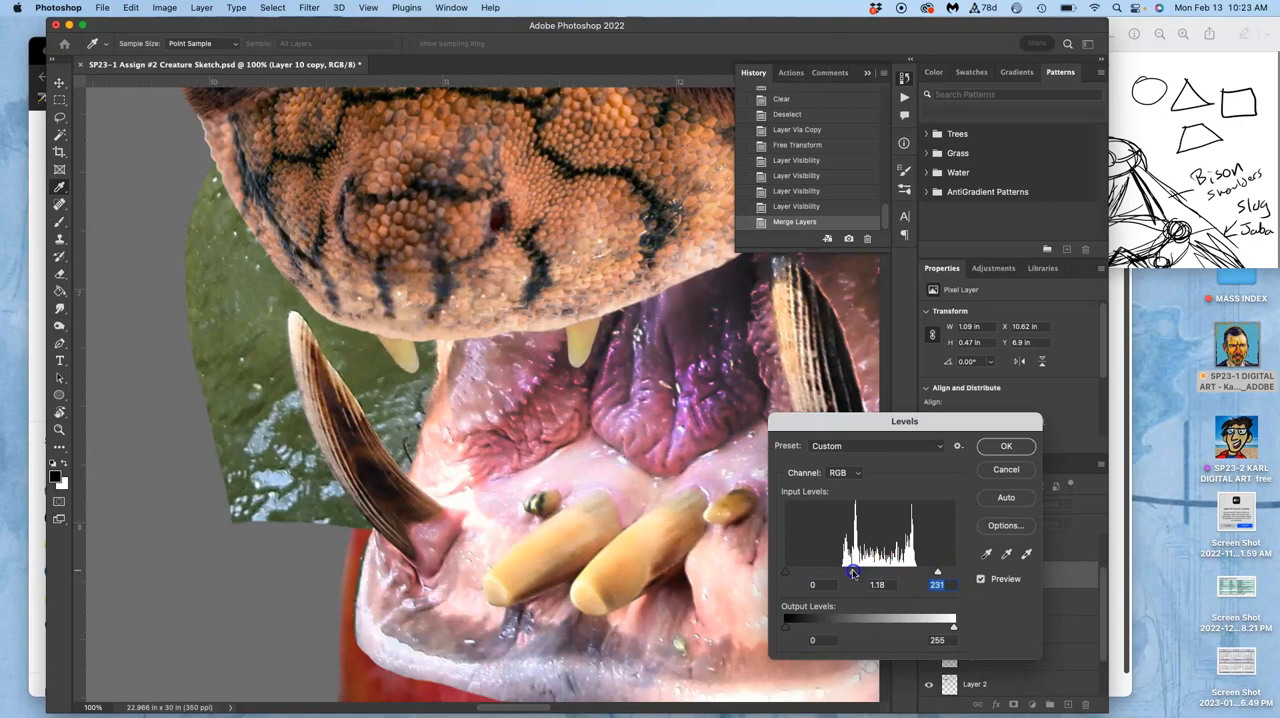
{"action": "left_click", "coordinate": [1006, 446]}
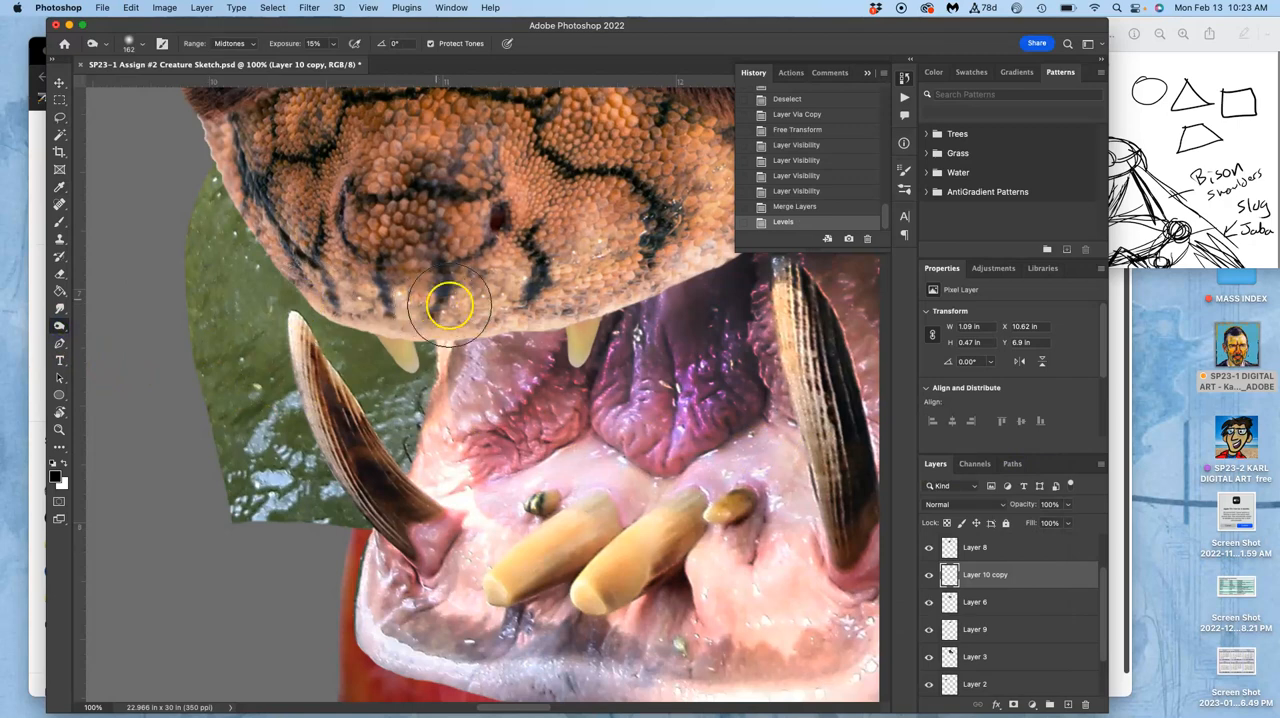
{"action": "mouse_move", "coordinate": [384, 314]}
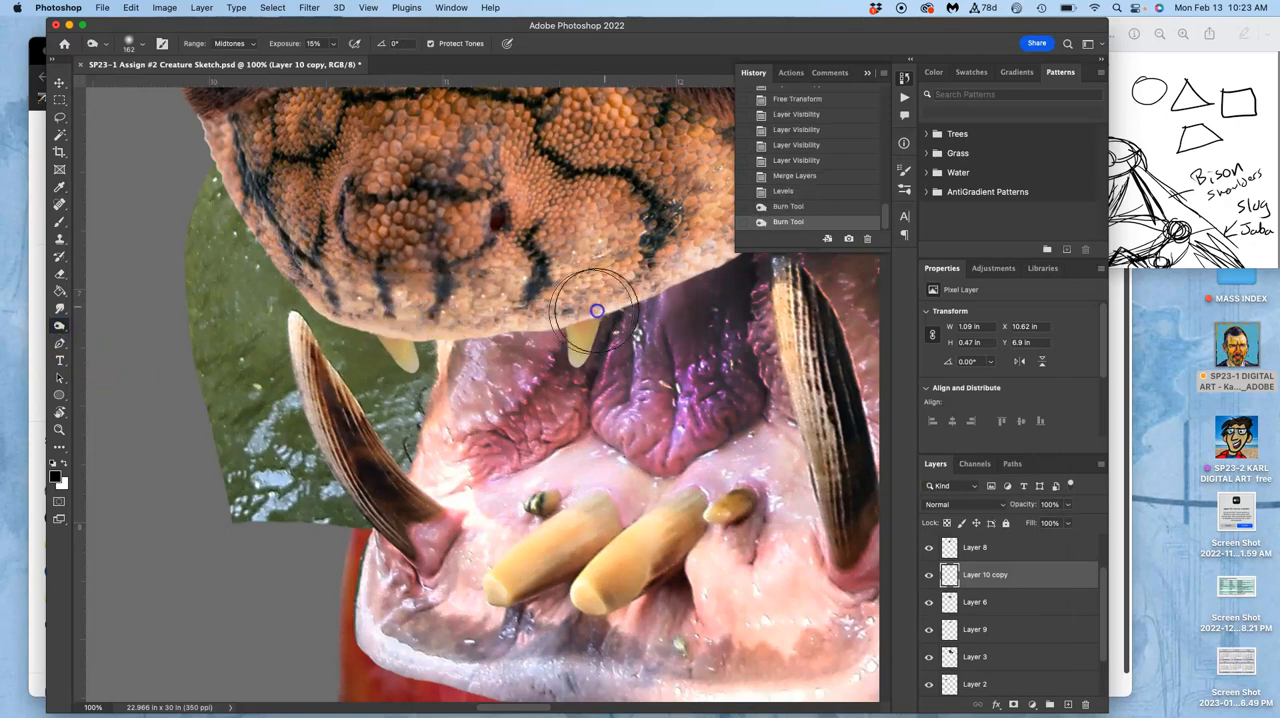
Burn the shadow under the upper jaw darker, then switch toward the Sponge tool.
{"action": "left_click_drag", "start_coordinate": [596, 310], "coordinate": [396, 316]}
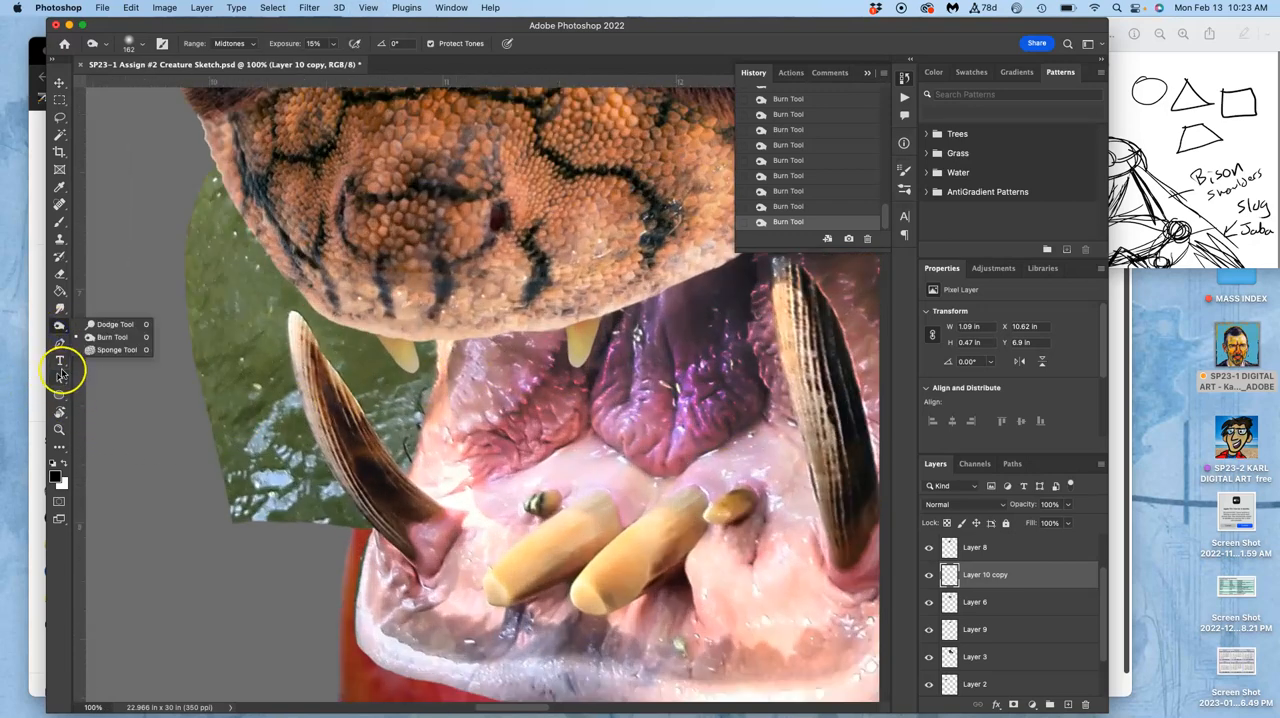
{"action": "left_click", "coordinate": [116, 348]}
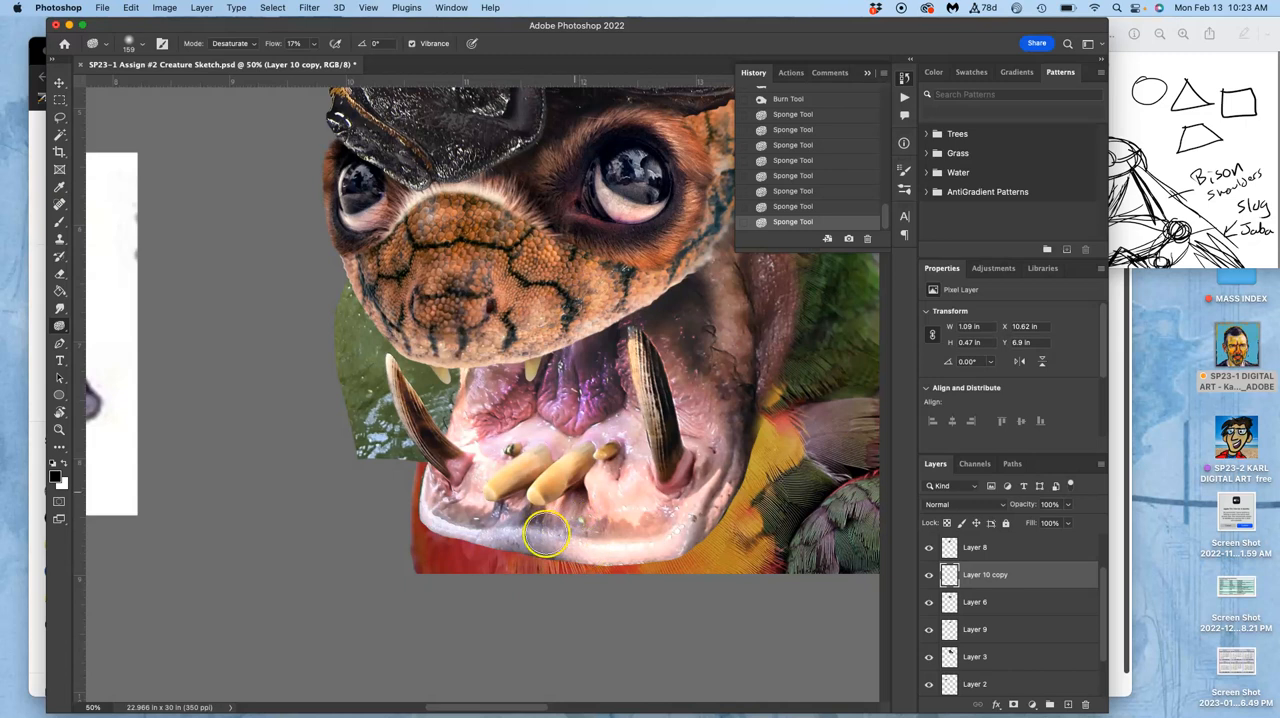
{"action": "mouse_move", "coordinate": [616, 444]}
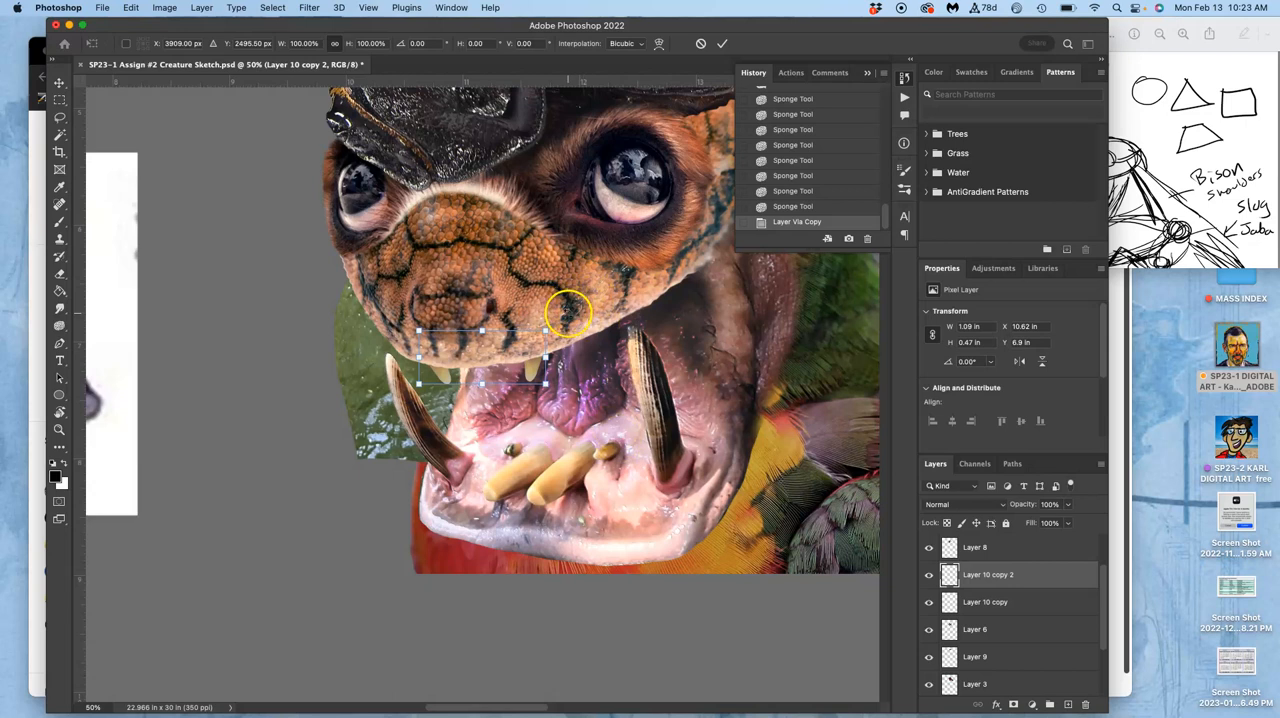
Rotate the copied tusk piece in Free Transform and move it over the left tusk.
{"action": "left_click_drag", "start_coordinate": [570, 316], "coordinate": [392, 472]}
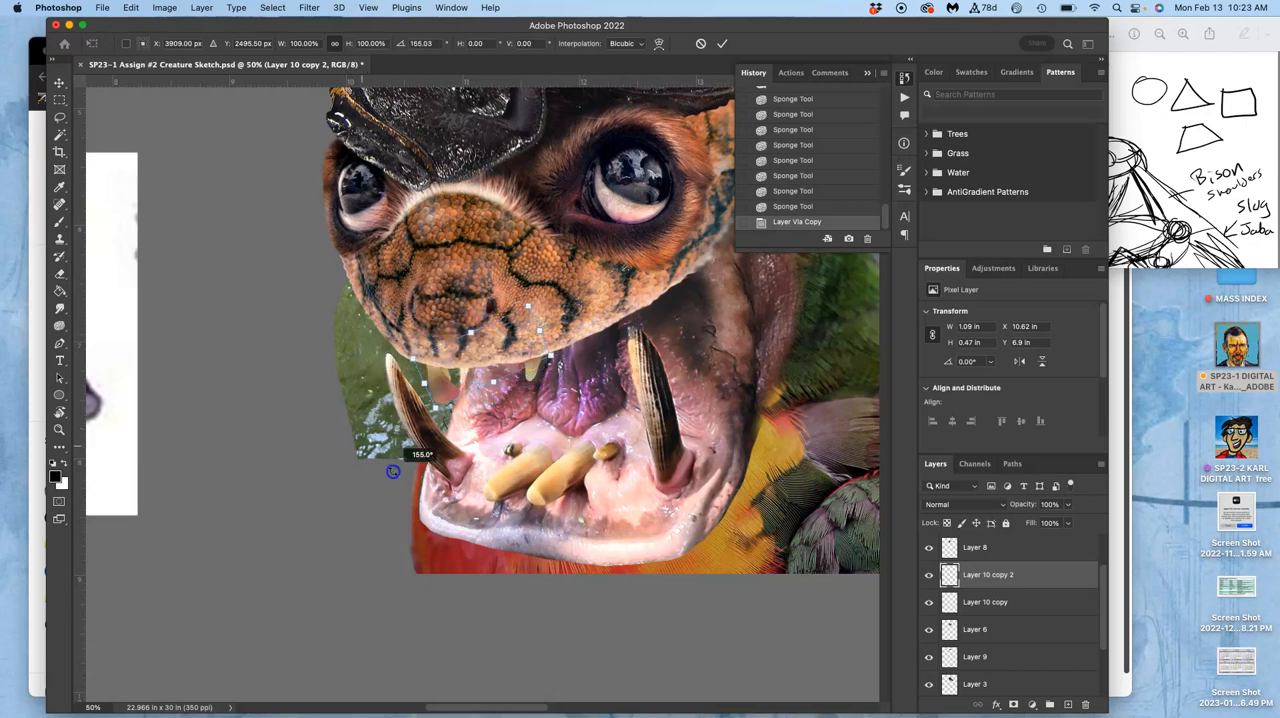
{"action": "left_click_drag", "start_coordinate": [392, 472], "coordinate": [416, 416]}
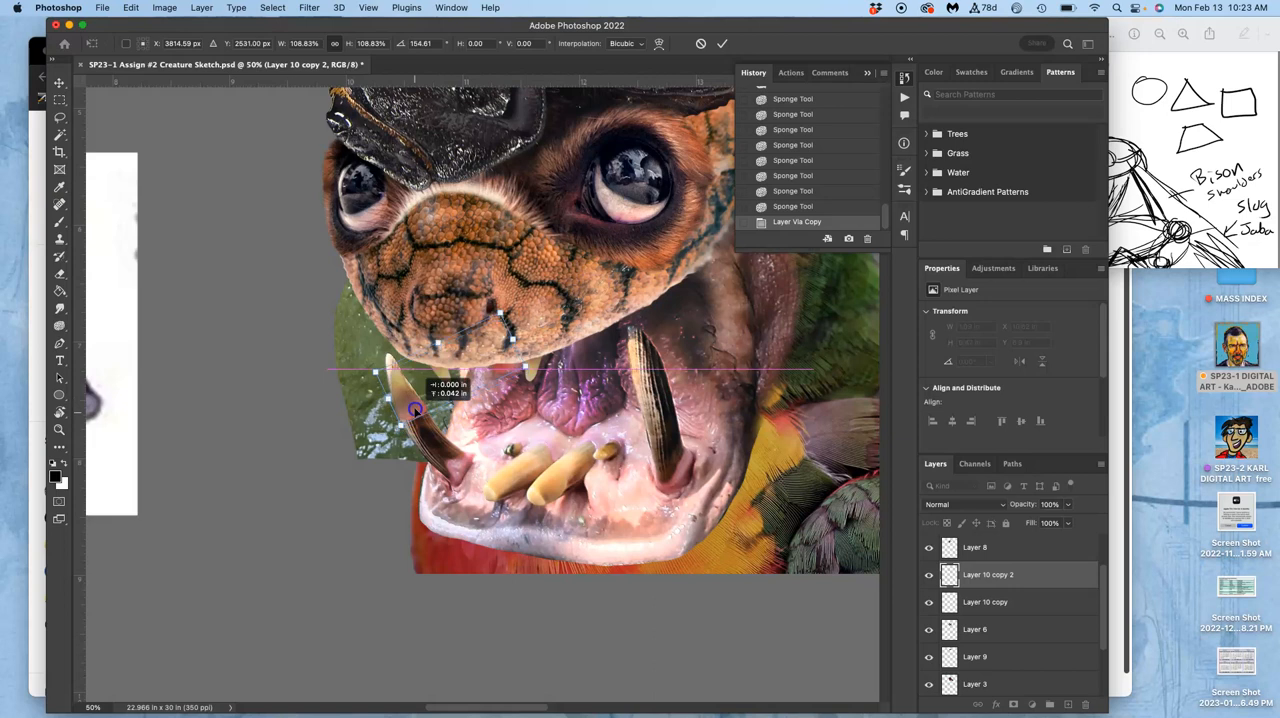
{"action": "left_click_drag", "start_coordinate": [416, 410], "coordinate": [412, 398]}
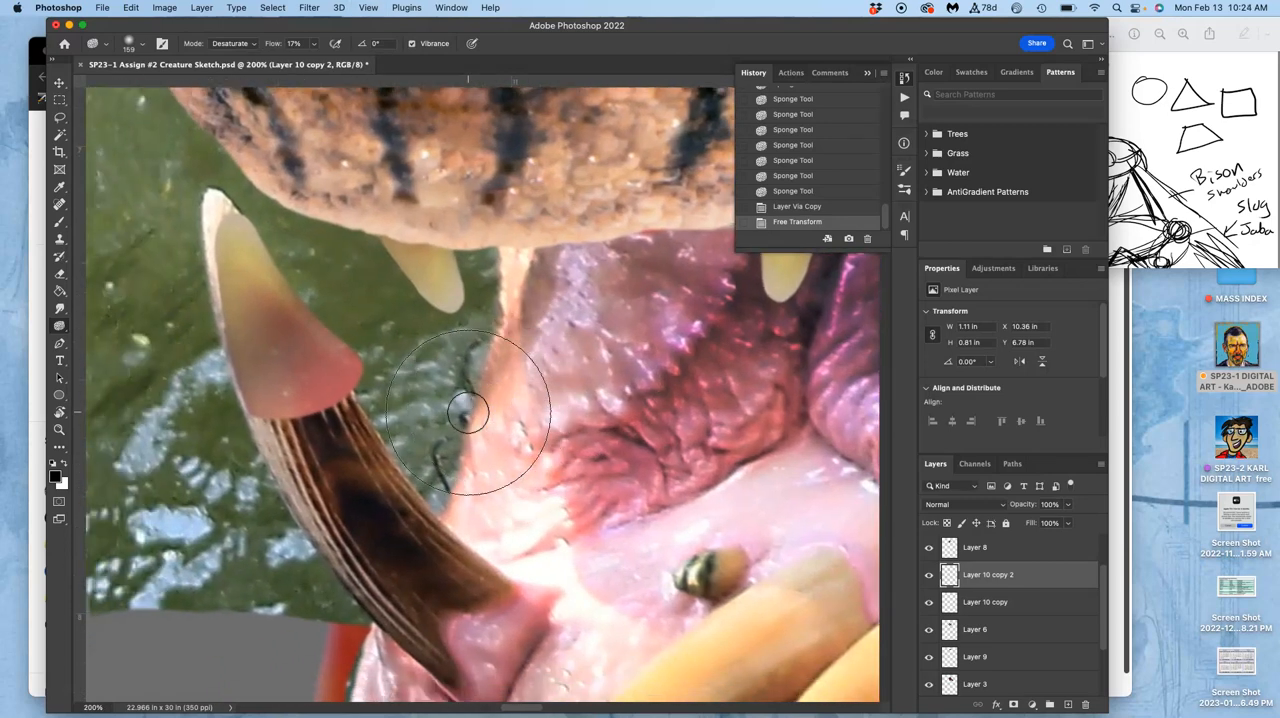
Nudge the copied tusk piece into place and erase its pink edge.
{"action": "left_click", "coordinate": [60, 84]}
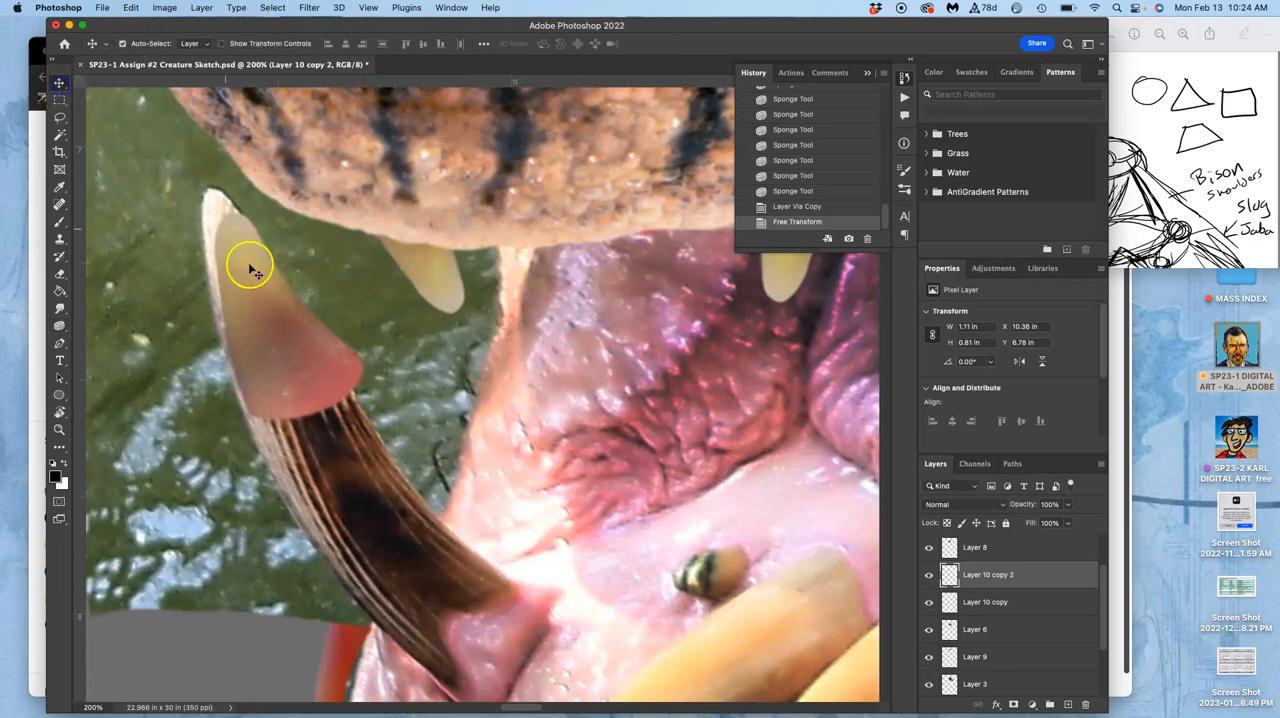
{"action": "left_click_drag", "start_coordinate": [250, 268], "coordinate": [310, 350]}
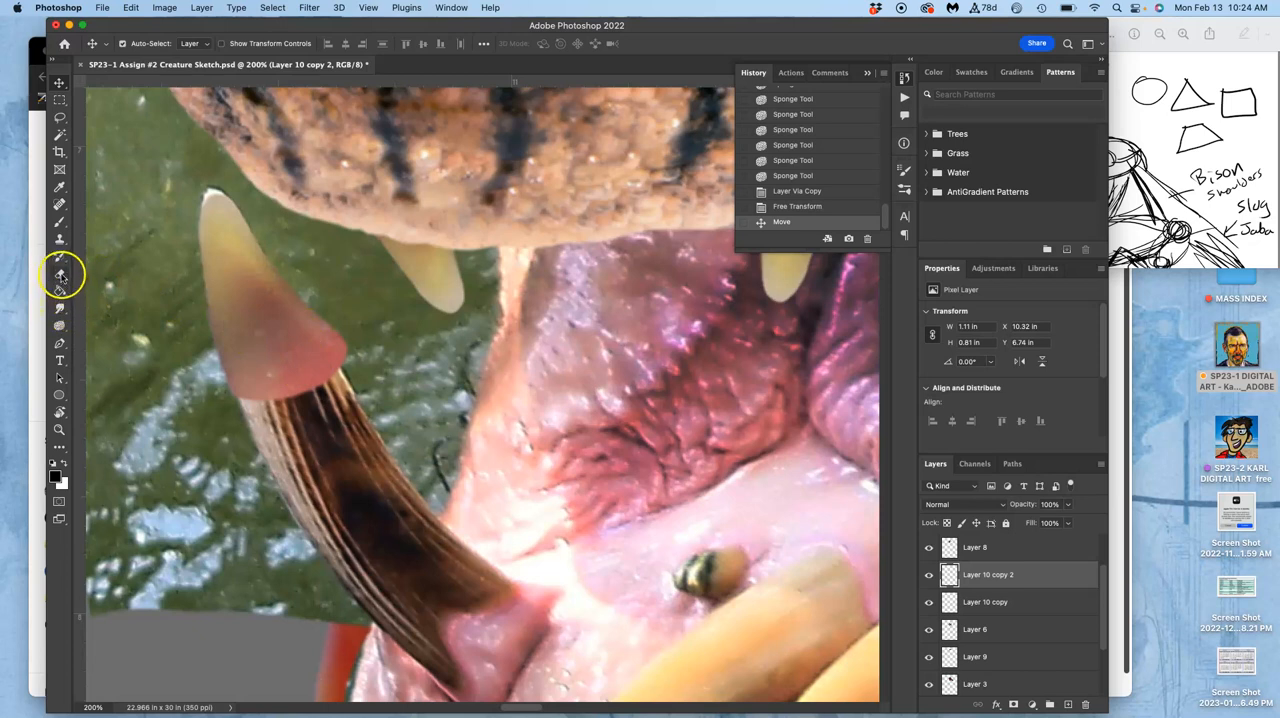
{"action": "left_click", "coordinate": [60, 274]}
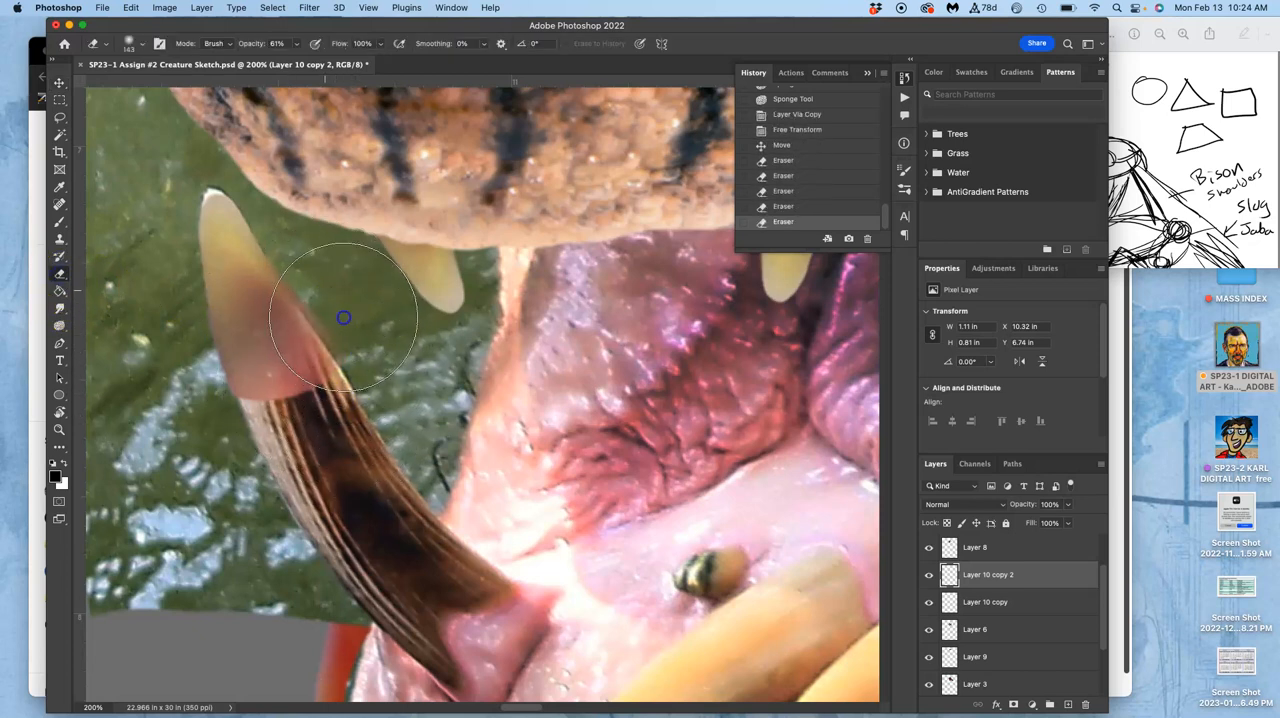
{"action": "left_click_drag", "start_coordinate": [344, 316], "coordinate": [280, 420]}
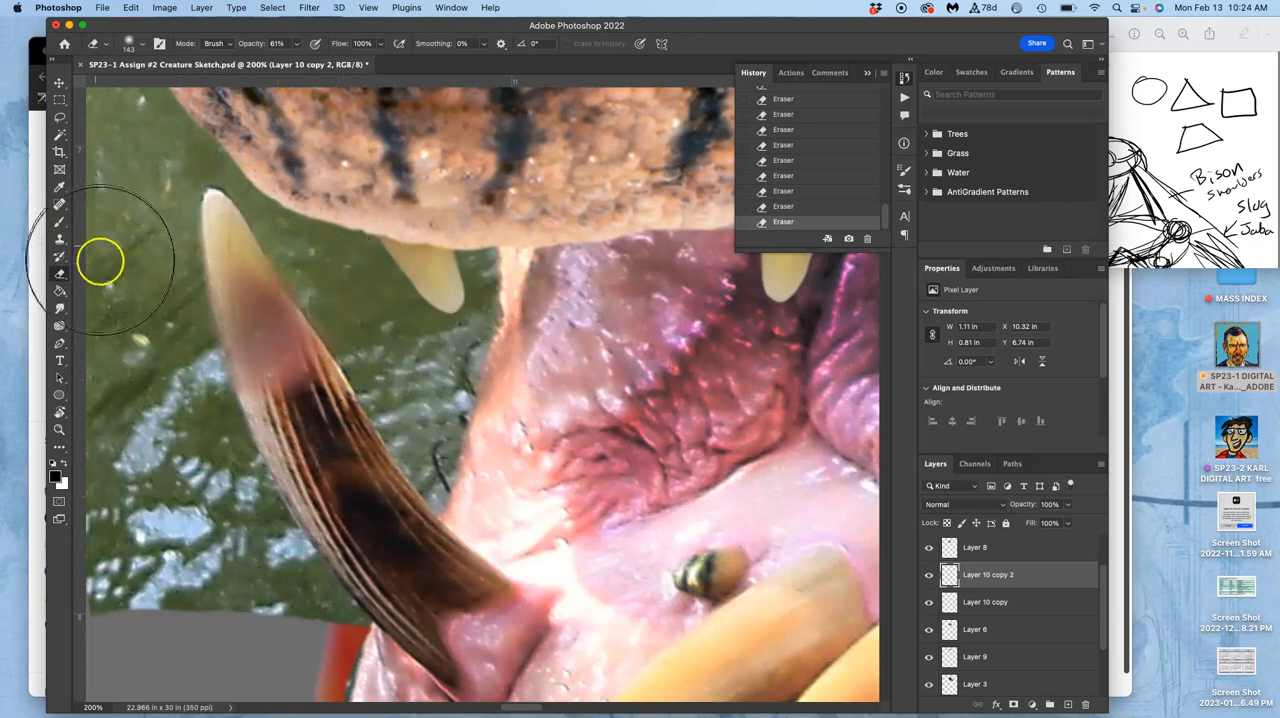
Sample the tusk texture as the Clone Stamp source for the seam.
{"action": "left_click", "coordinate": [60, 240]}
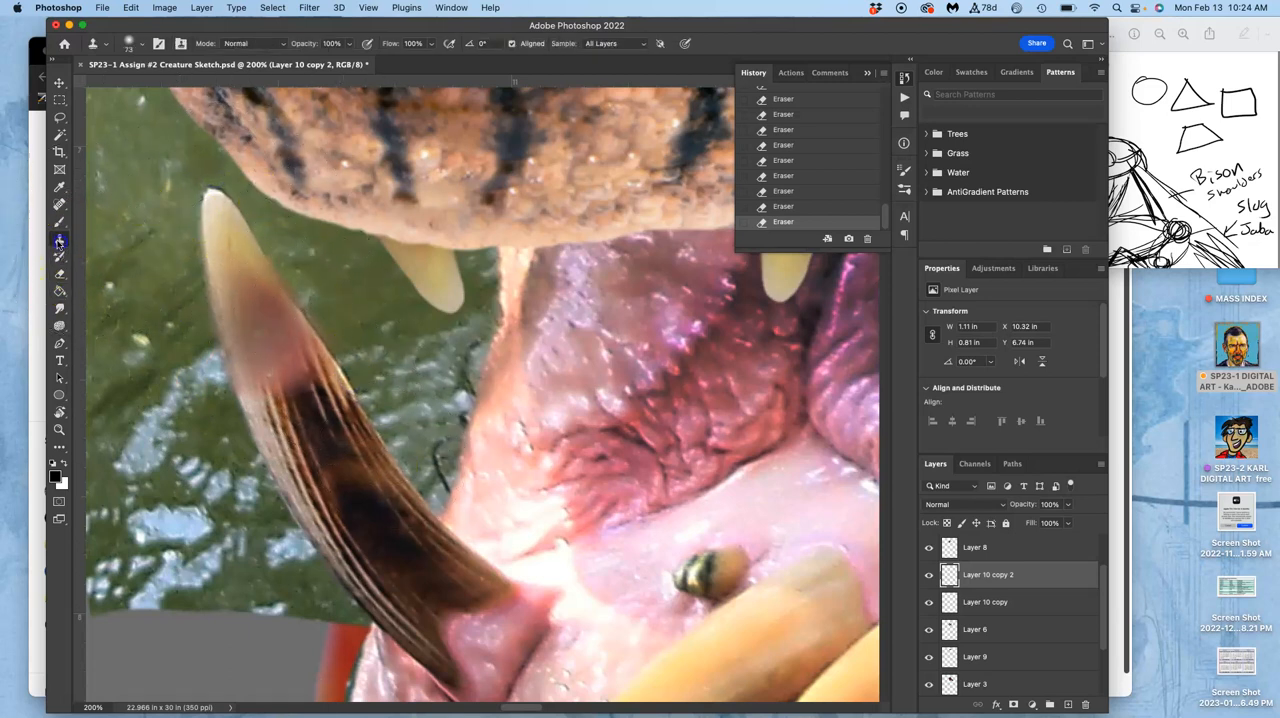
{"action": "mouse_move", "coordinate": [296, 392]}
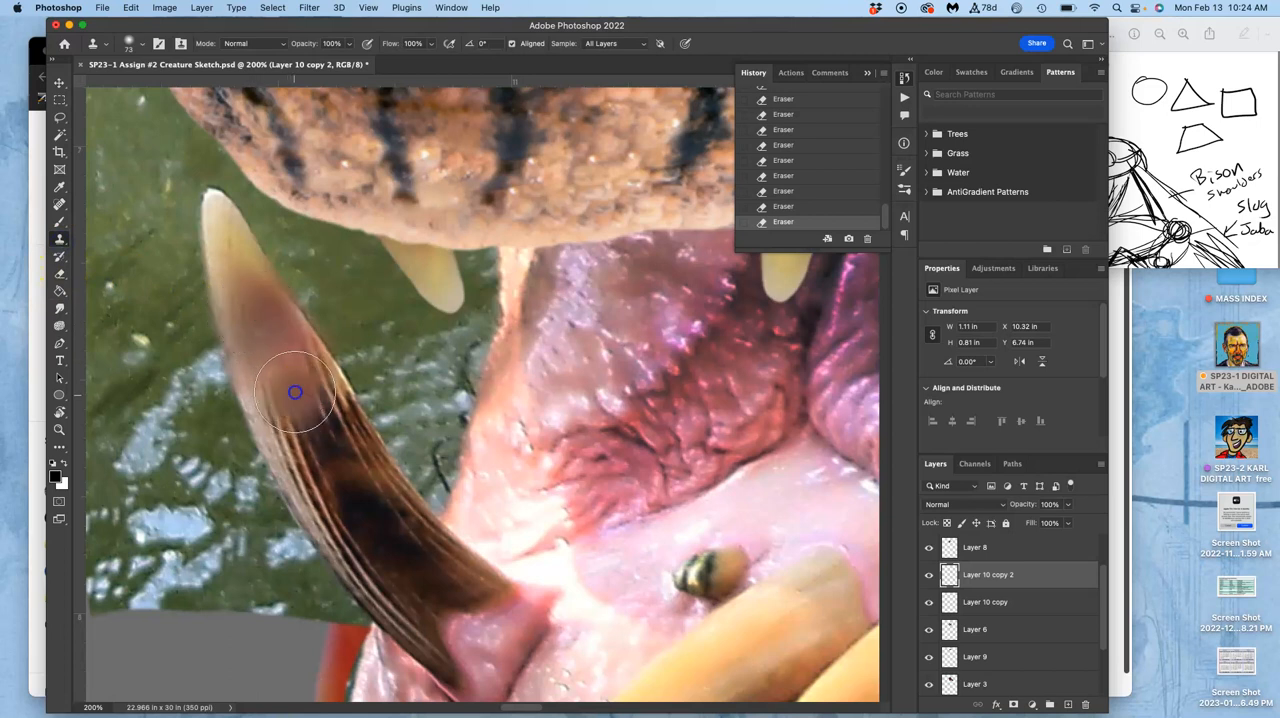
{"action": "left_click", "coordinate": [290, 370]}
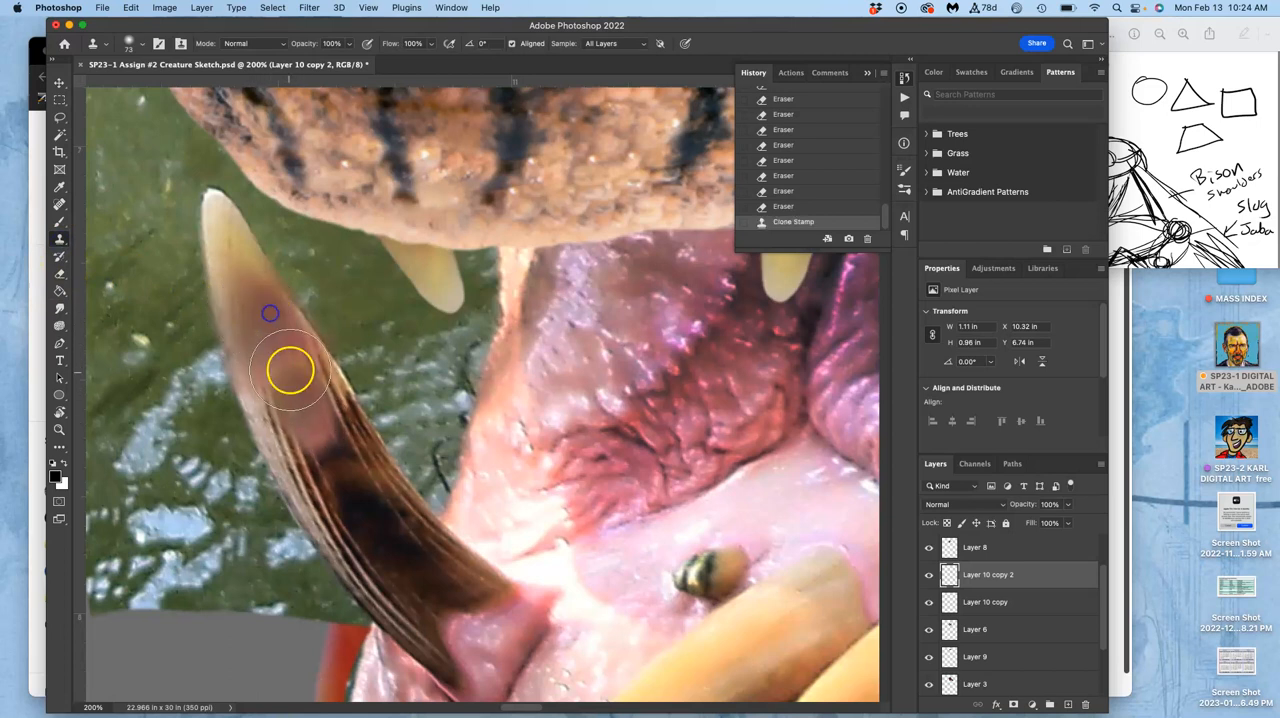
Clone tusk texture over the left tusk seam and toggle Layer 10 copy 2 to compare.
{"action": "left_click", "coordinate": [290, 370]}
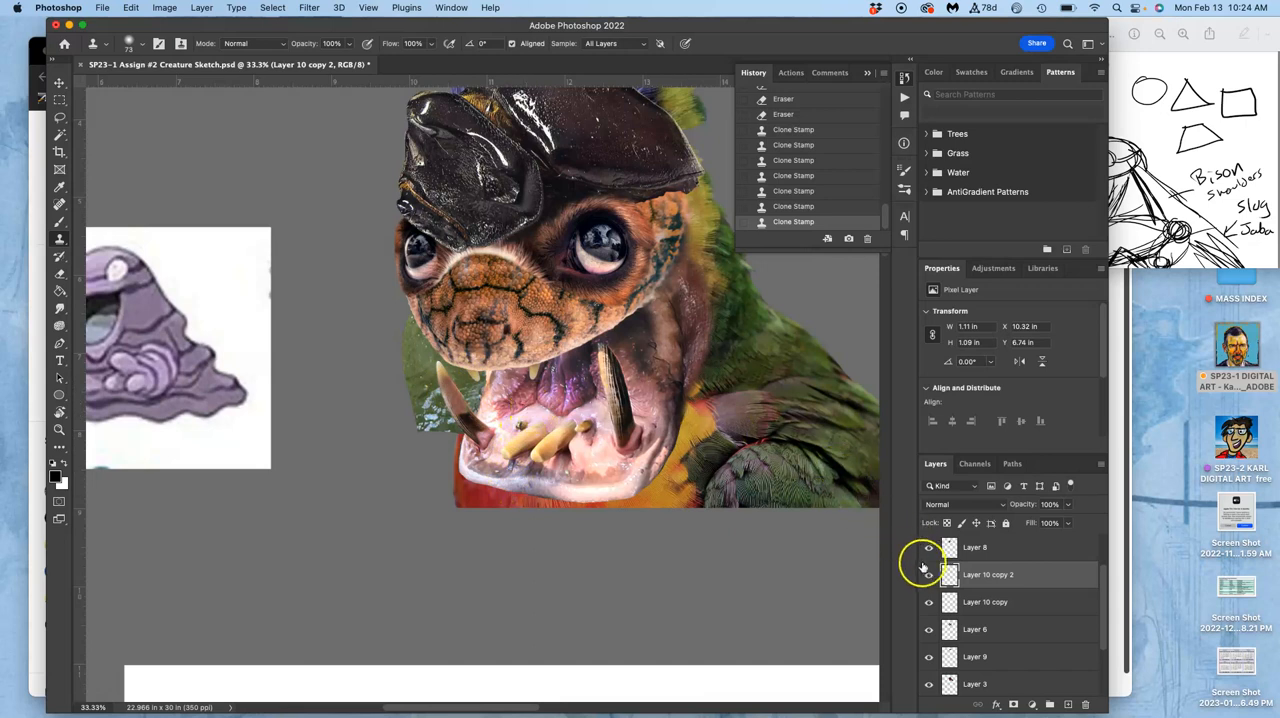
{"action": "left_click", "coordinate": [928, 574]}
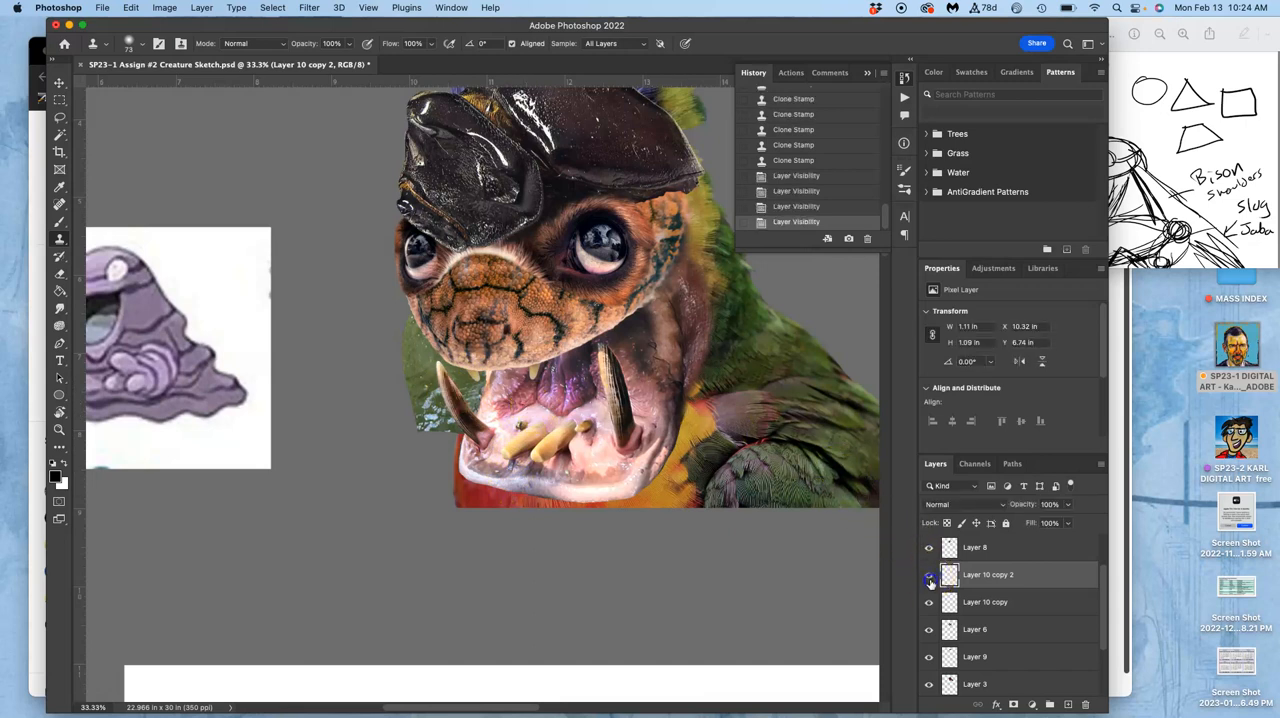
{"action": "left_click", "coordinate": [928, 574]}
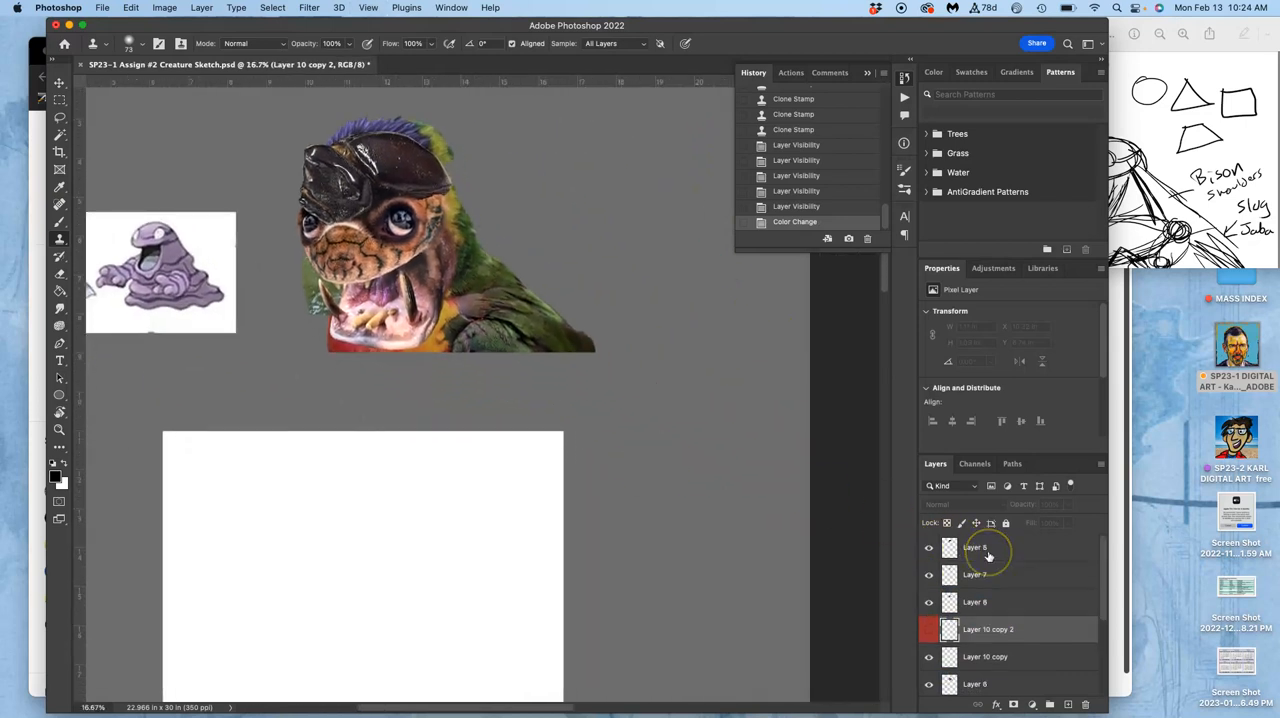
Select all the head cutout layers from Layer 9 down and group them as Group 1.
{"action": "left_click", "coordinate": [984, 548]}
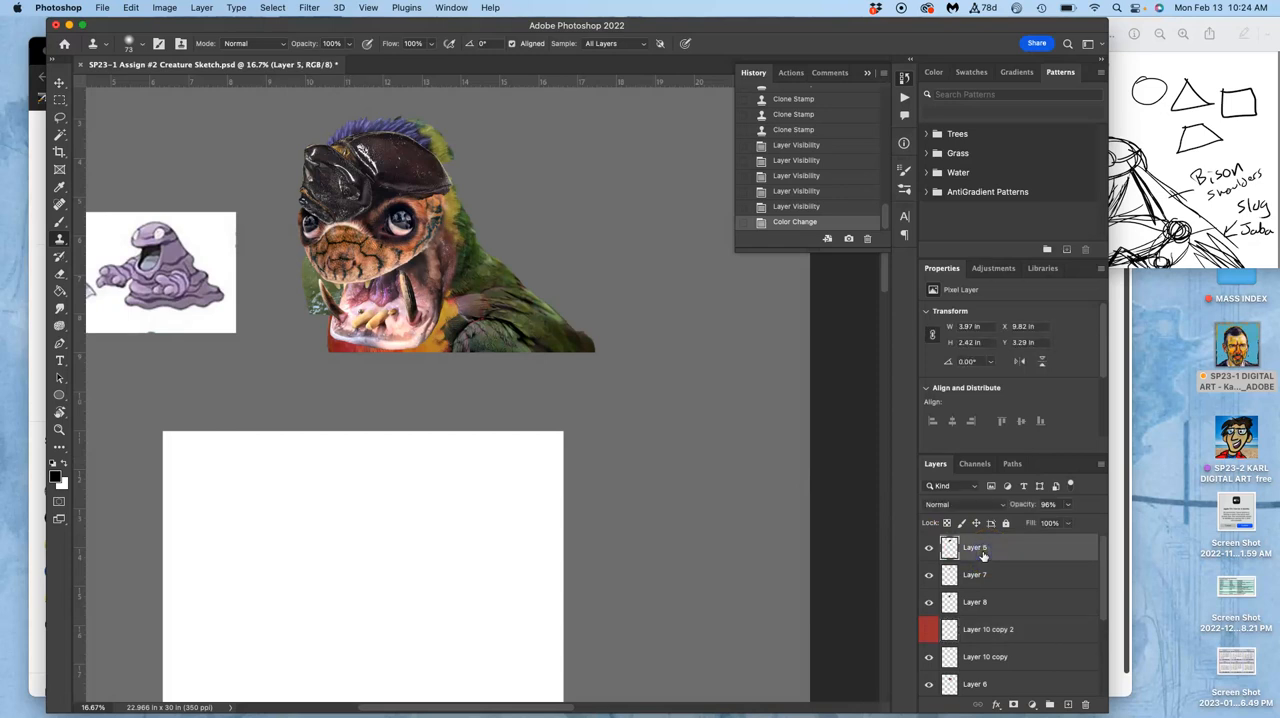
{"action": "left_click", "coordinate": [976, 600]}
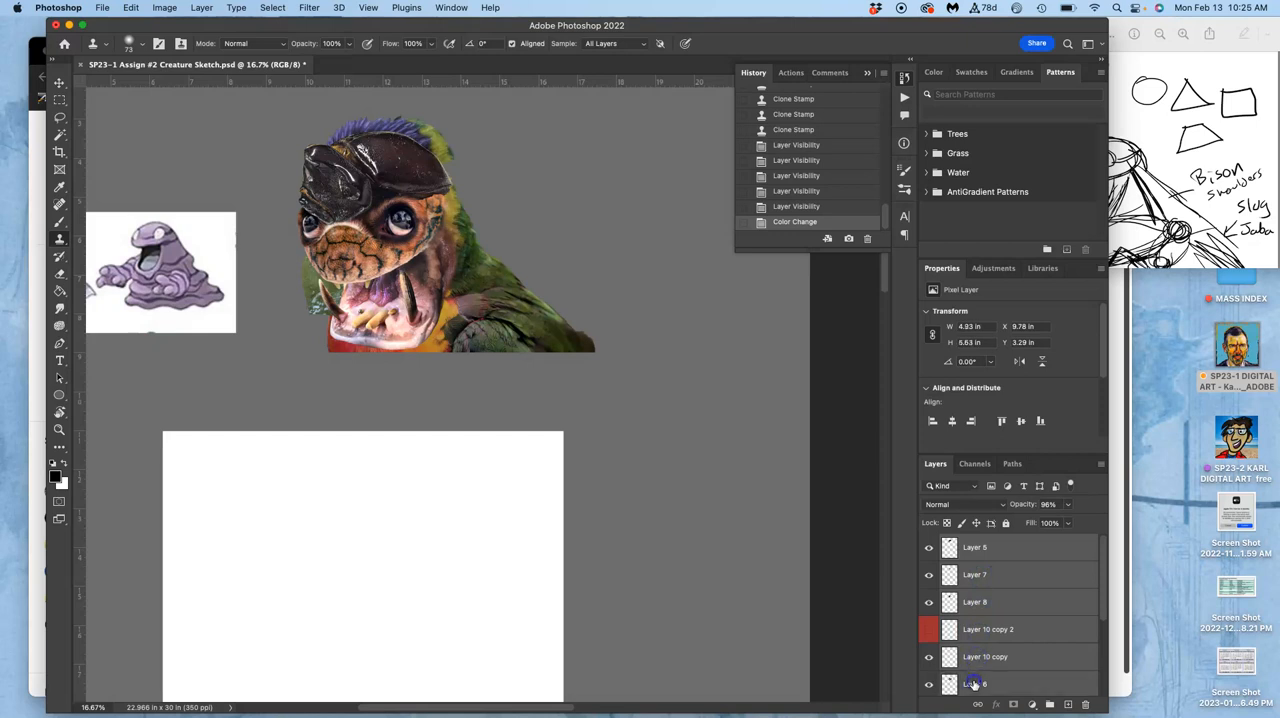
{"action": "scroll", "scroll_direction": "down", "scroll_amount": 3}
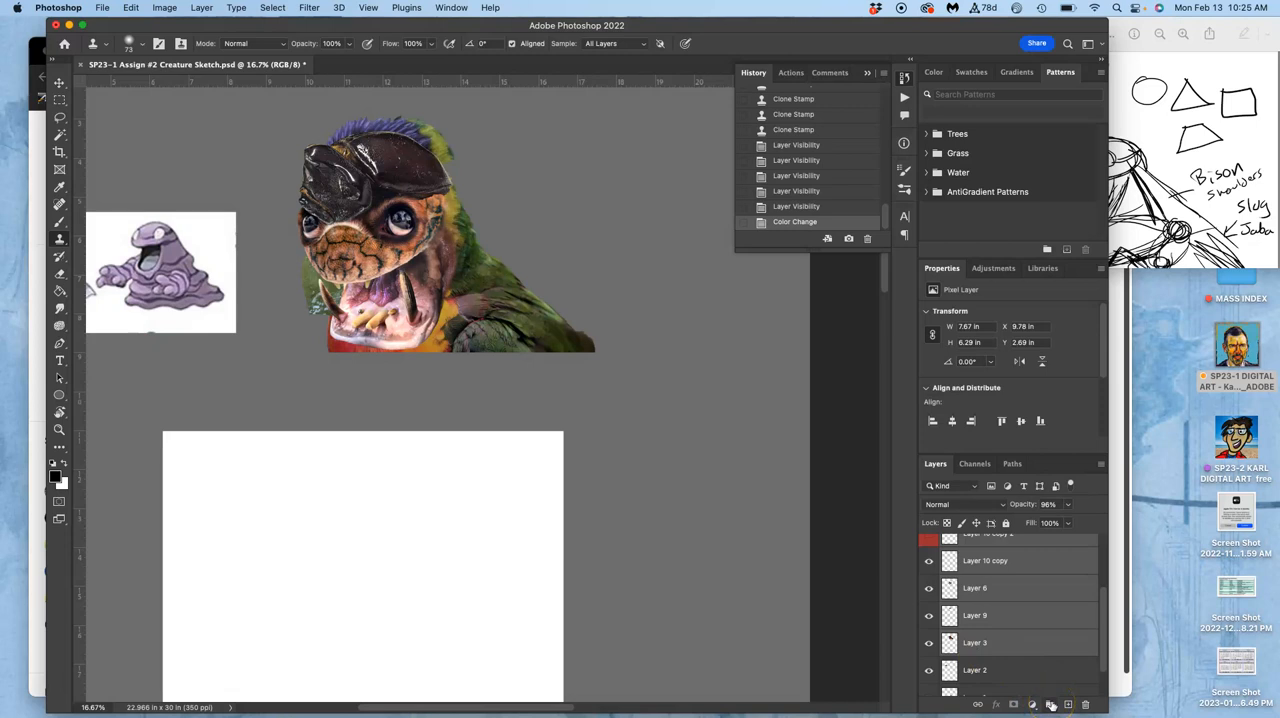
{"action": "left_click", "coordinate": [1050, 704]}
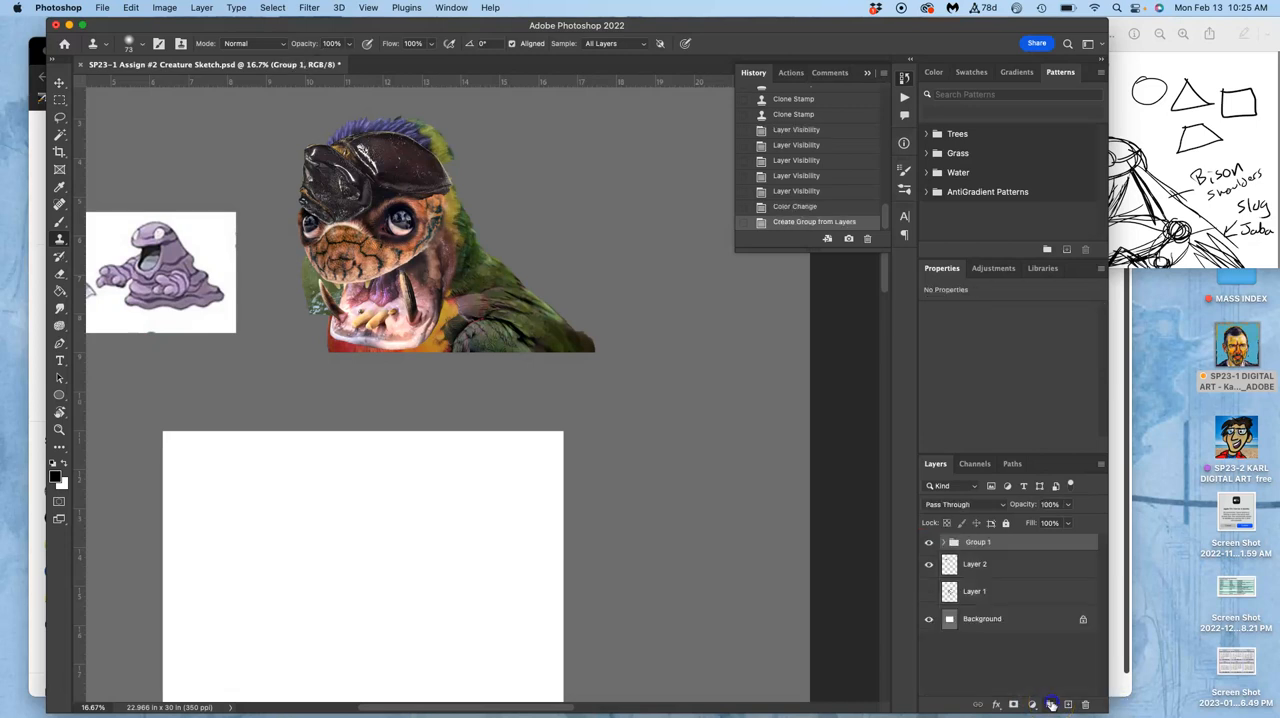
Toggle Group 1's visibility off and on twice to compare the head against the body sketch.
{"action": "left_click", "coordinate": [928, 540]}
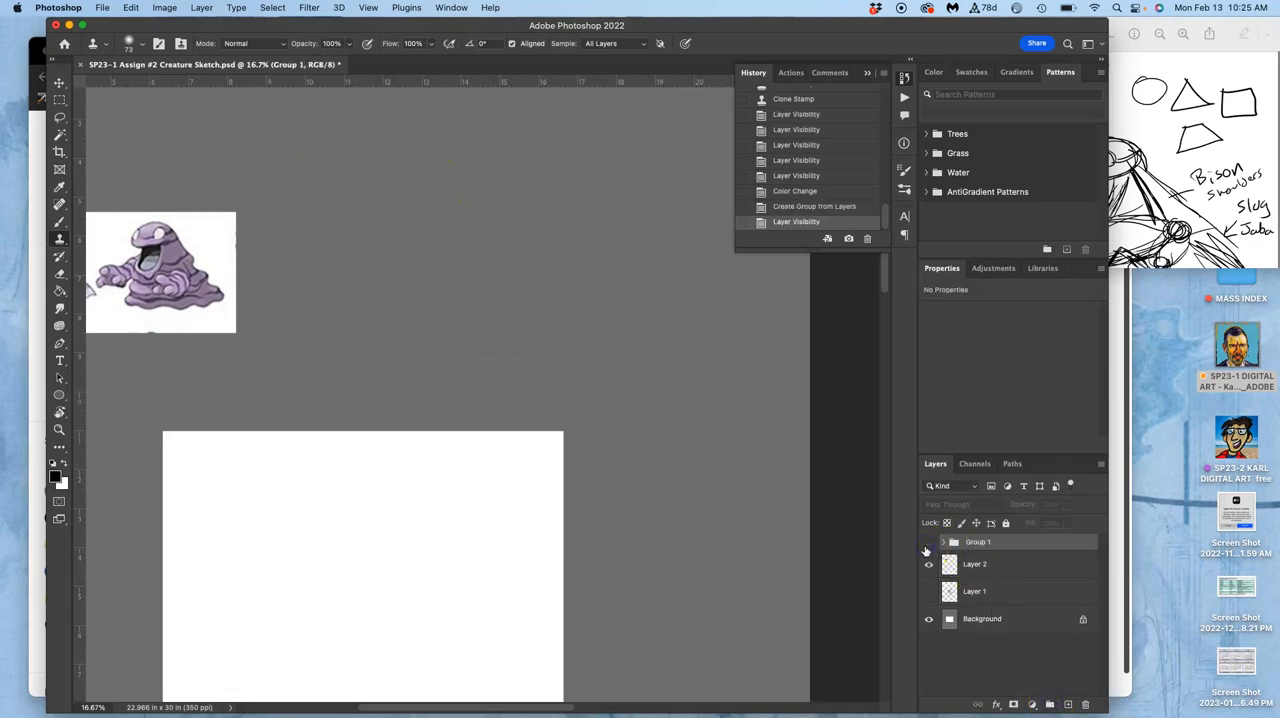
{"action": "left_click", "coordinate": [928, 540]}
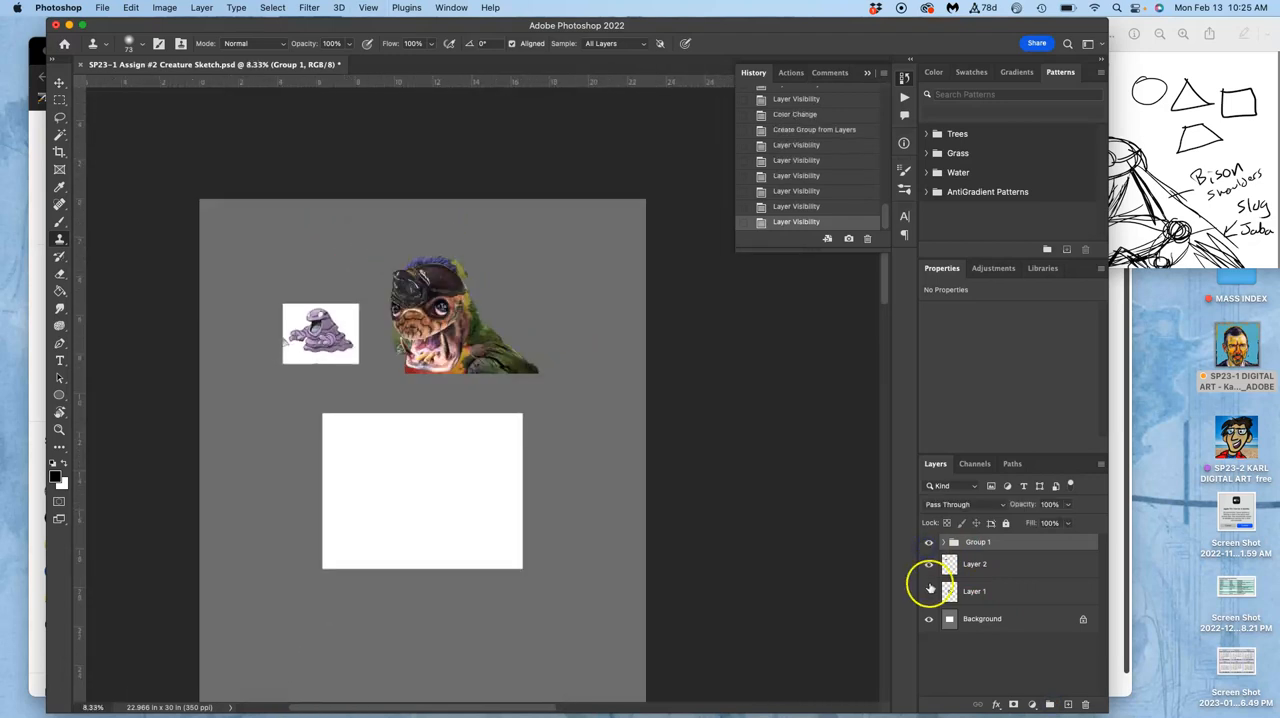
{"action": "left_click", "coordinate": [928, 540]}
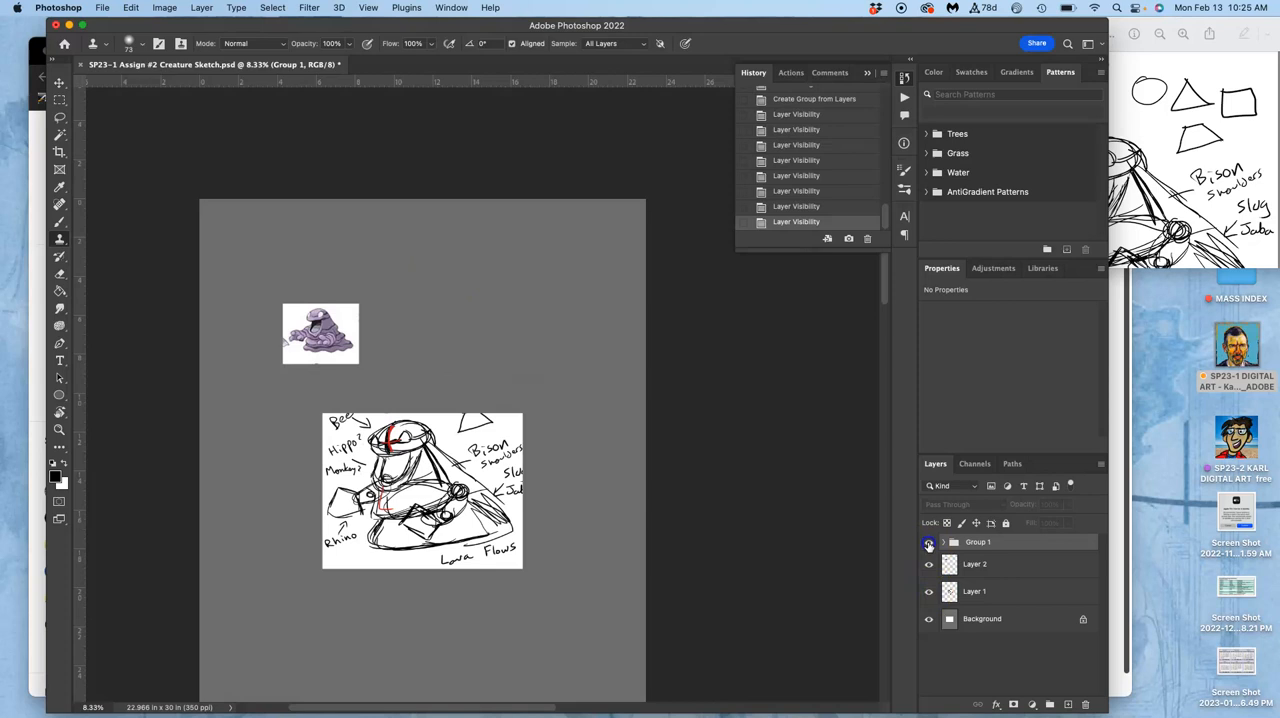
{"action": "left_click", "coordinate": [928, 540]}
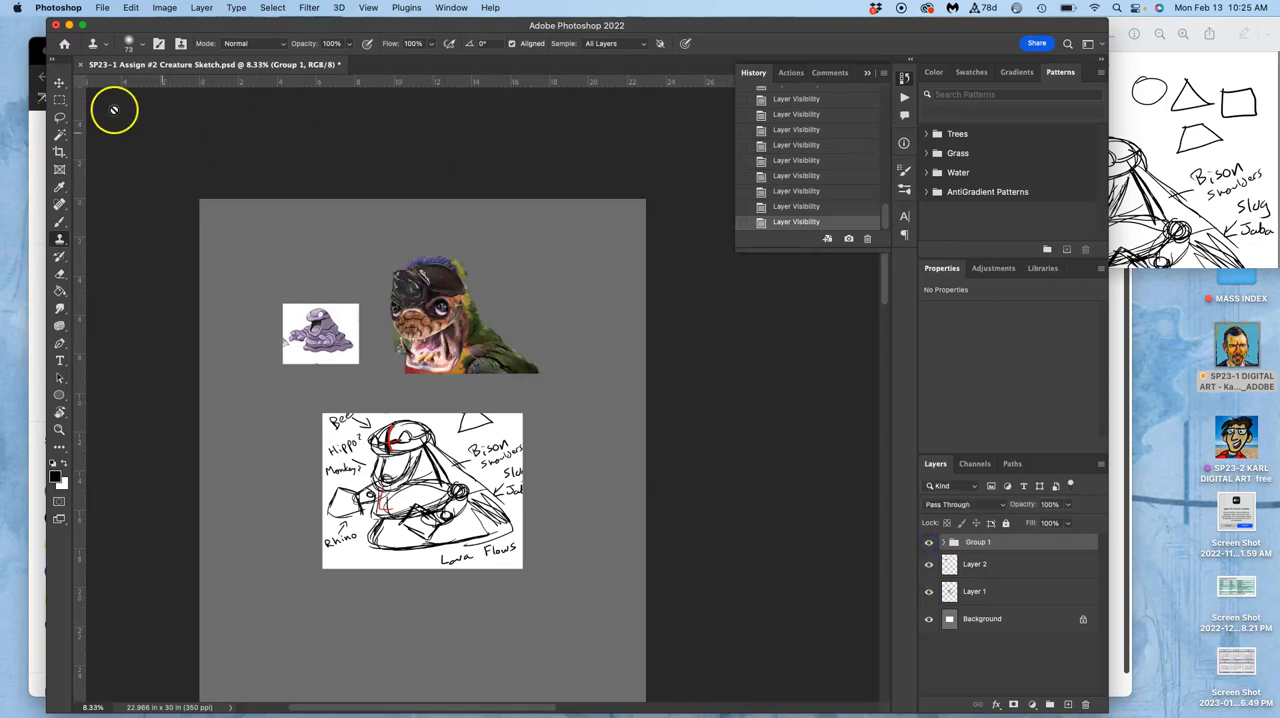
Move Group 1's head onto the top of the body sketch, fine-tuning its position above the body.
{"action": "left_click", "coordinate": [60, 84]}
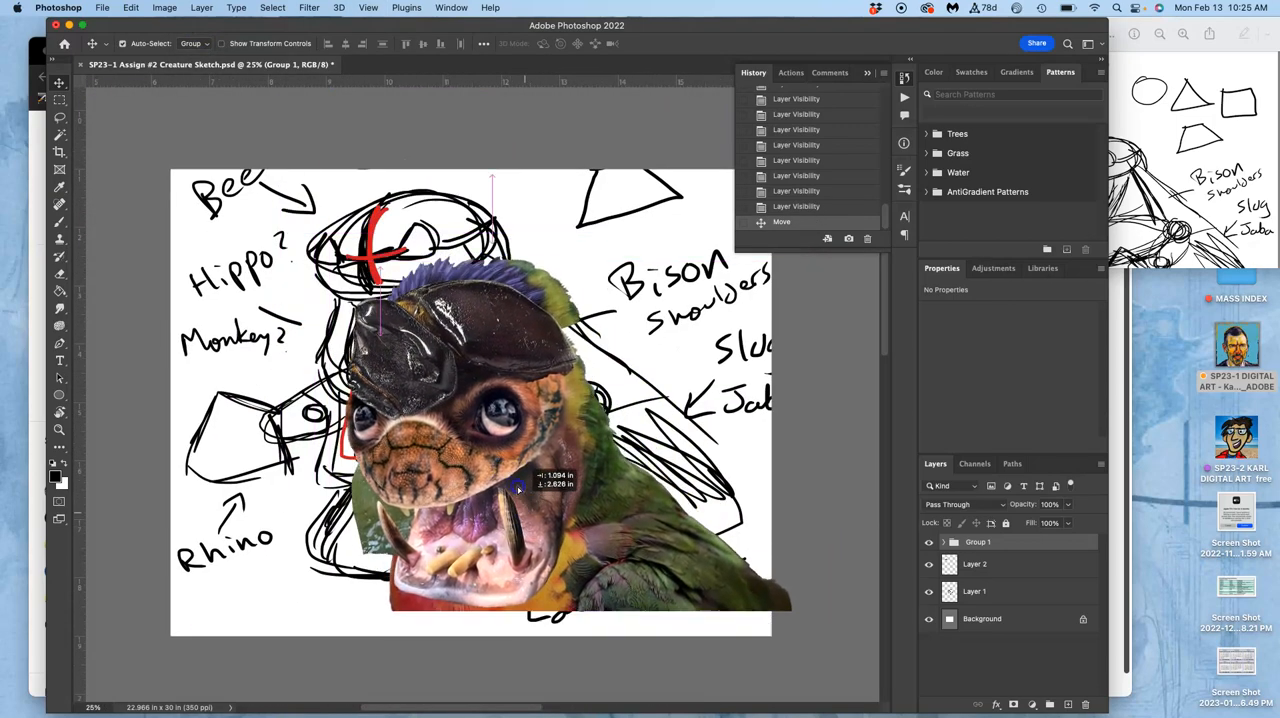
{"action": "left_click_drag", "start_coordinate": [518, 488], "coordinate": [460, 374]}
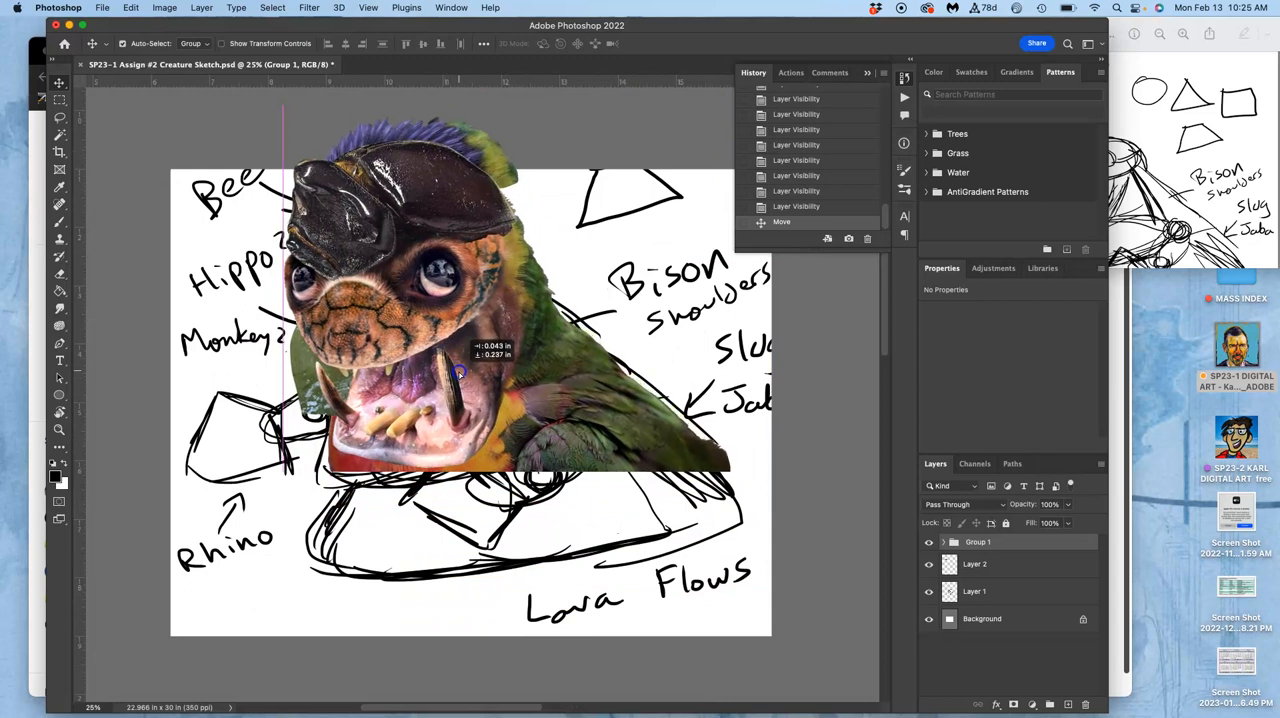
{"action": "left_click_drag", "start_coordinate": [460, 376], "coordinate": [444, 318]}
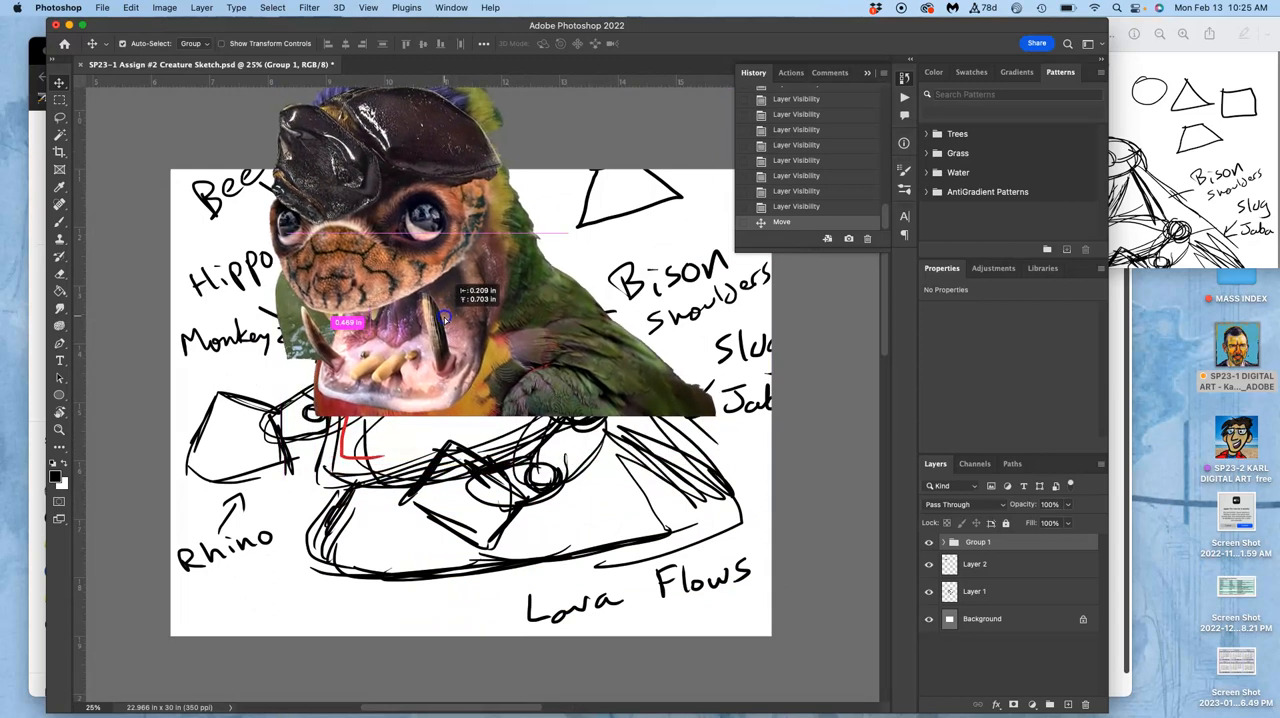
{"action": "left_click_drag", "start_coordinate": [444, 318], "coordinate": [428, 304]}
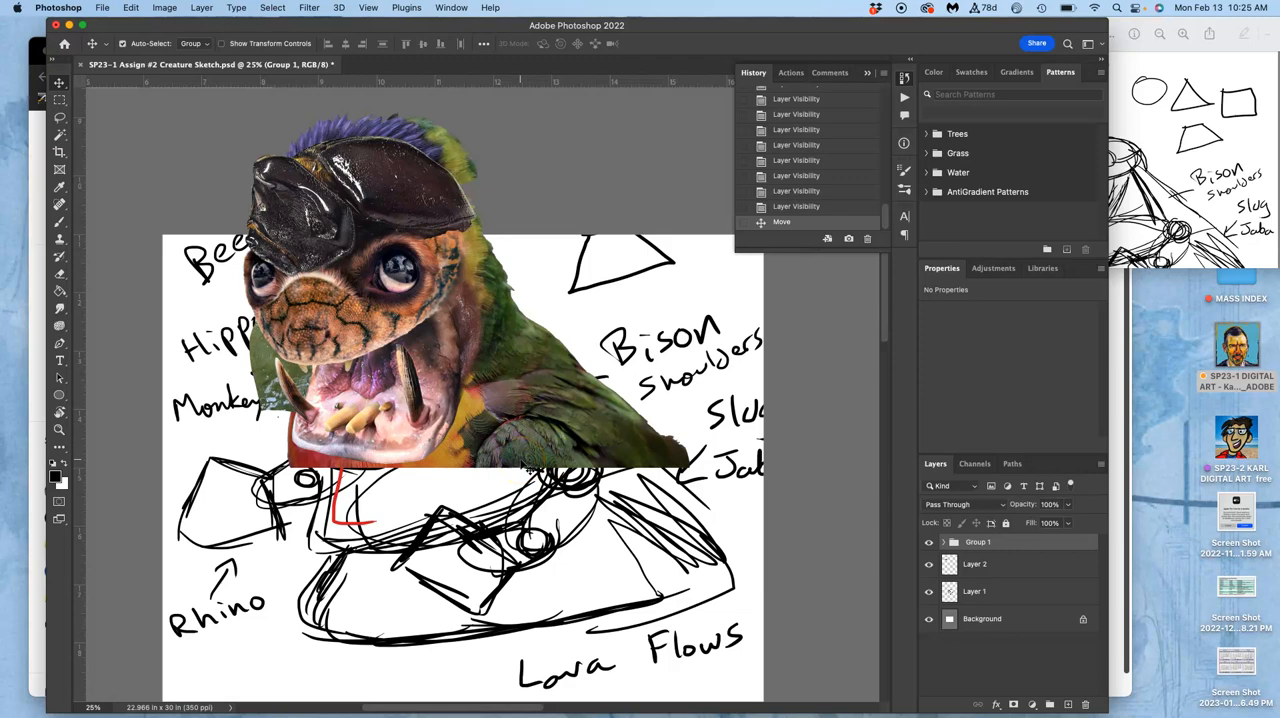
Zoom in and pan to bring the creature's face into view.
{"action": "left_click", "coordinate": [320, 476]}
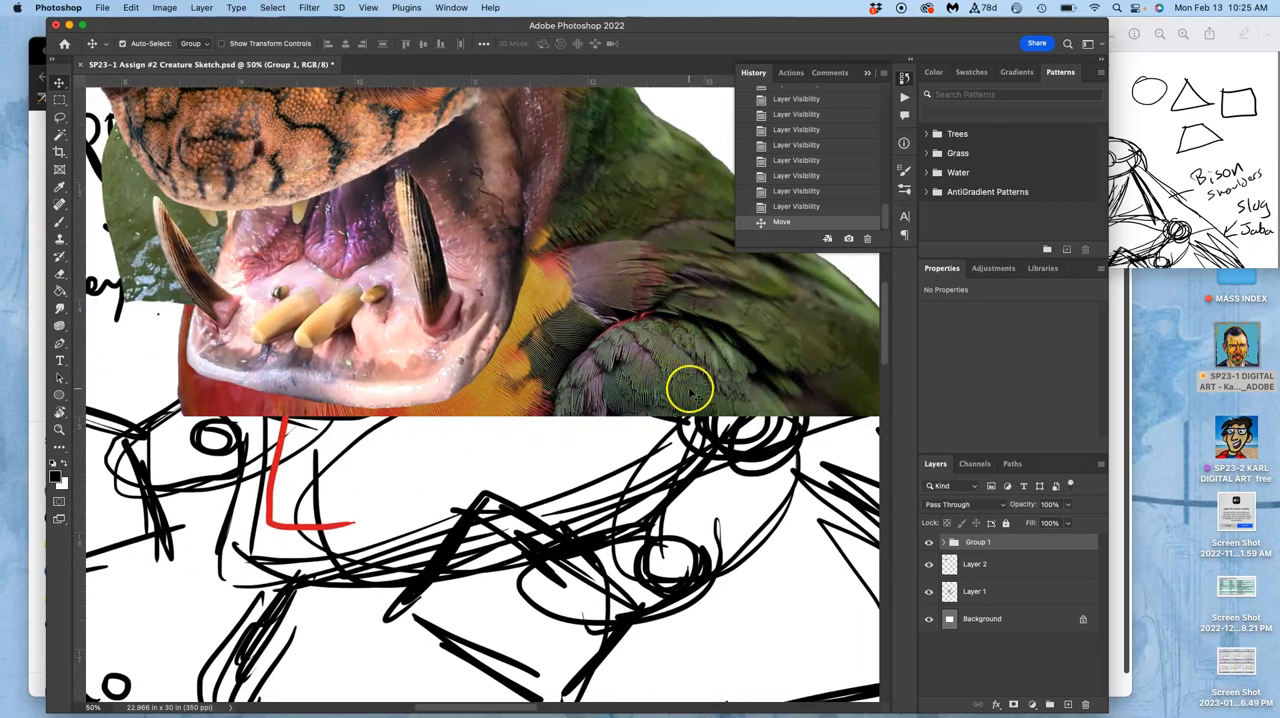
{"action": "left_click_drag", "start_coordinate": [690, 390], "coordinate": [370, 270]}
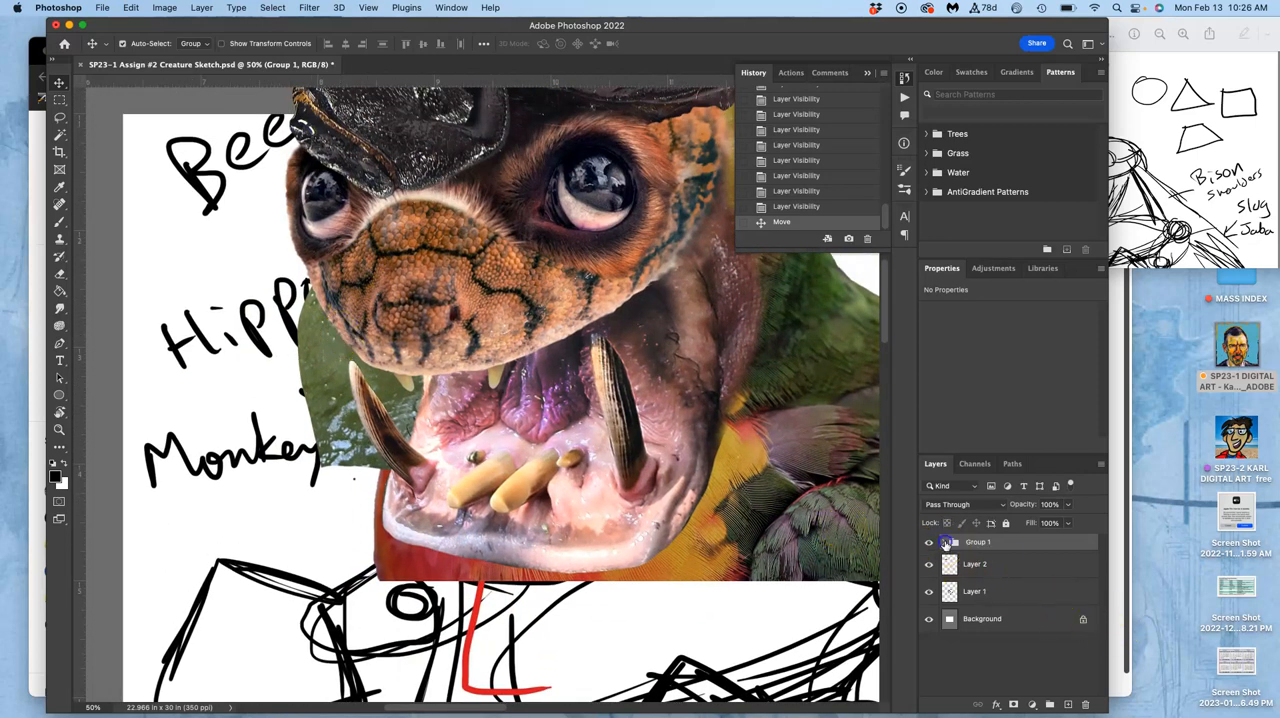
Expand Group 1, select leftover green background beside the face on Layer 6 with the Magic Wand, and start edge refinement.
{"action": "left_click", "coordinate": [924, 540]}
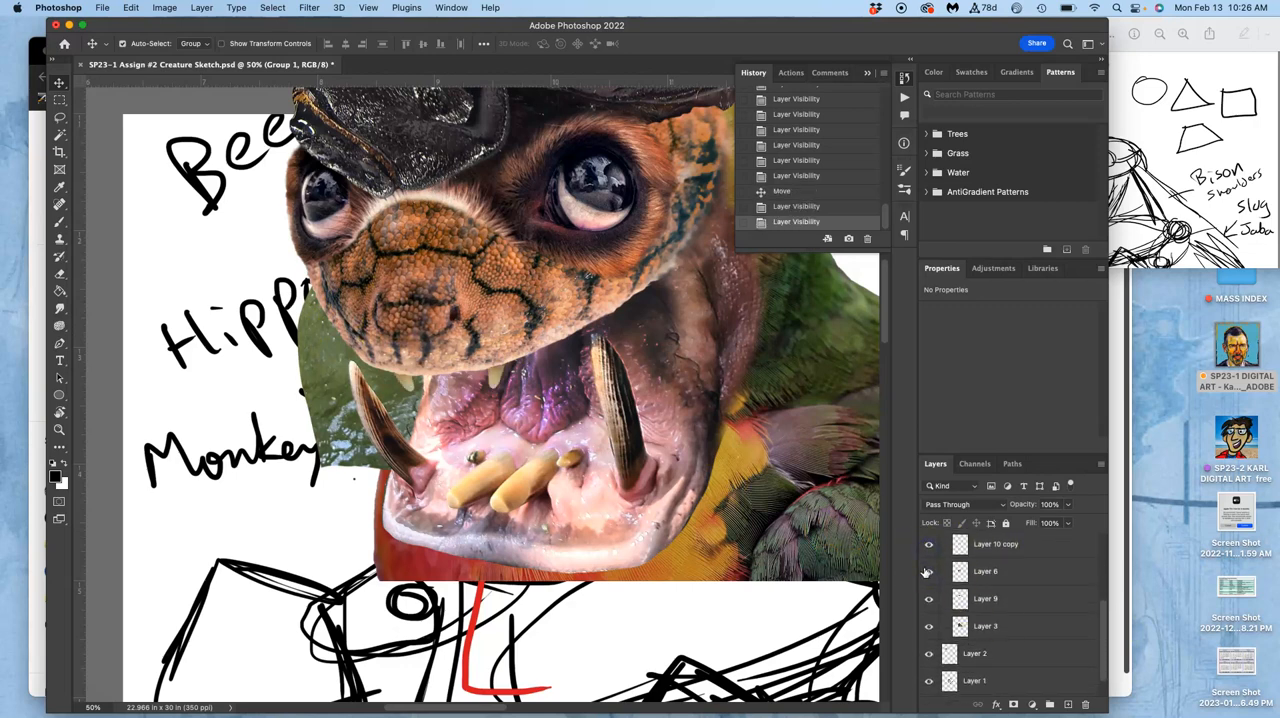
{"action": "left_click", "coordinate": [984, 572]}
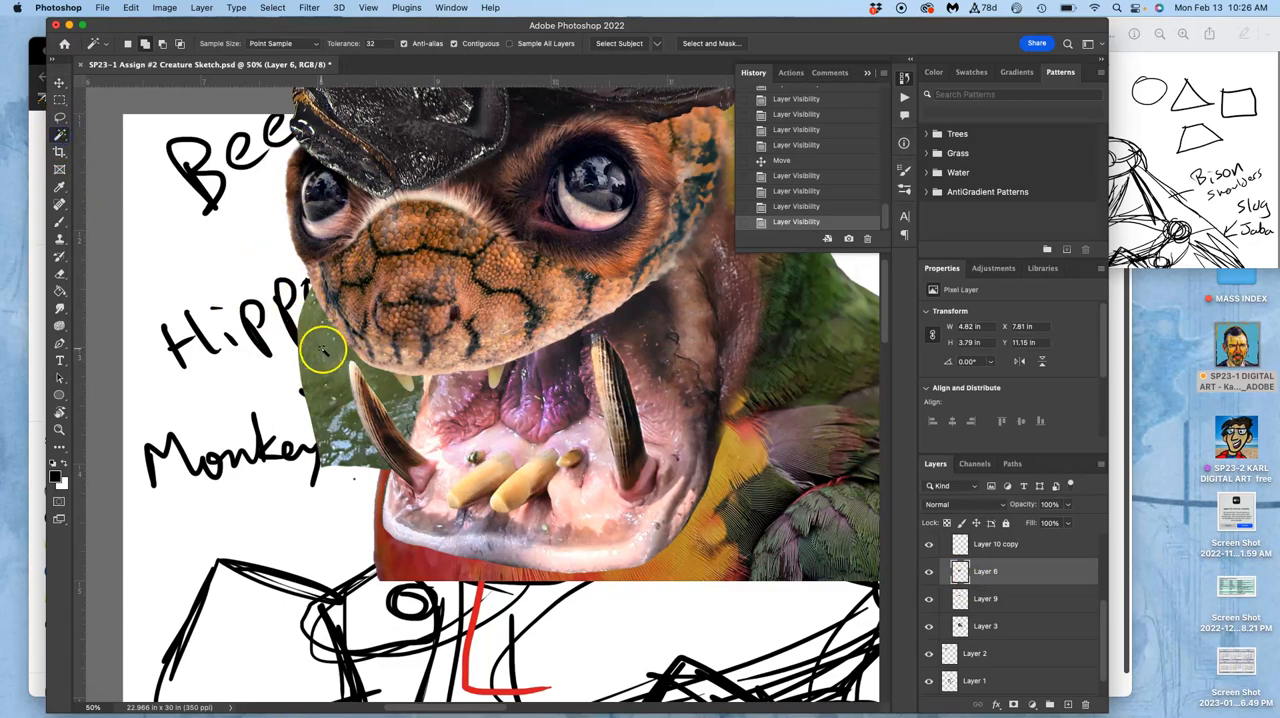
{"action": "left_click", "coordinate": [360, 384]}
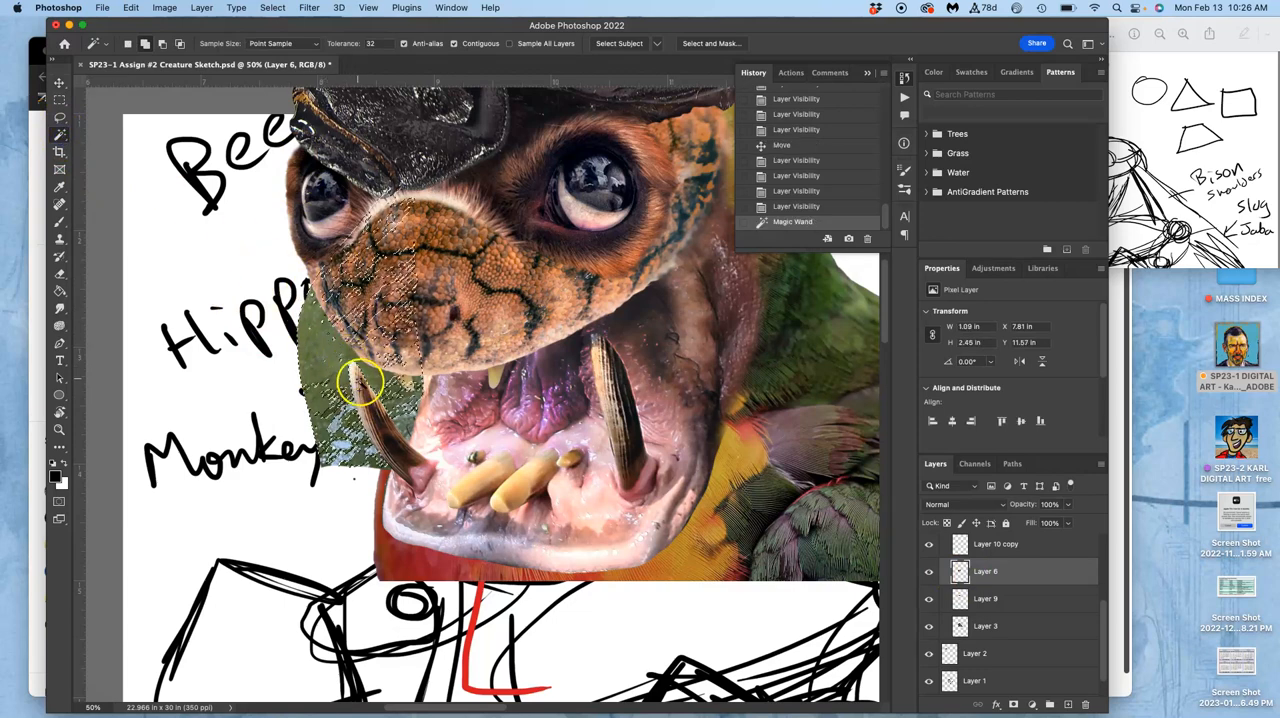
{"action": "left_click", "coordinate": [362, 382]}
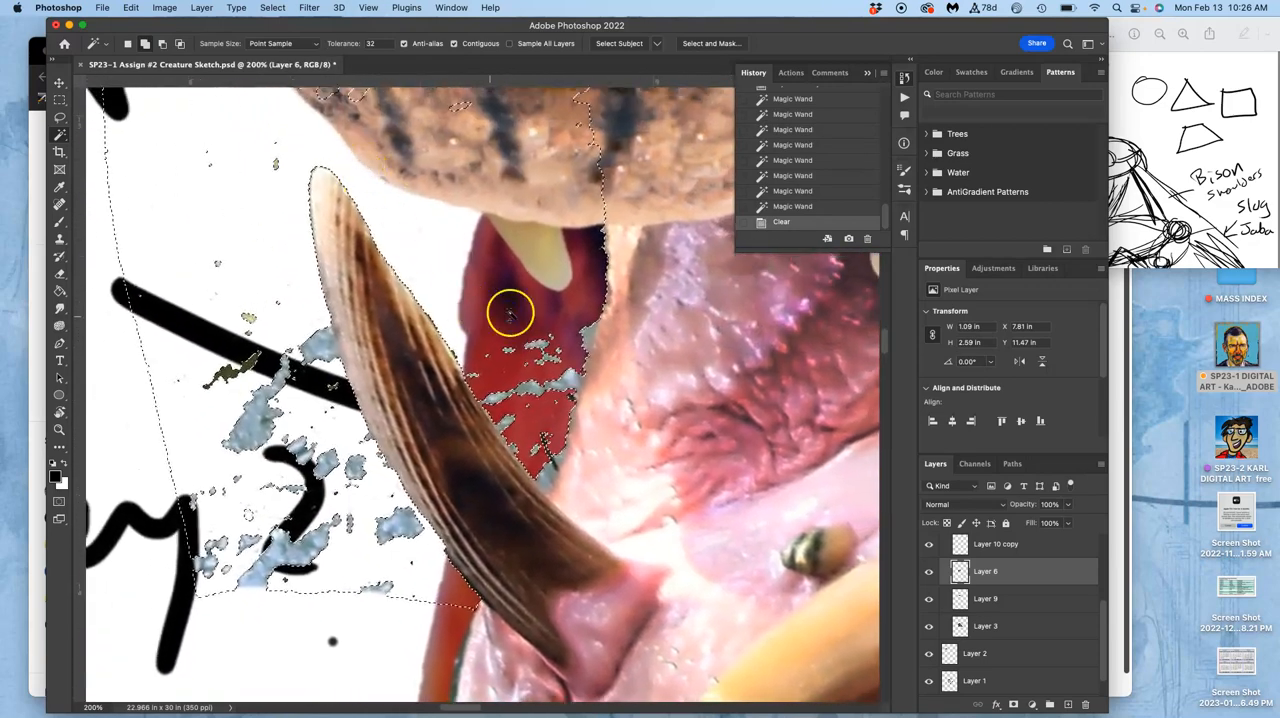
{"action": "mouse_move", "coordinate": [536, 324]}
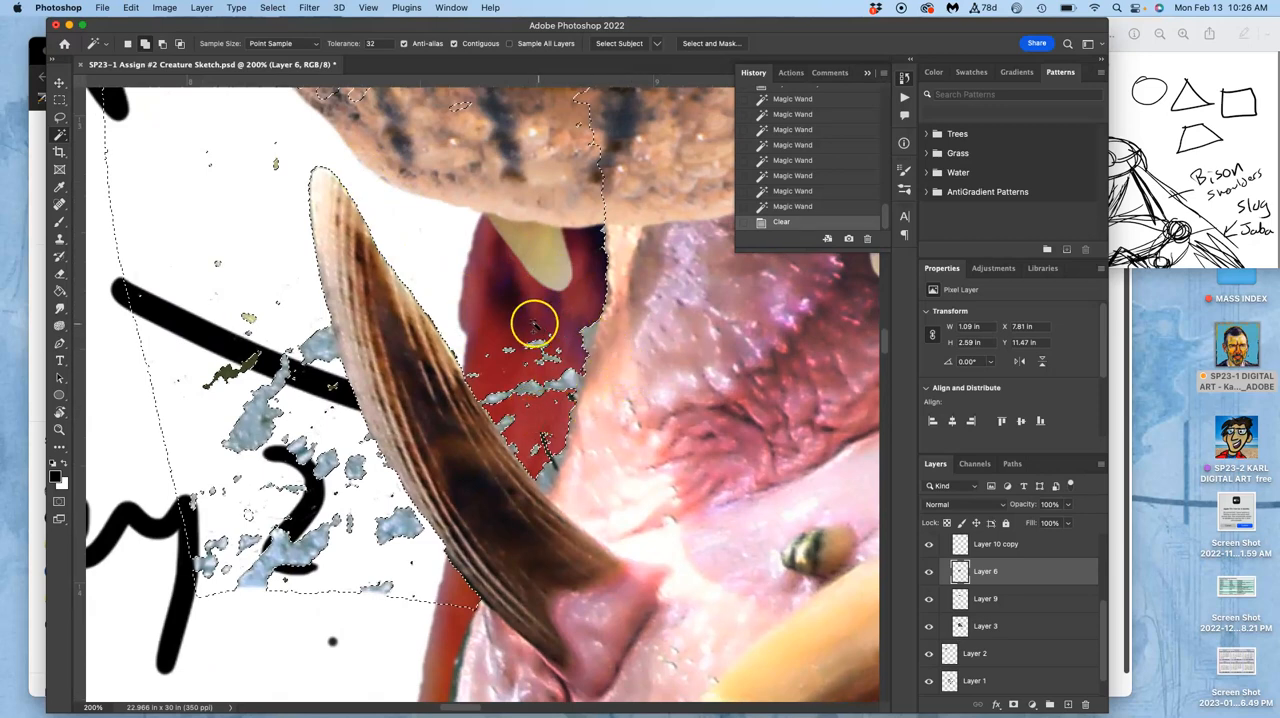
{"action": "left_click", "coordinate": [712, 44]}
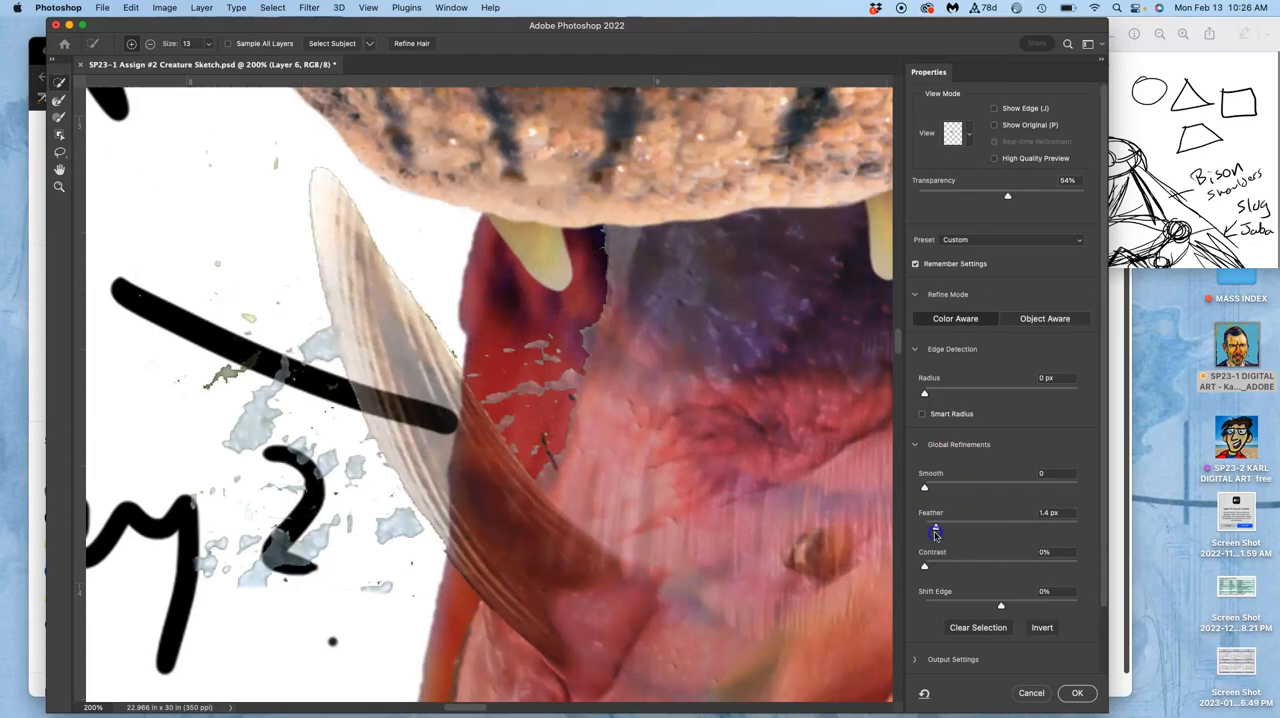
Feather the stray-background selection's edge, clear it, and deselect.
{"action": "left_click_drag", "start_coordinate": [936, 528], "coordinate": [930, 528]}
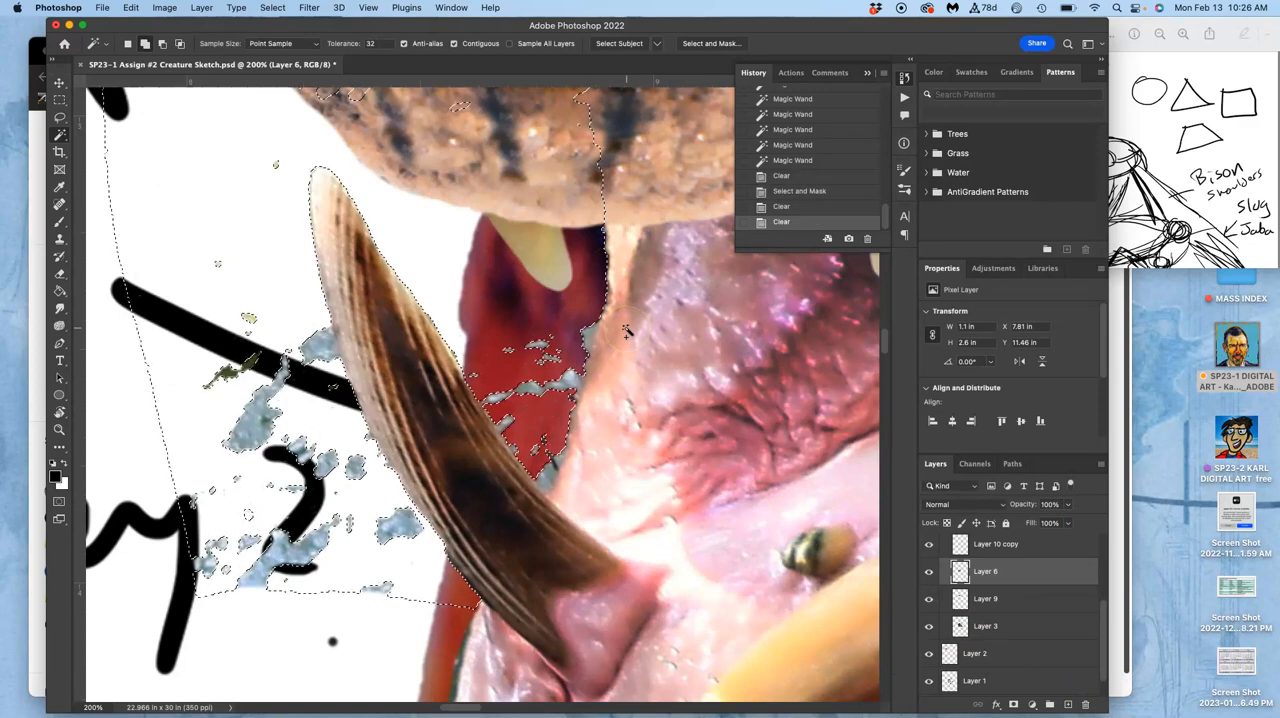
{"action": "left_click", "coordinate": [370, 168]}
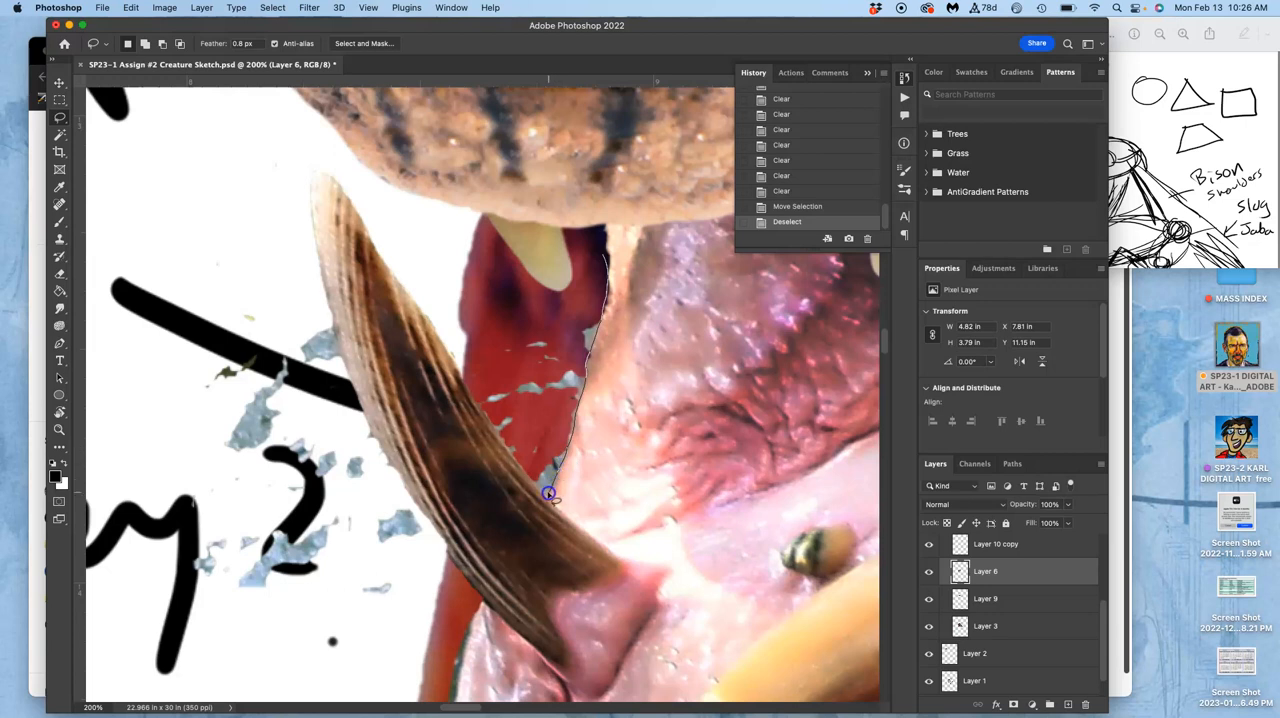
{"action": "mouse_move", "coordinate": [504, 448]}
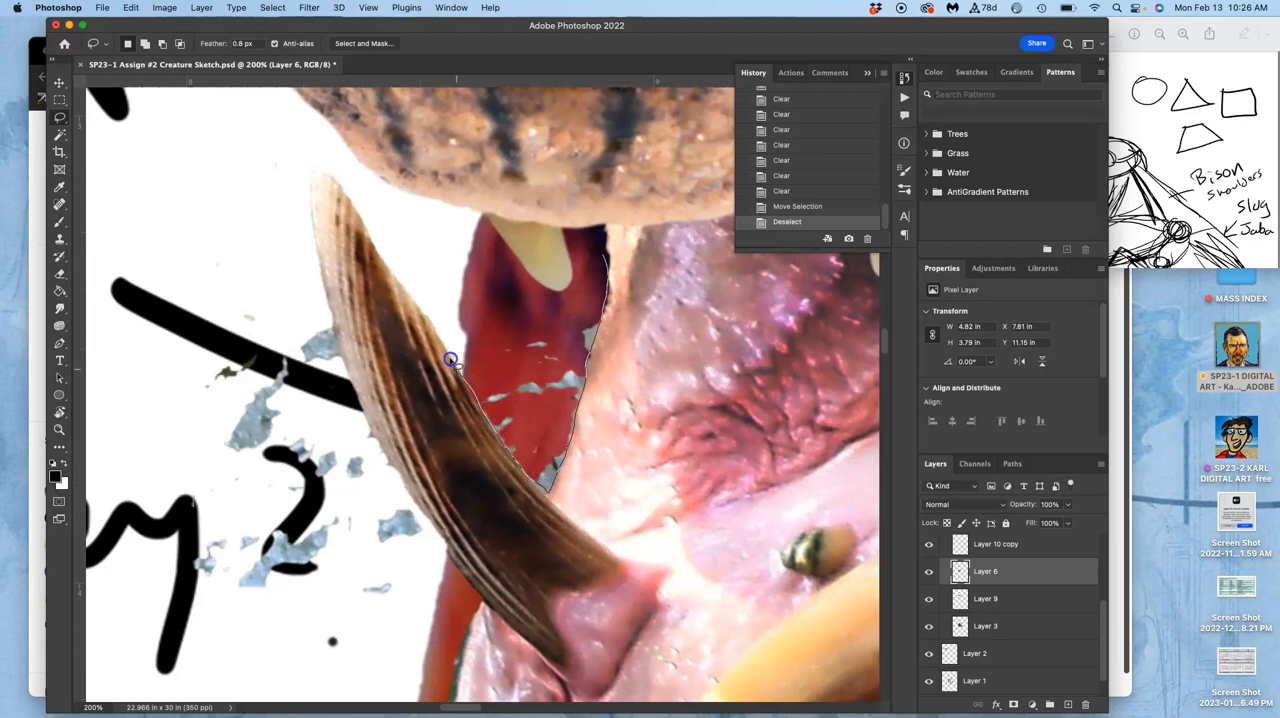
Lasso the blue-grey fragments left of the tusk on Layer 6, delete them and deselect.
{"action": "left_click_drag", "start_coordinate": [450, 360], "coordinate": [556, 236]}
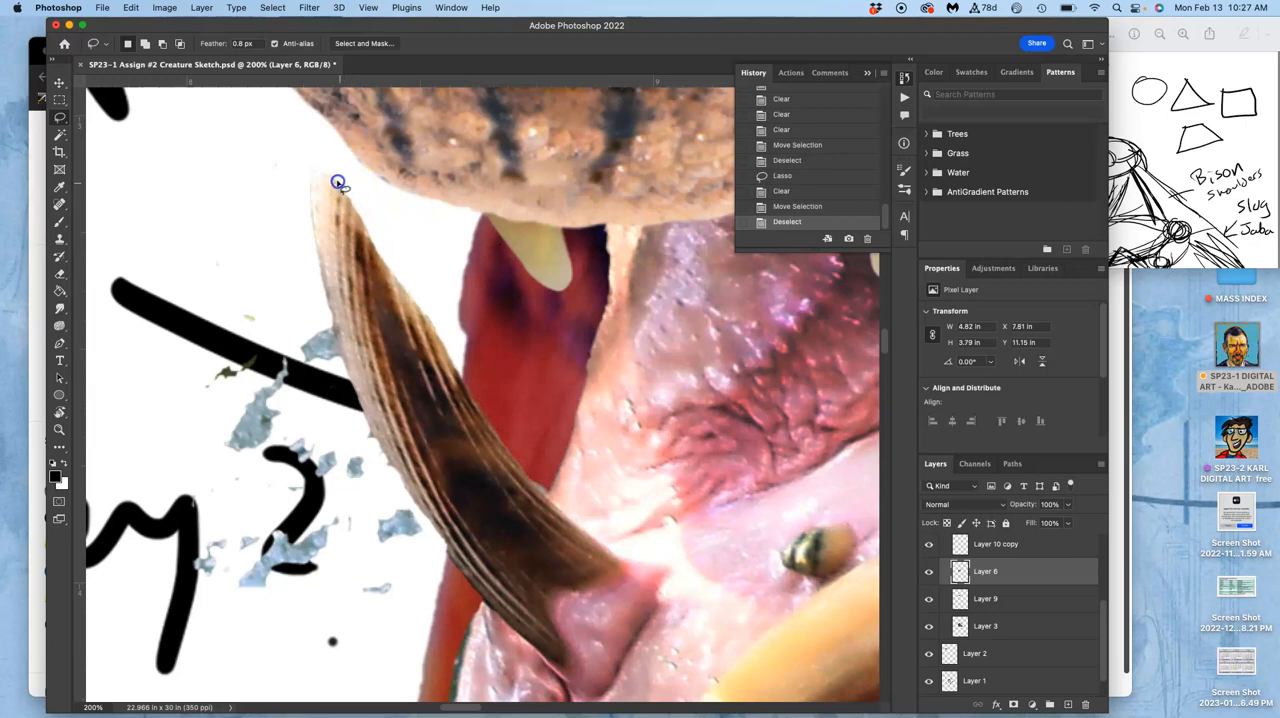
{"action": "left_click_drag", "start_coordinate": [338, 184], "coordinate": [344, 360]}
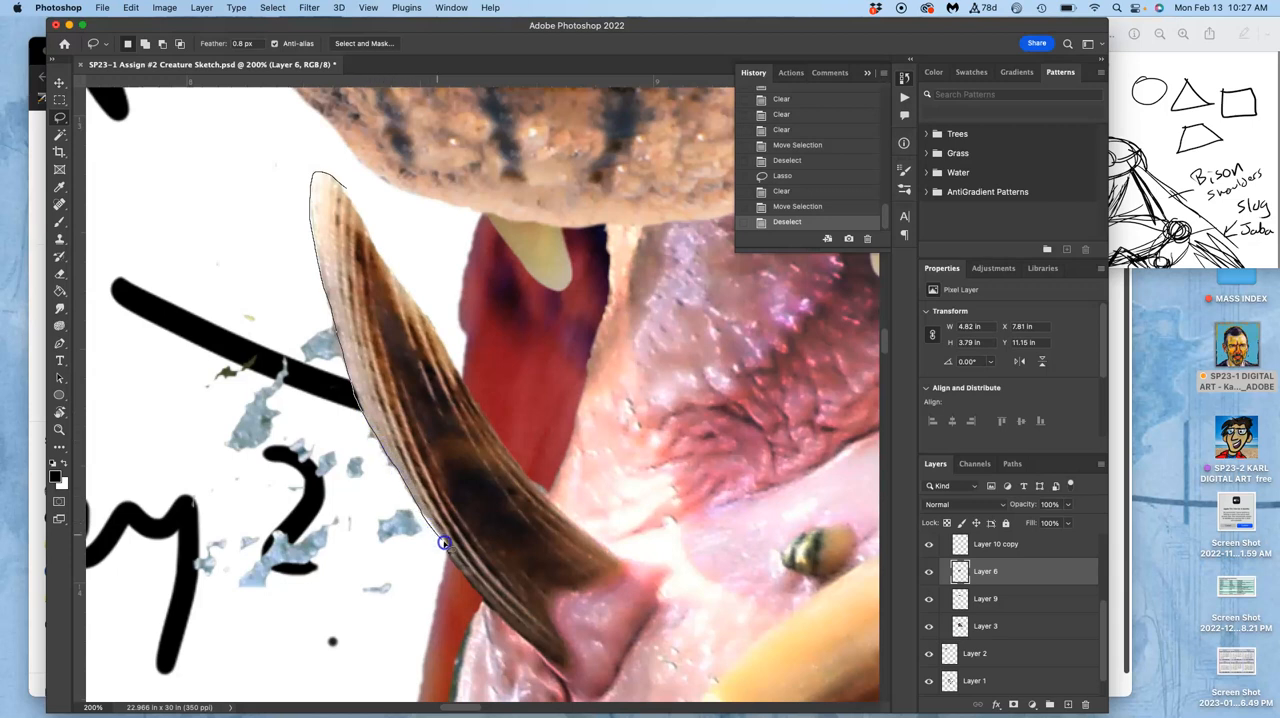
{"action": "mouse_move", "coordinate": [478, 592]}
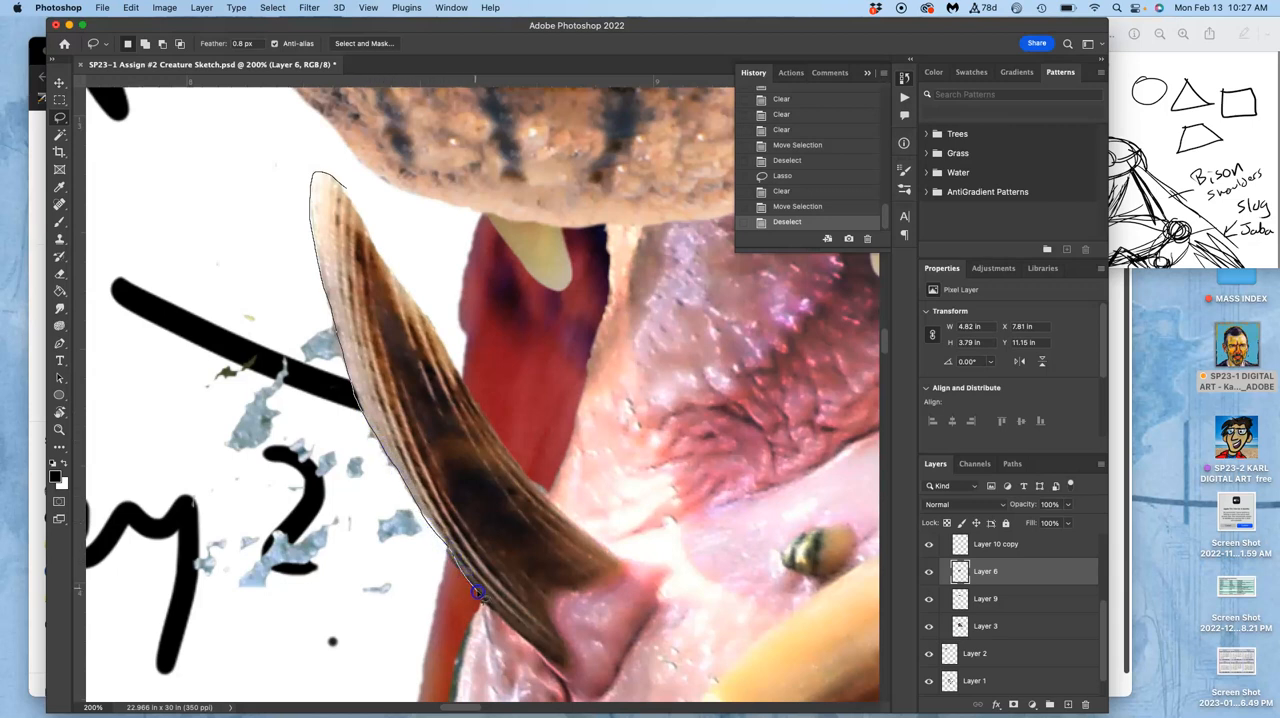
{"action": "left_click_drag", "start_coordinate": [478, 596], "coordinate": [236, 260]}
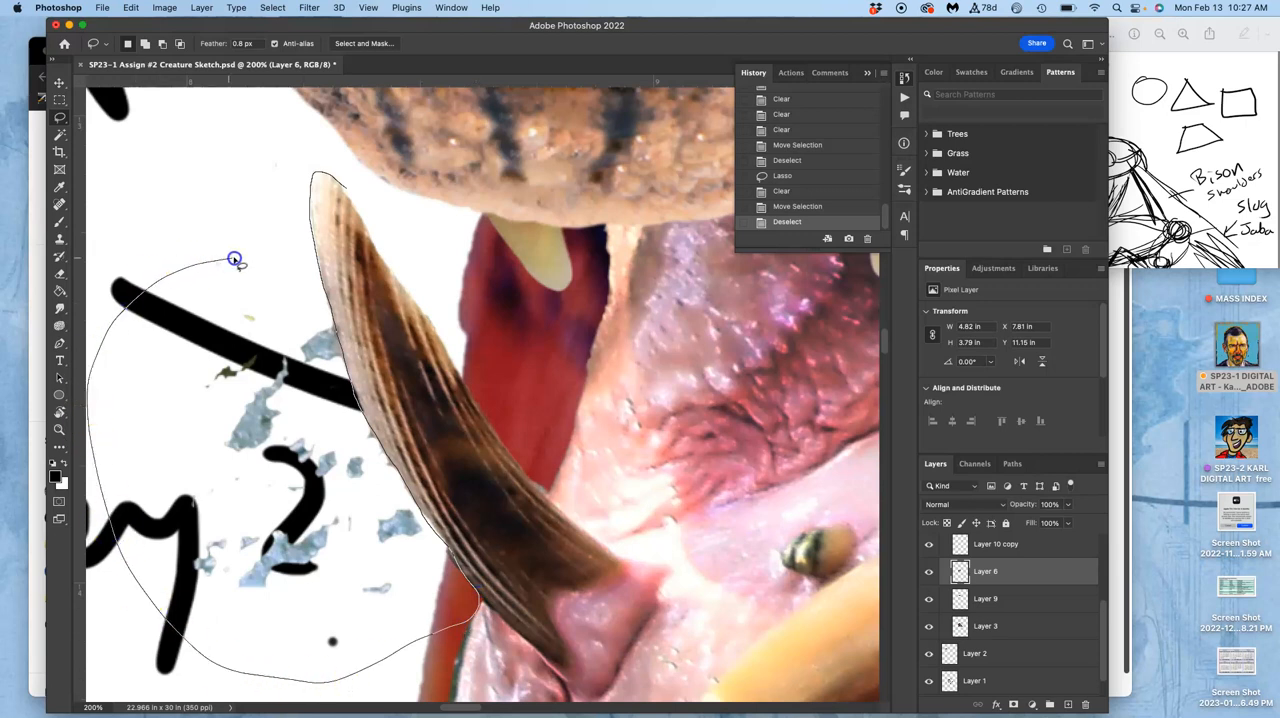
{"action": "left_click", "coordinate": [234, 258]}
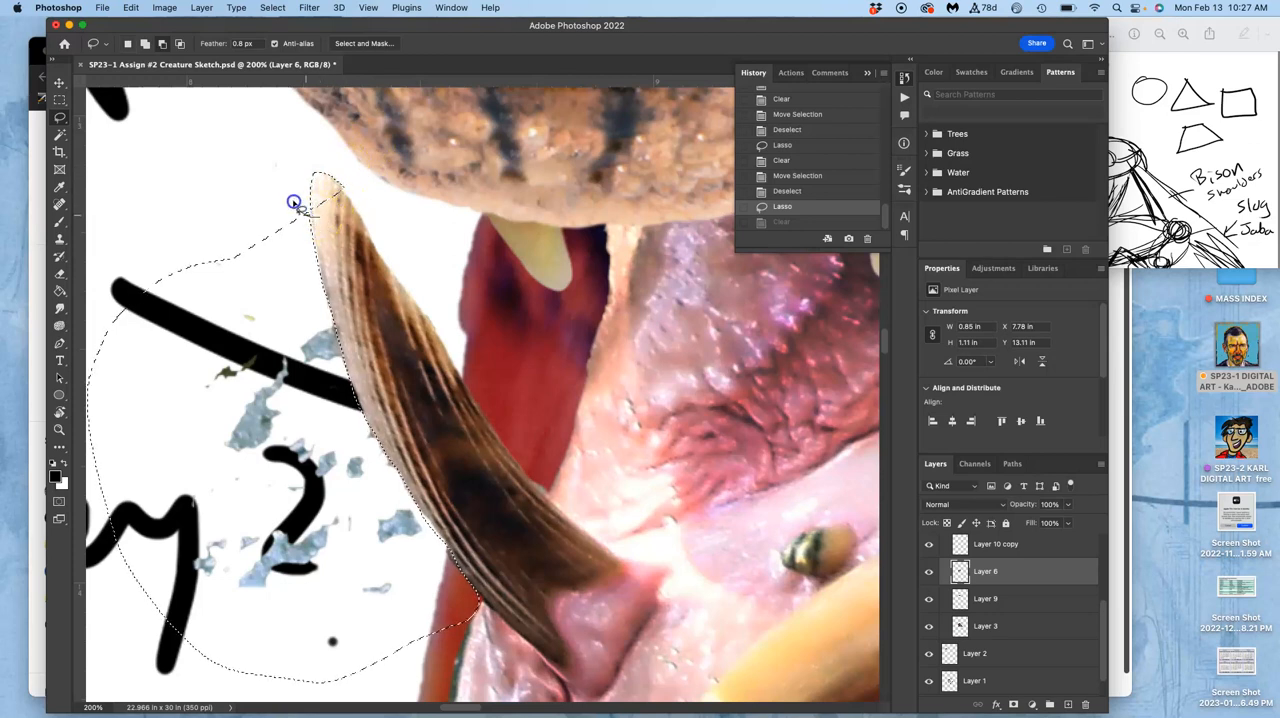
{"action": "left_click", "coordinate": [340, 256]}
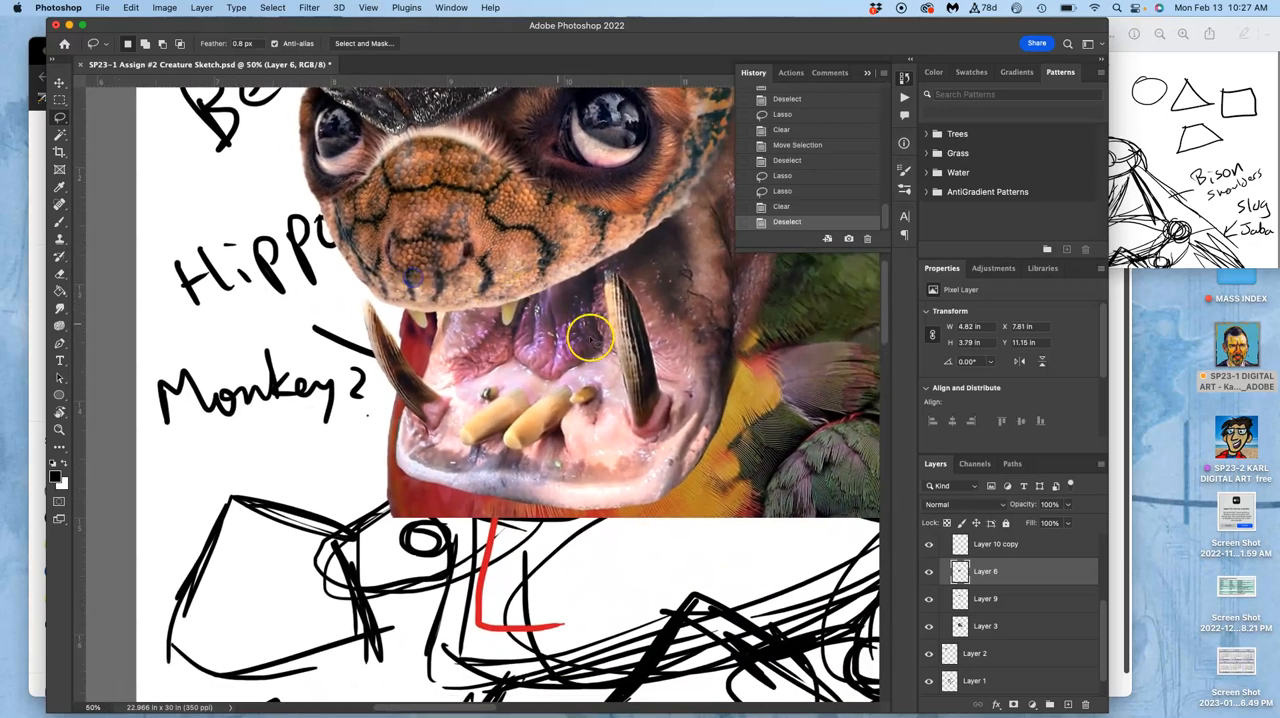
Hide both sketch layers and Magic-Wand select the white area beside the face.
{"action": "left_click", "coordinate": [928, 652]}
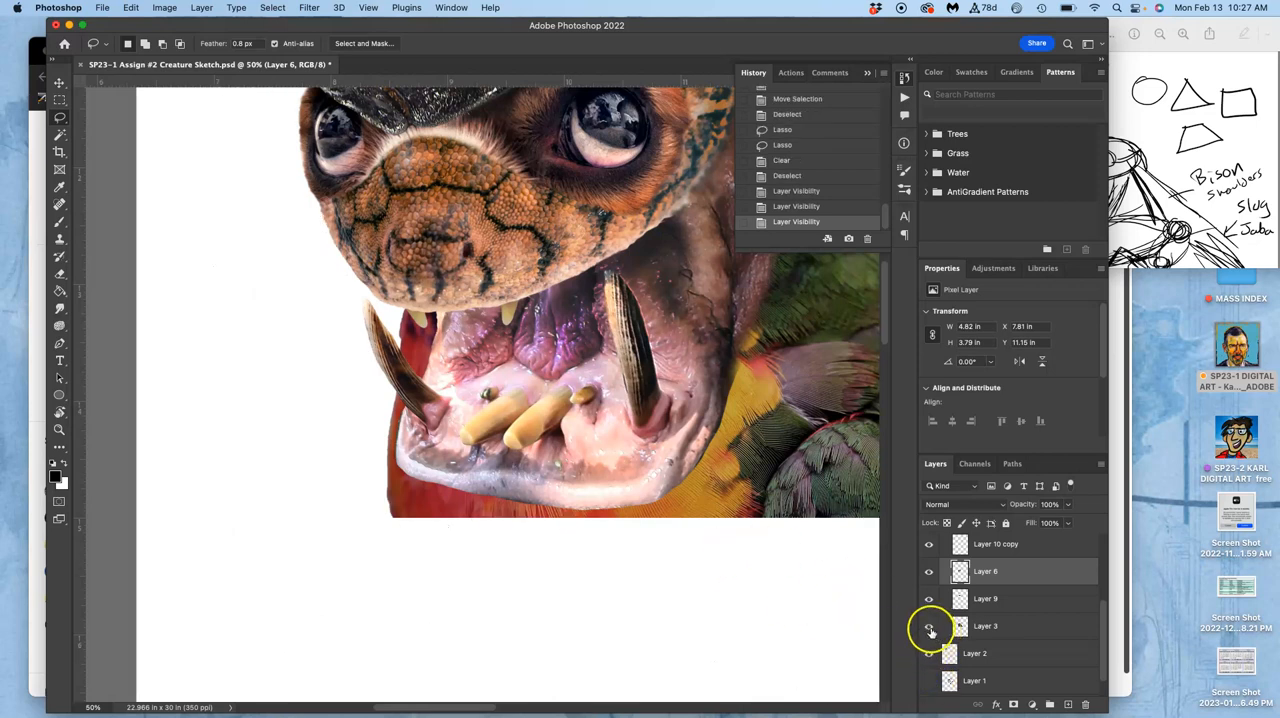
{"action": "left_click", "coordinate": [940, 544]}
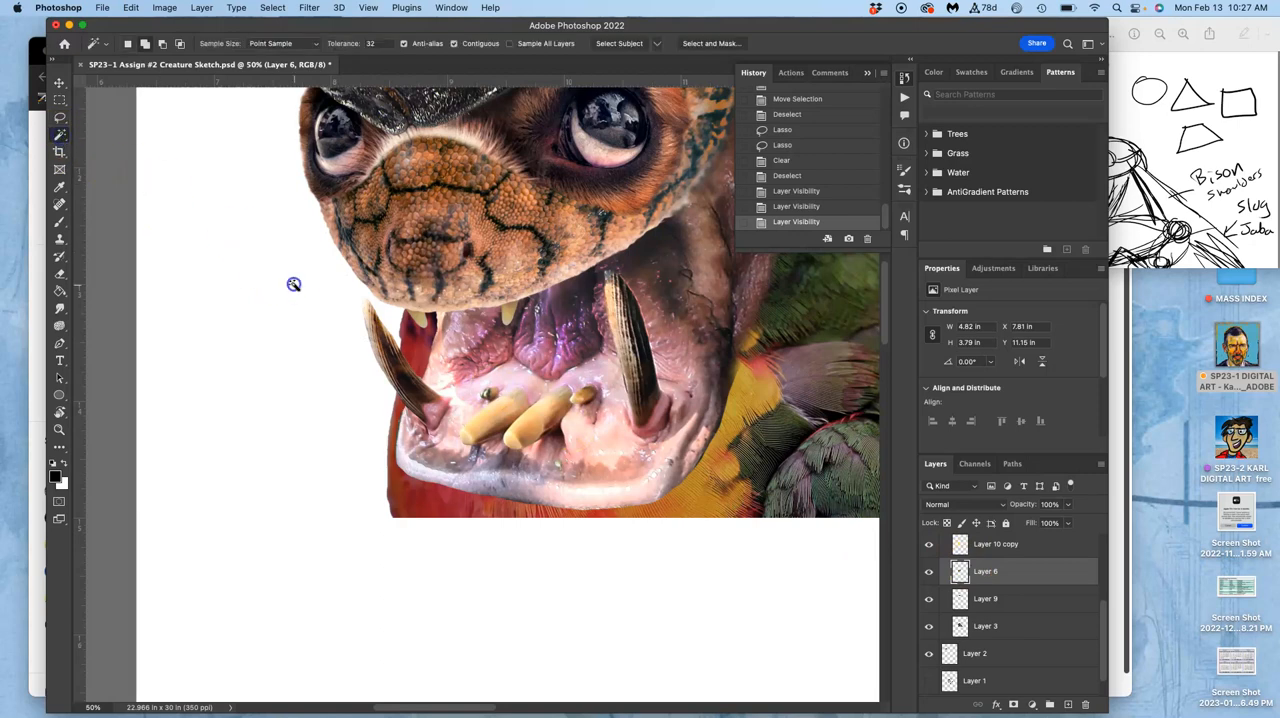
{"action": "left_click", "coordinate": [332, 288]}
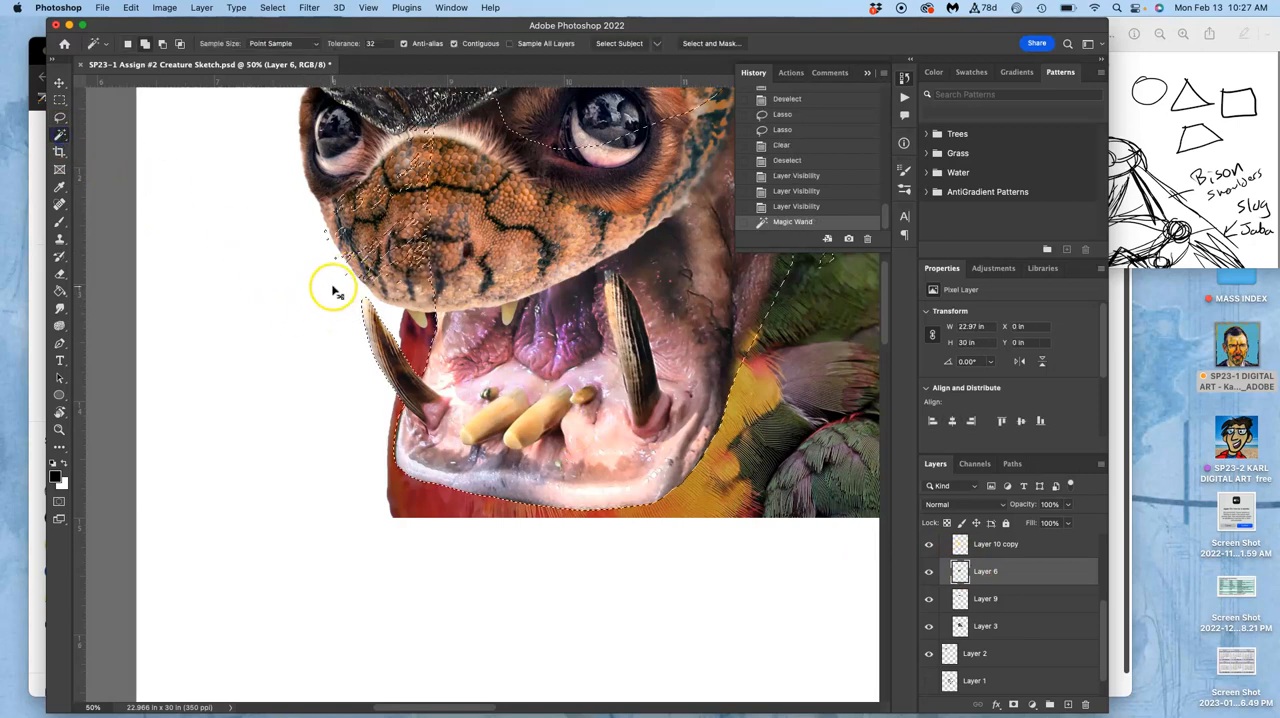